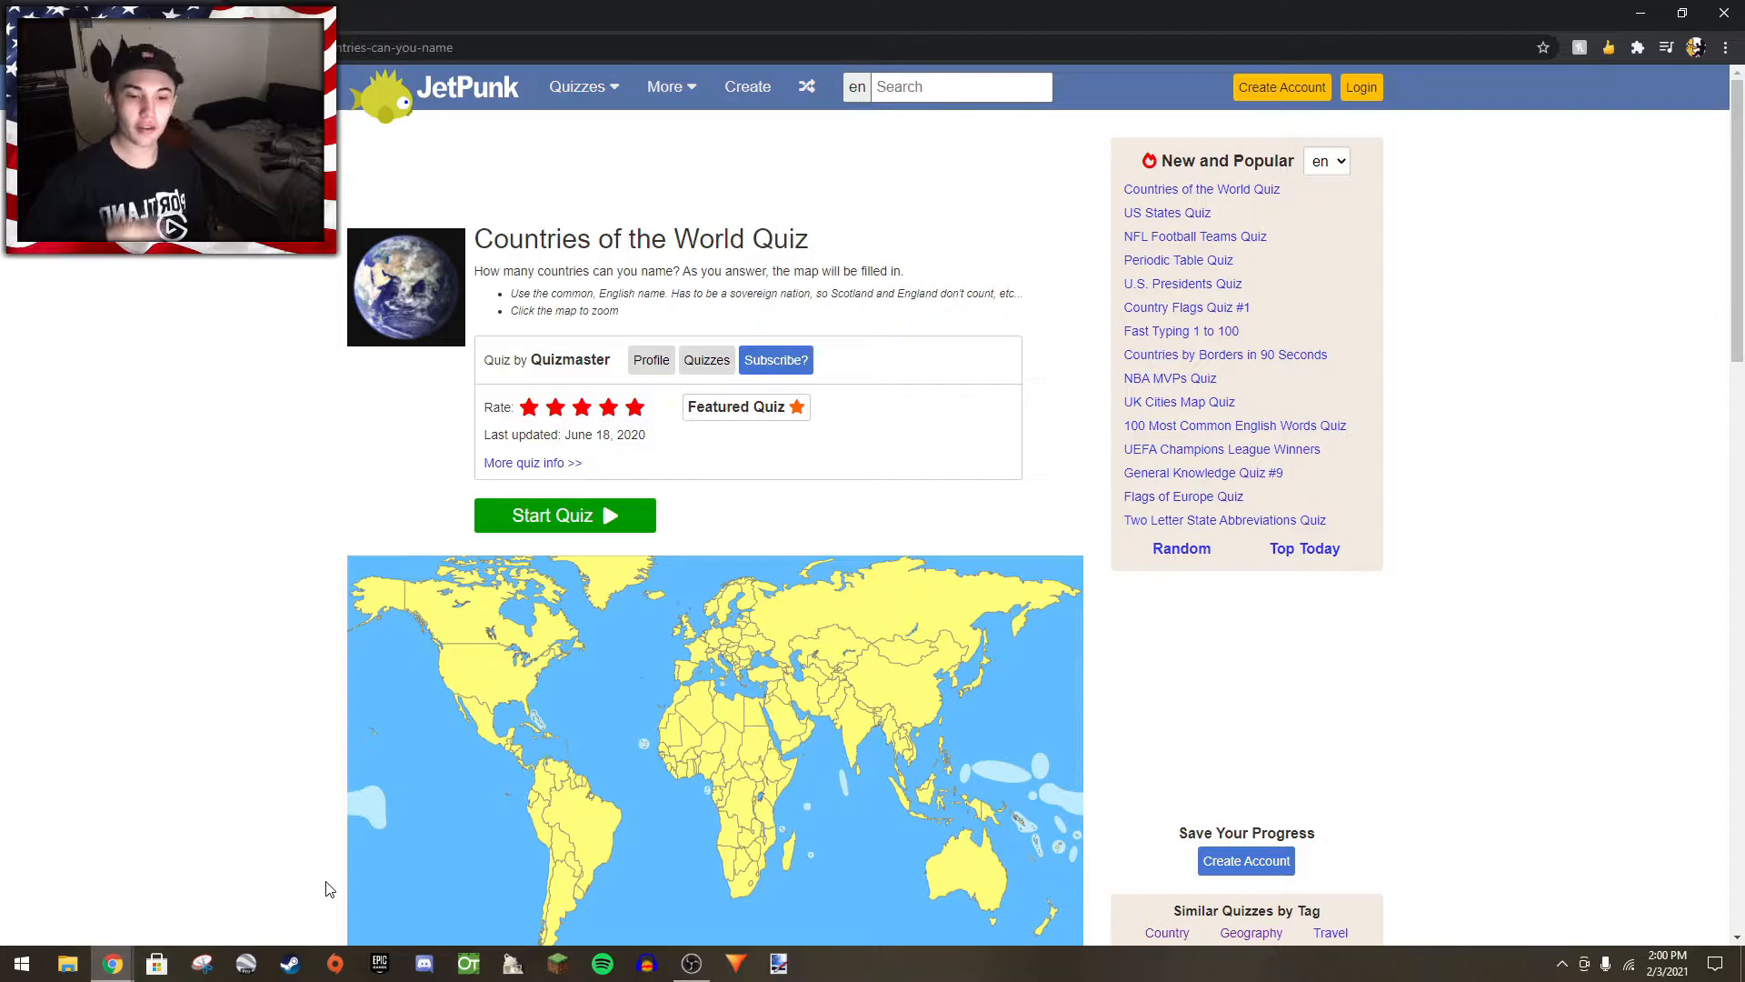
mouse_move(404, 905)
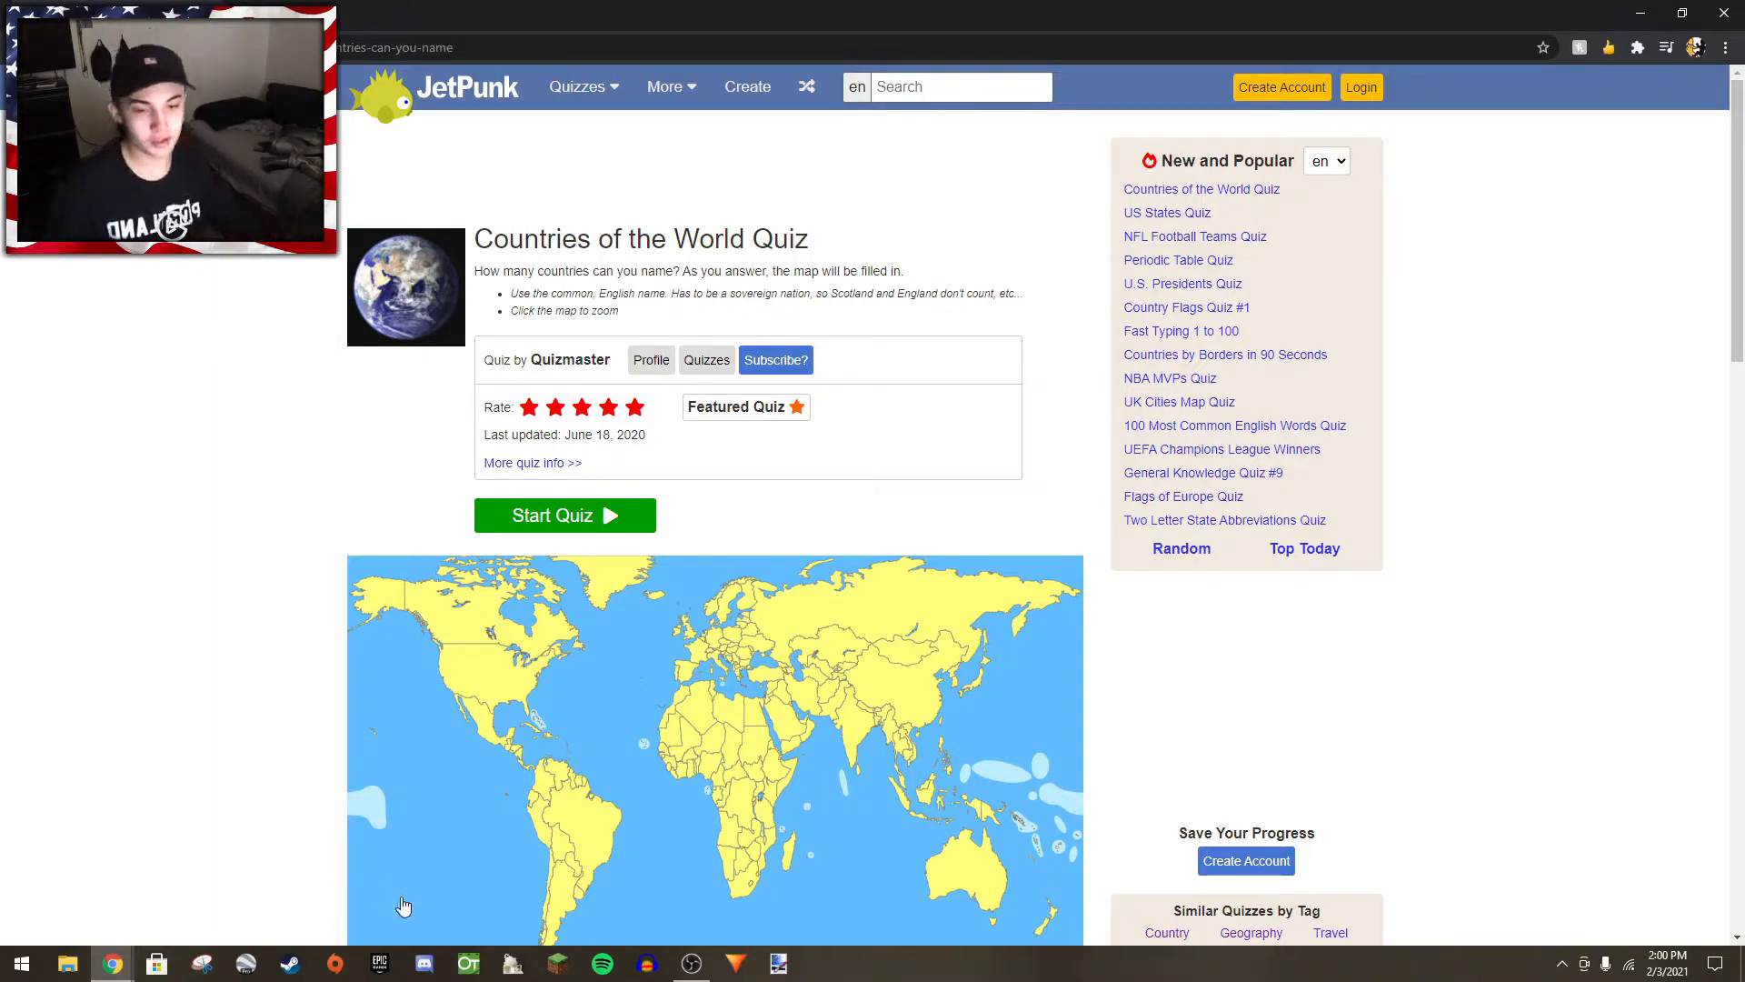
- Name United States, Canada, Mexico and Haiti in the answer box
text(united sta)
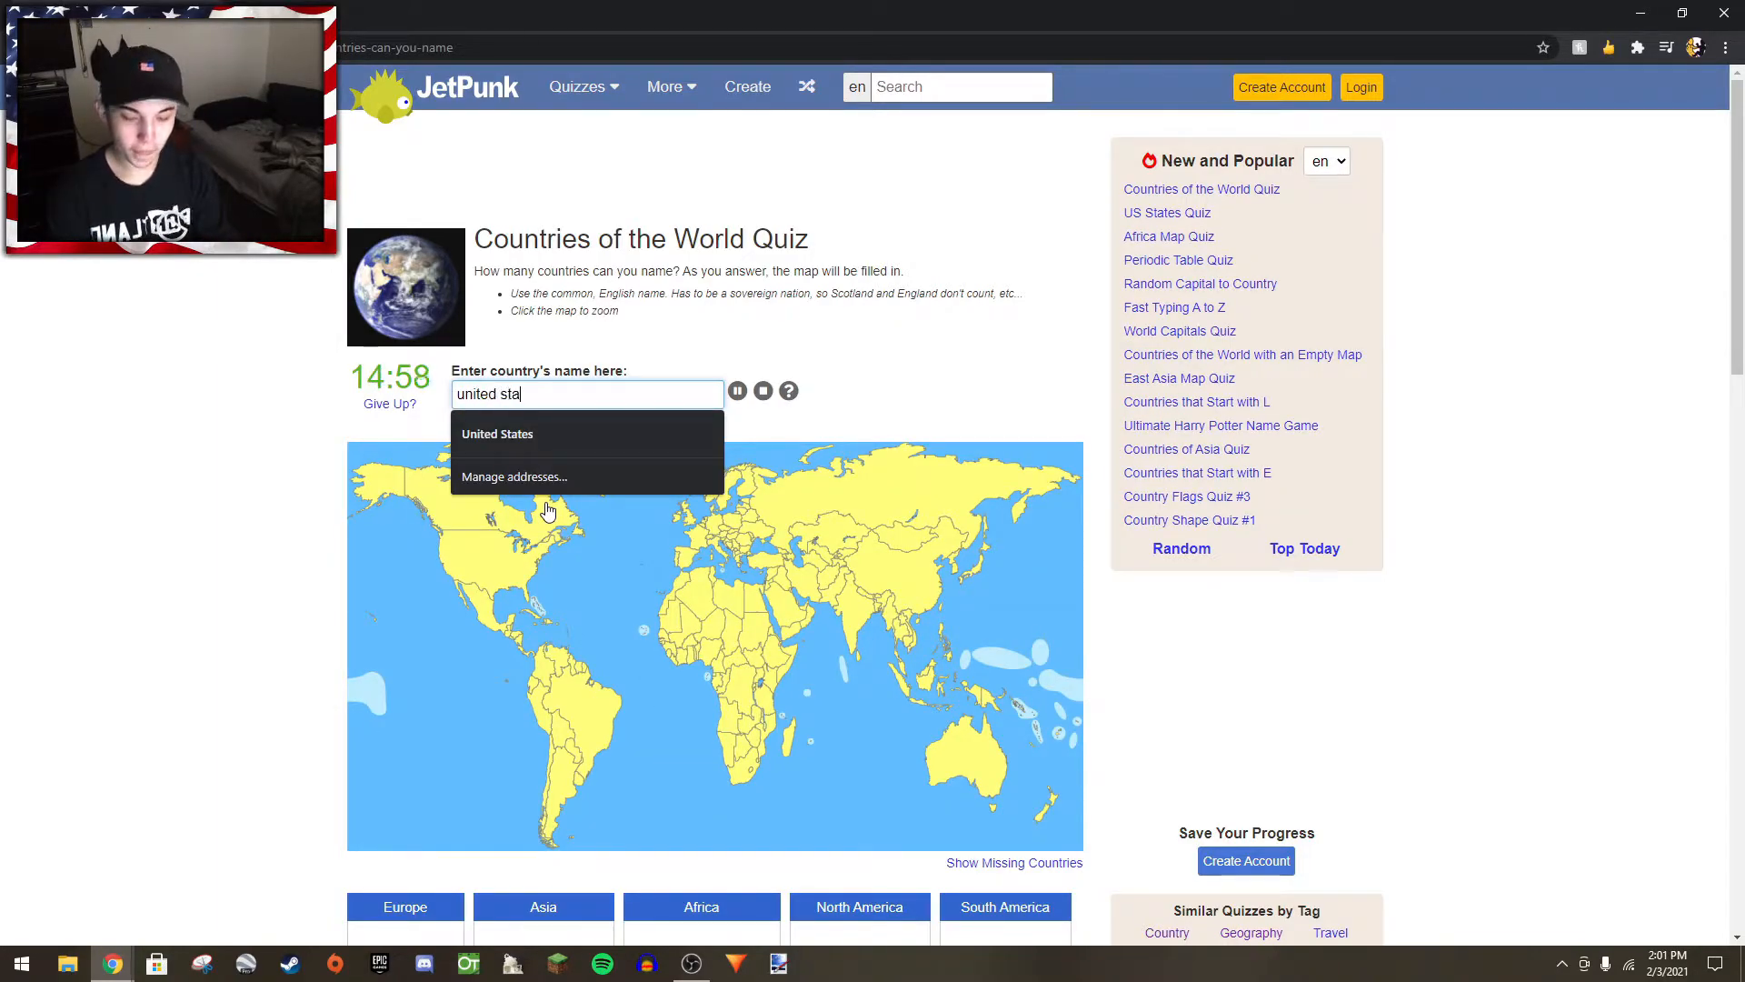
text(cnada)
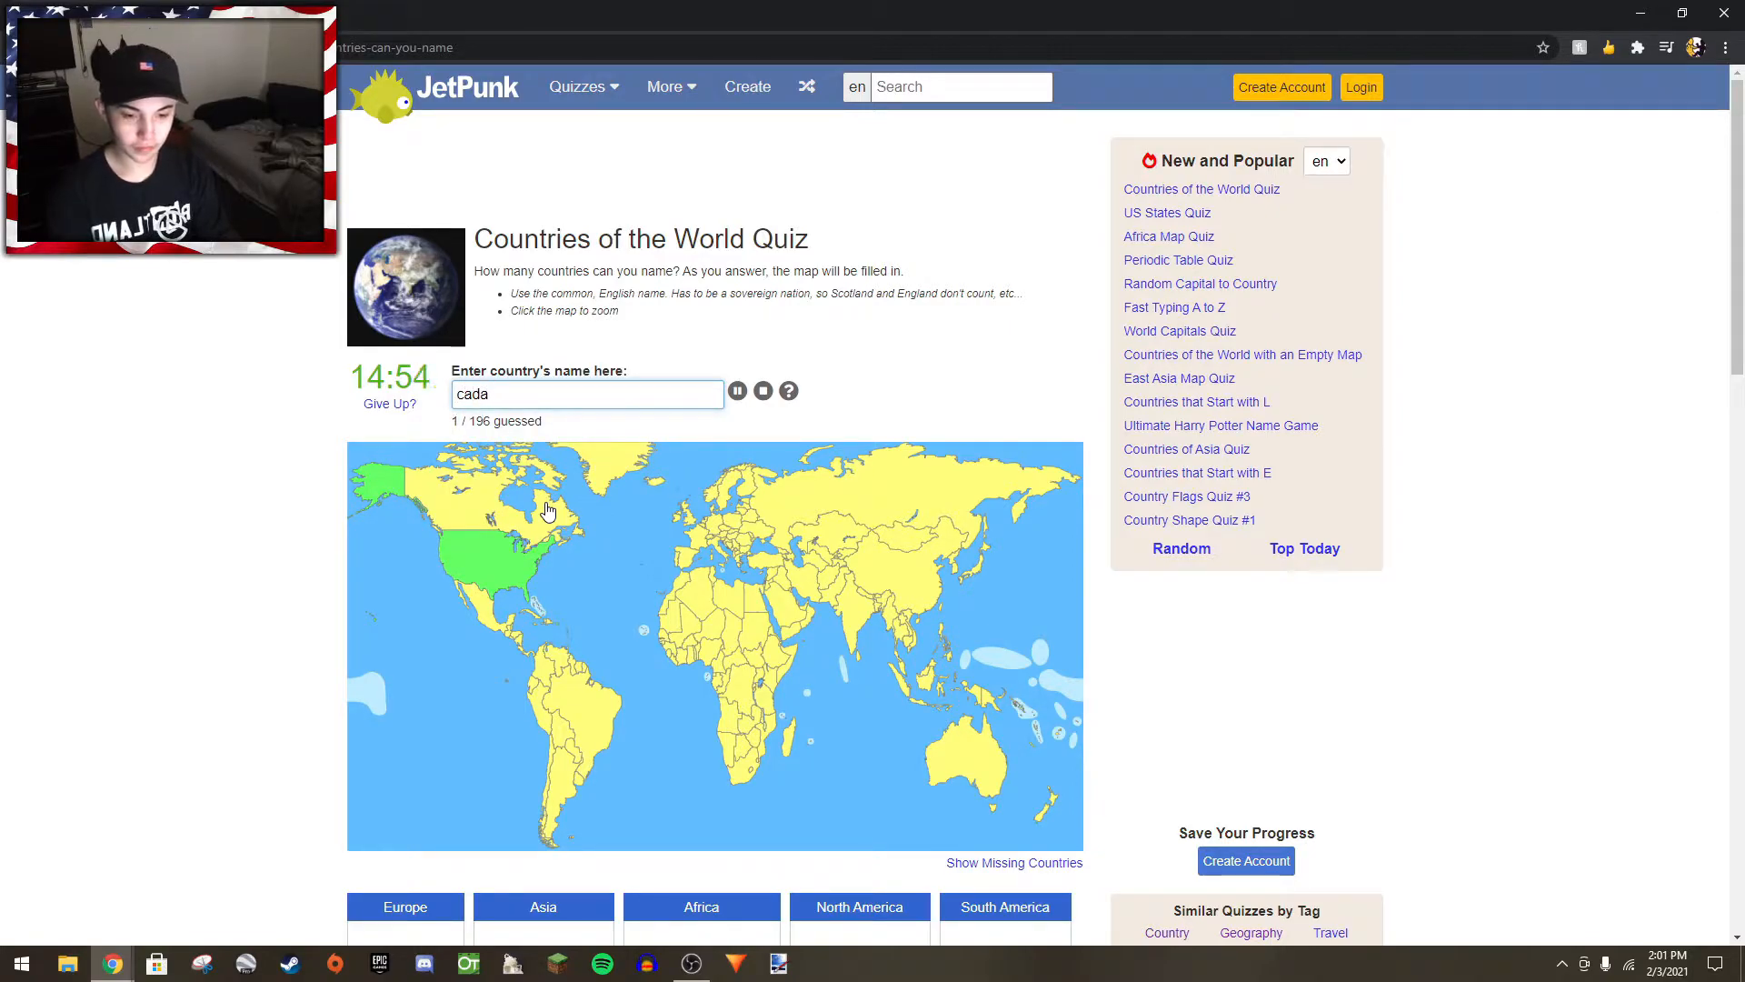
text(me)
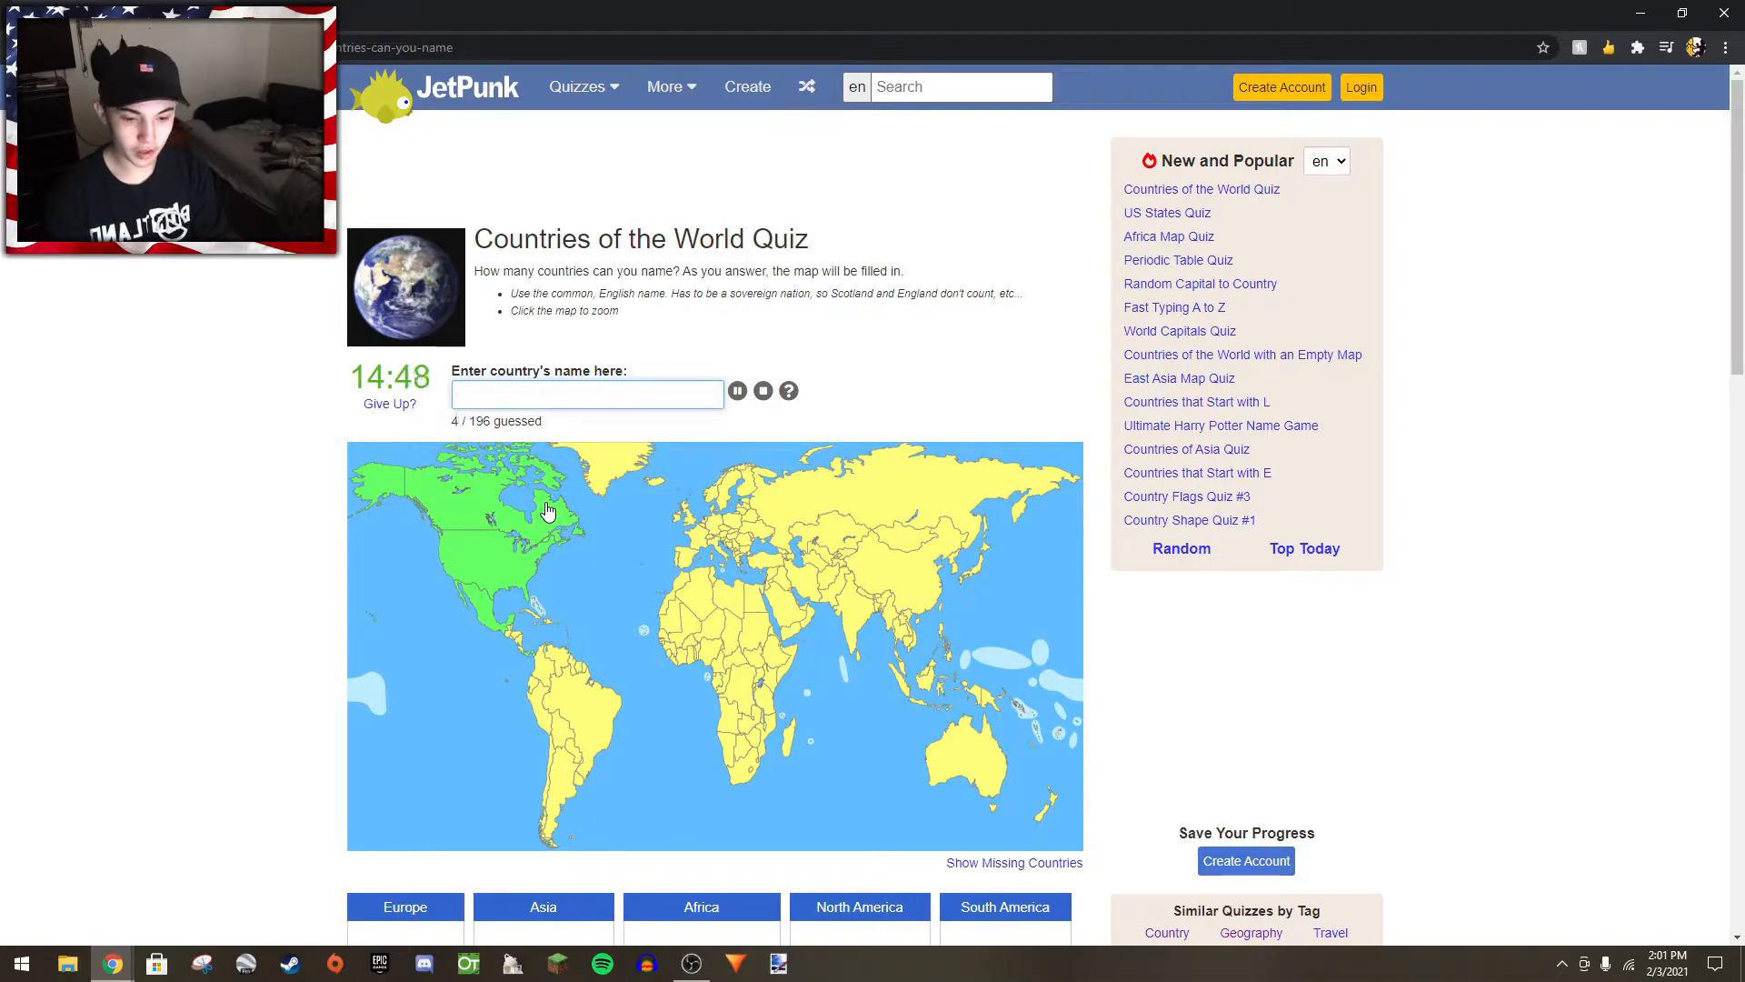
text(heiti)
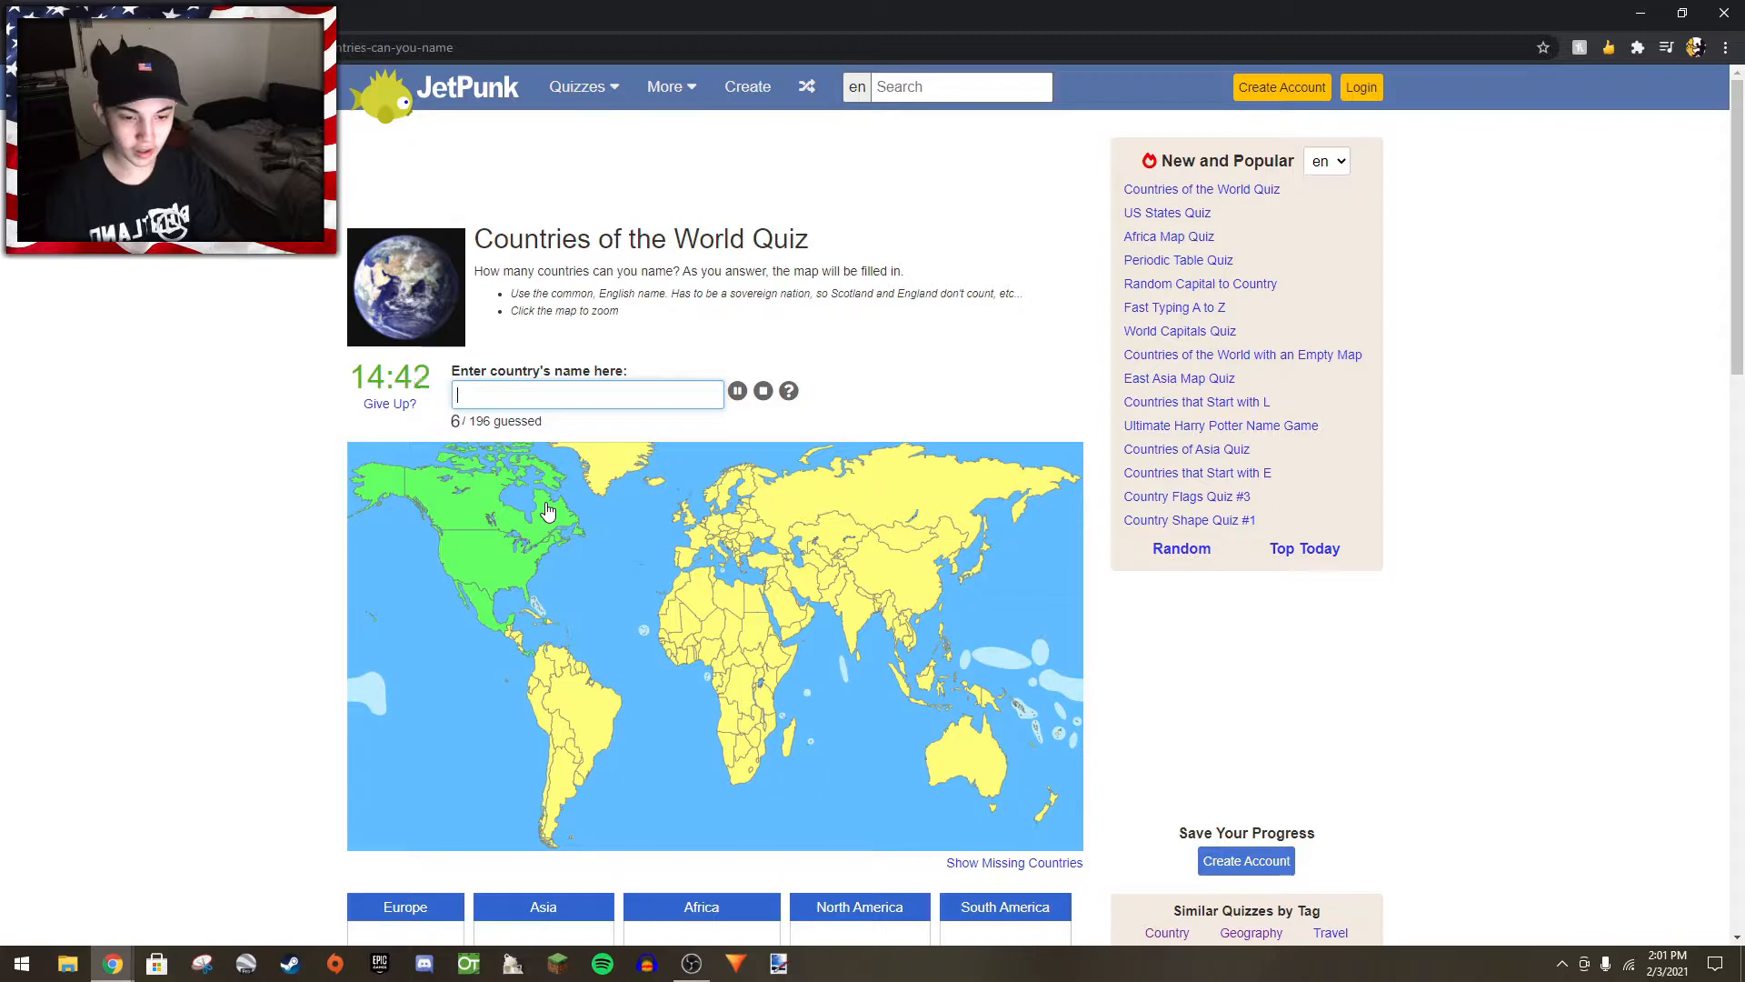
- Add Central American countries Honduras and Nicaragua, reaching 17 of 196
text(i)
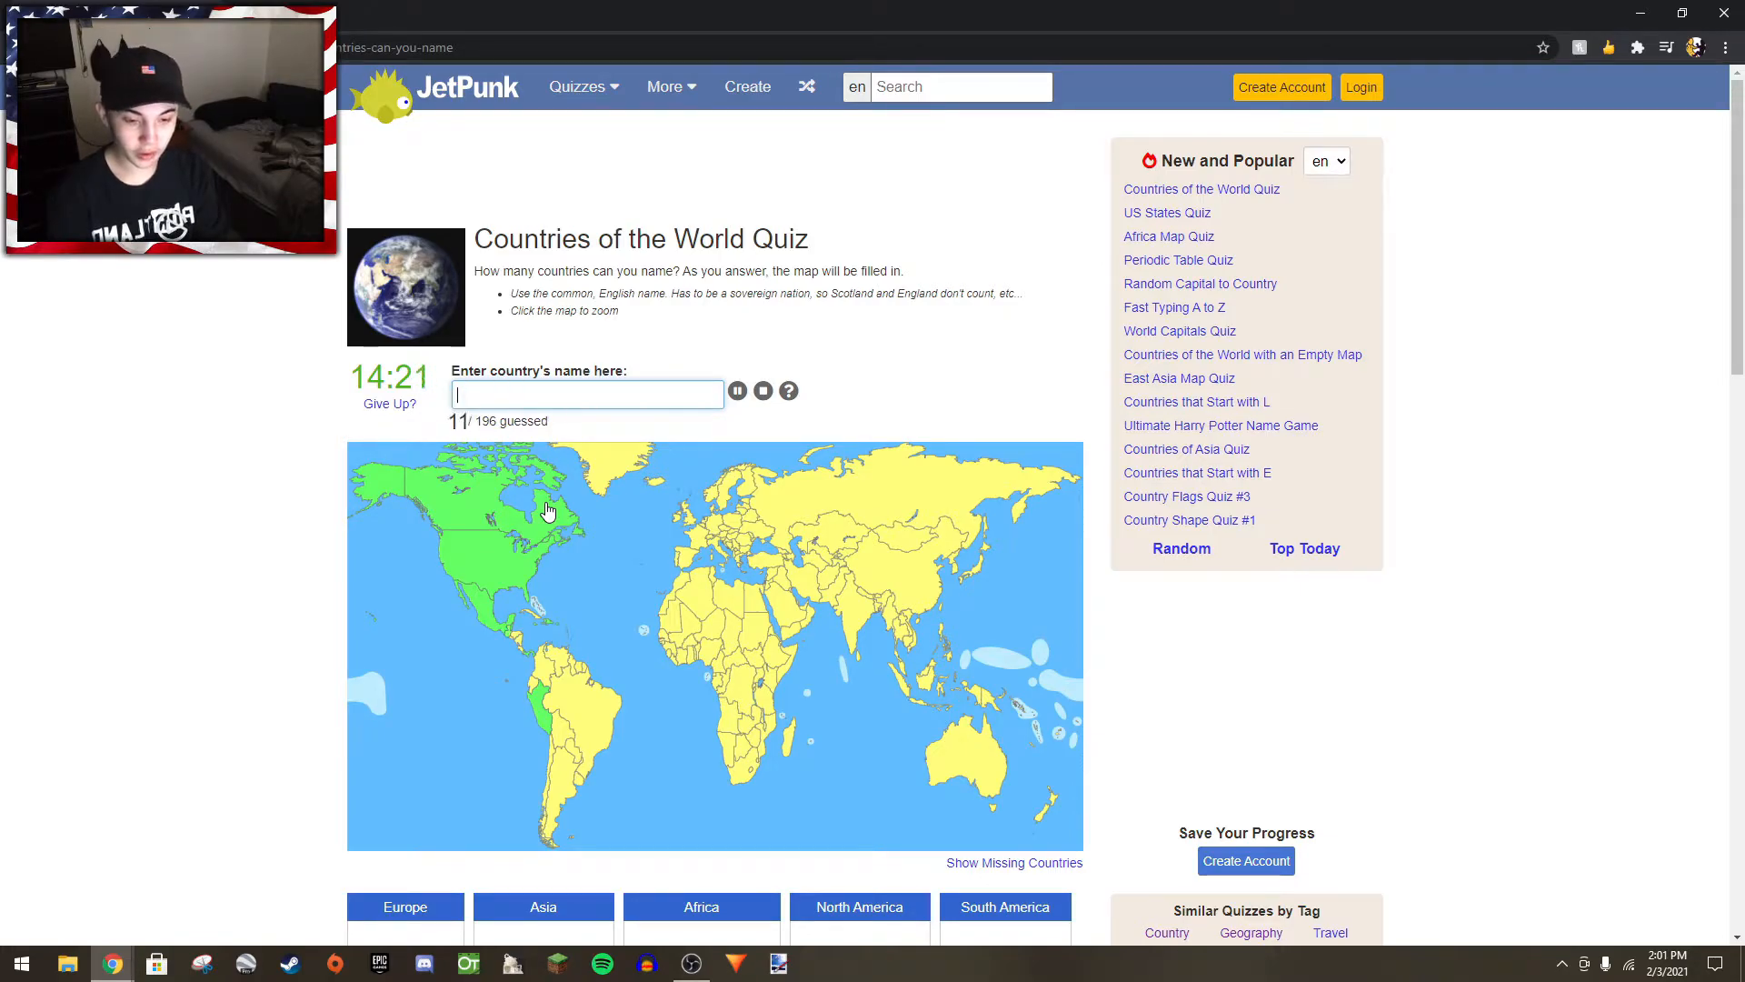
text(hondu)
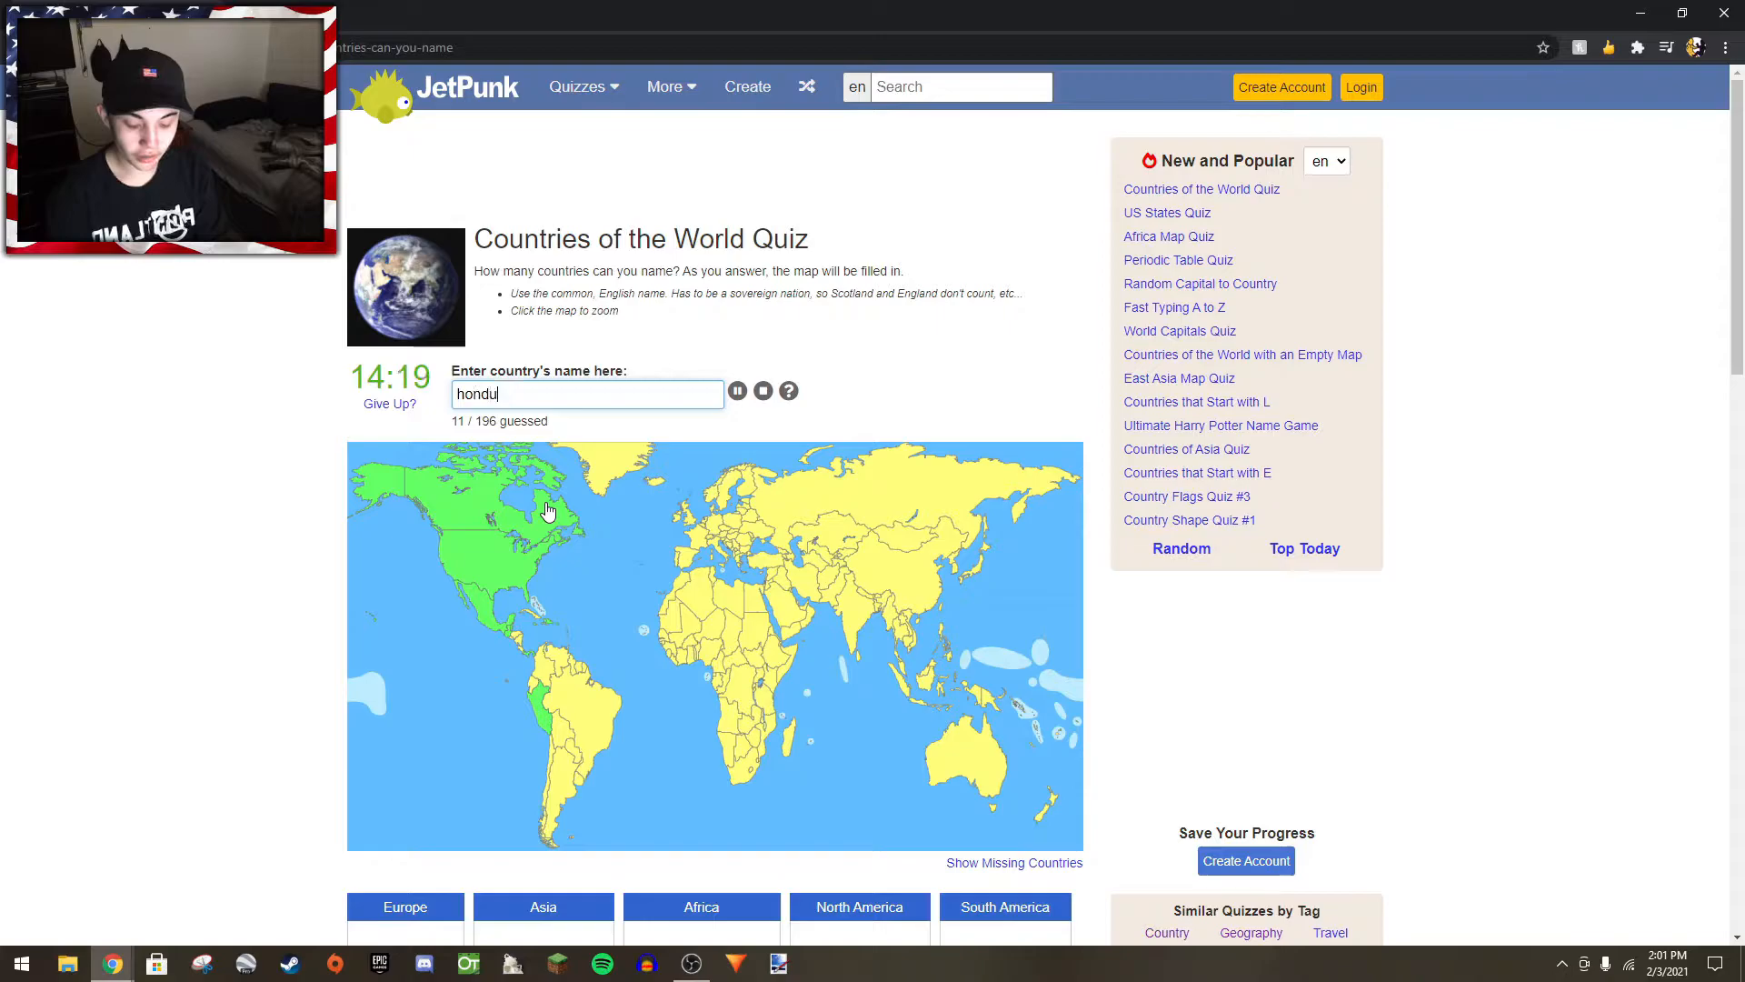
text(nic)
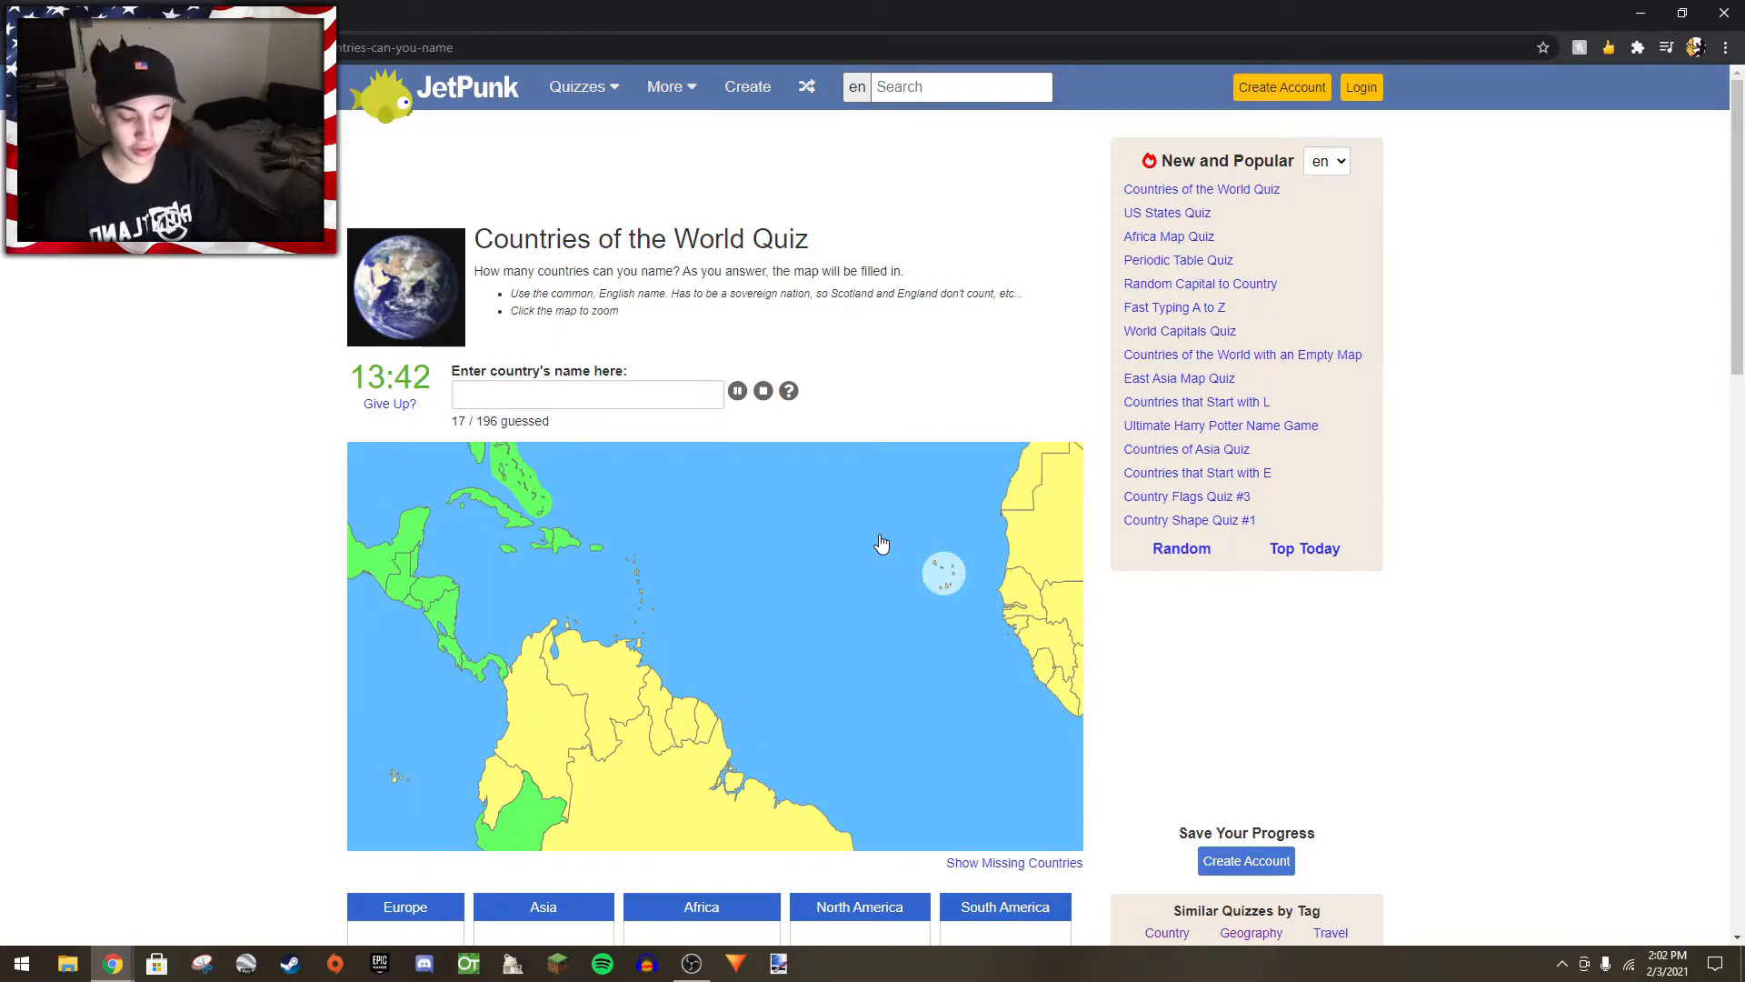
- Name Caribbean islands Saint Lucia, Grenada and Antigua and Barbuda, then start on Brazil
scroll(down, 3)
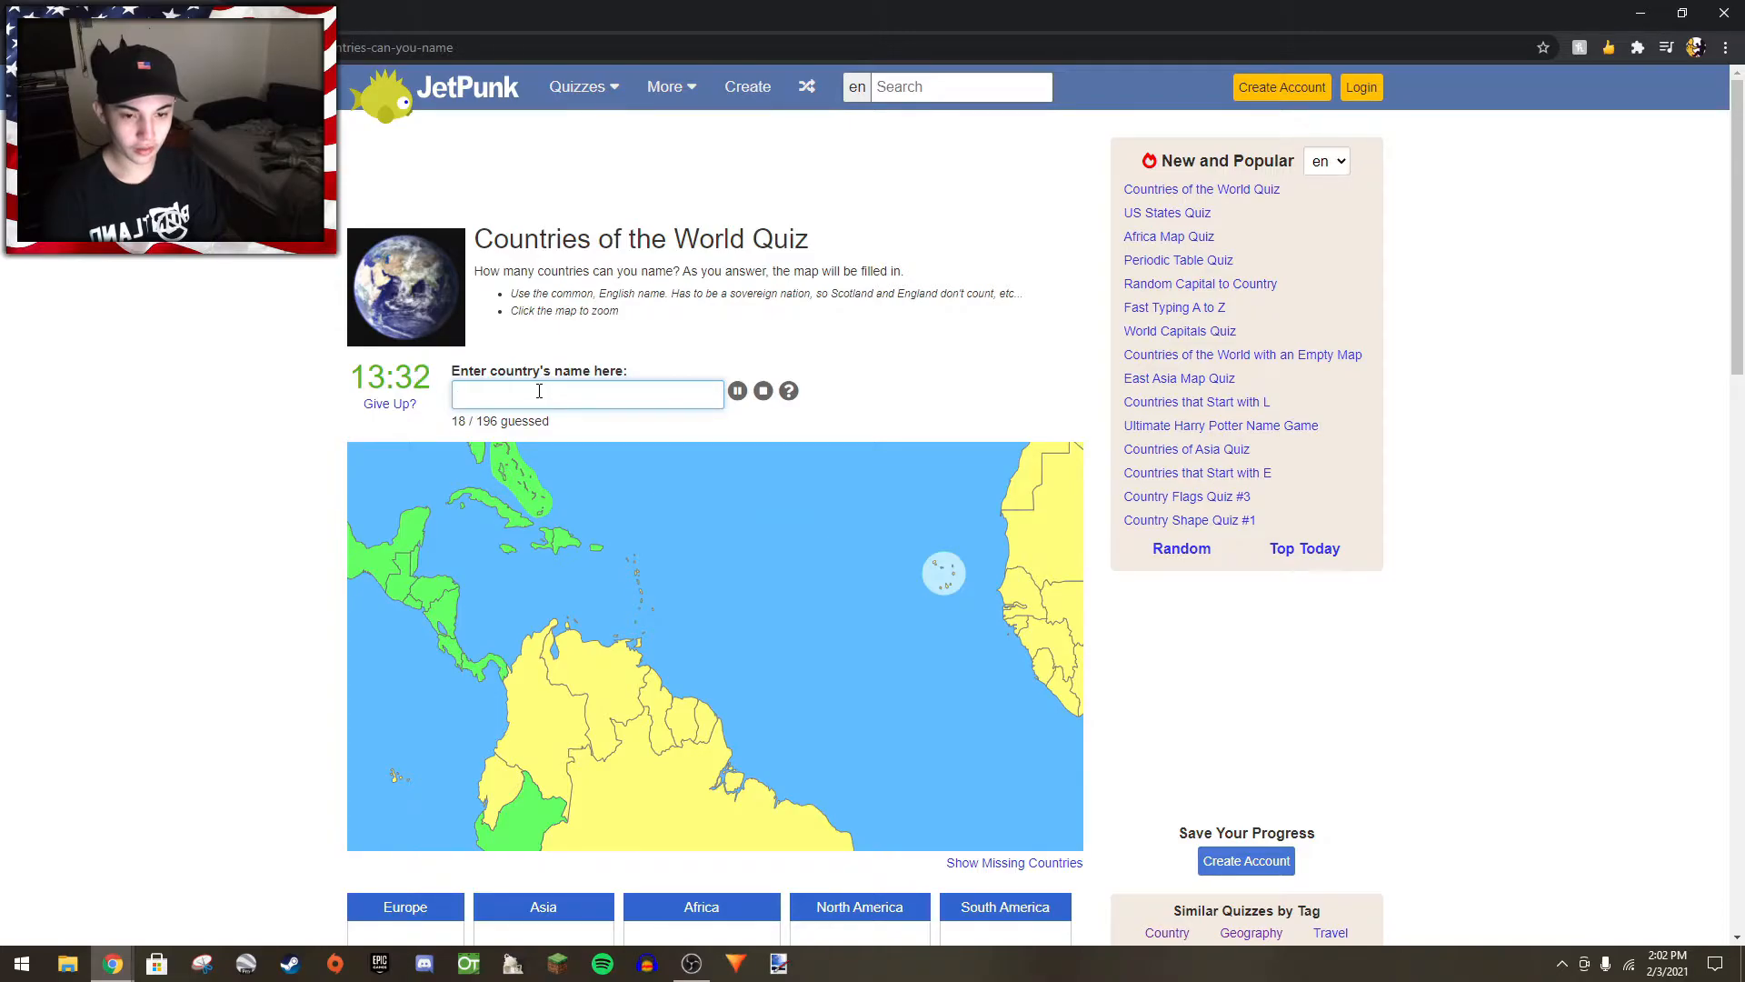
text(saint)
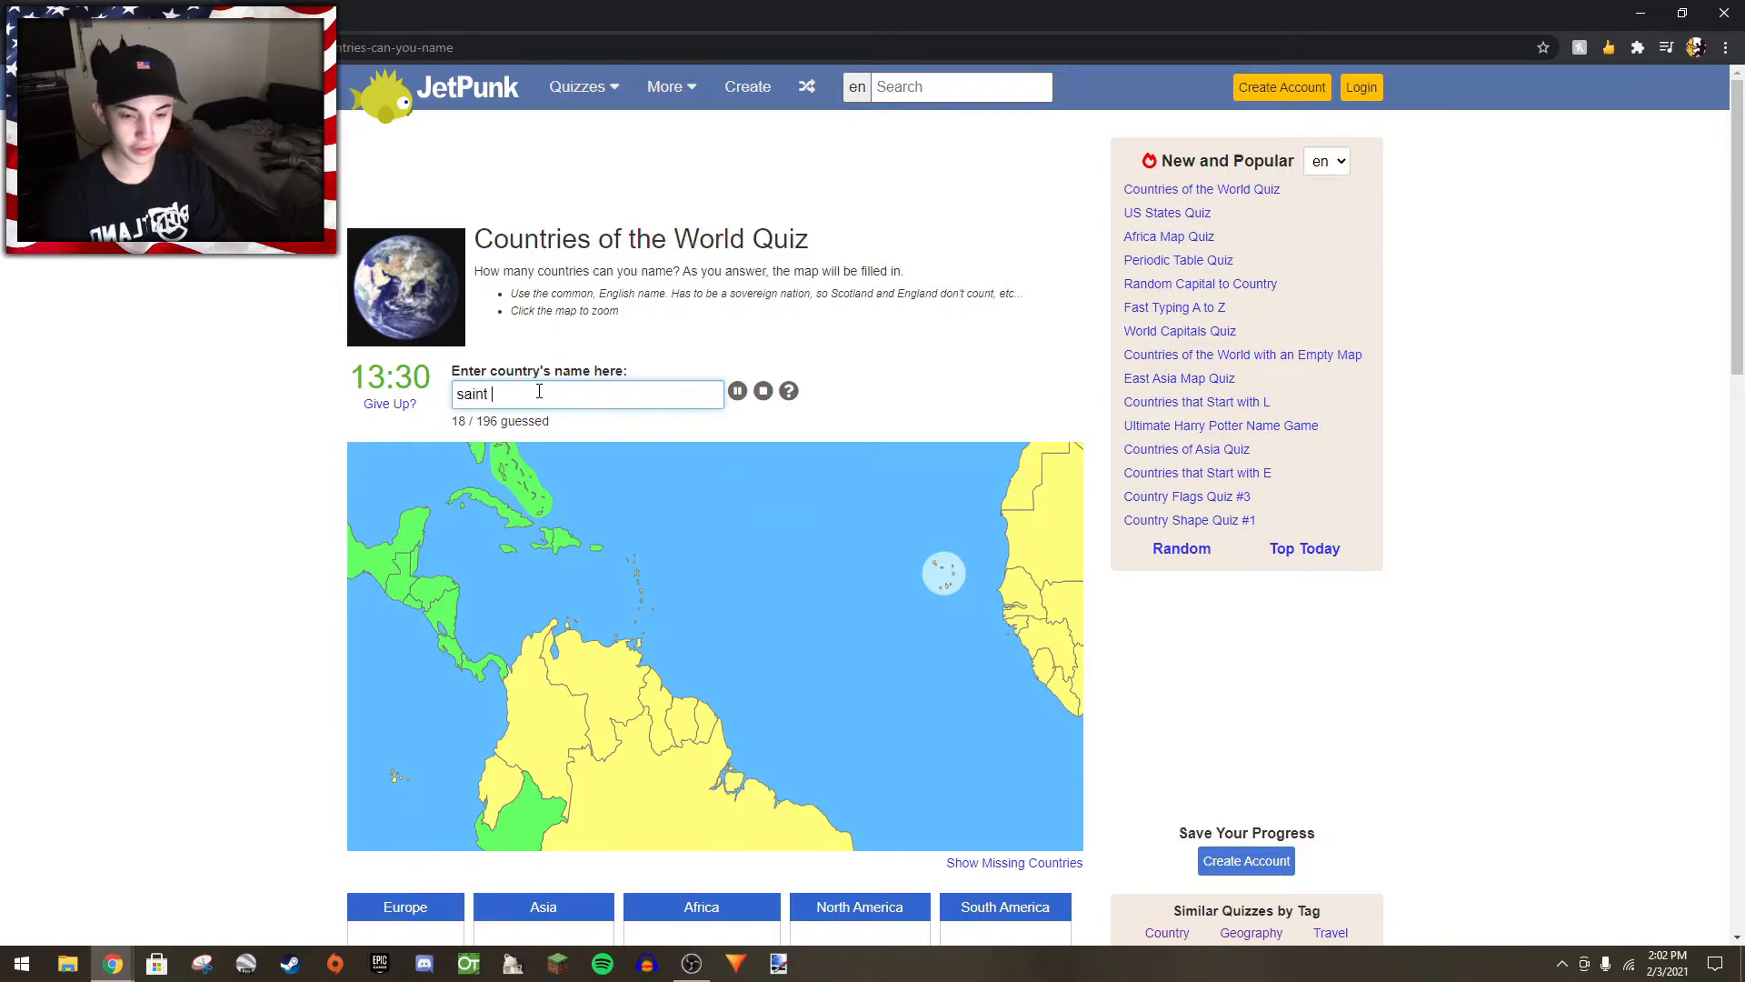
text(gr)
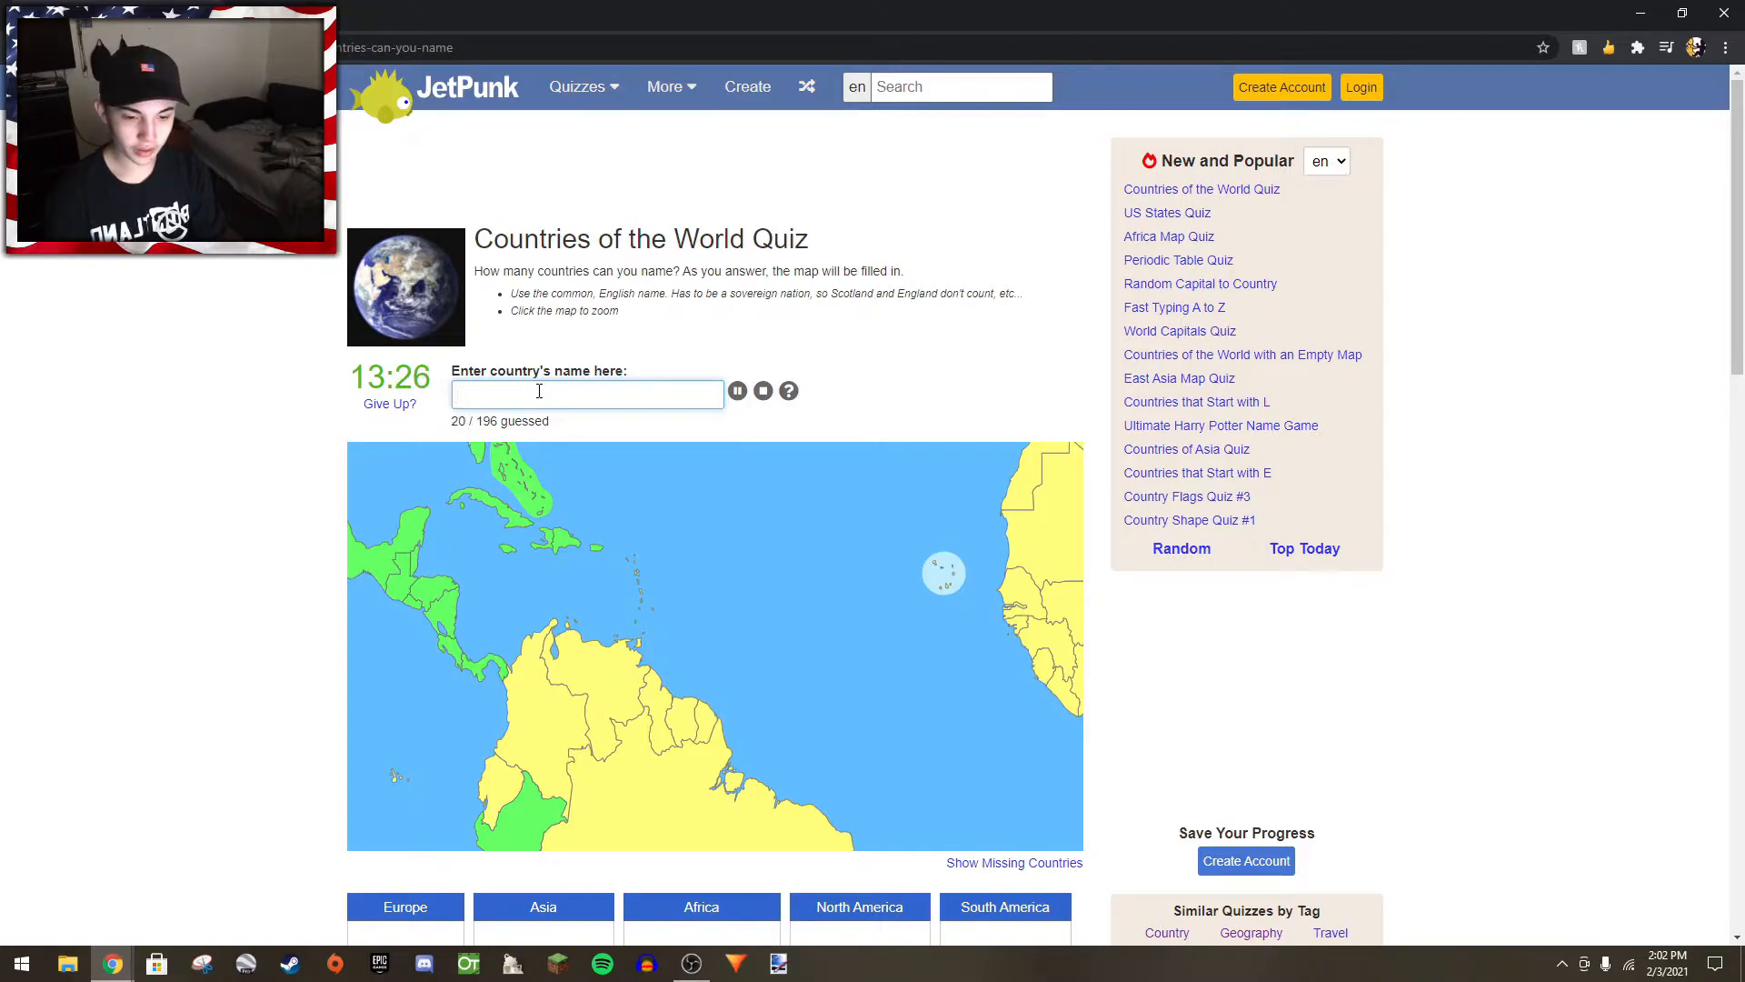
text(anti)
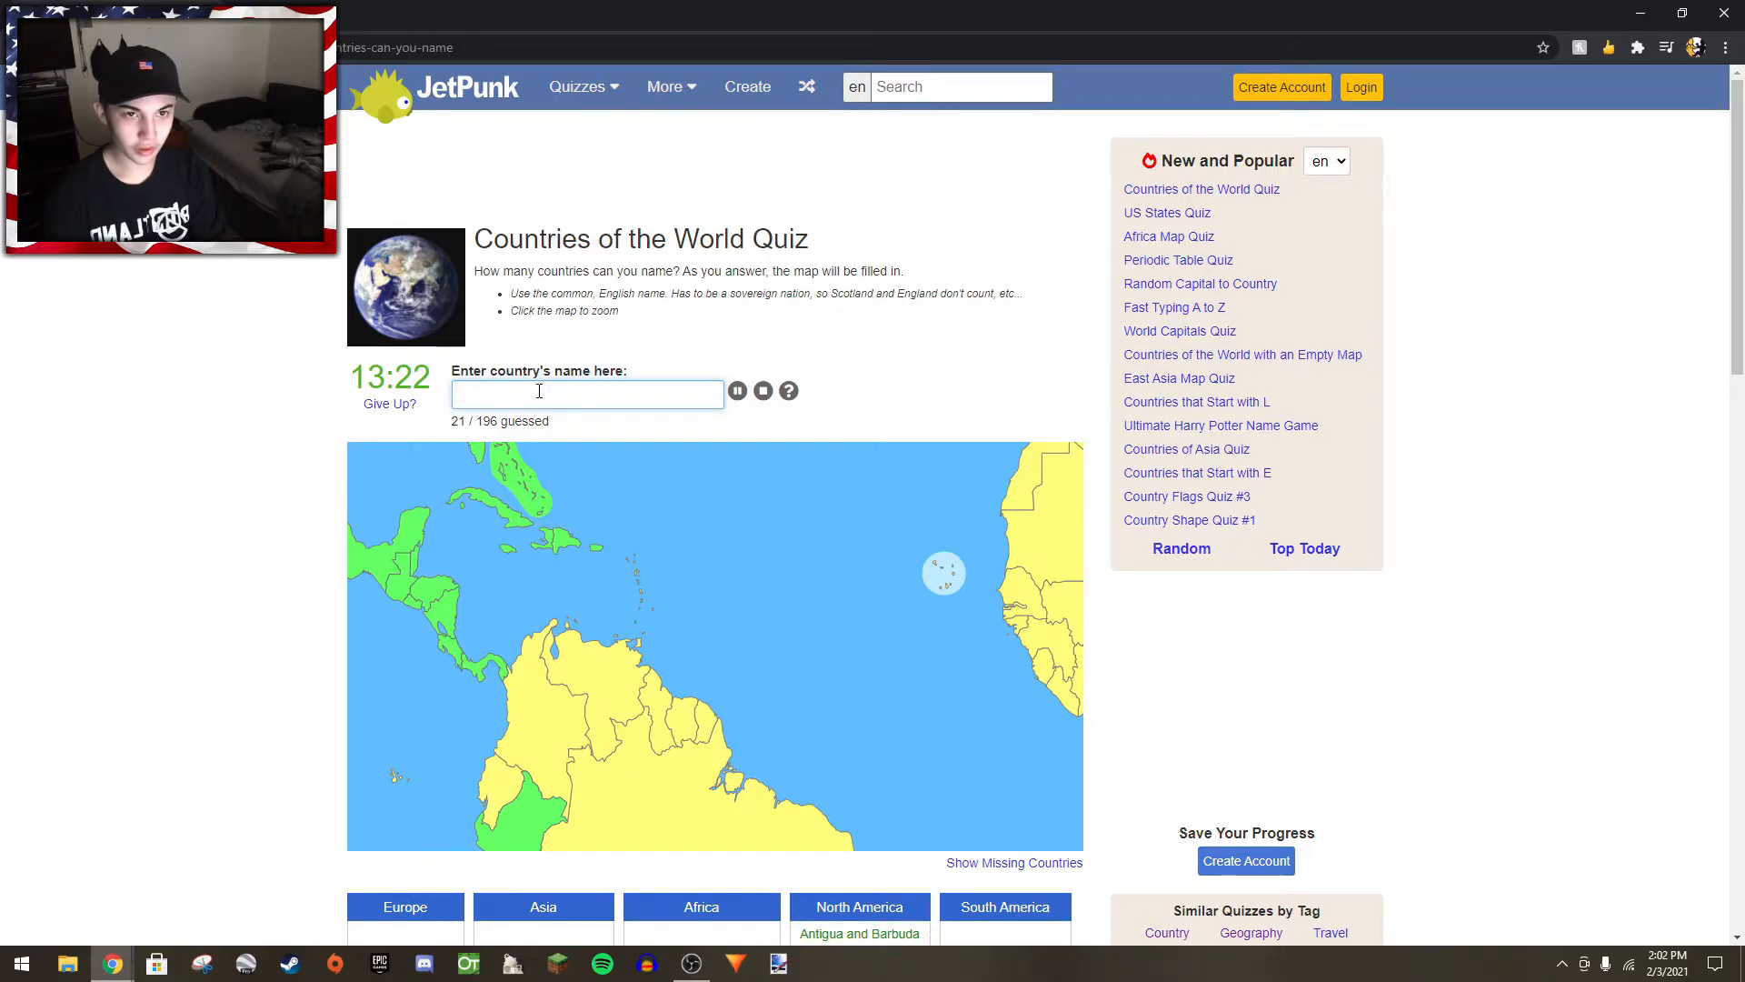
text(s)
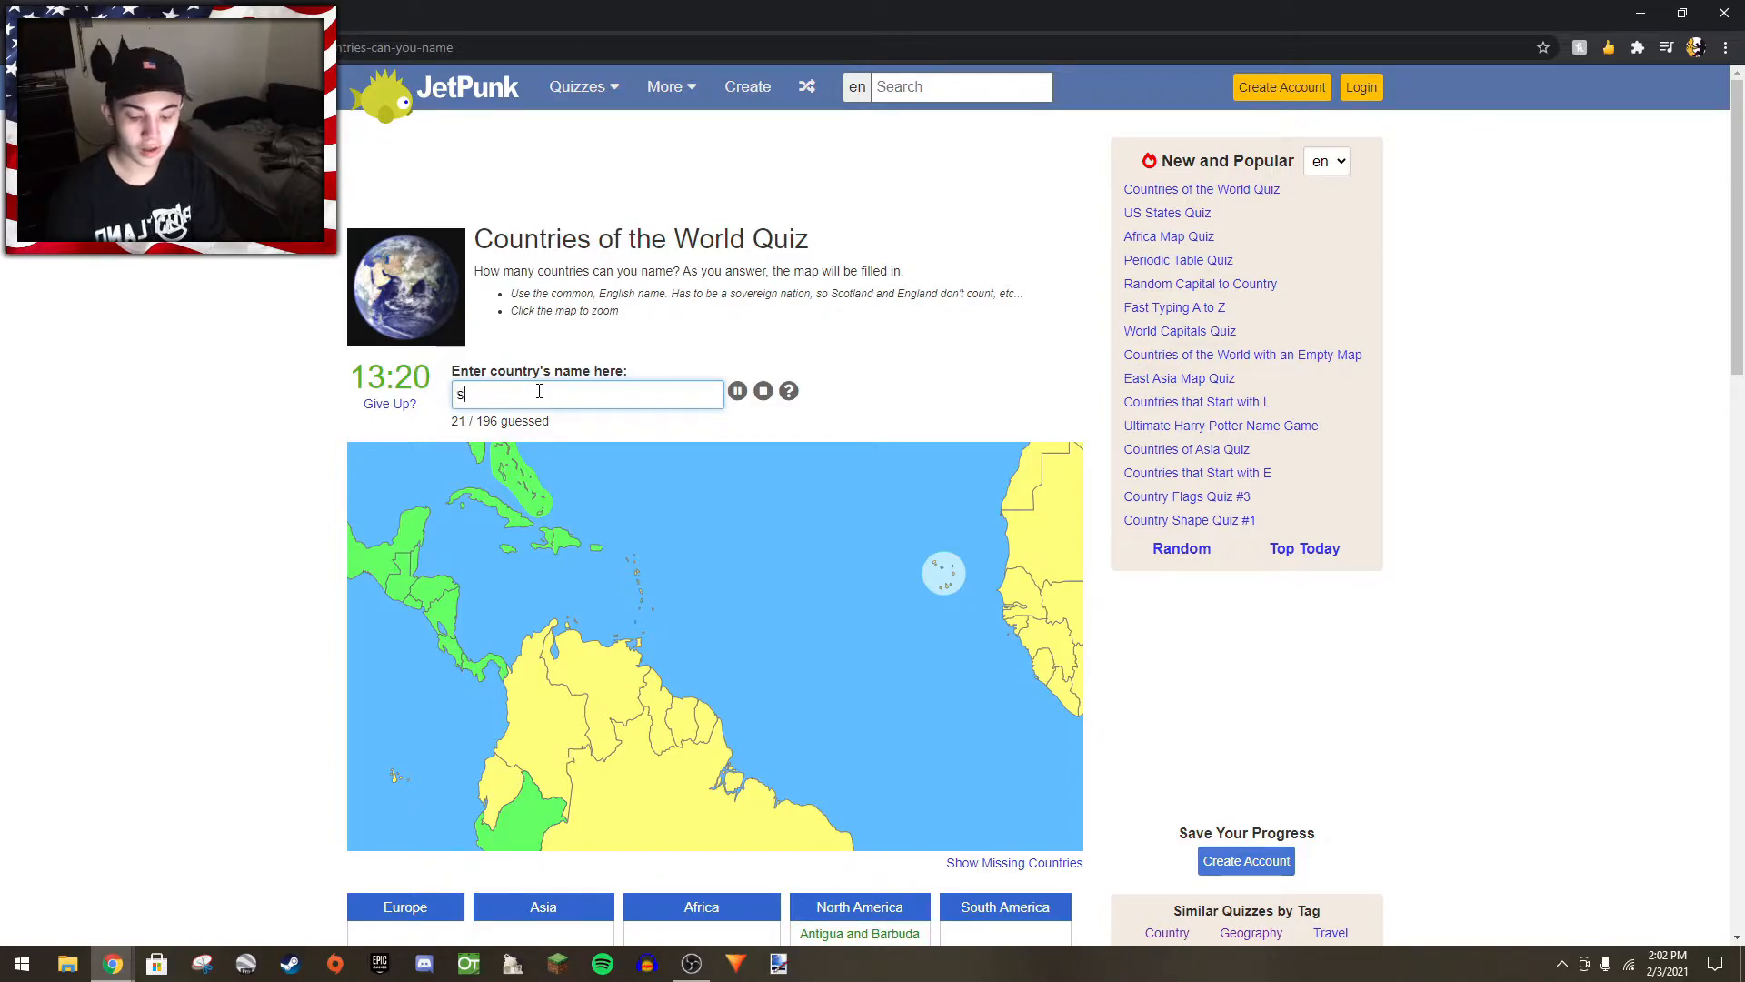
text(b)
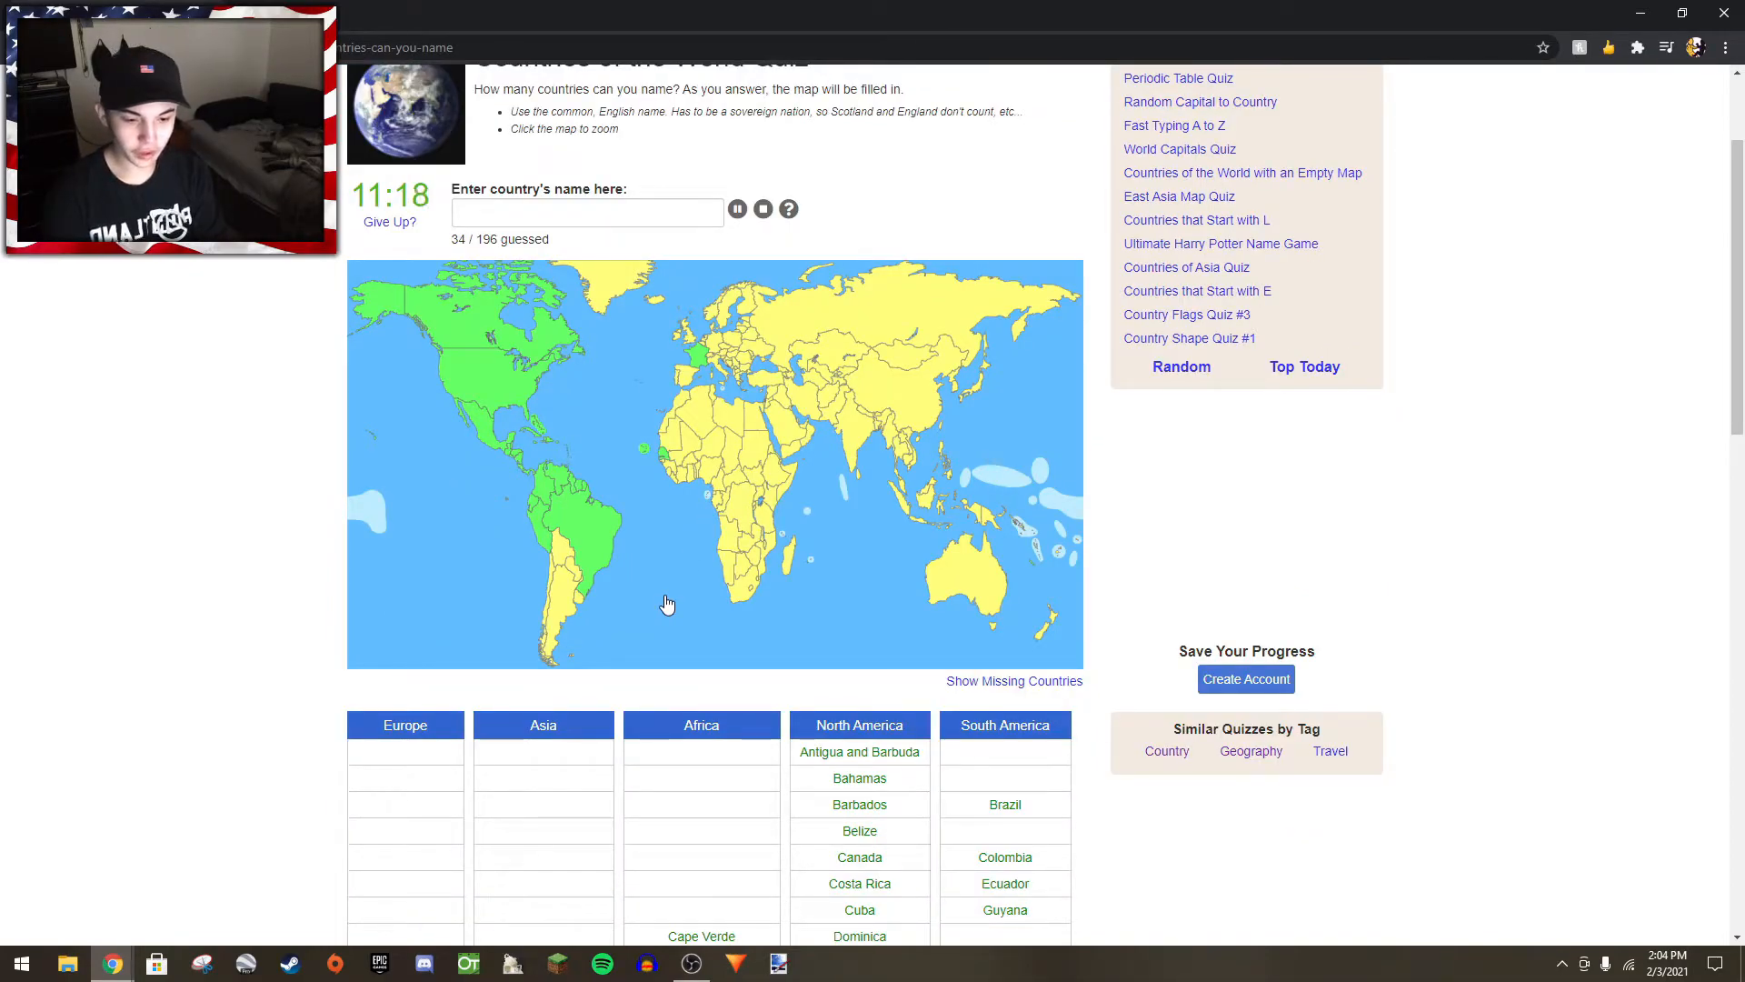
- Finish South America with Chile, Argentina and Uruguay
text(b)
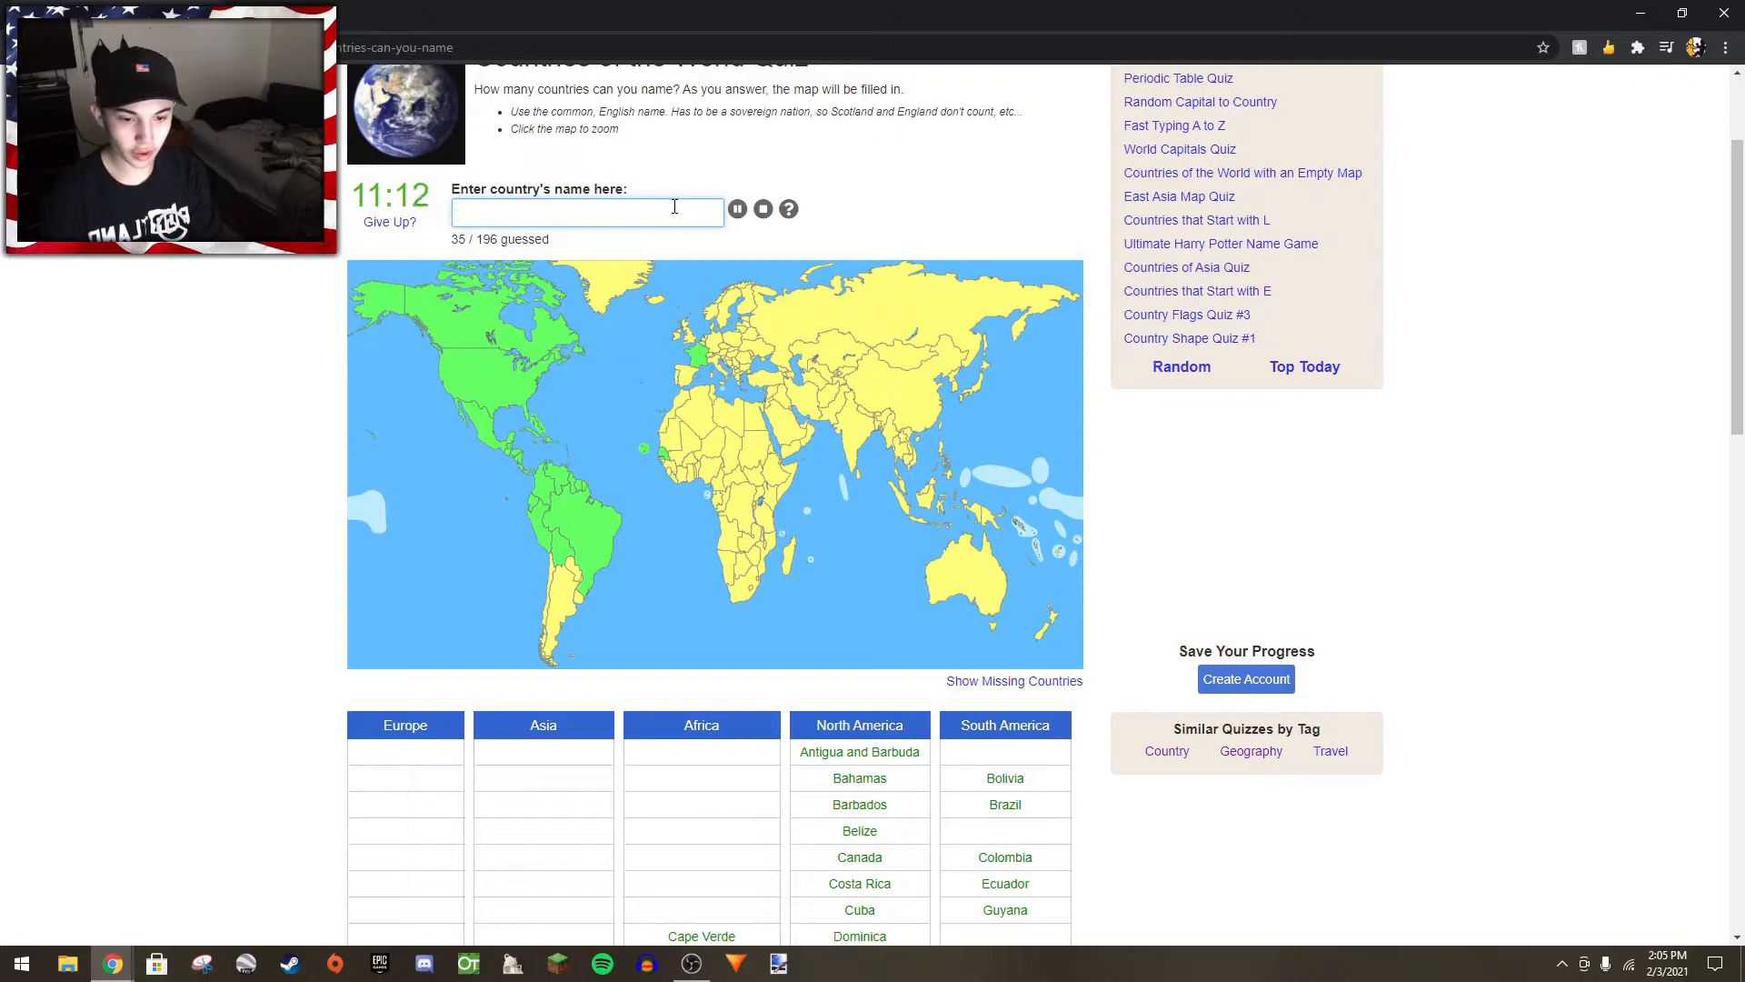
text(Chile)
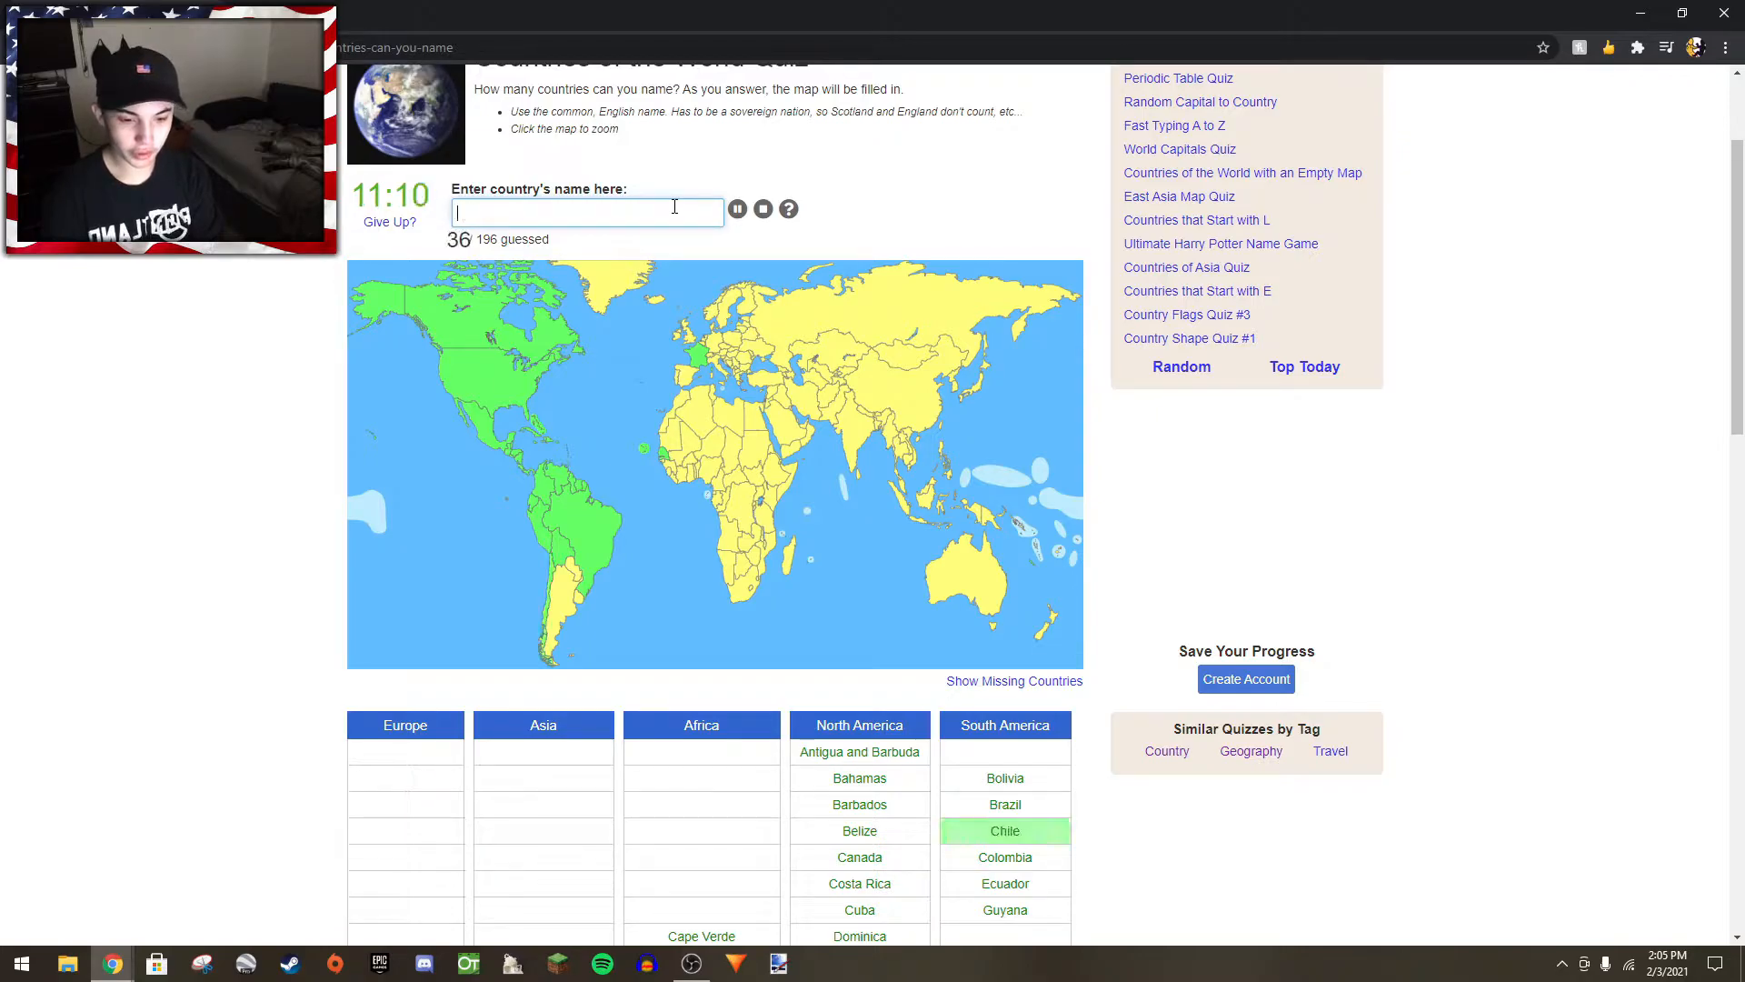
text(Argentina)
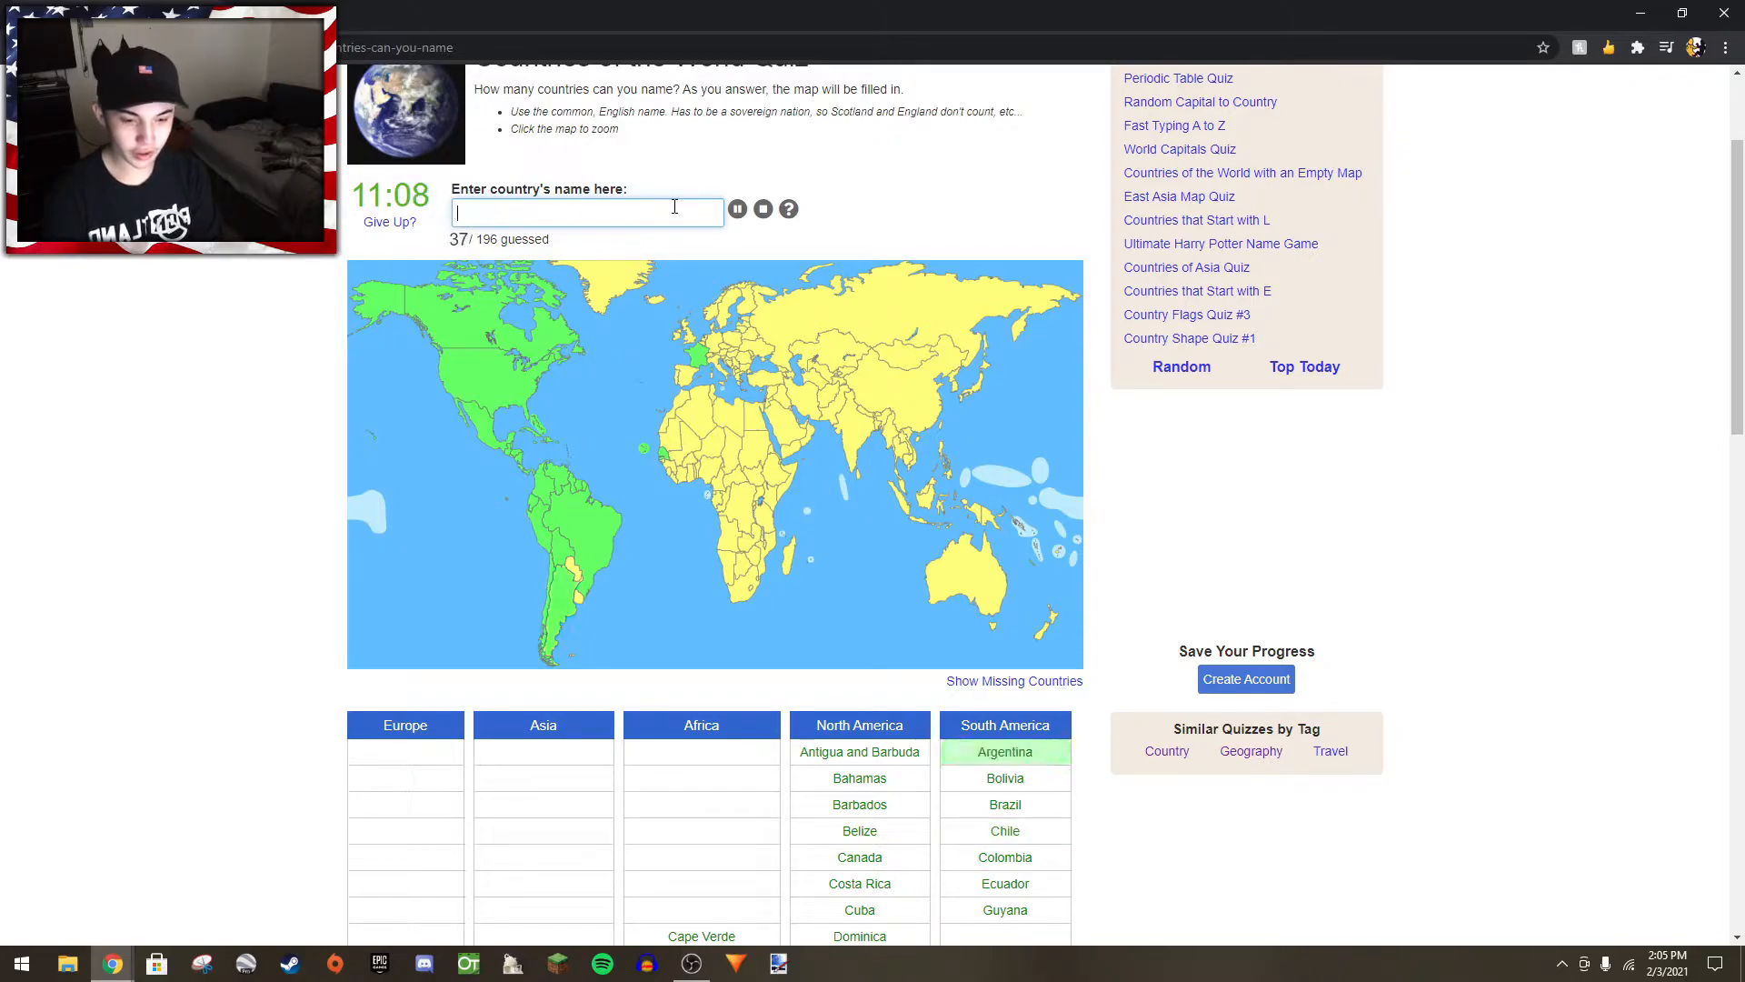
text(uragua)
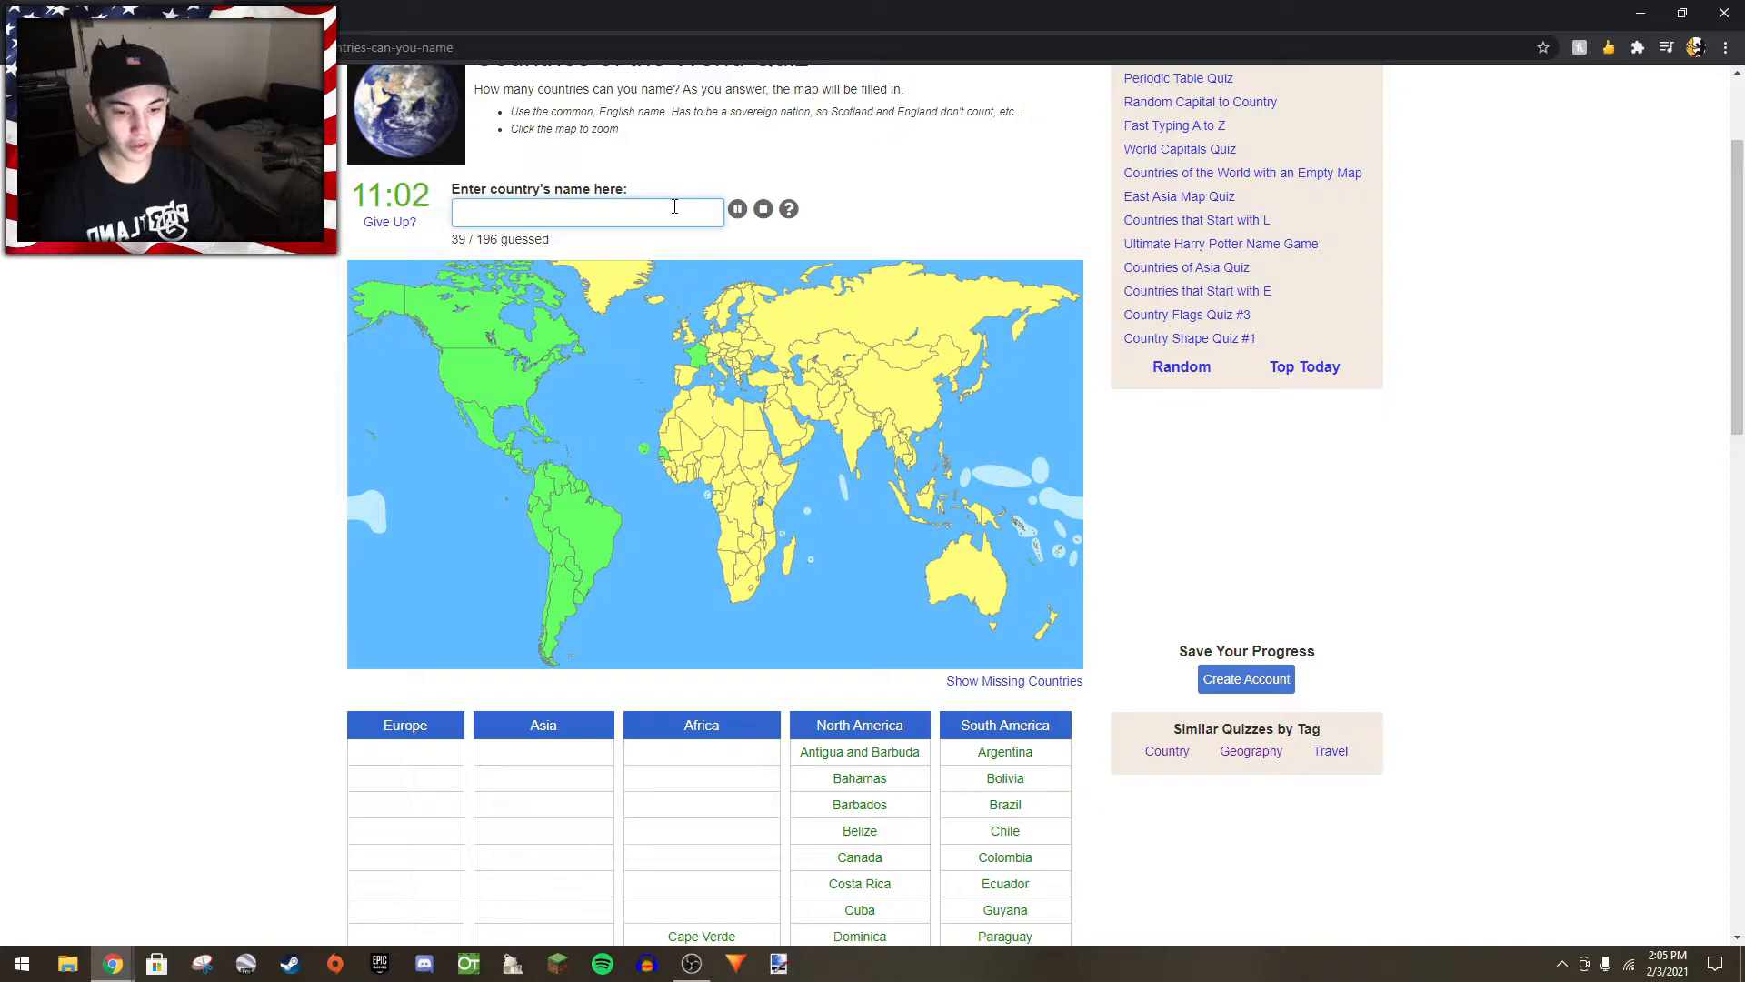
- Start on Europe with Denmark and Iceland
text(den)
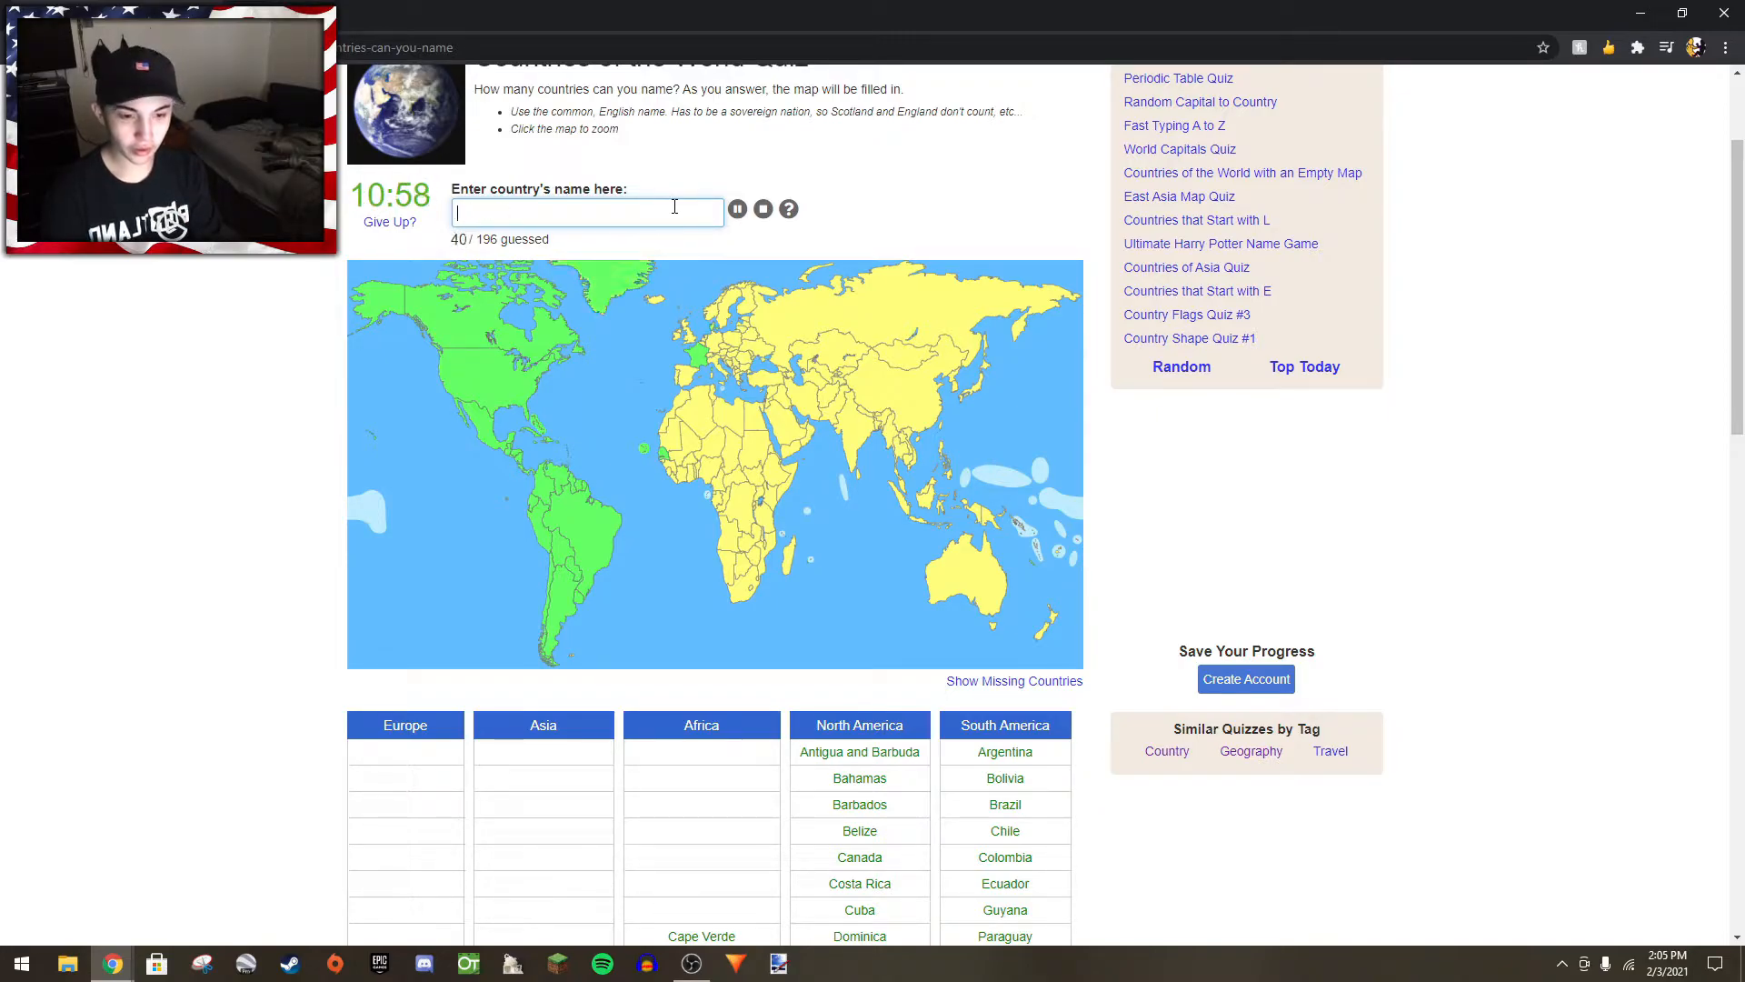
text(icelan)
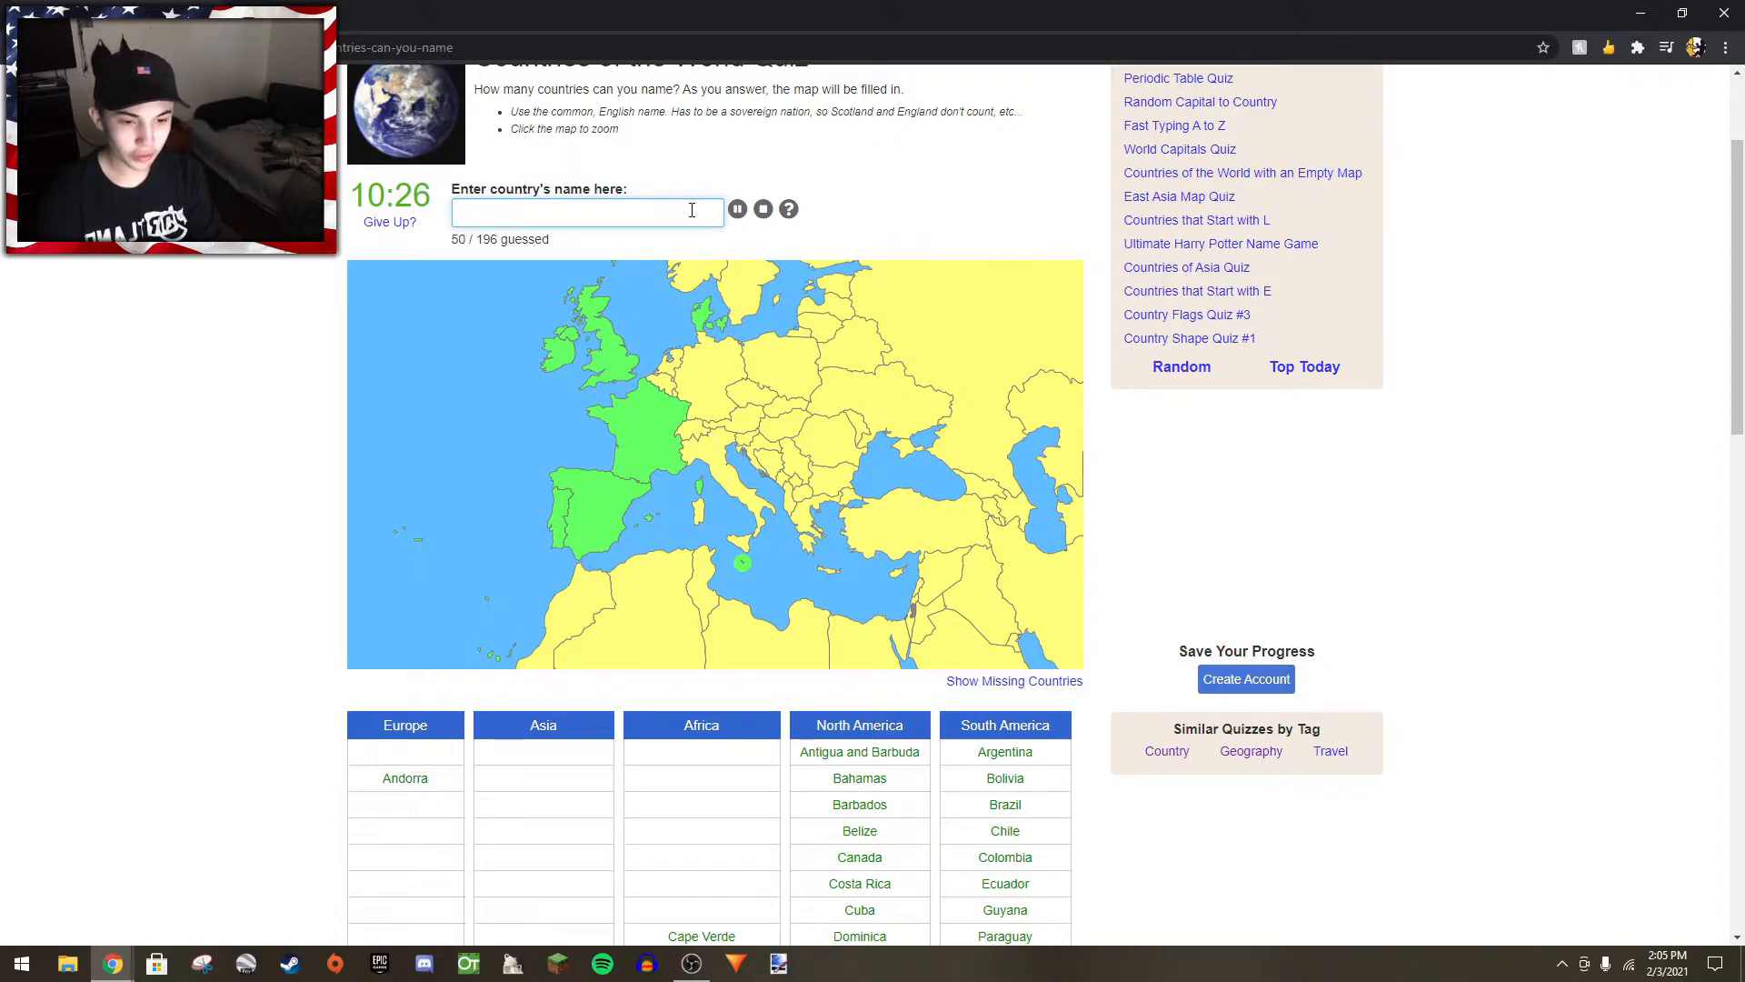
- Name Italy, Switzerland, Liechtenstein, Luxembourg and Hungary
text(Italy)
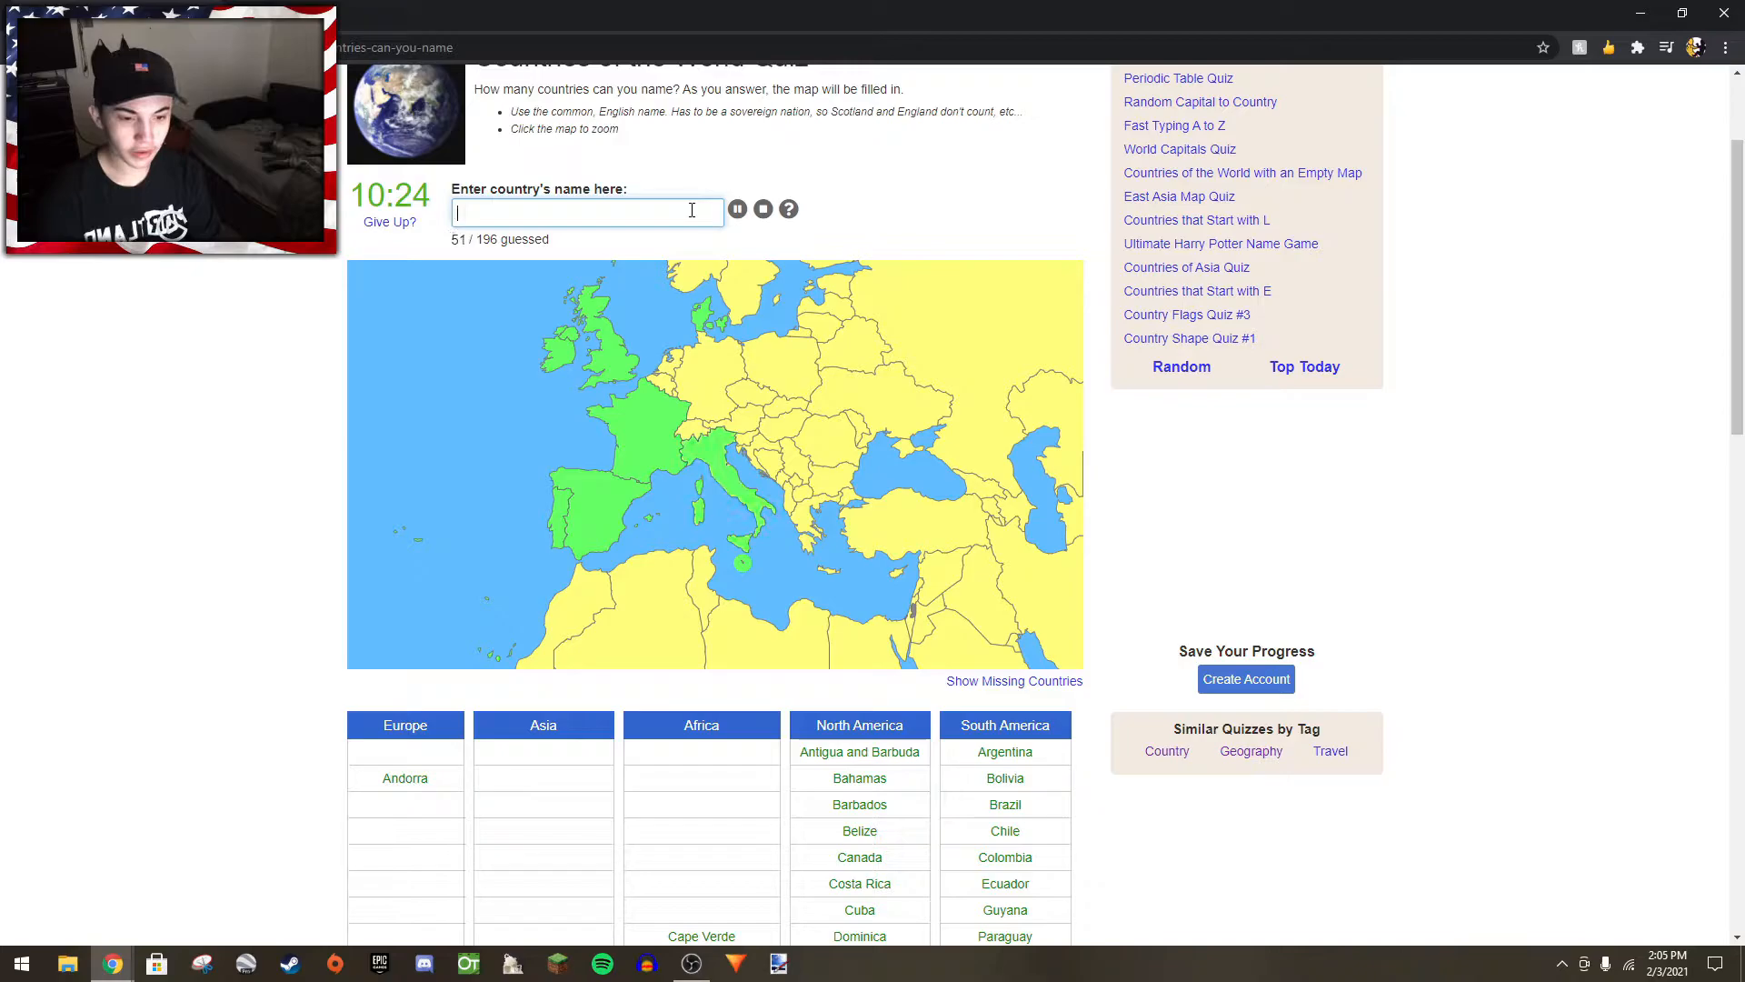
text(swit)
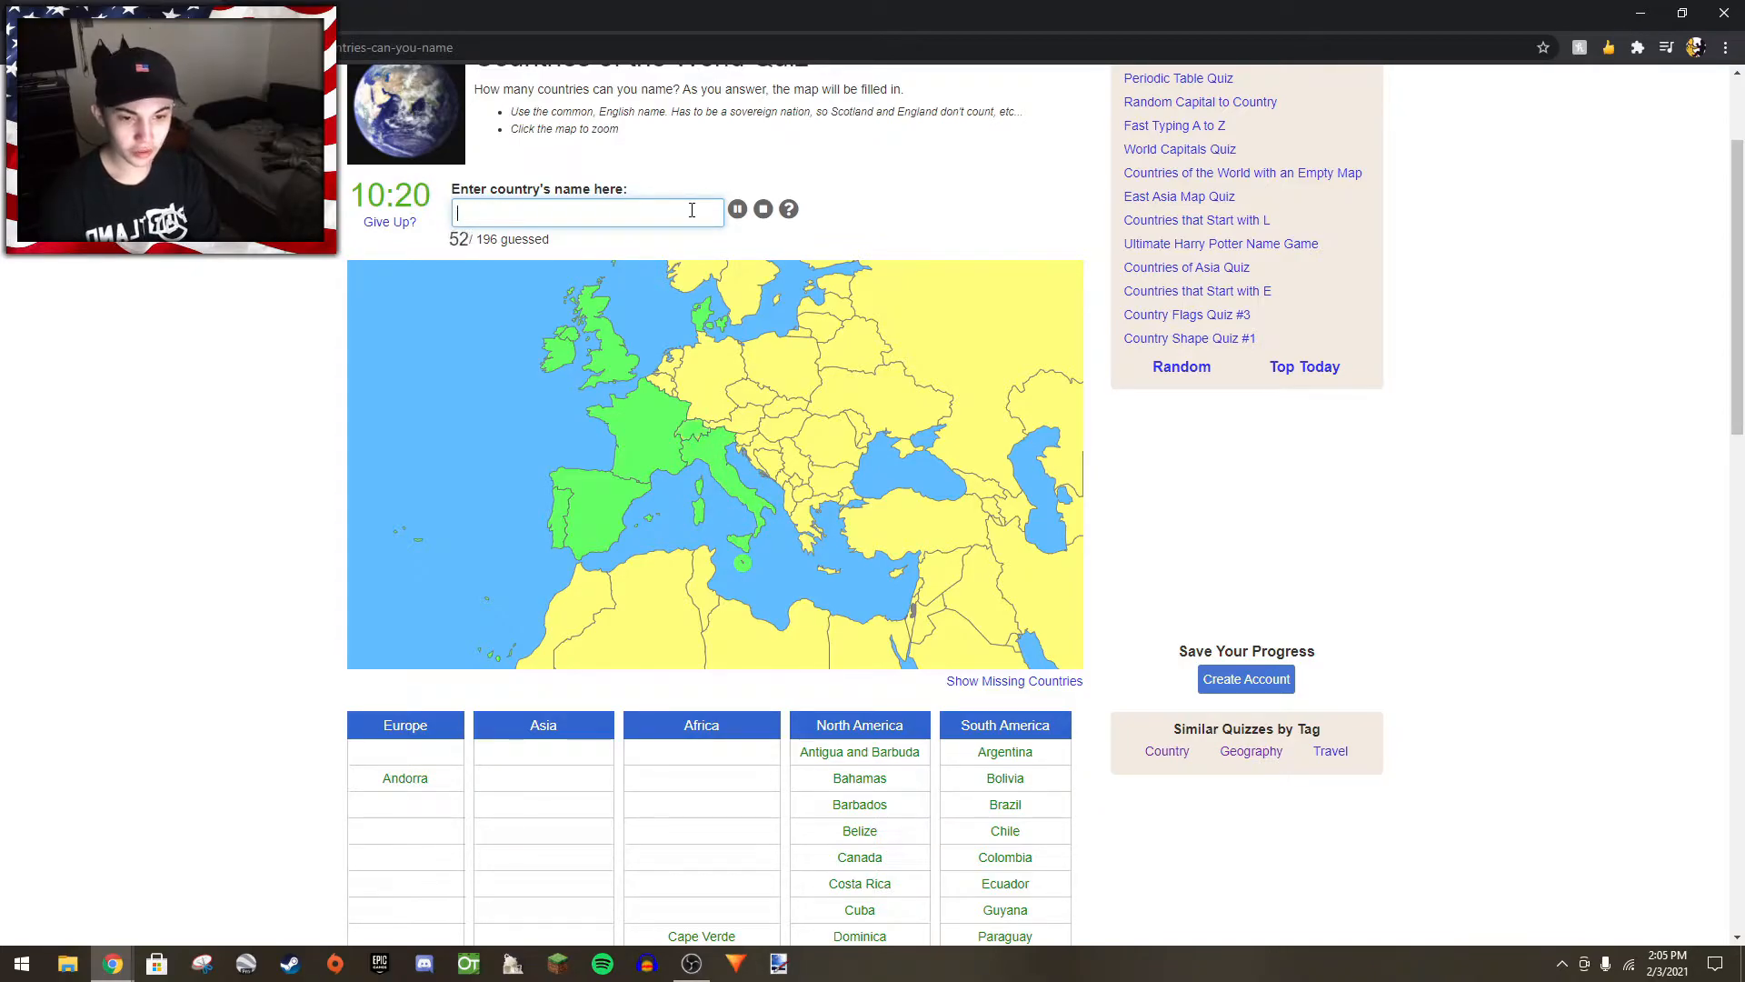
text(lichenste)
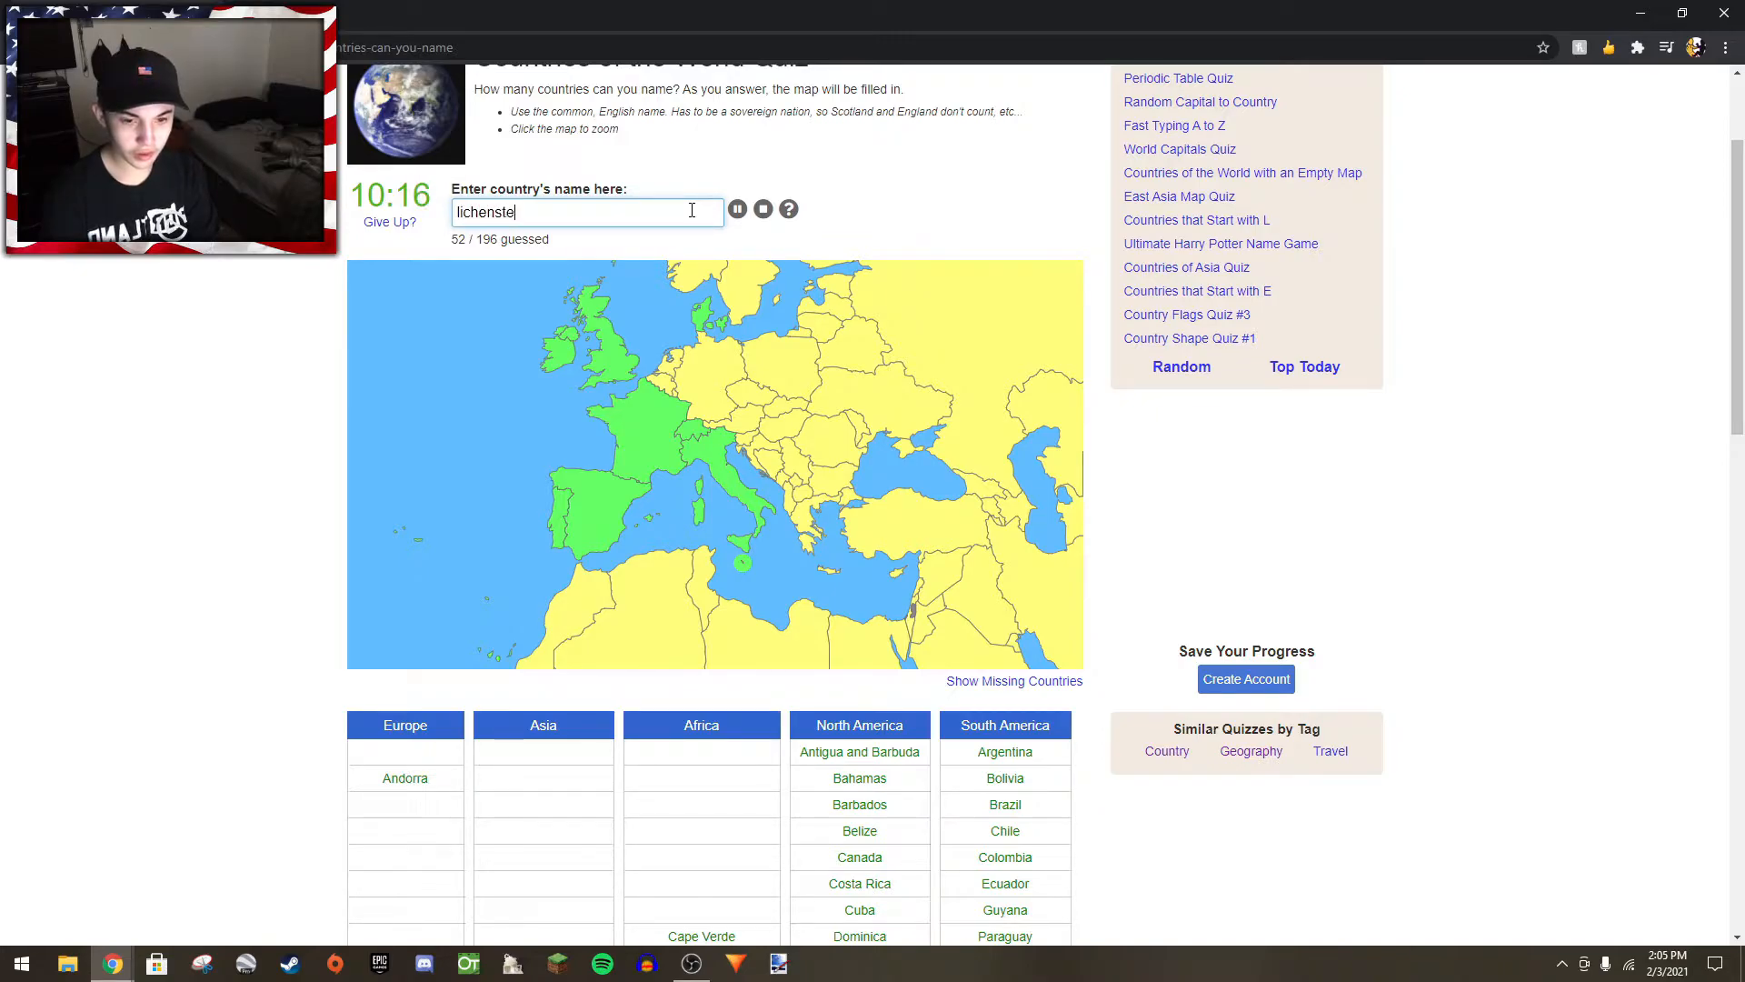
text(lu)
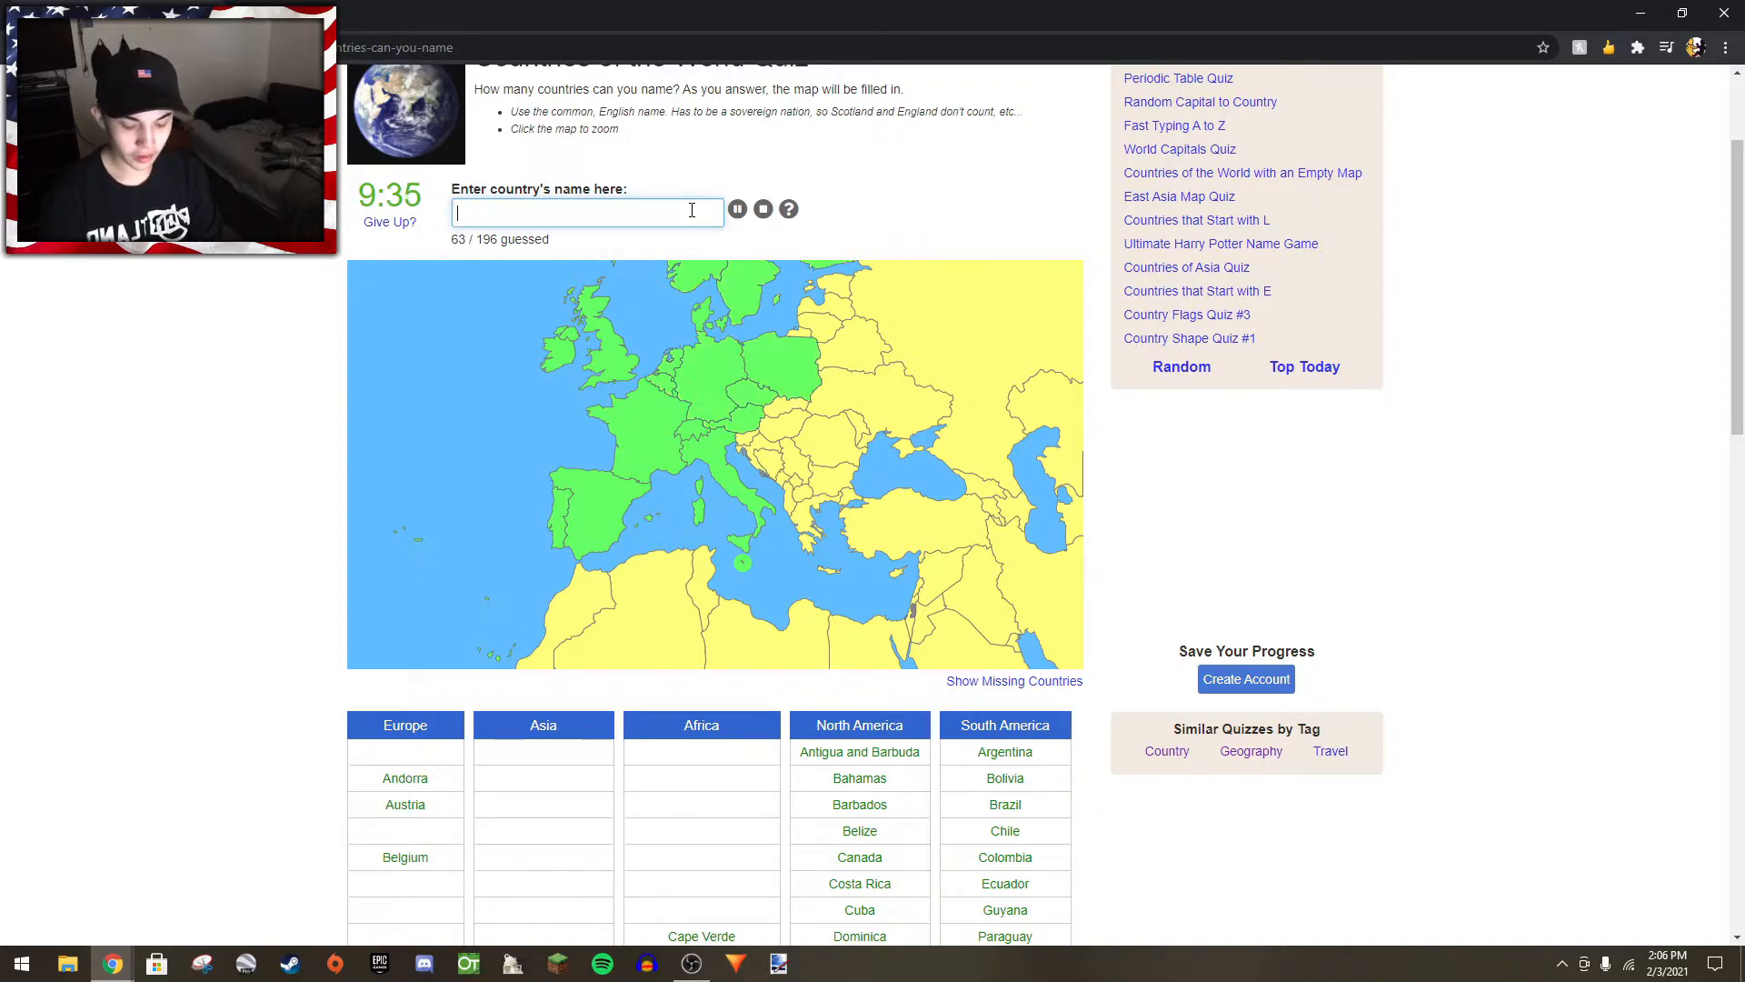
text(Hungary)
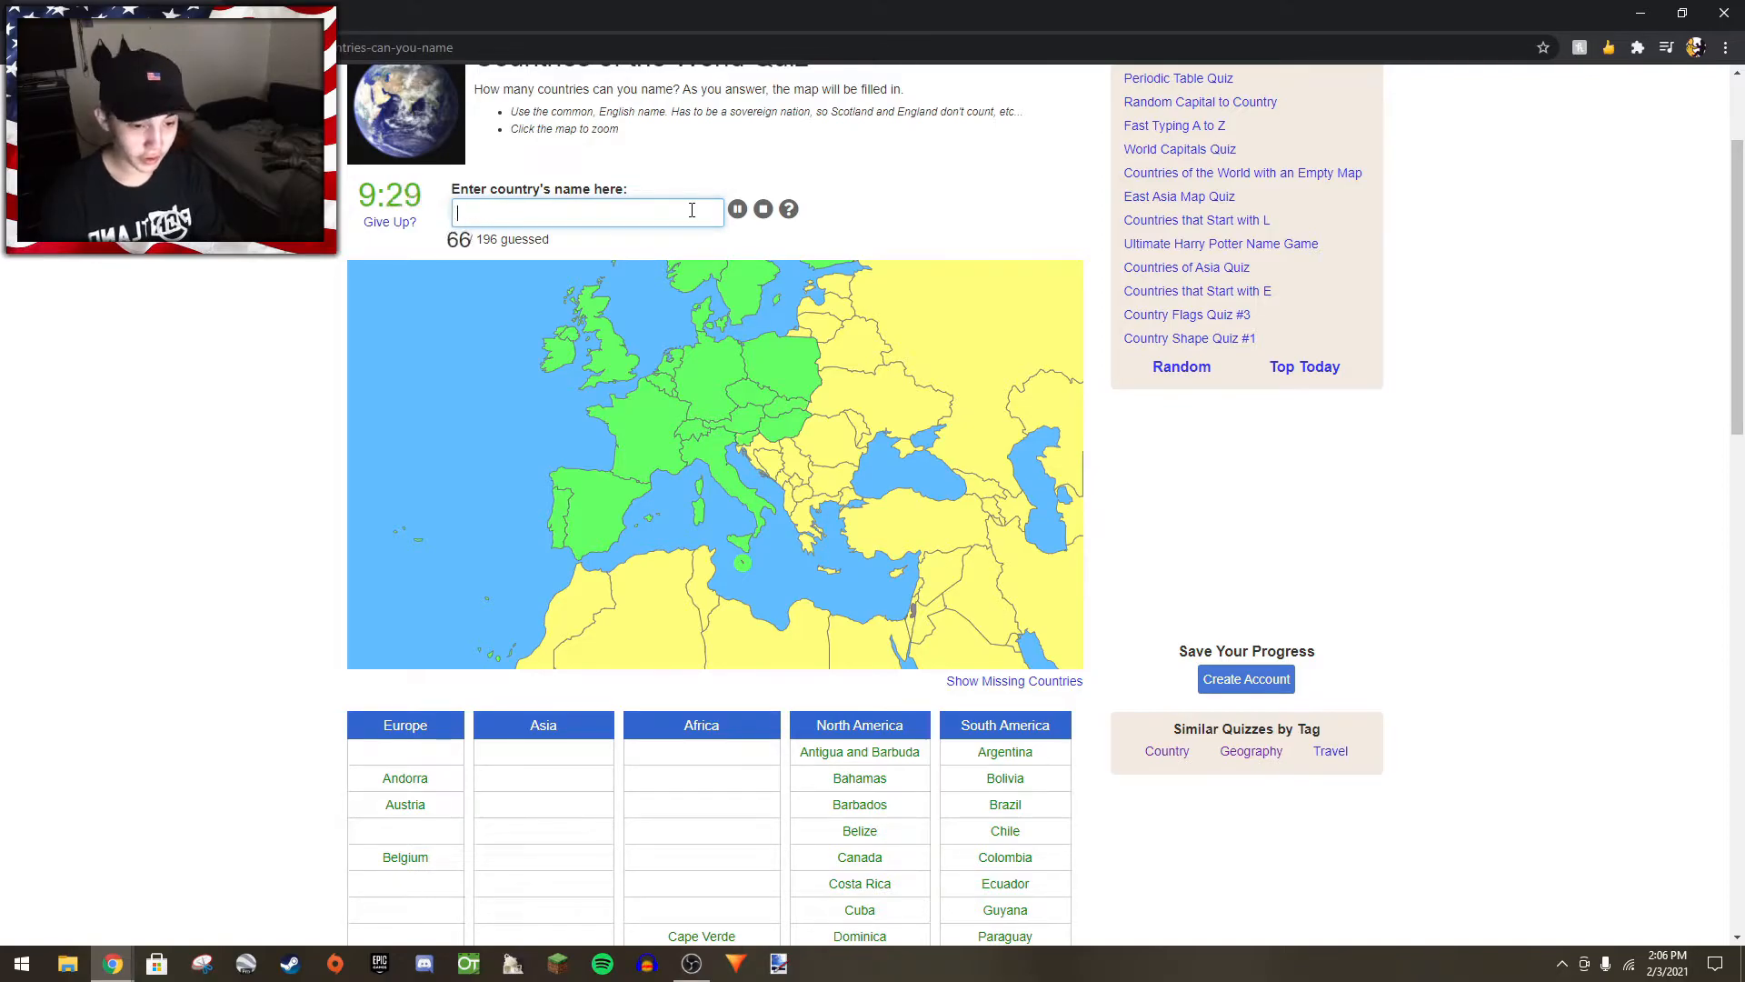
- Add Croatia, Bosnia and Herzegovina, Albania, Belarus and Latvia, reaching 82
text(cros)
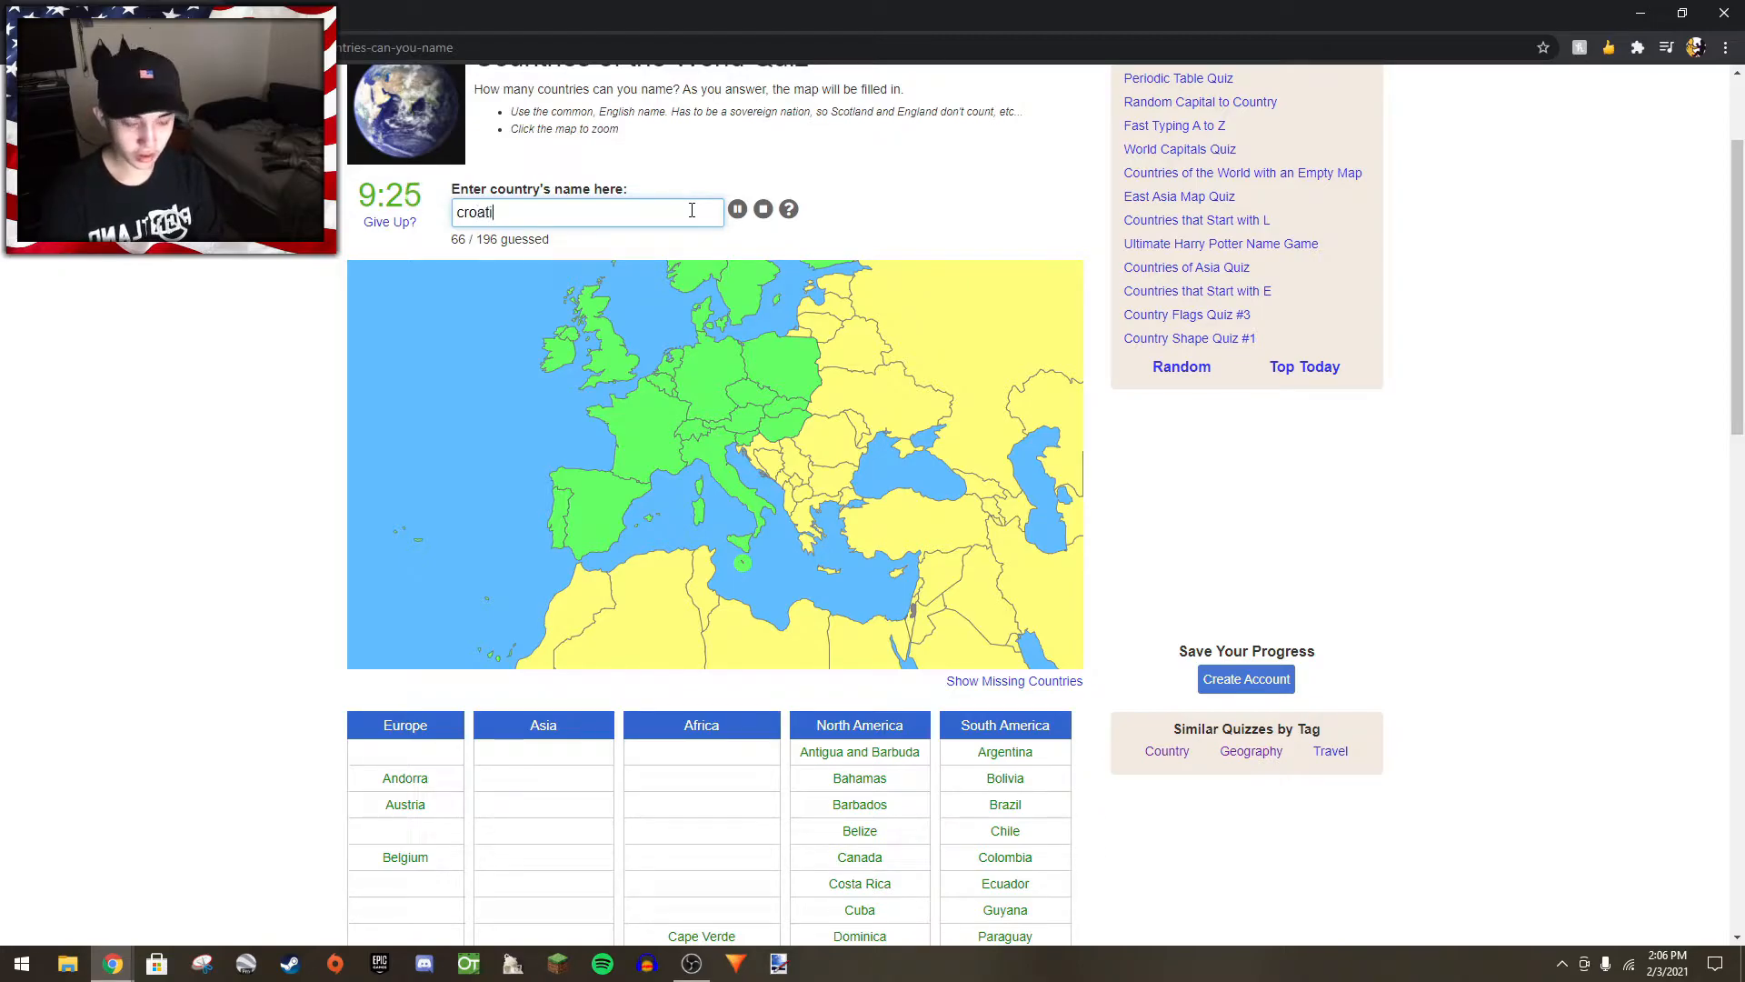
text(bostn)
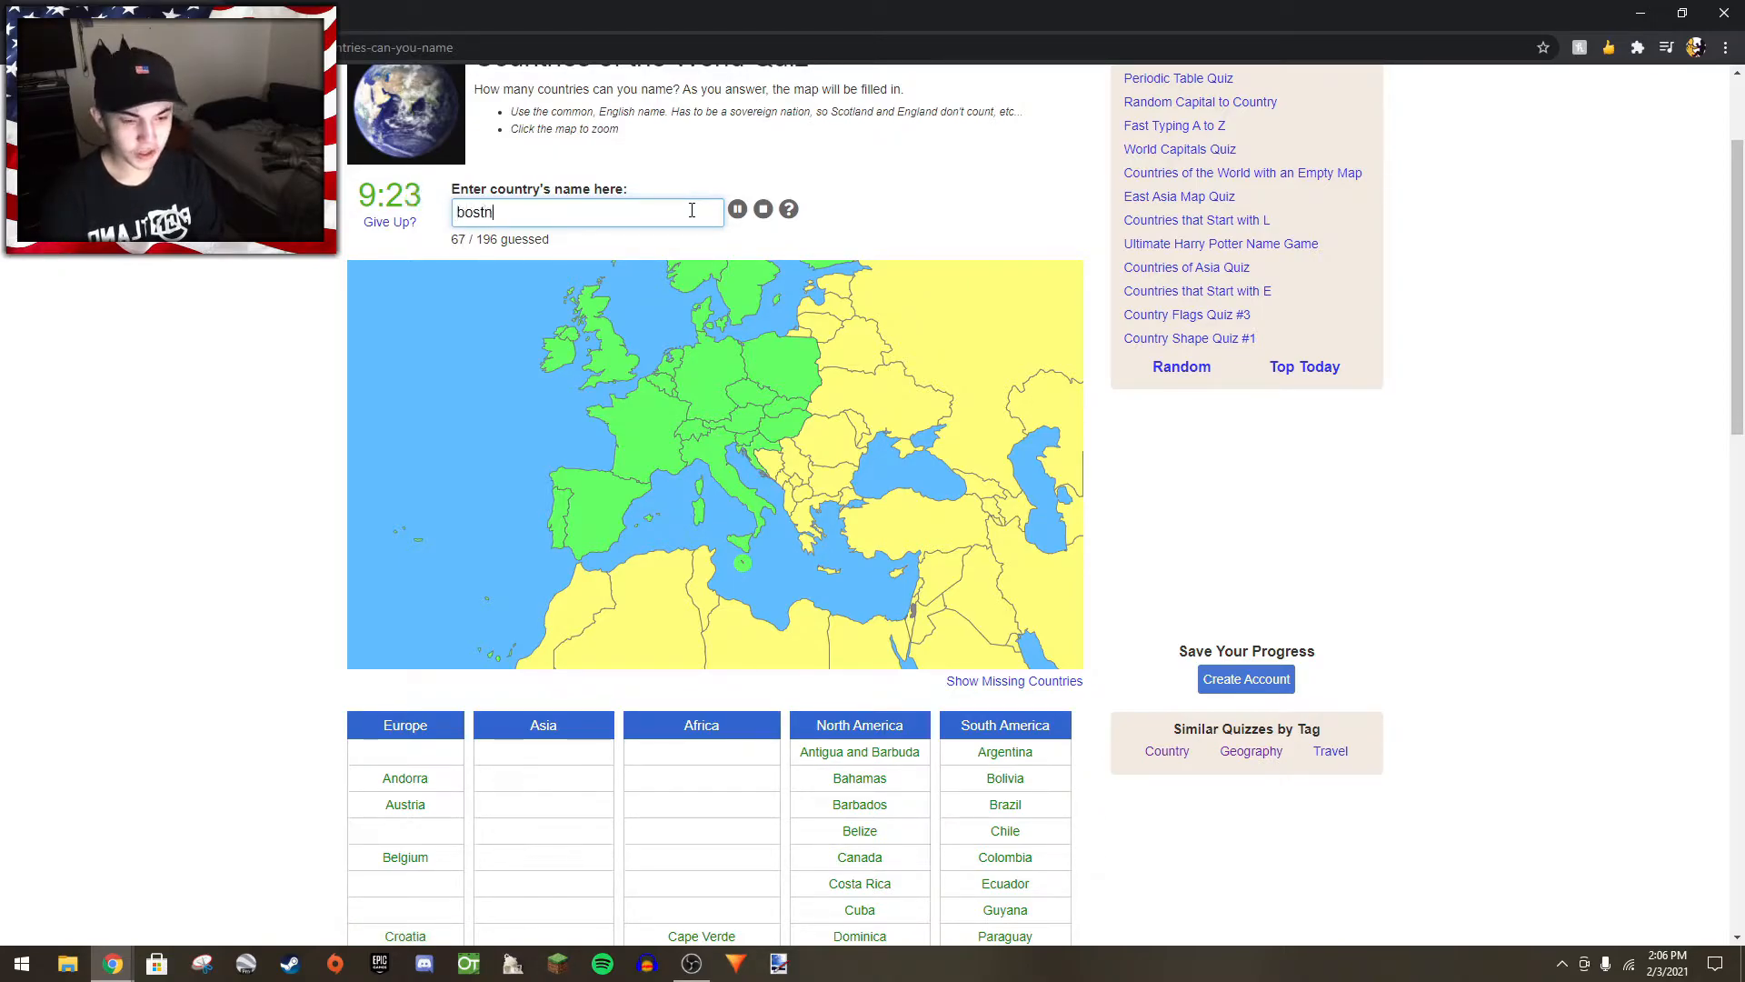
text(bosni)
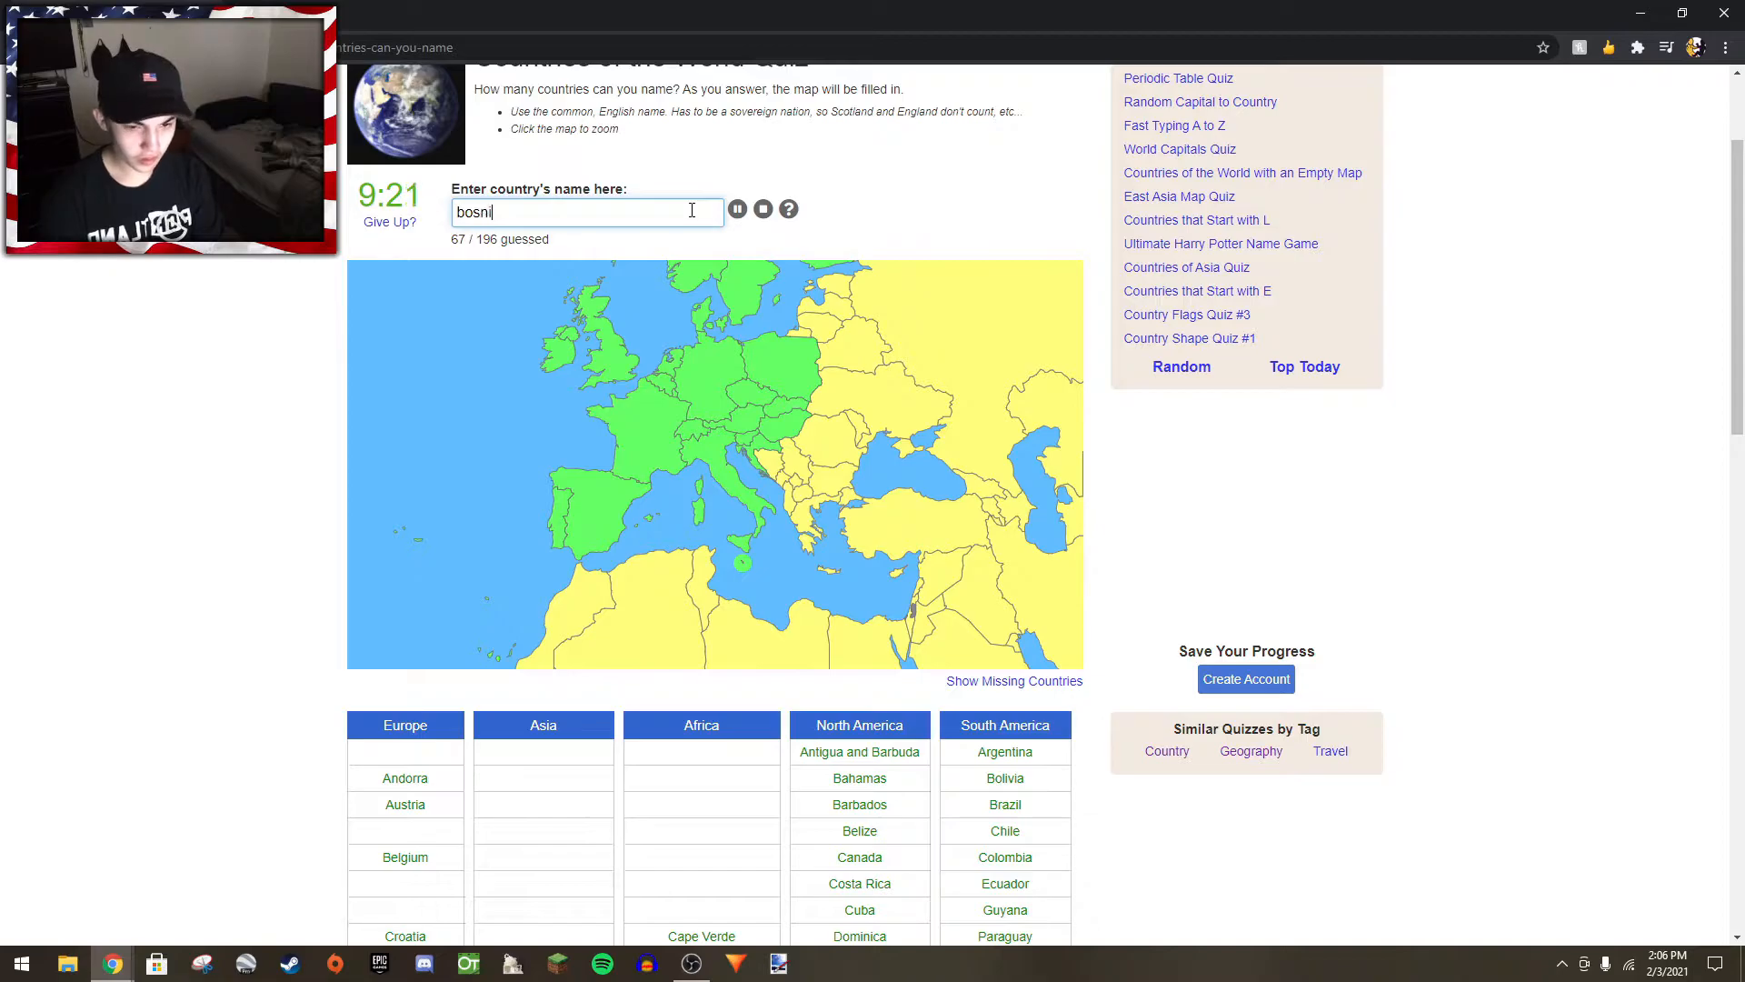
text(bosnia)
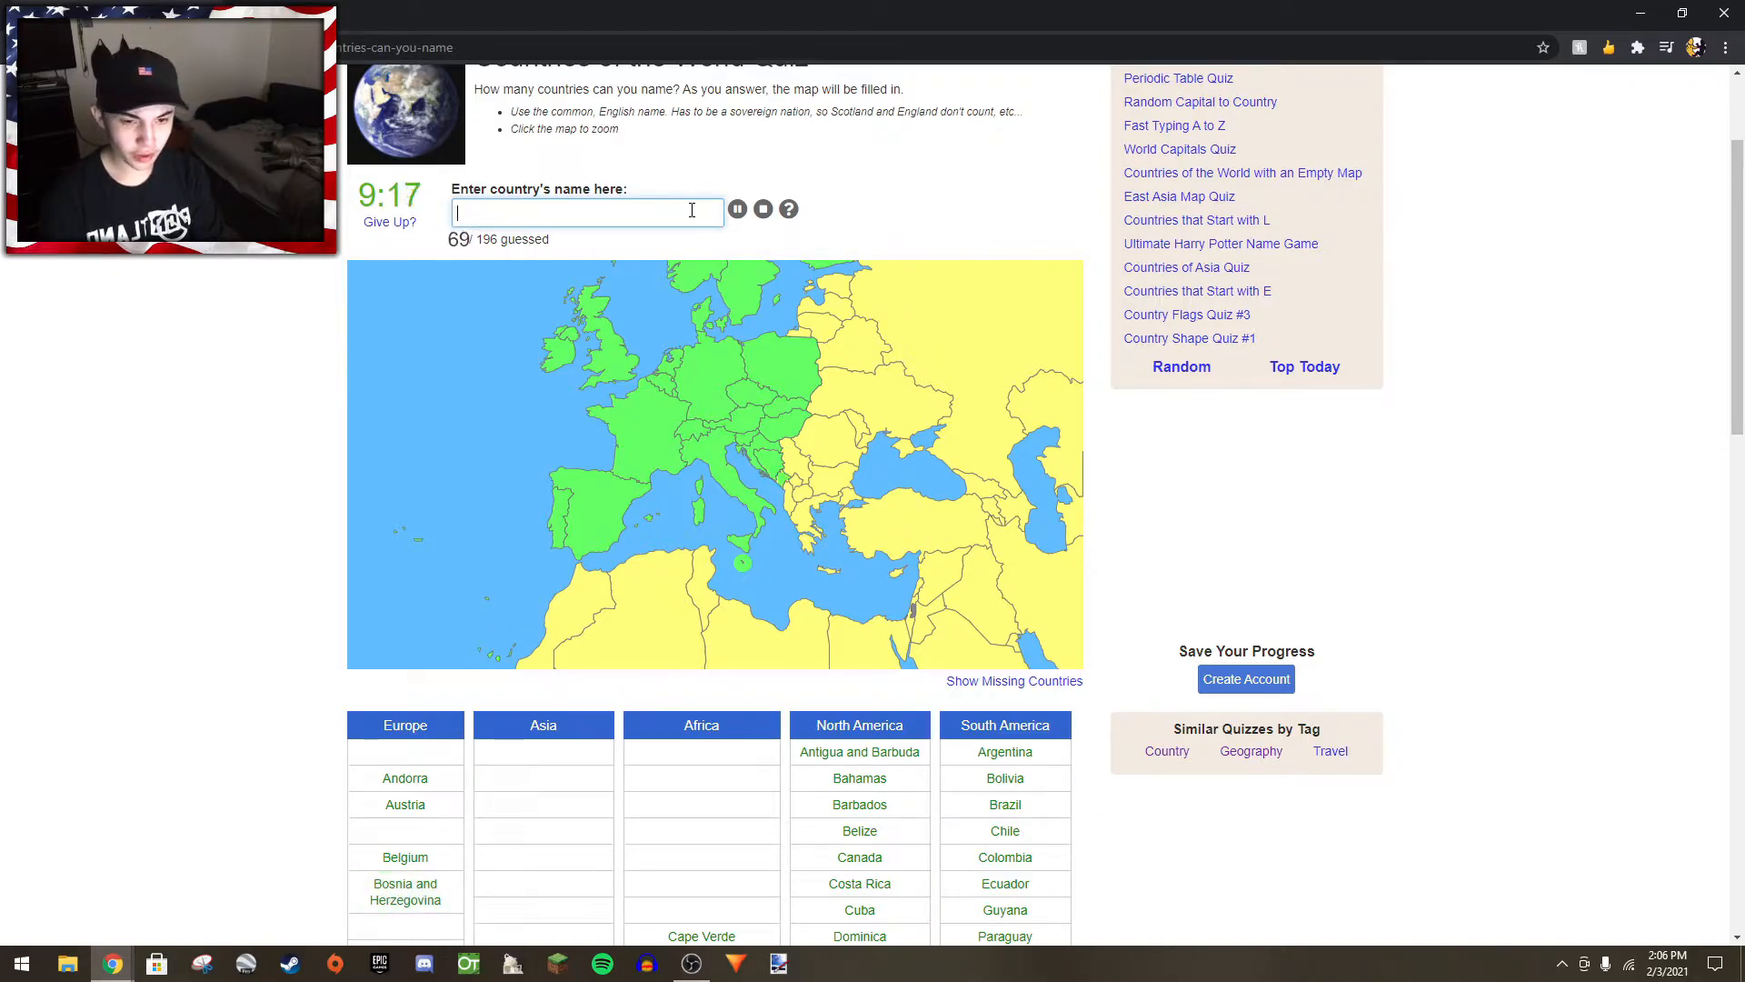
text(alba)
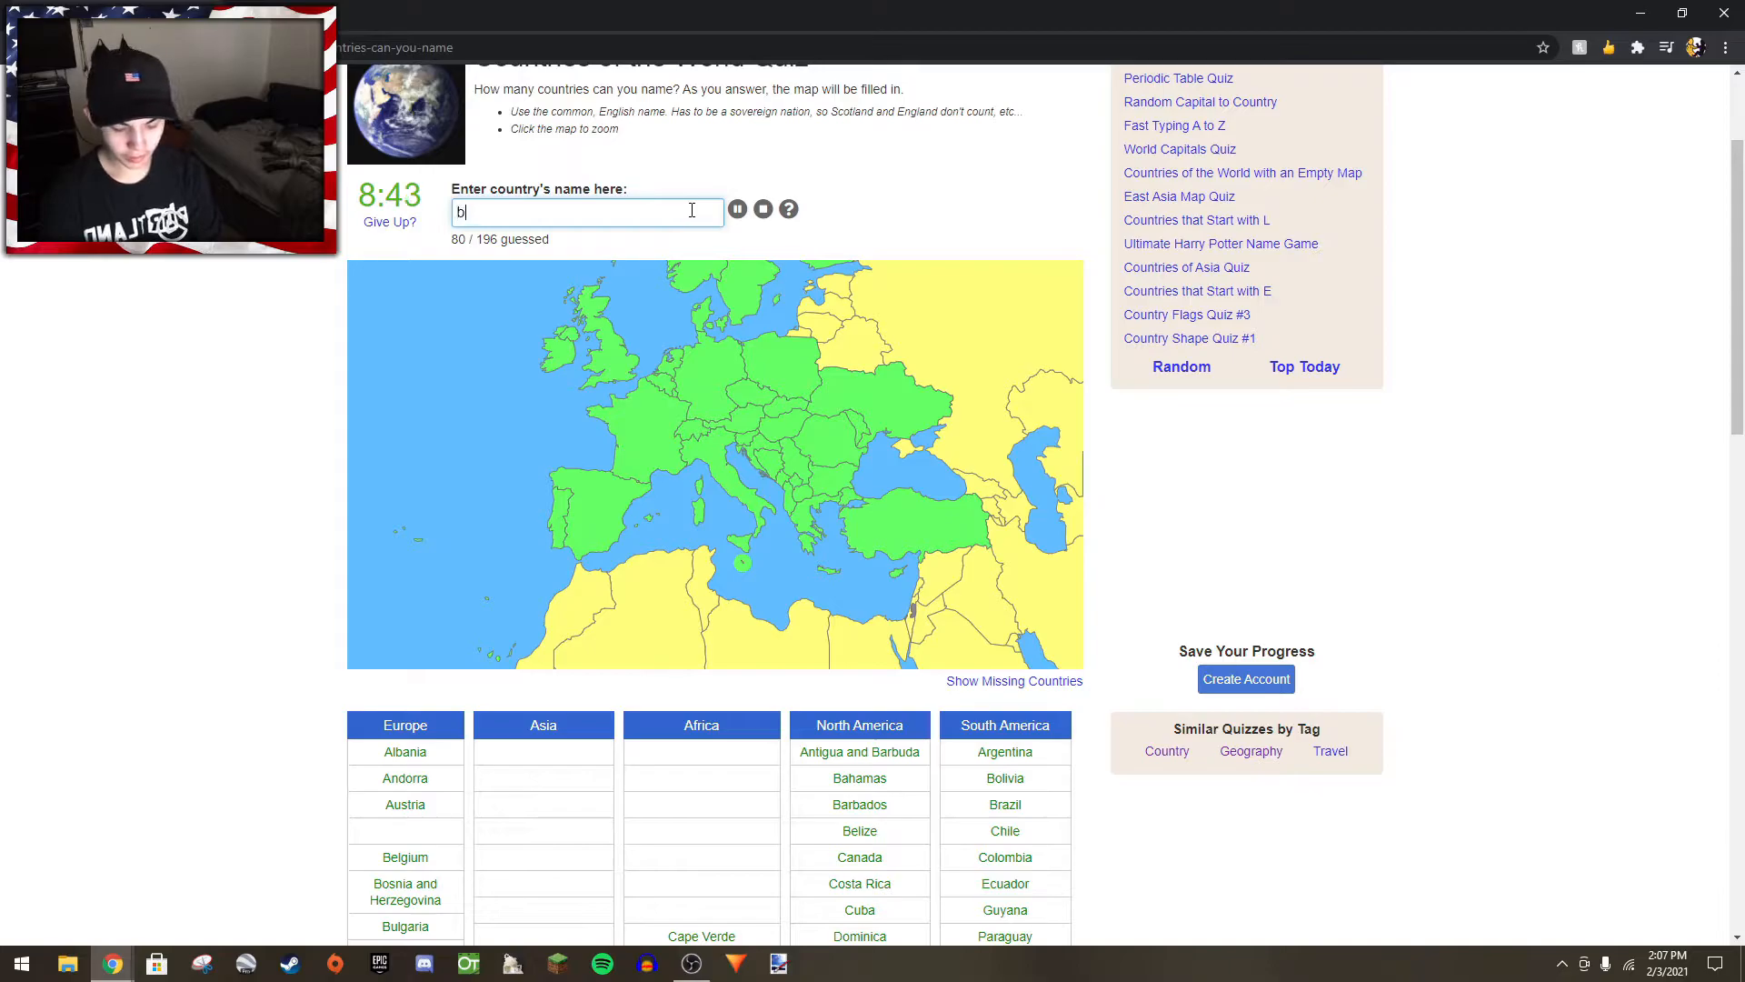
text(Belarus)
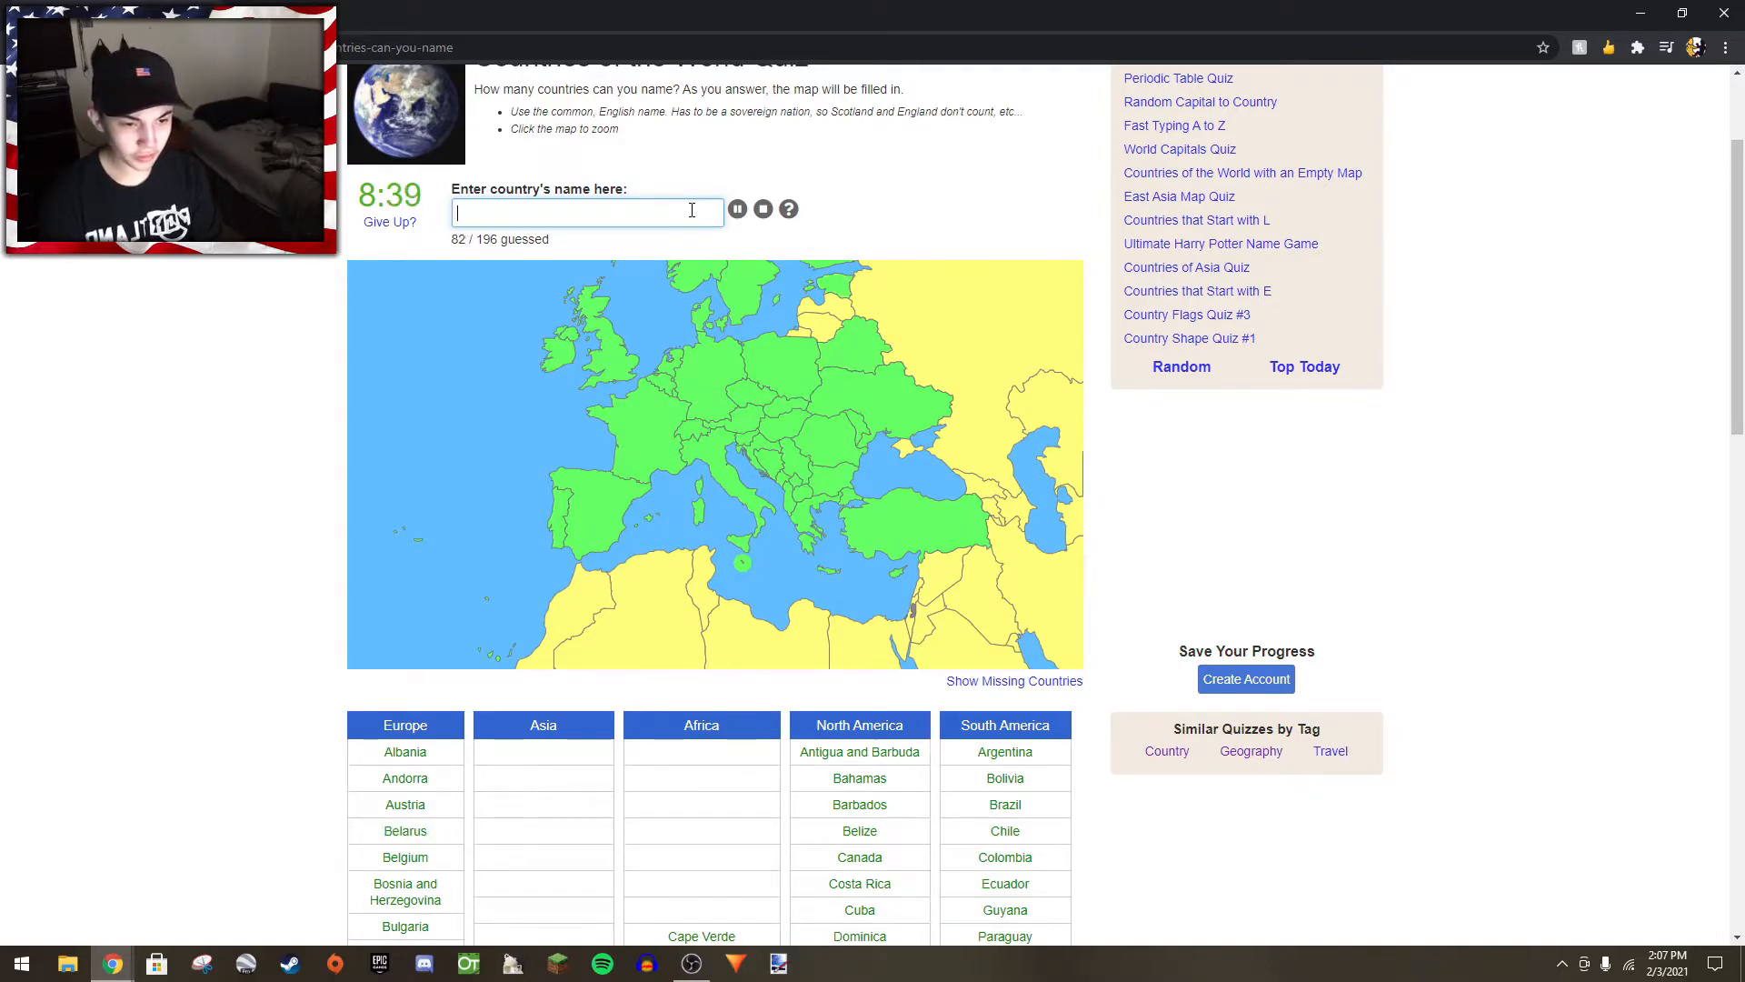
text(lativ)
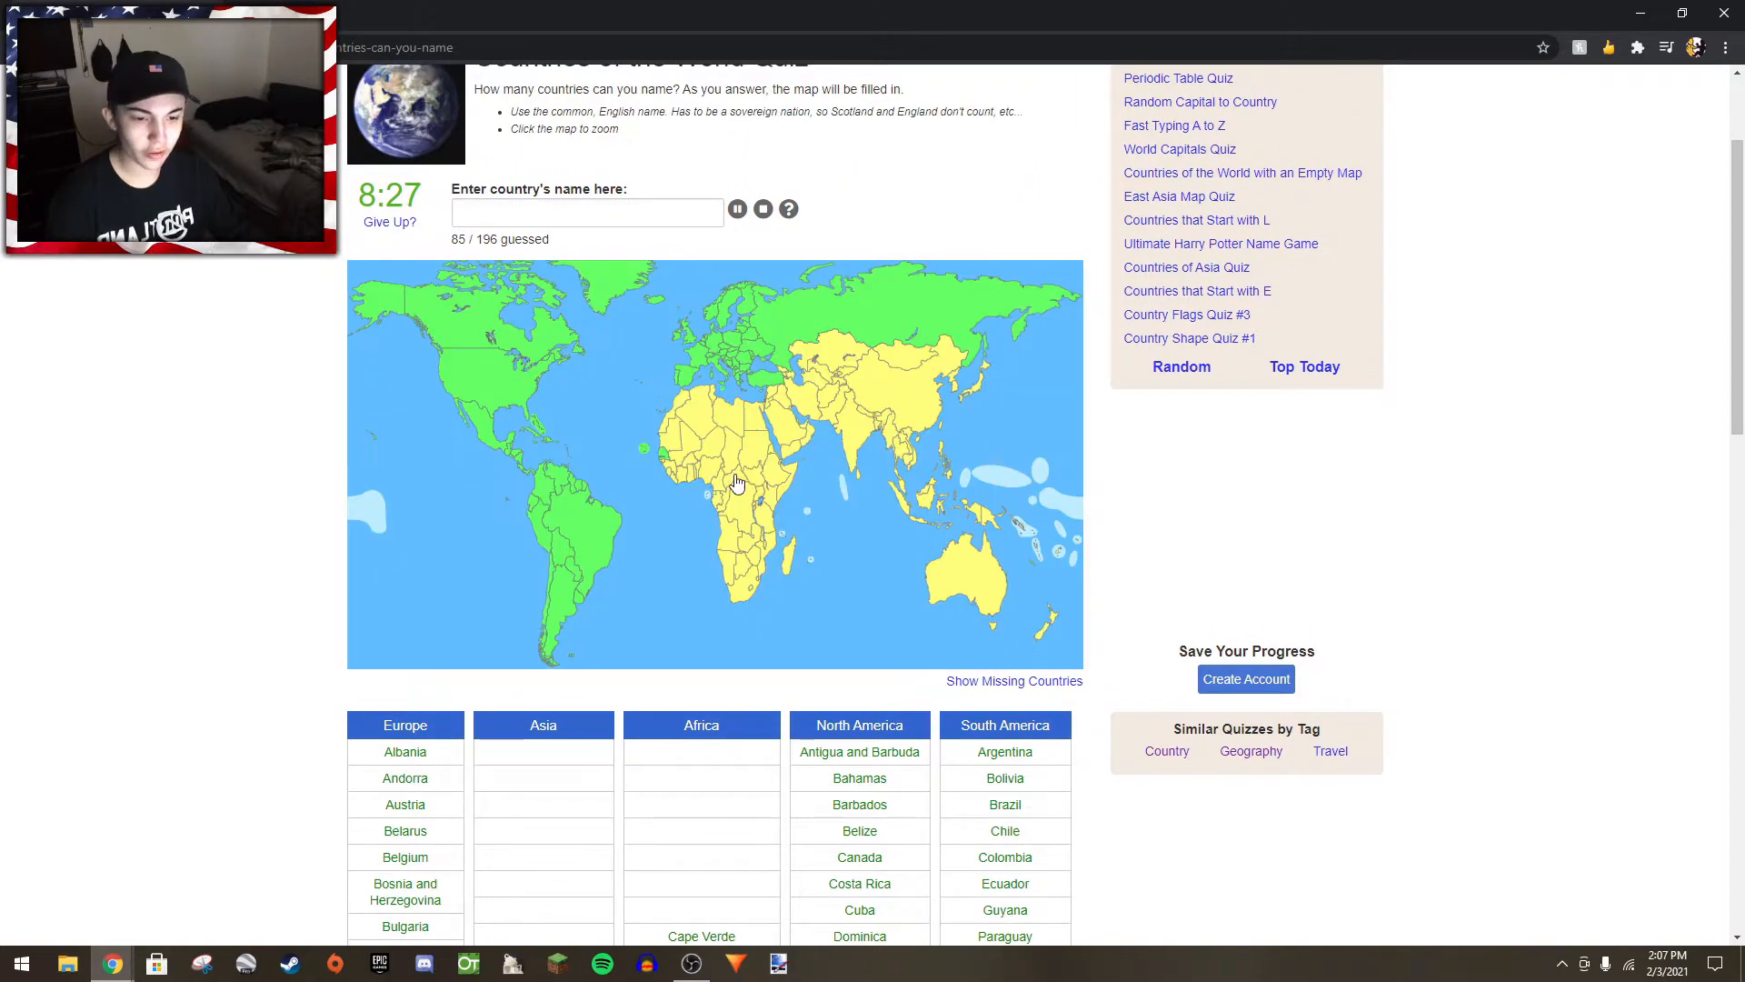
mouse_move(756, 357)
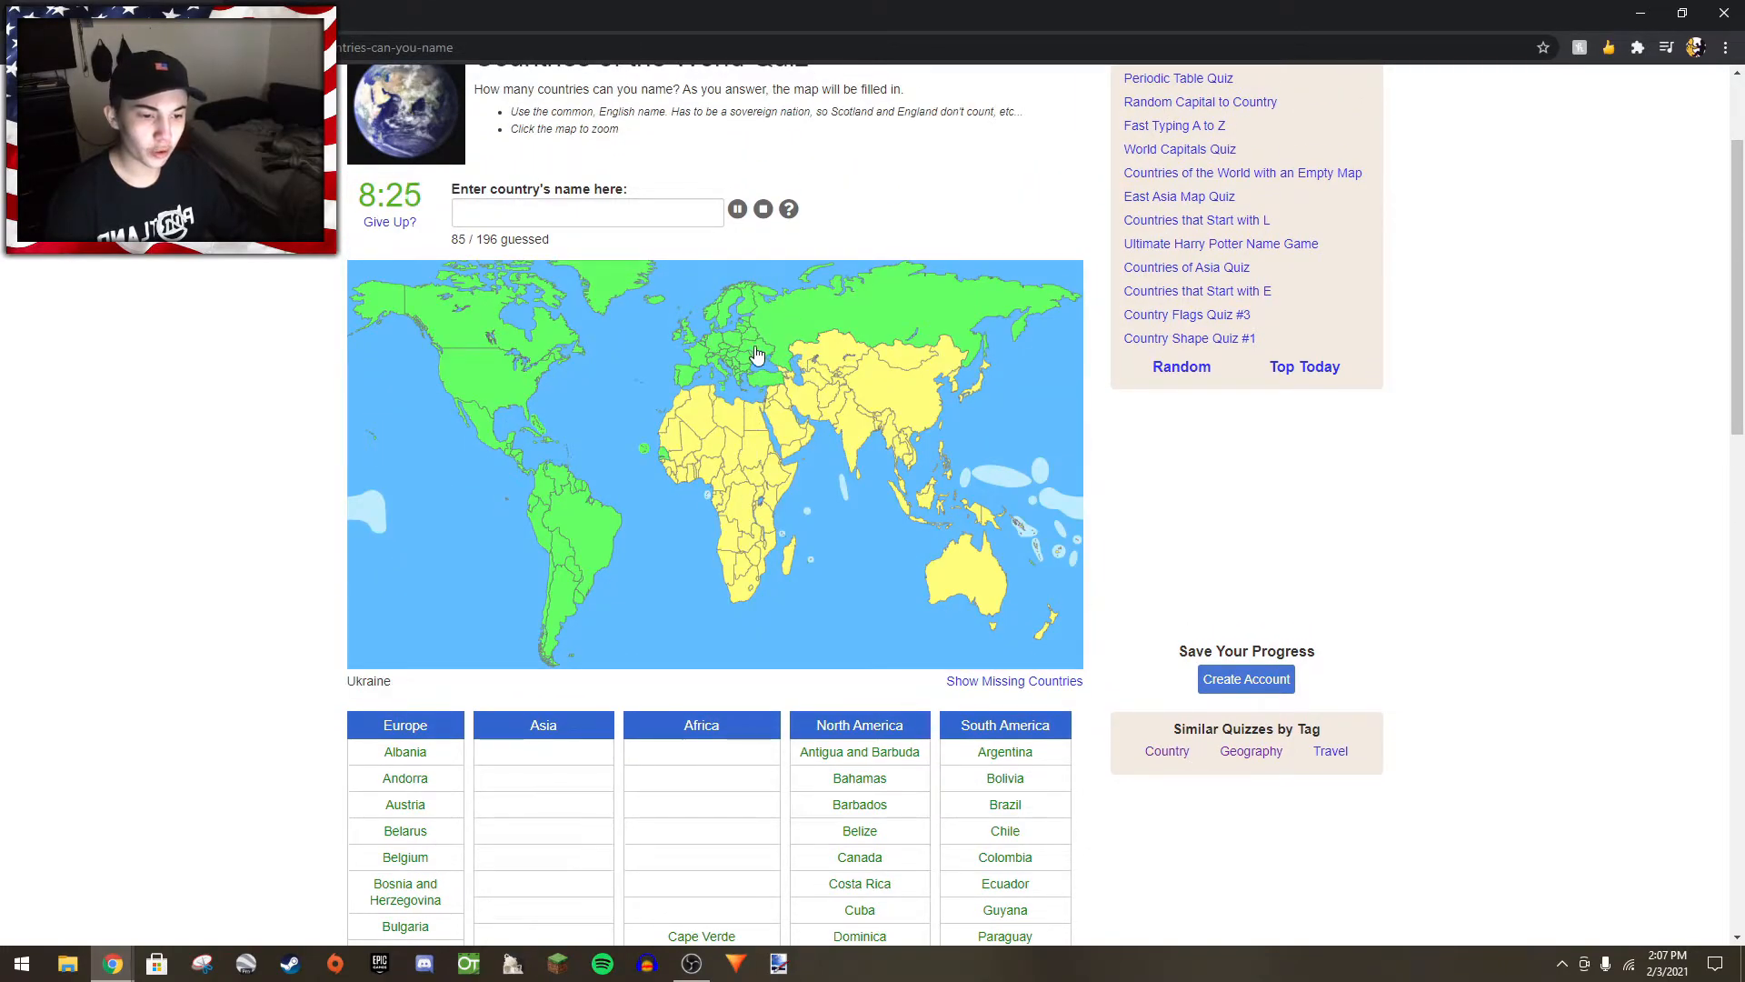
- Name Central Asian countries Kazakhstan, Uzbekistan and Turkmenistan
click(756, 356)
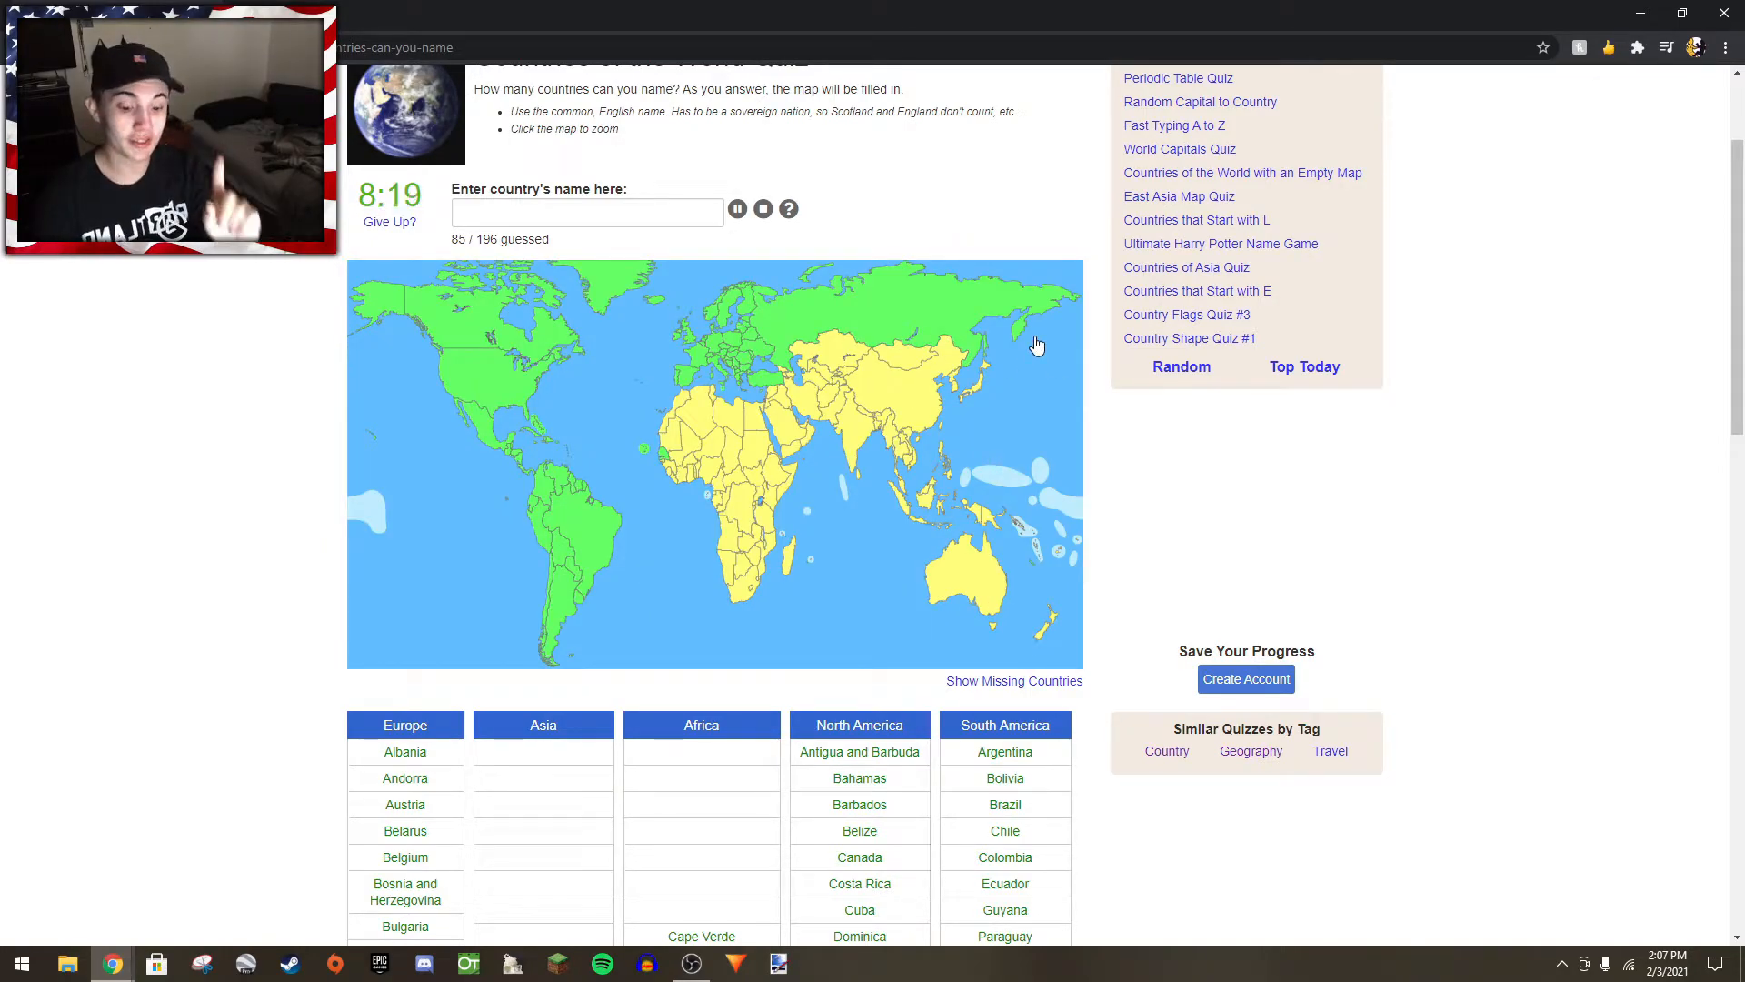
text(kaz)
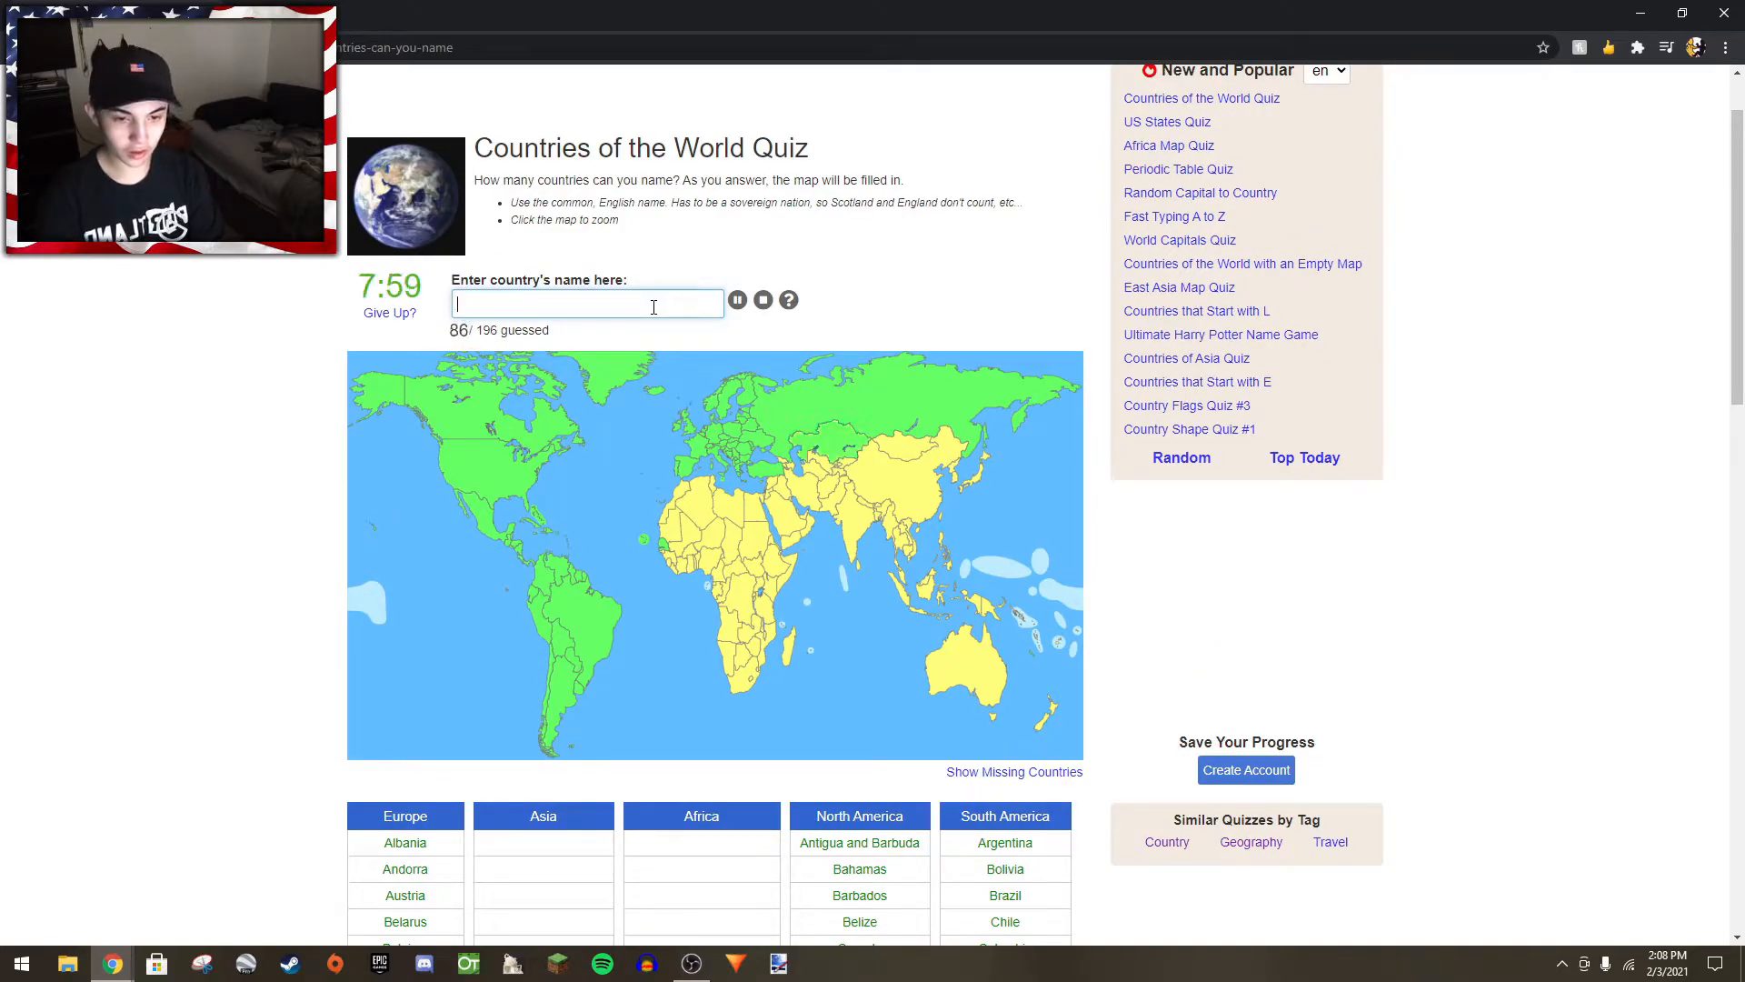
text(usbek)
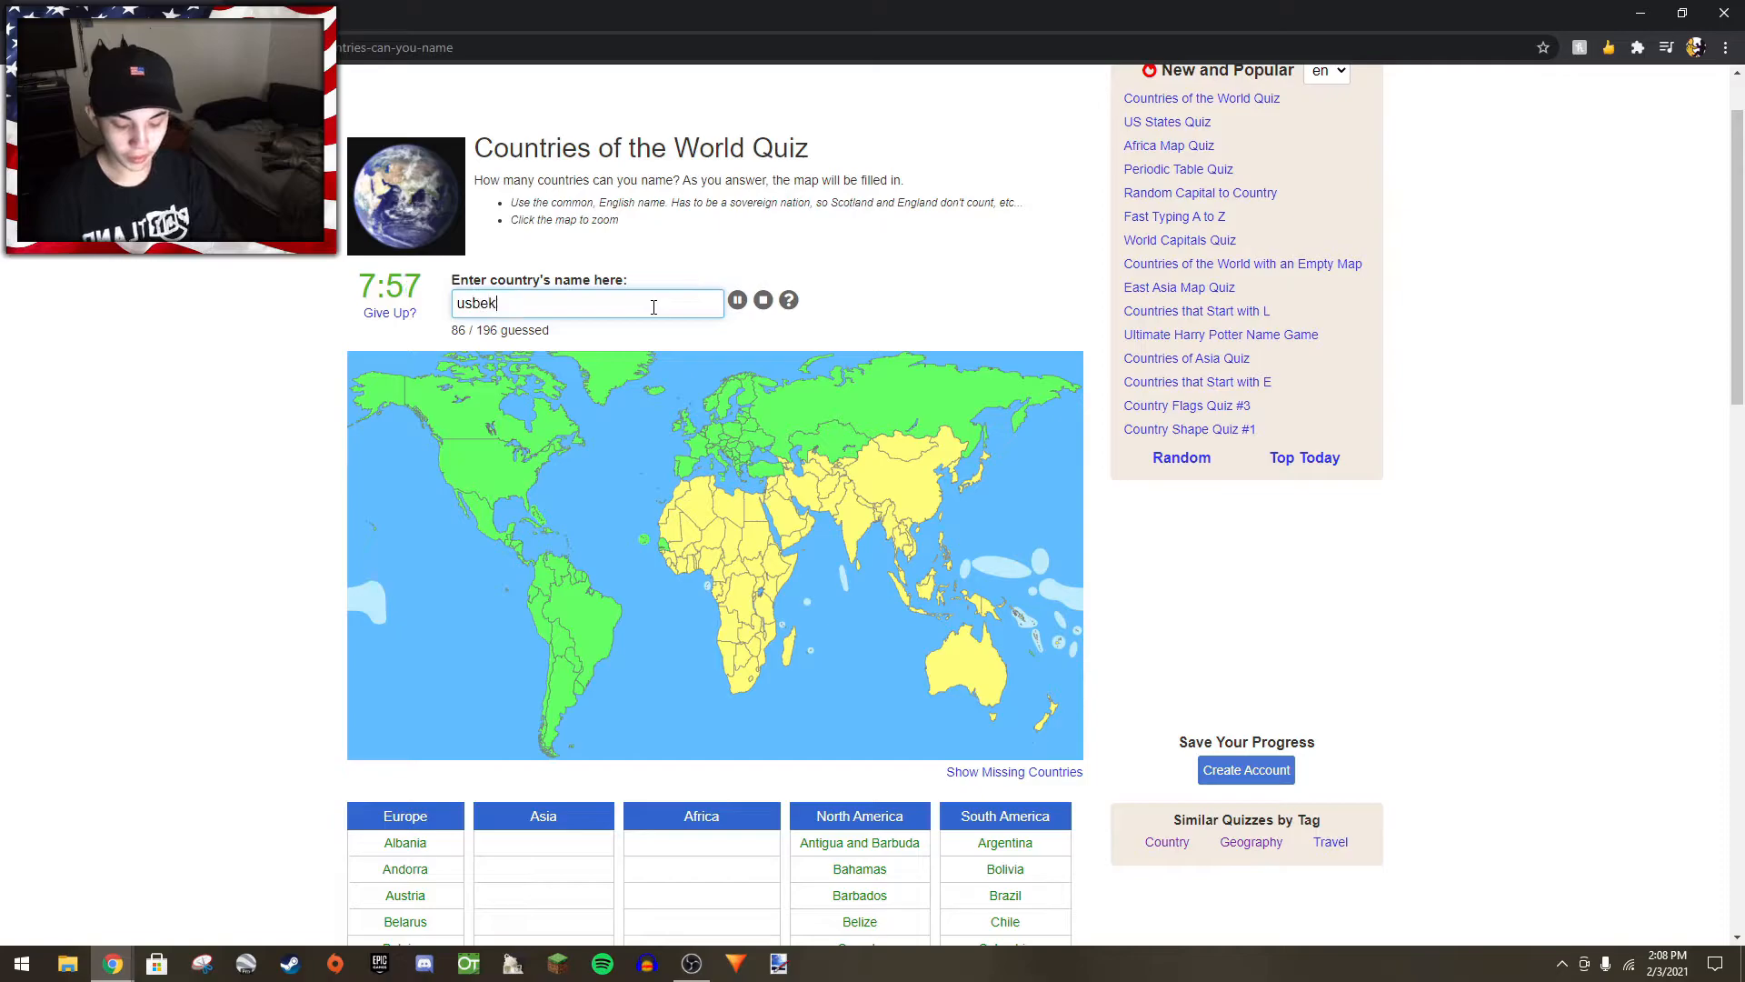
text(ista)
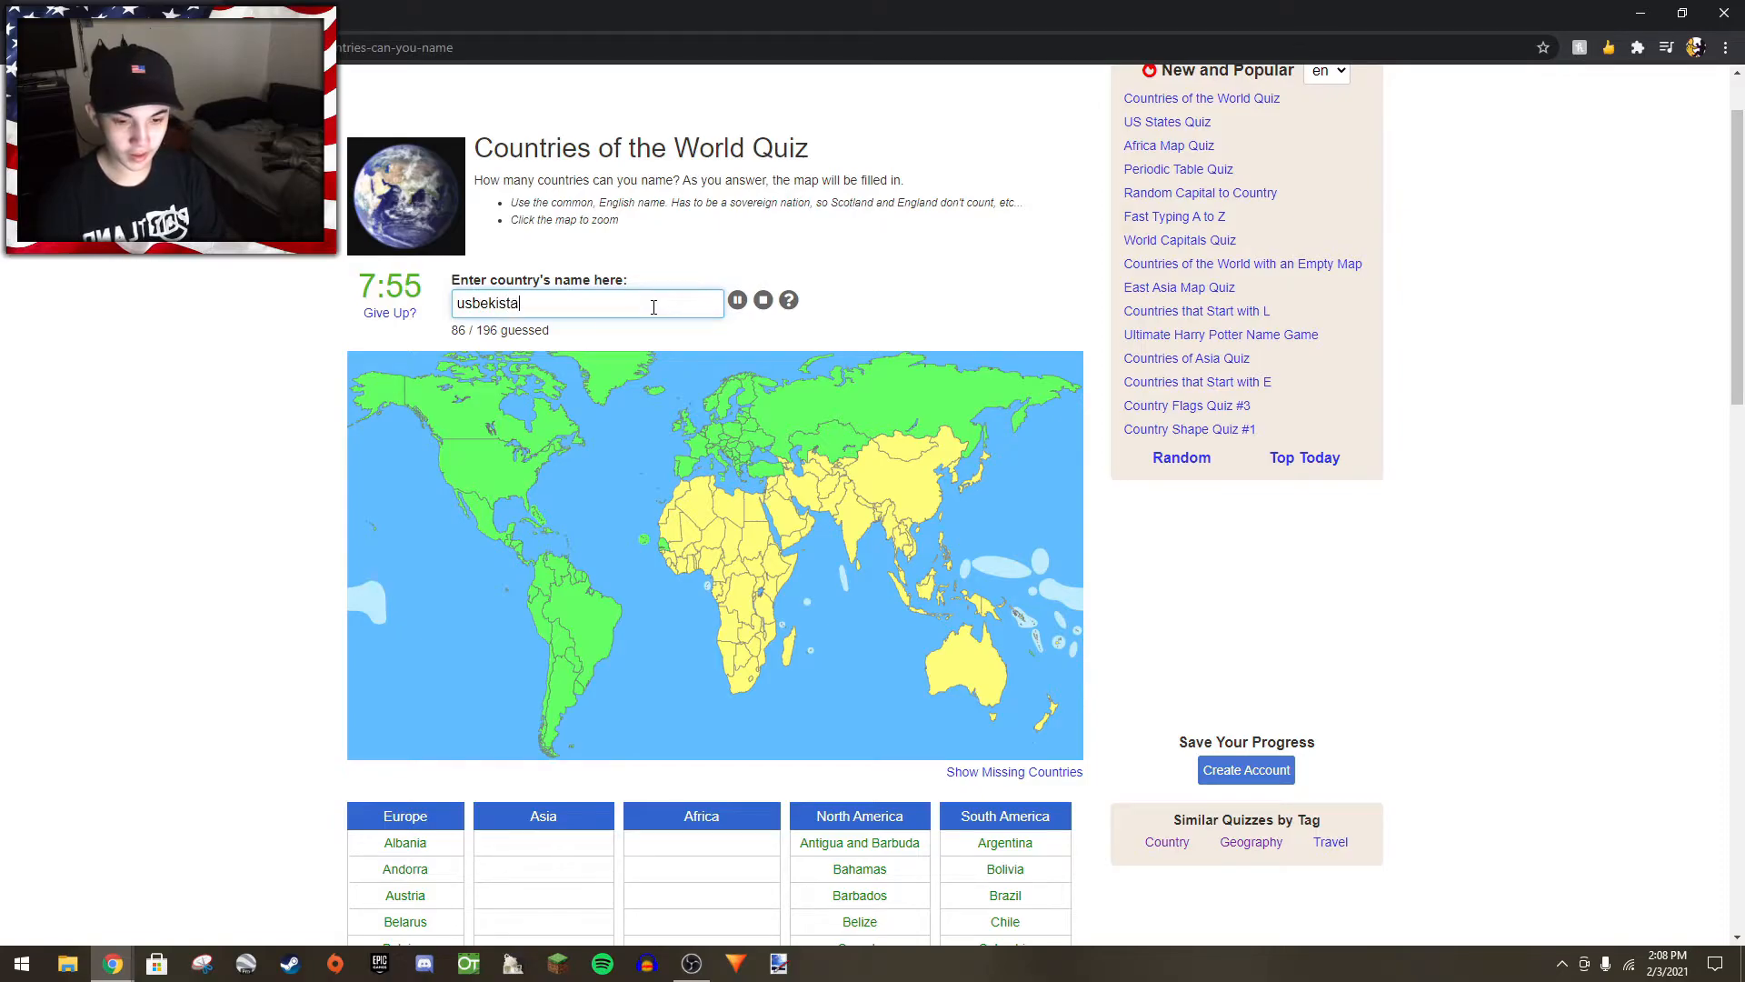
text(n)
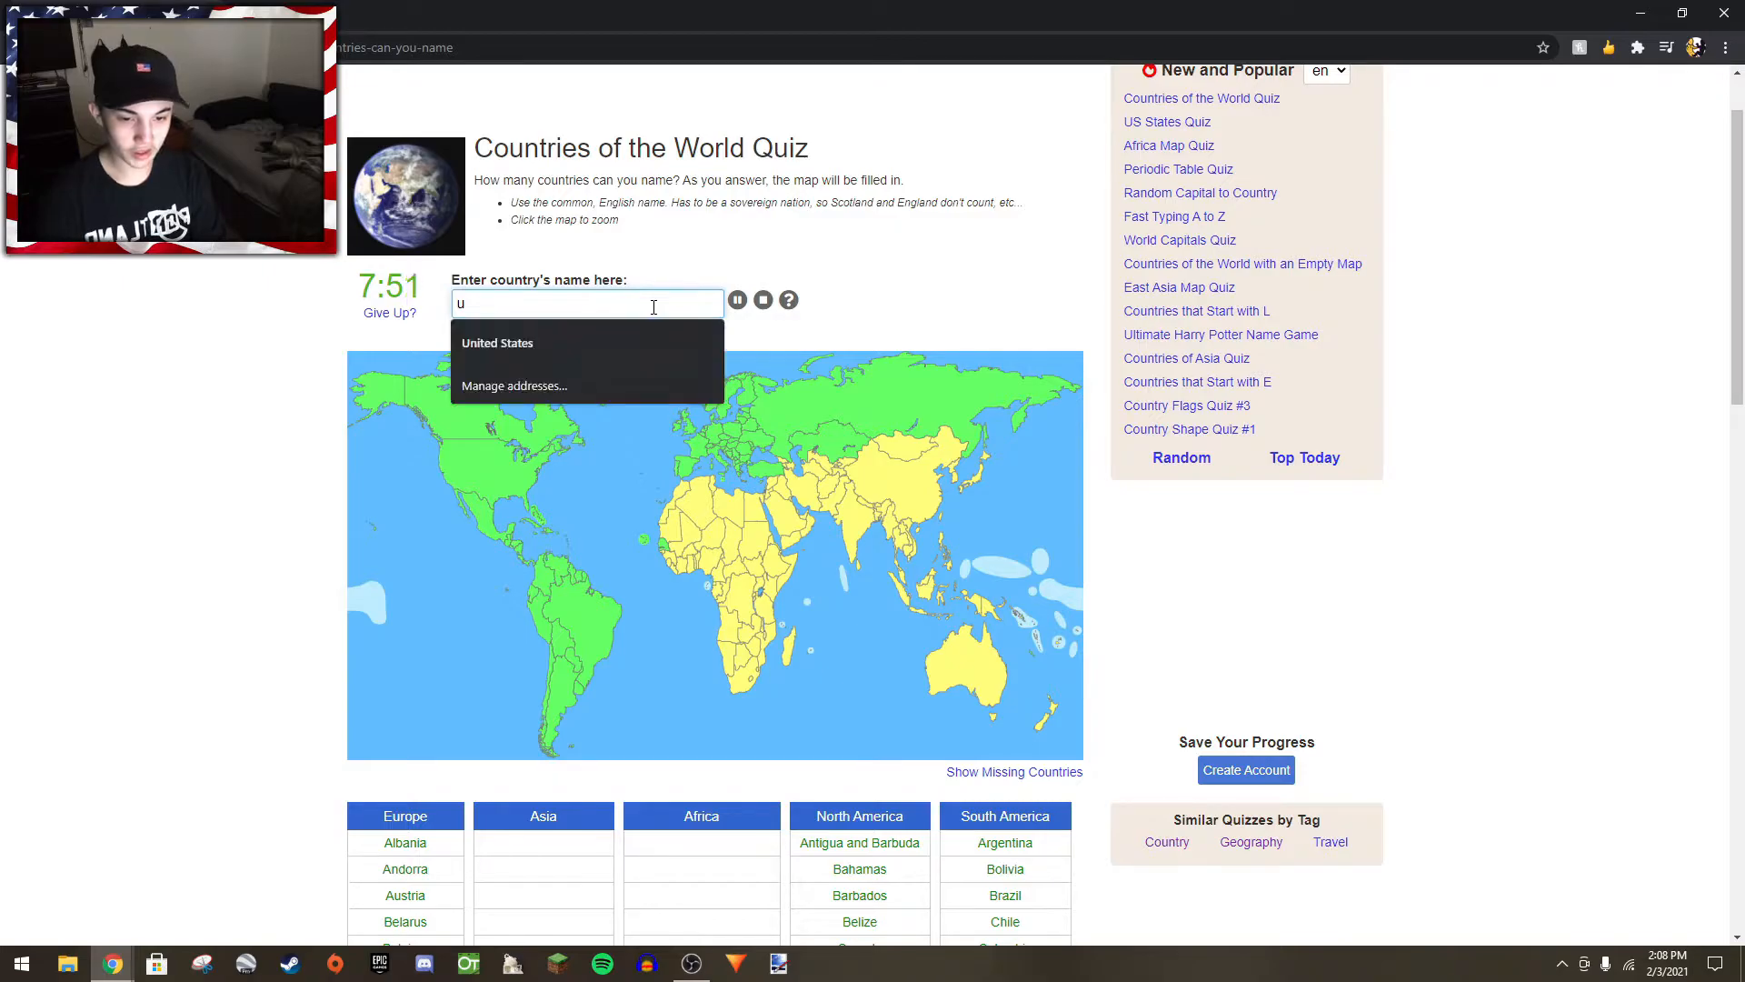
text(zbekist)
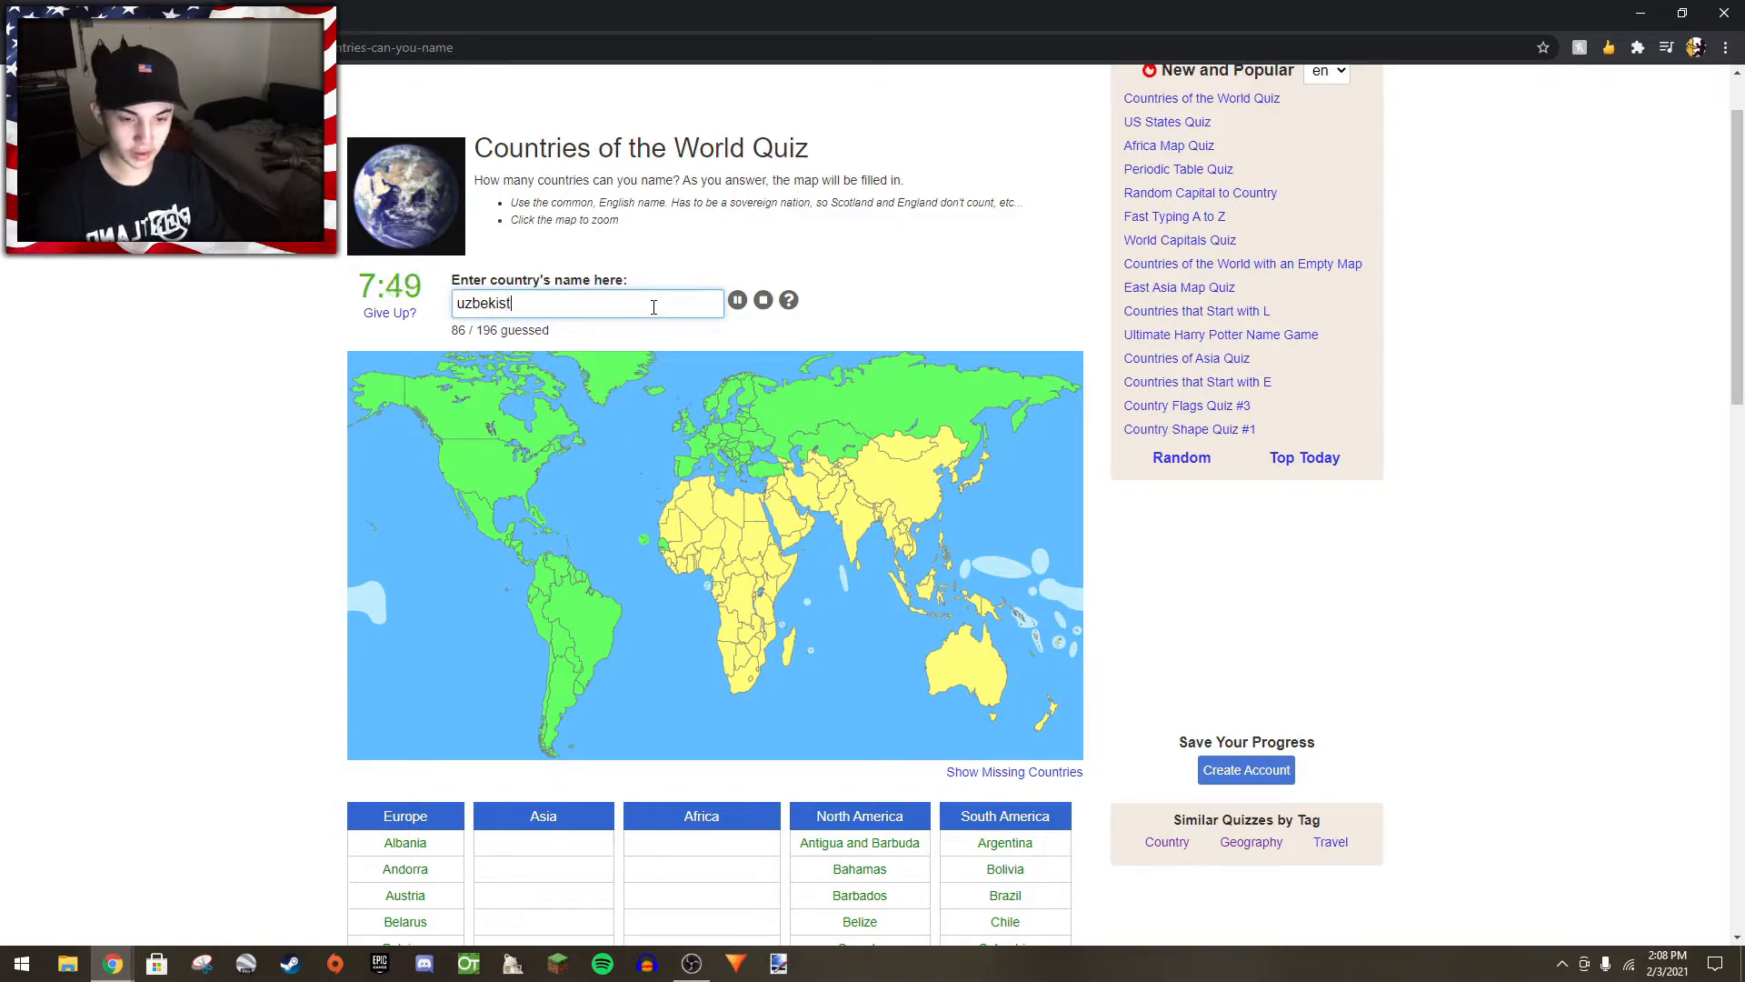
text(tu)
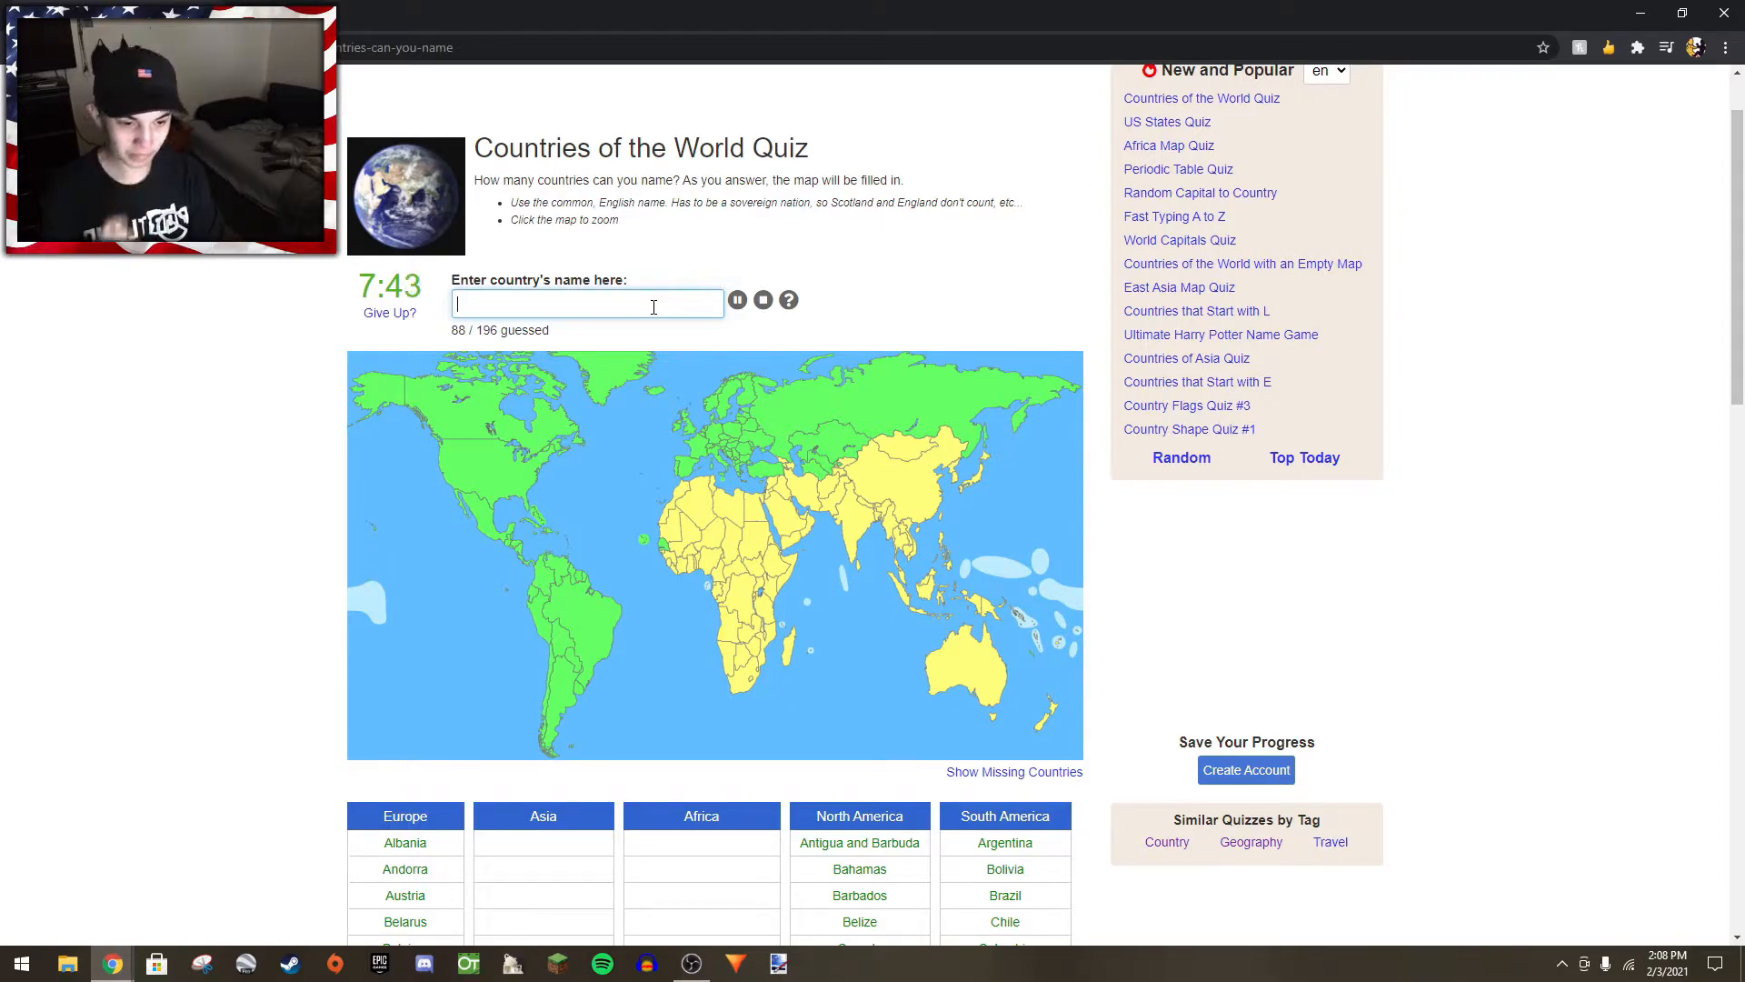
- Add Kyrgyzstan, Tajikistan, Afghanistan and Pakistan
text(ky)
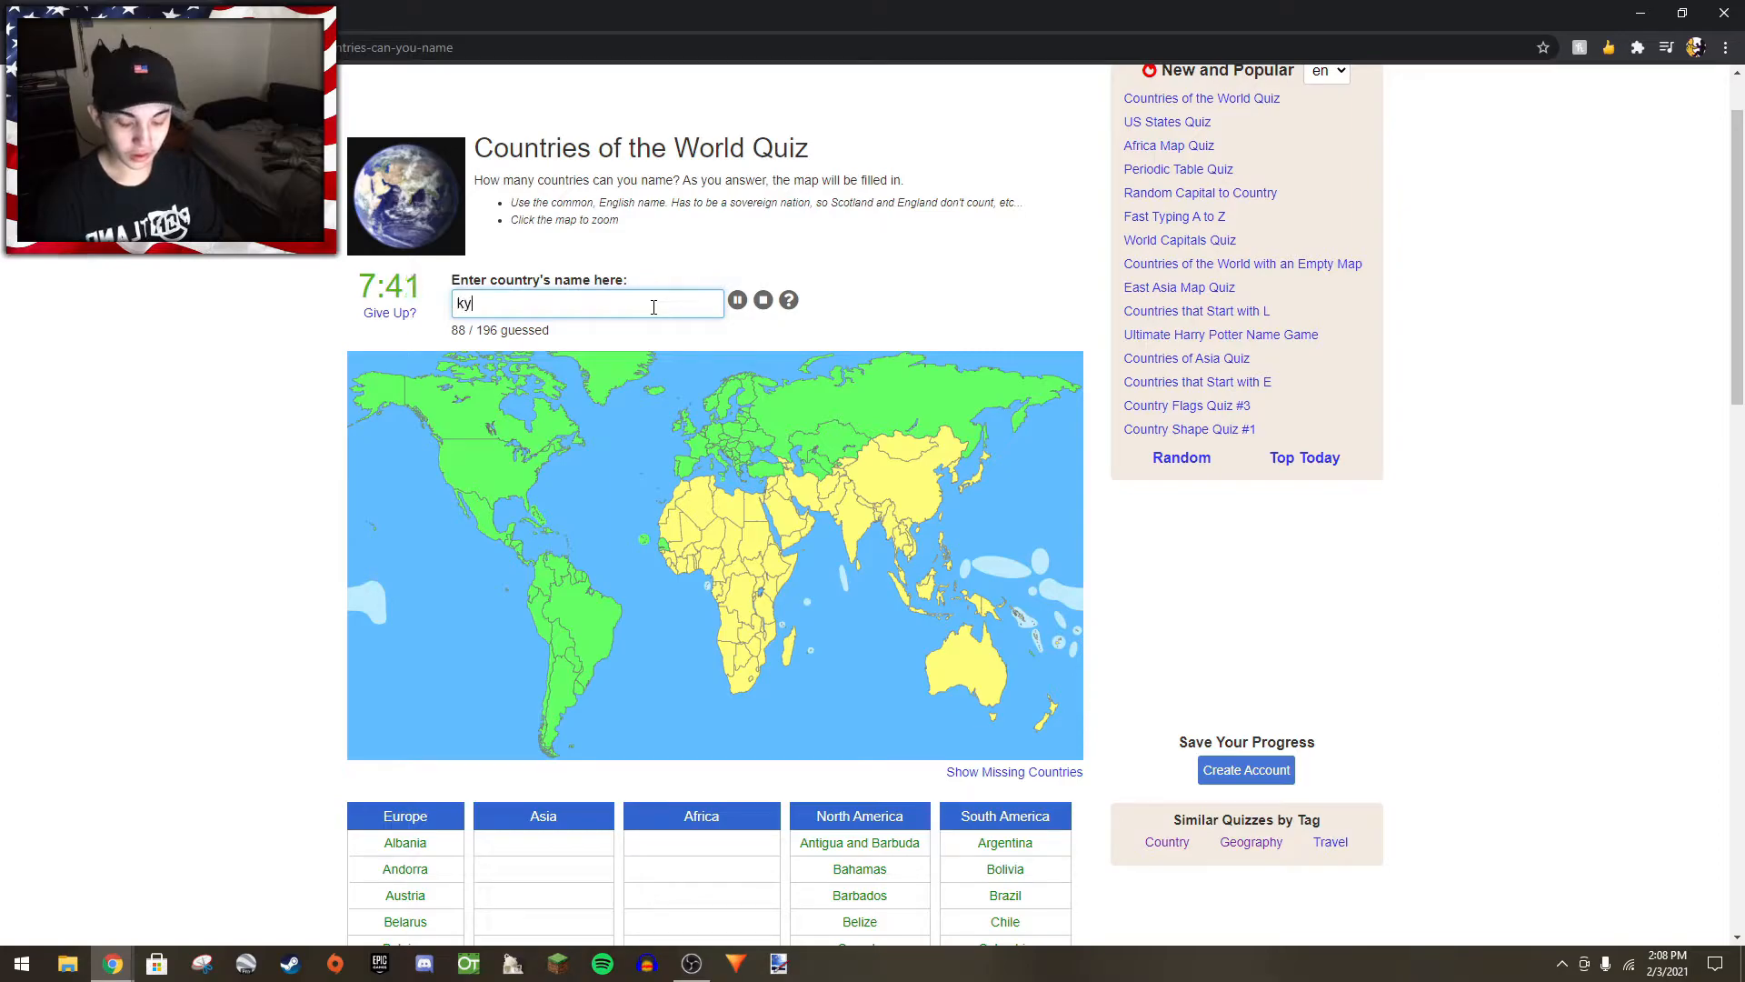
text(rgi)
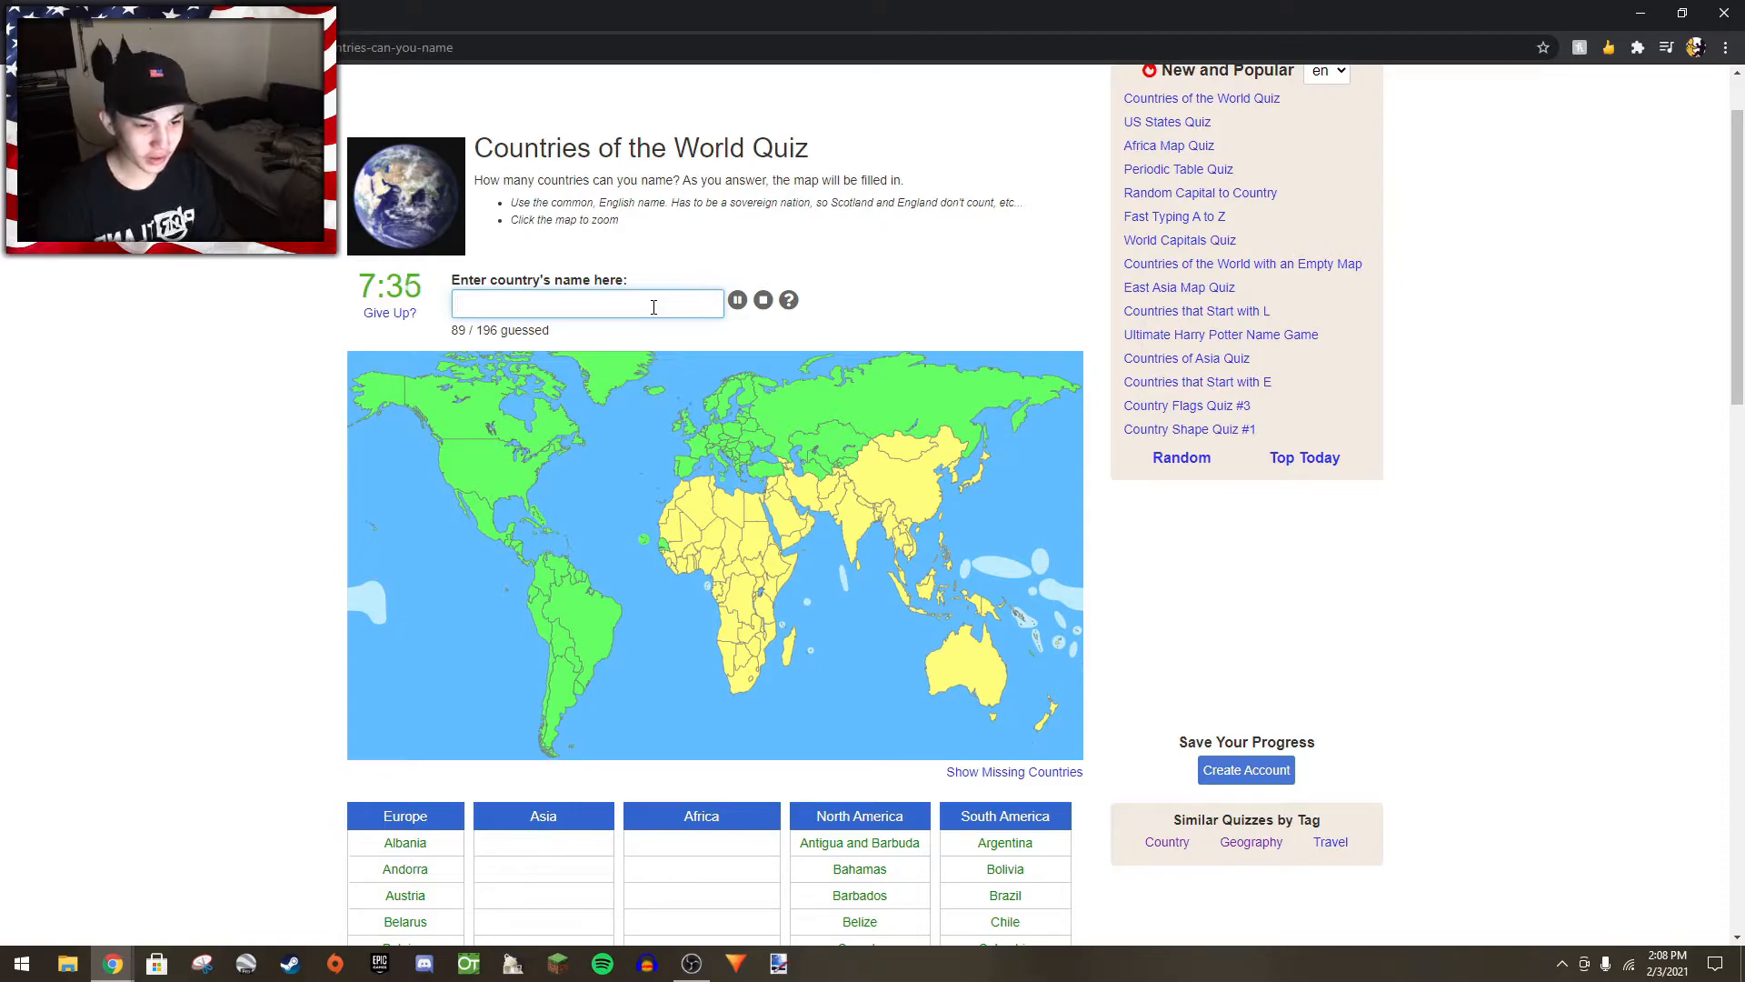
text(taj)
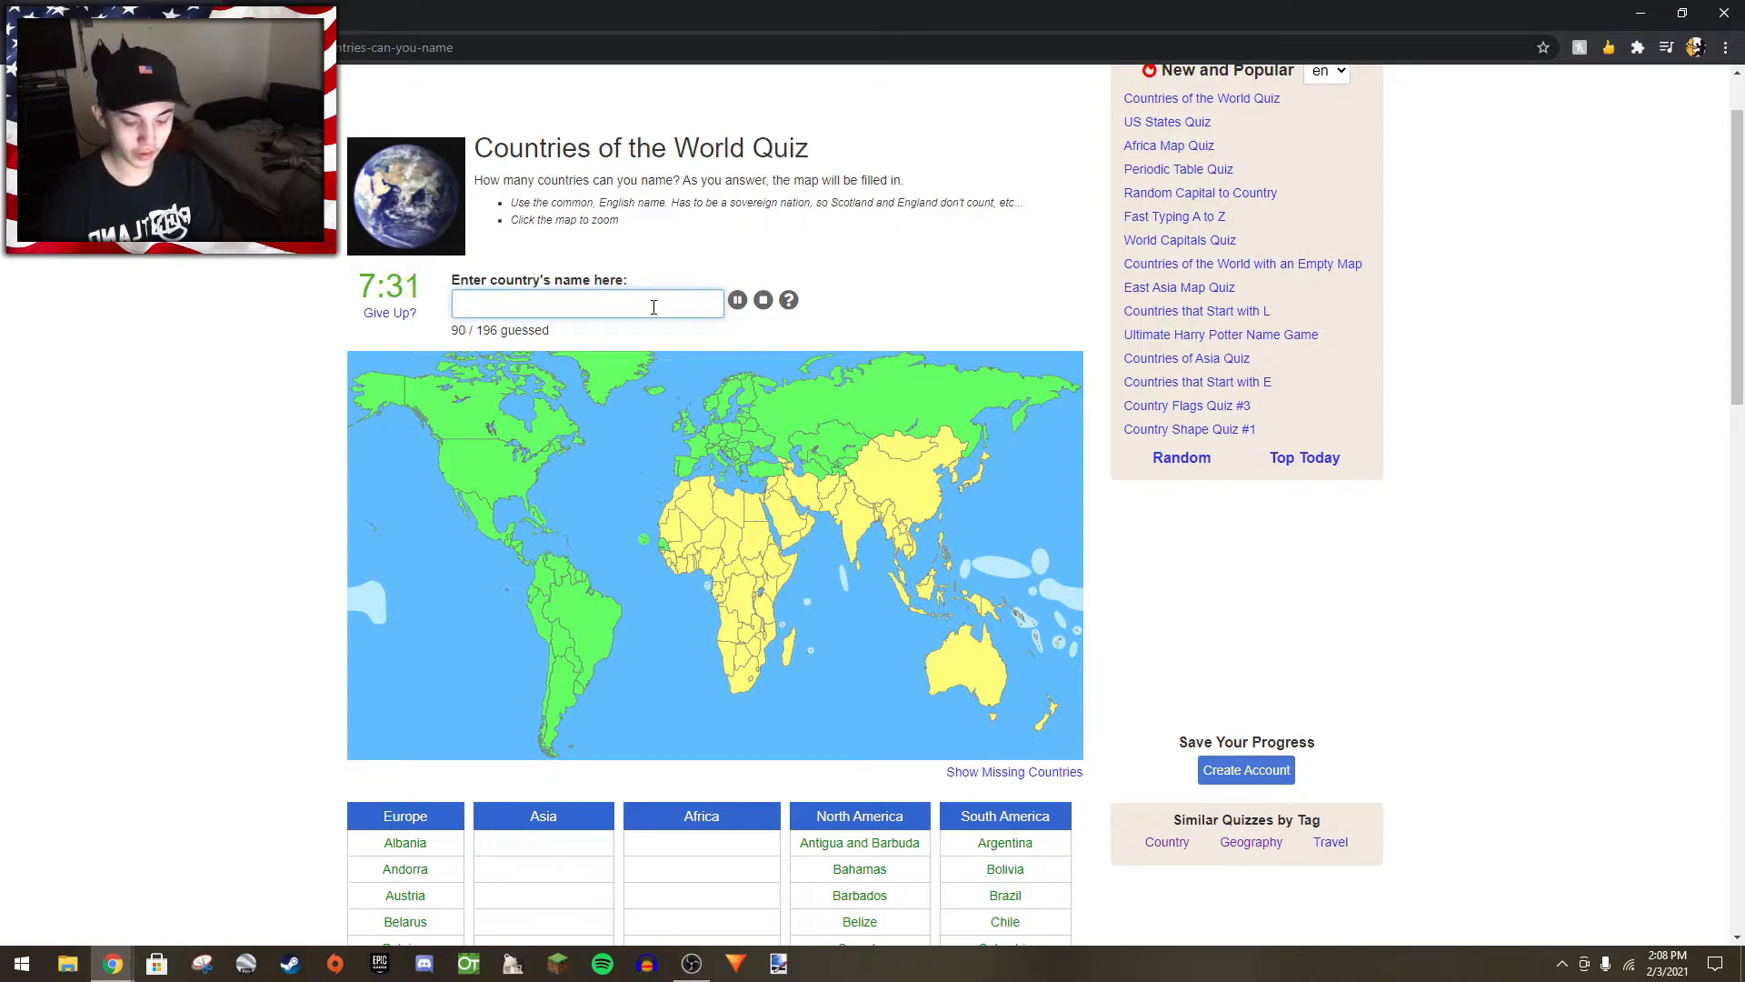
text(Afghanistan)
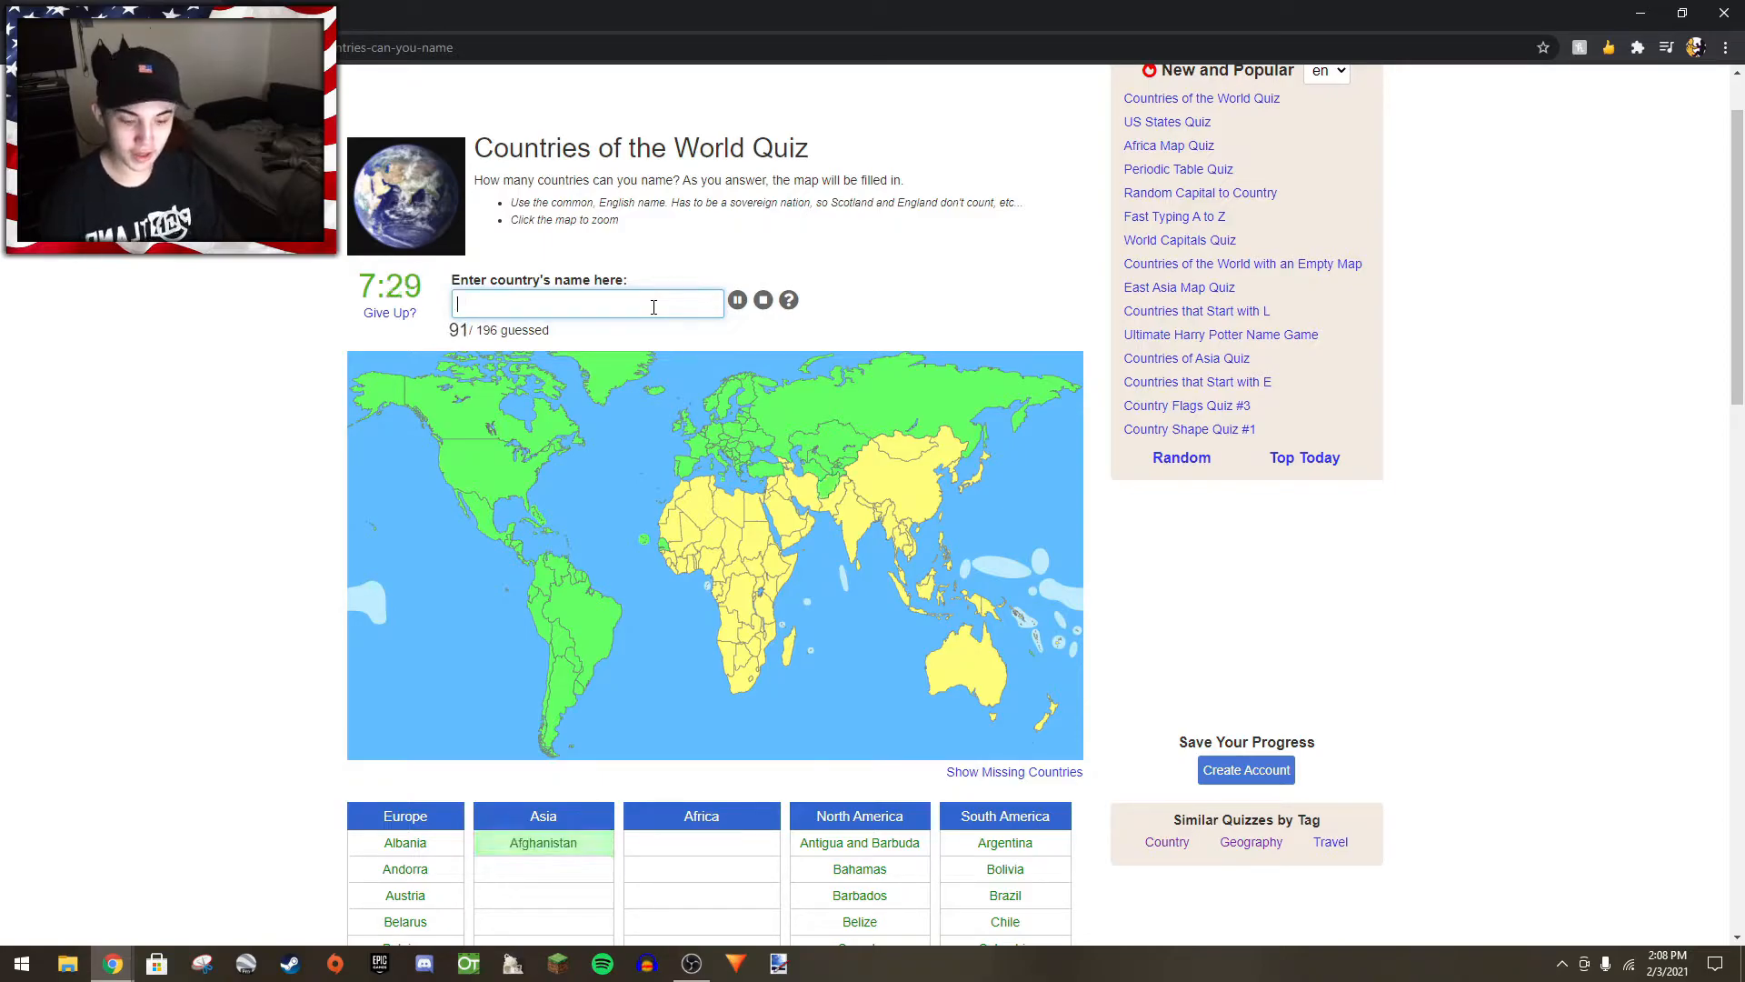
text(makista)
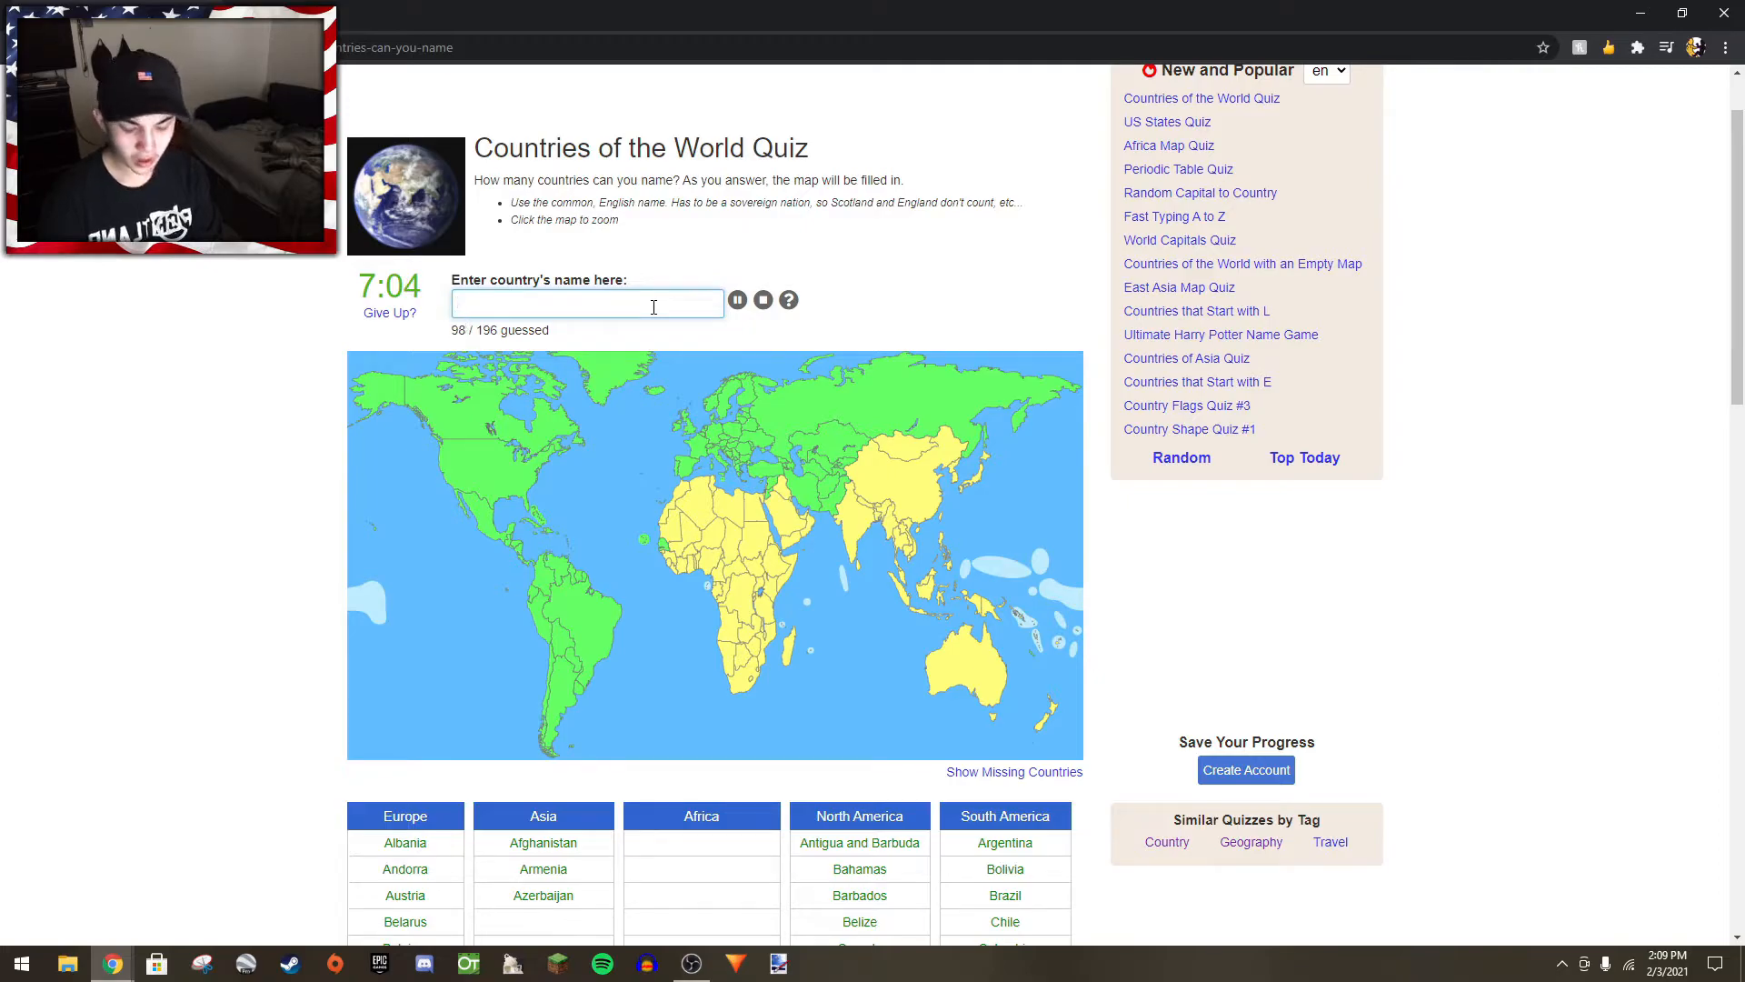
- Name Middle Eastern countries such as Saudi Arabia, pushing the count past 100
text(sa)
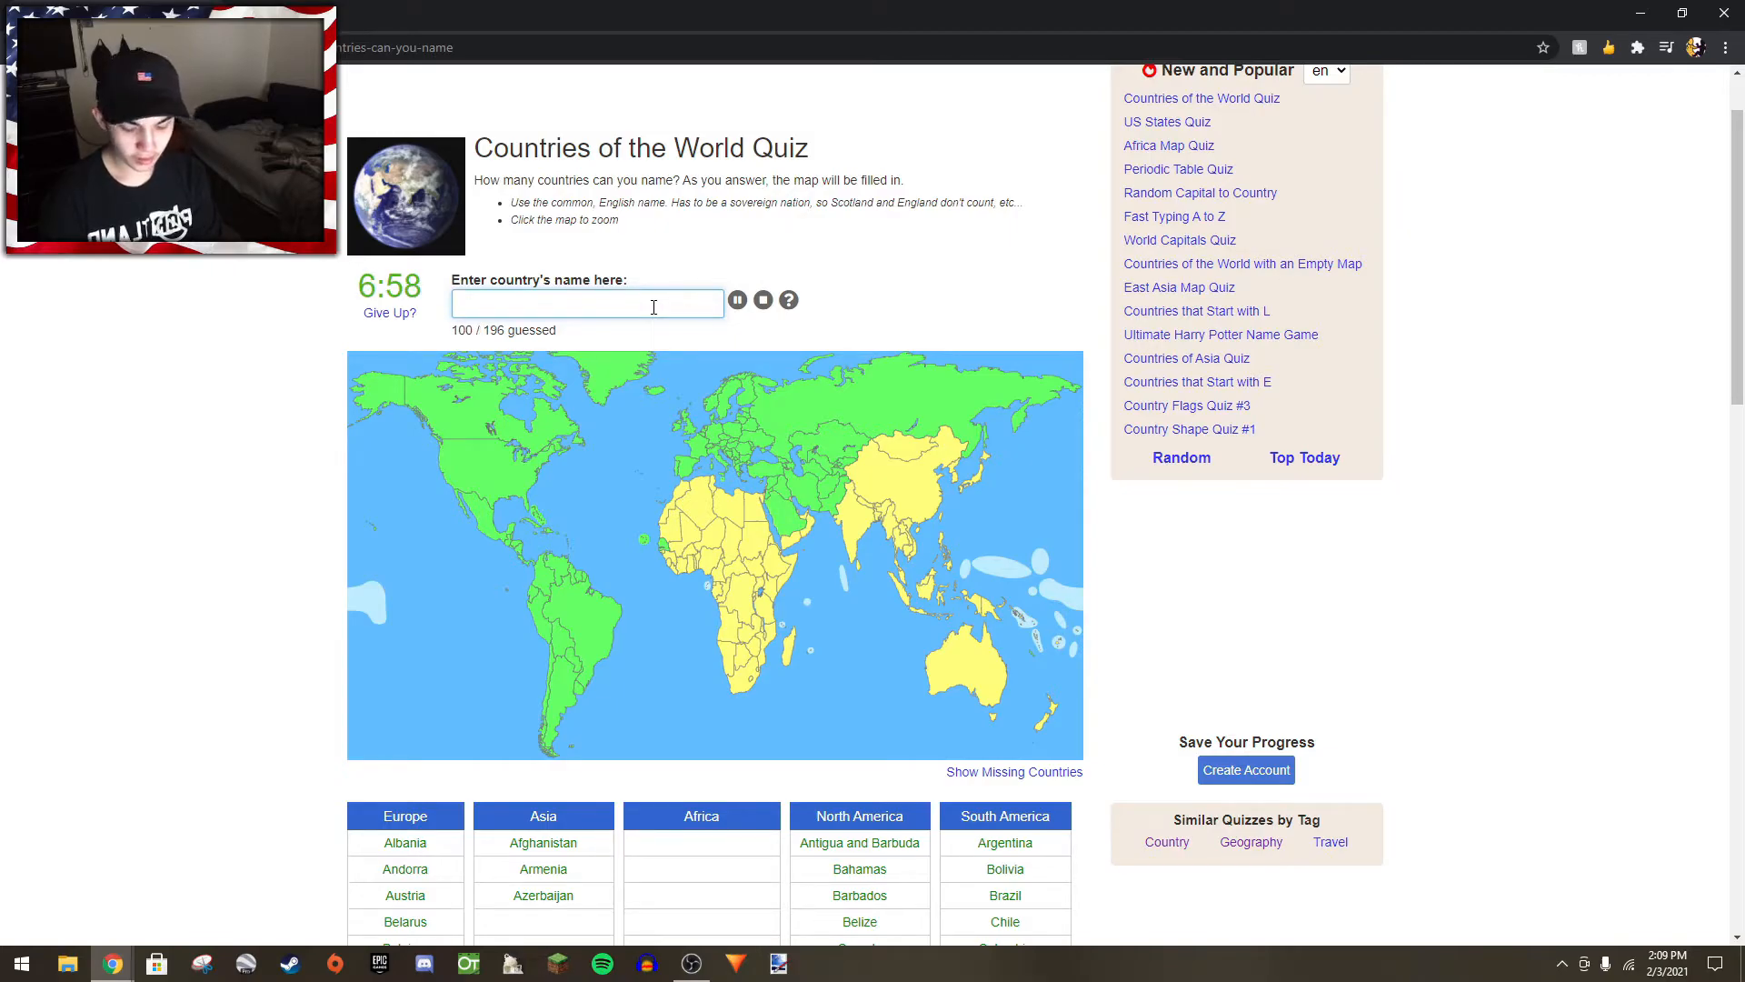
text(country)
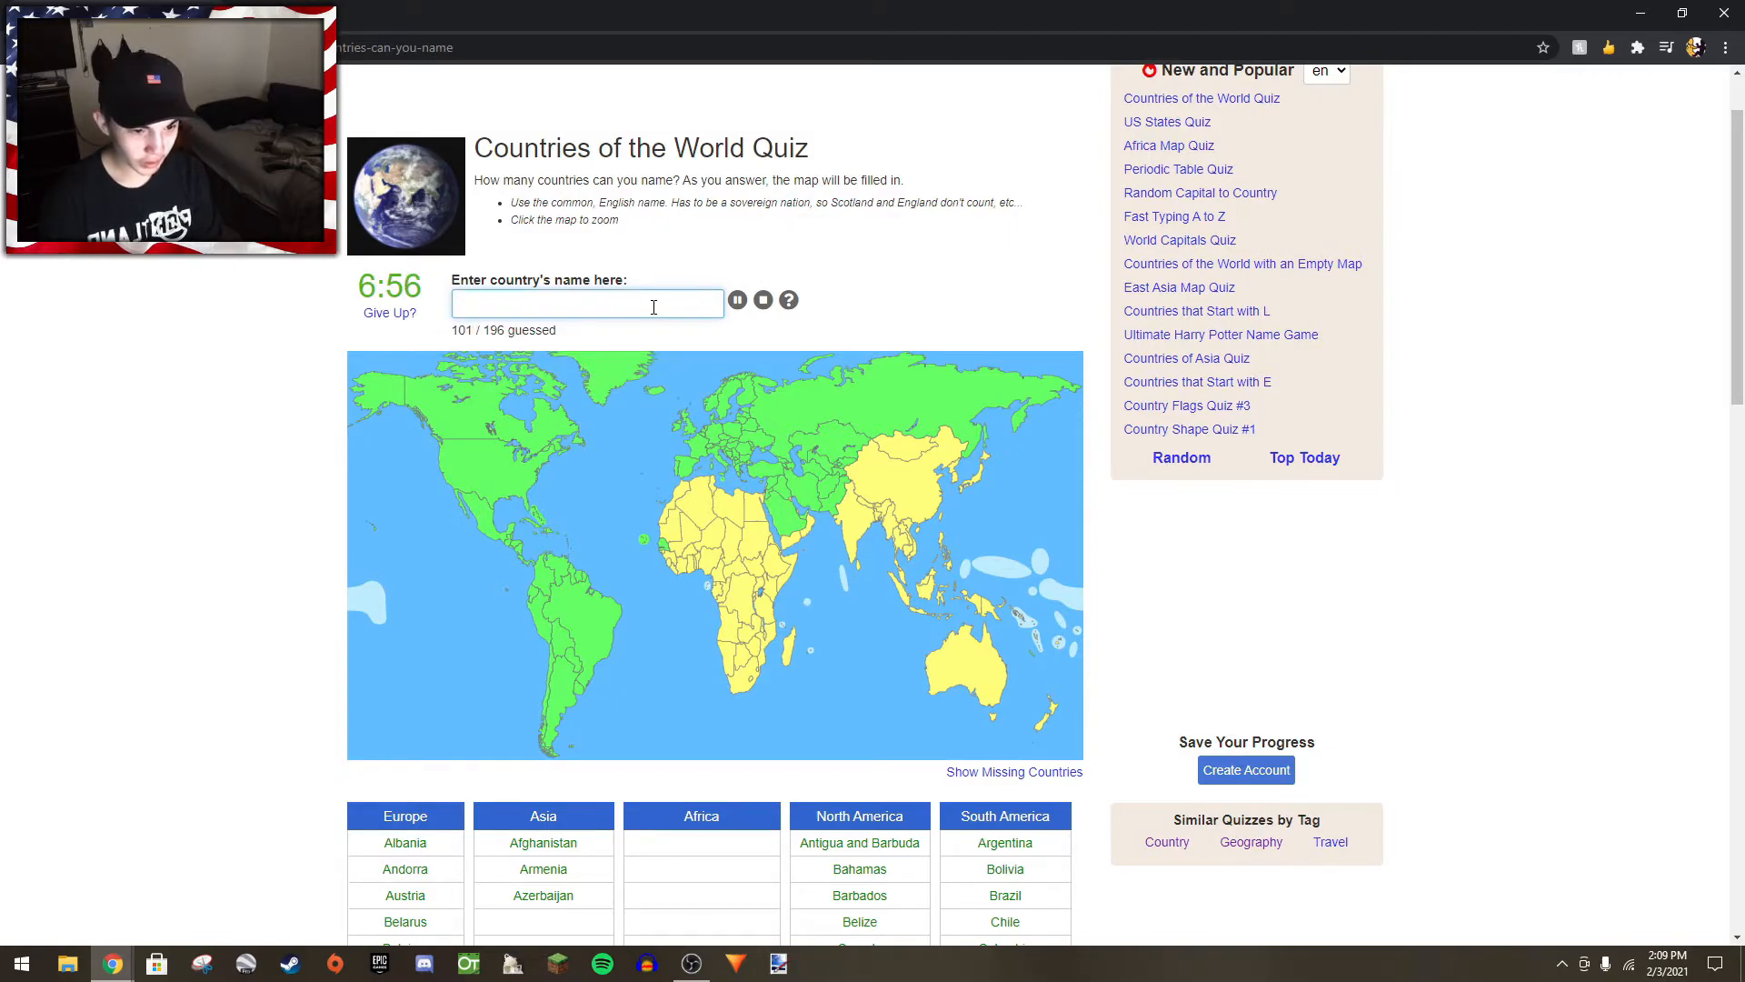
text(mo)
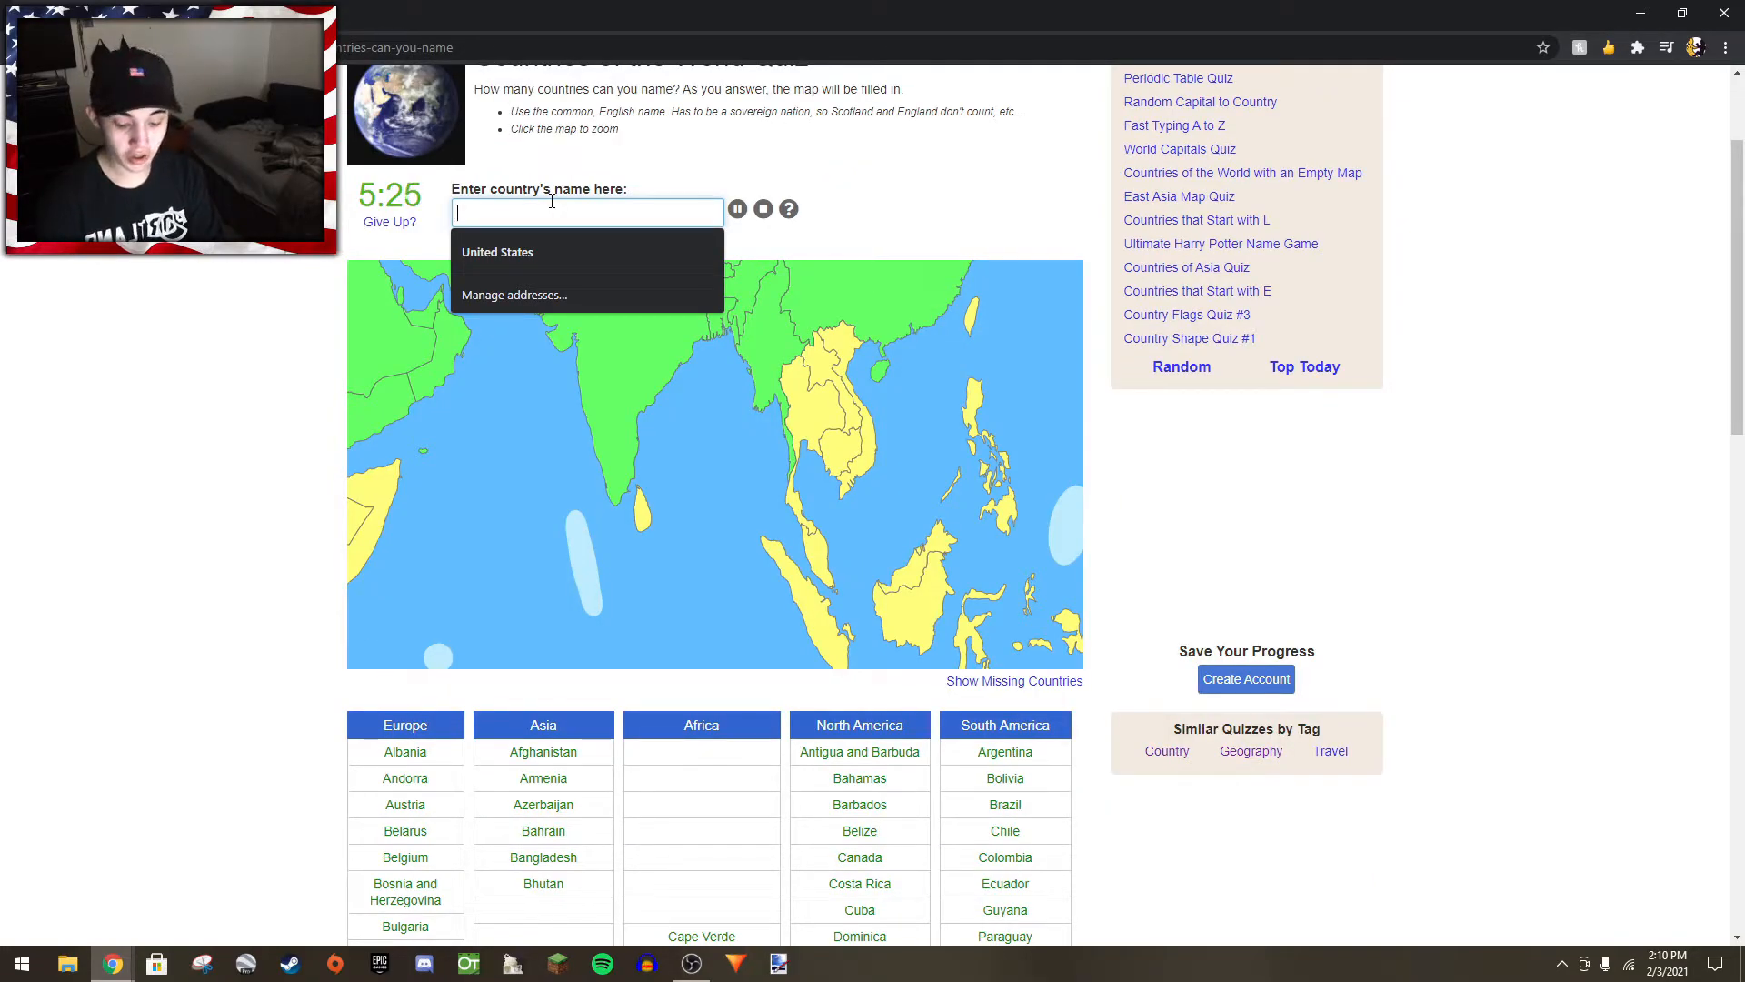
- Name Southeast Asian countries Vietnam, Cambodia, Malaysia and Indonesia
text(v)
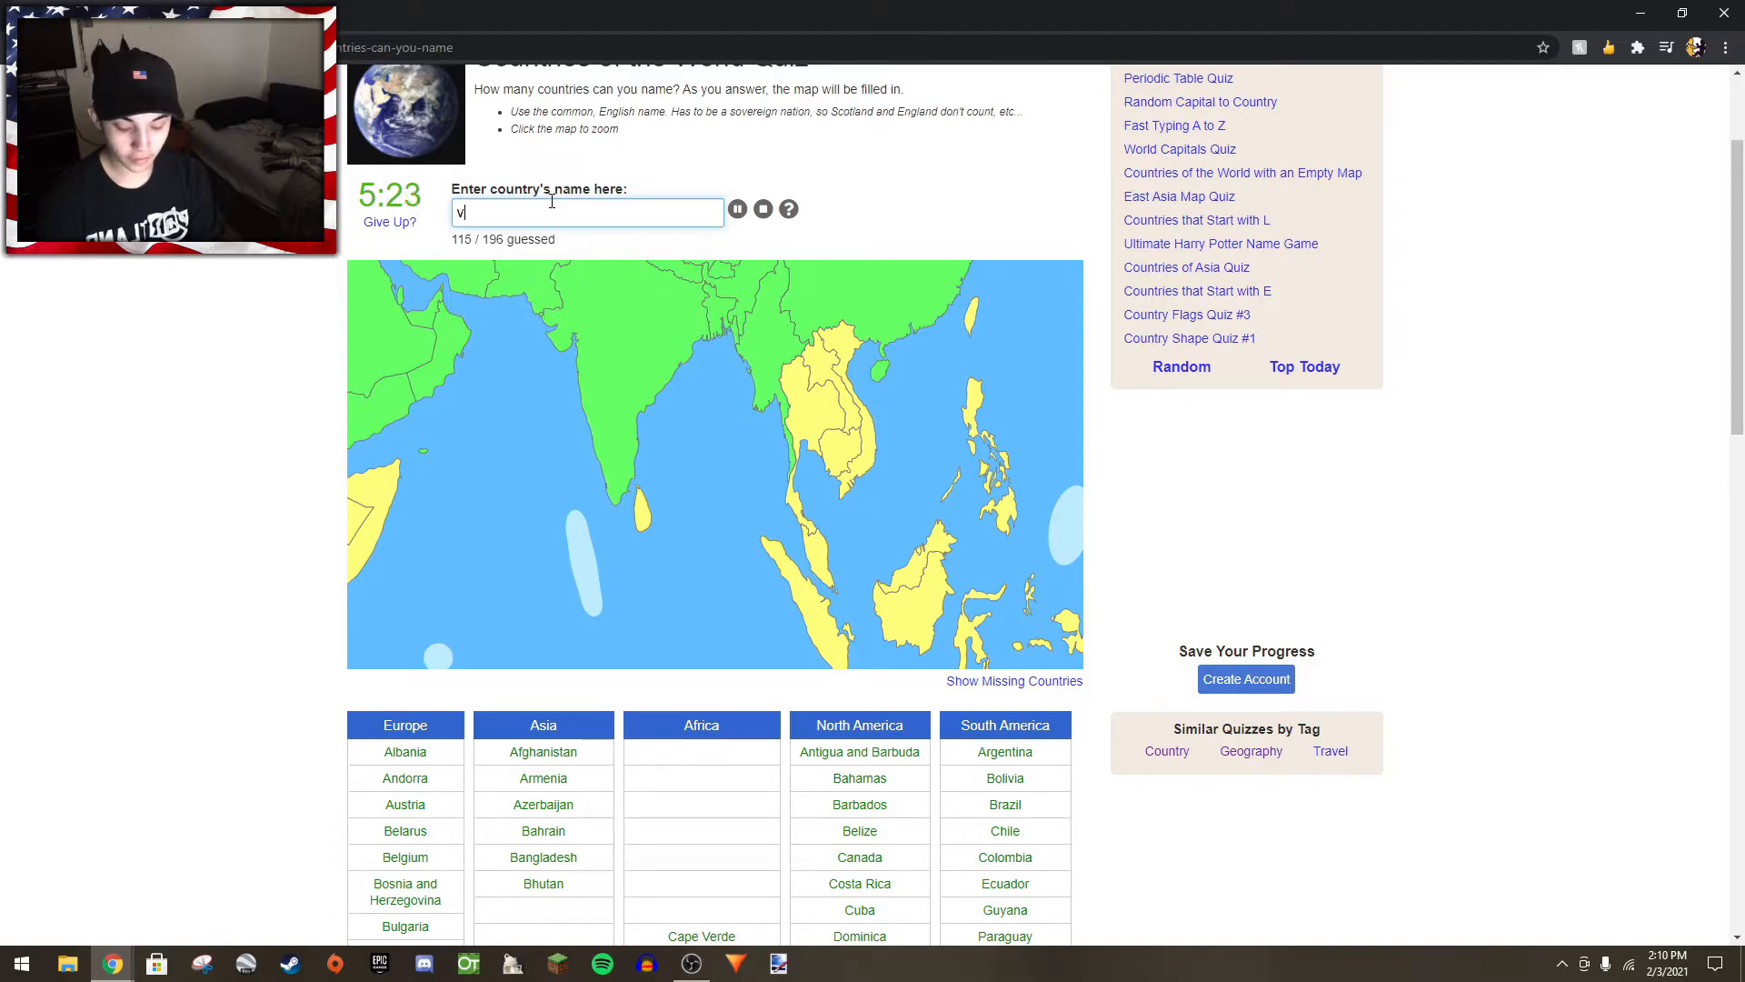
text(vietnam)
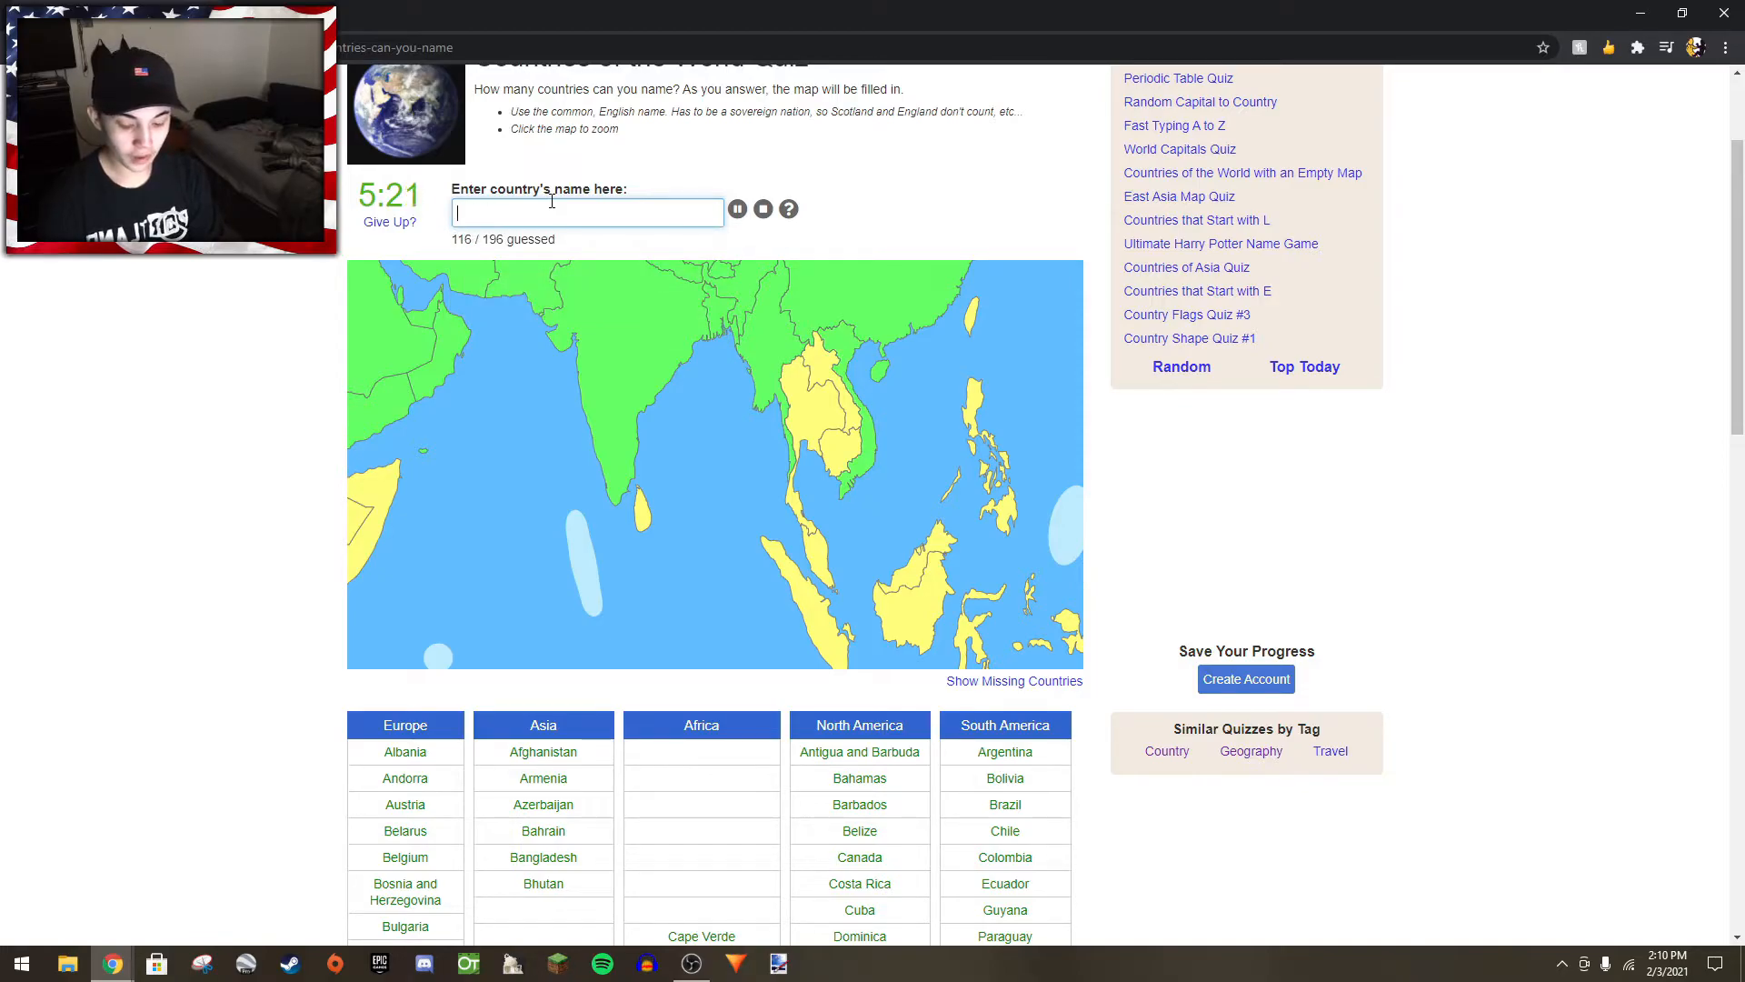
text(ca)
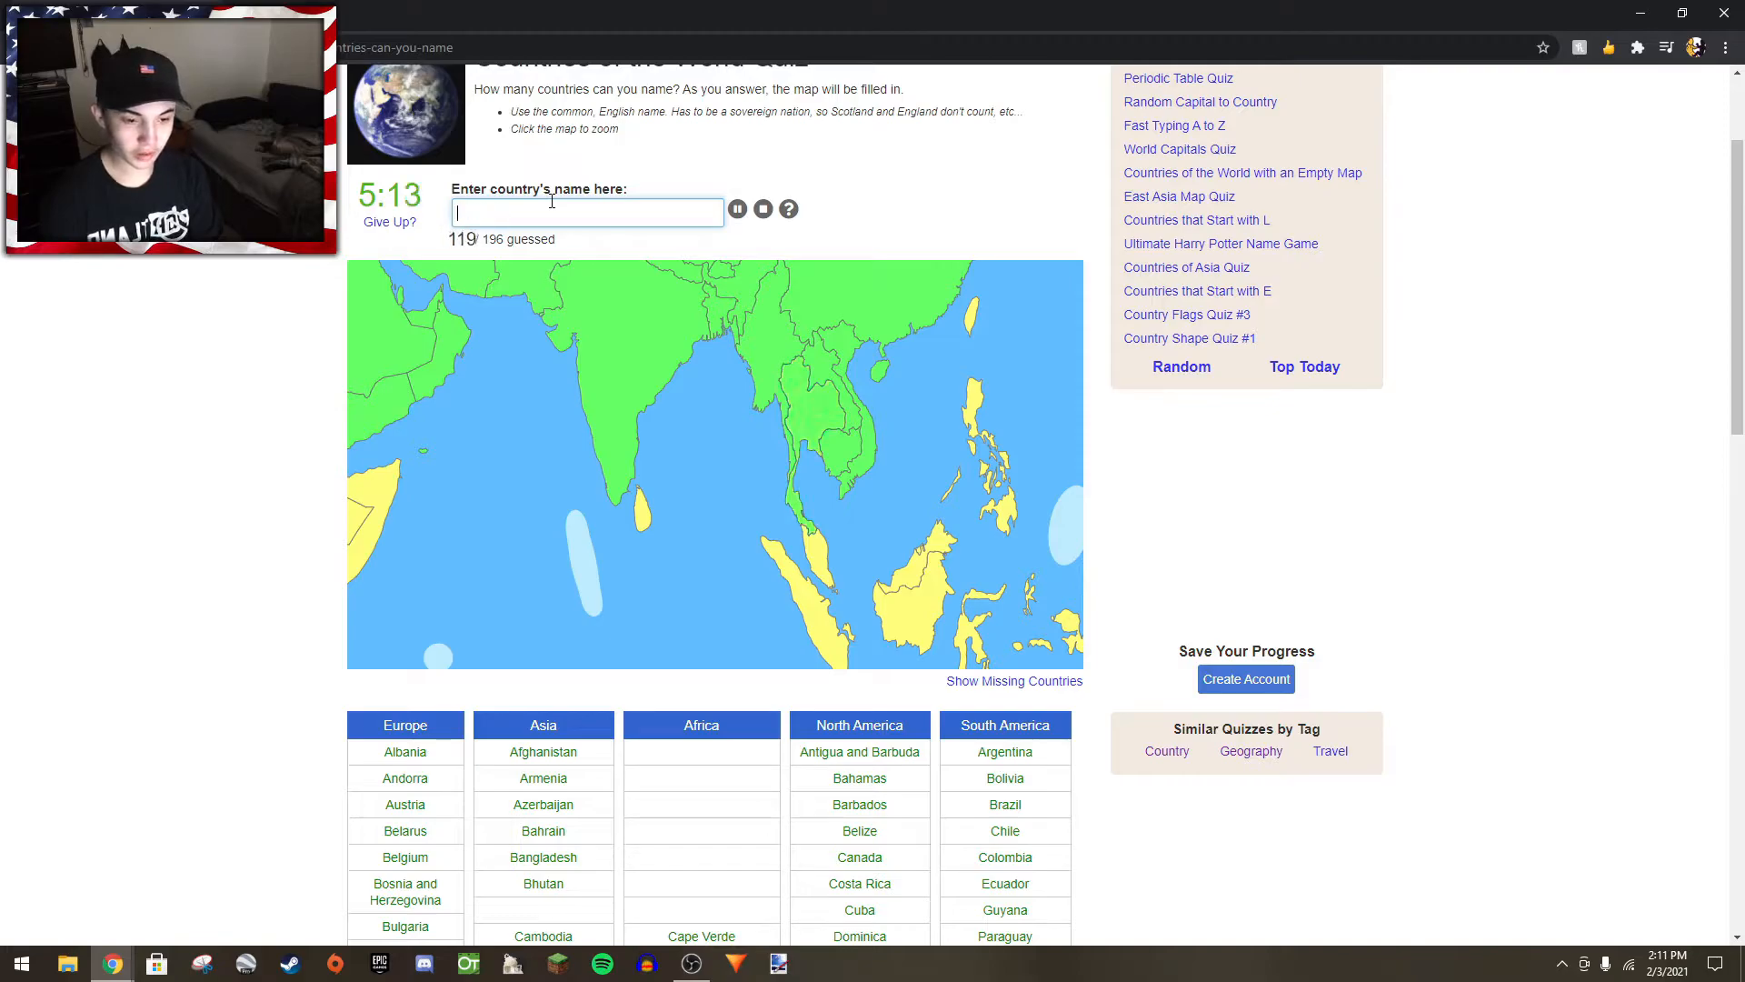
text(malay)
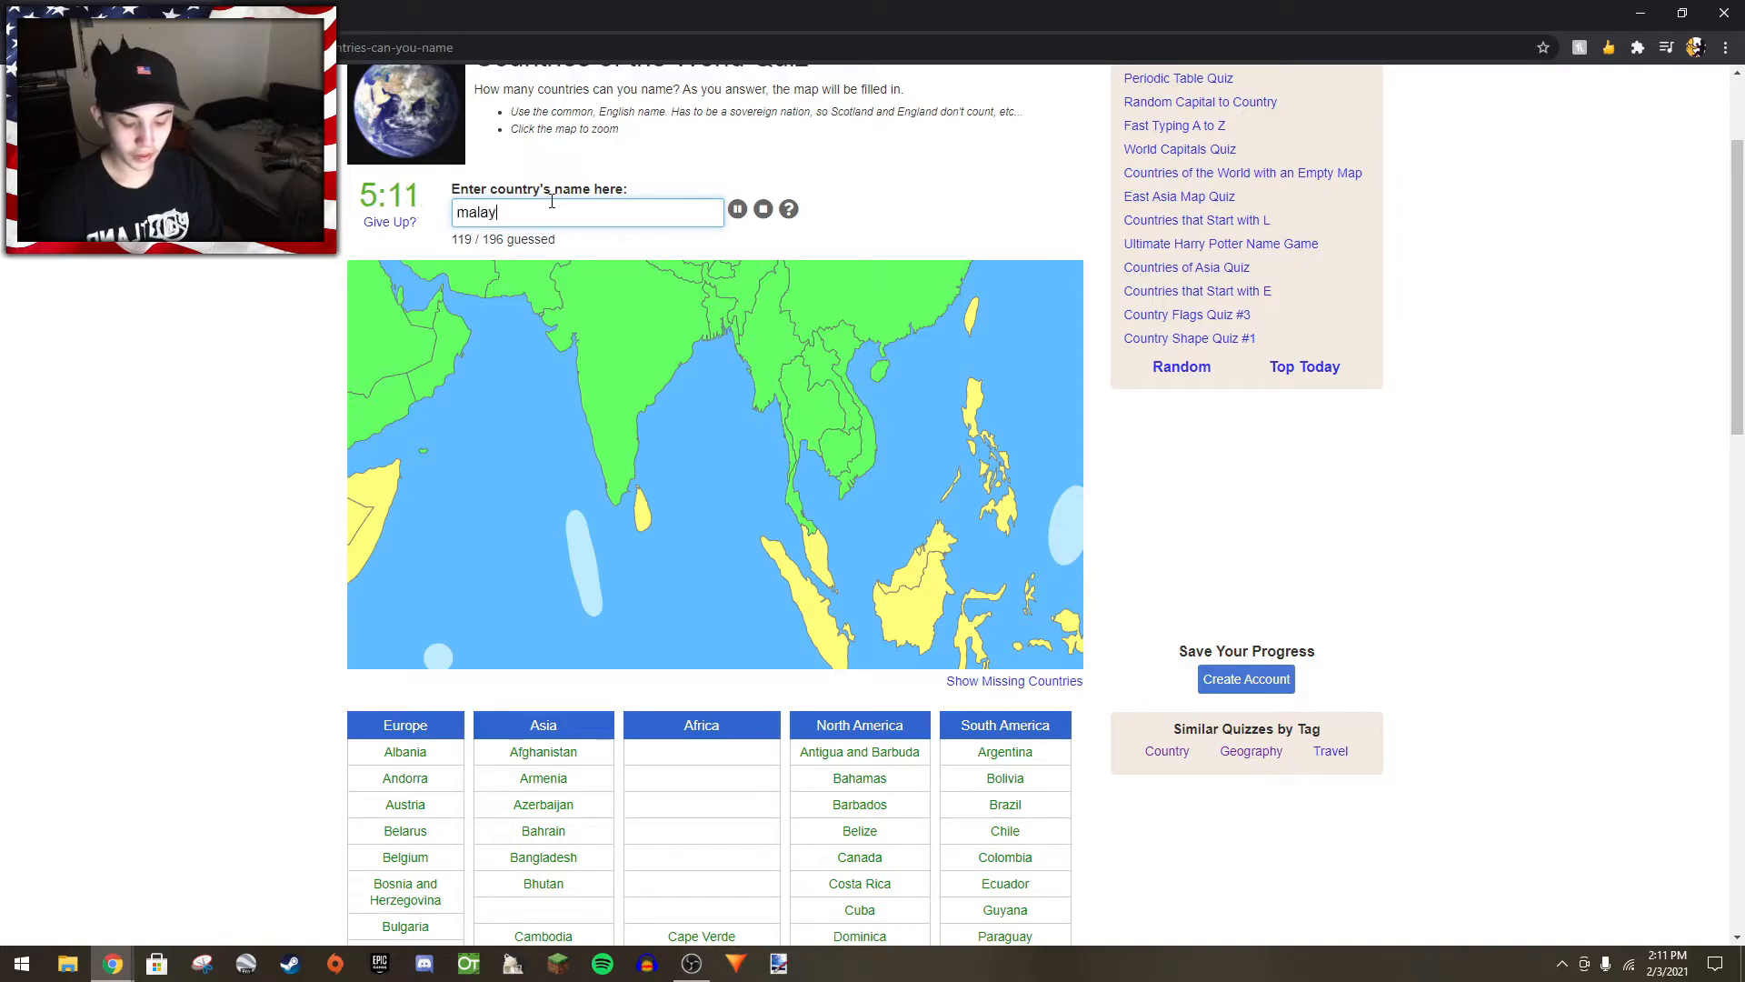
text(indo)
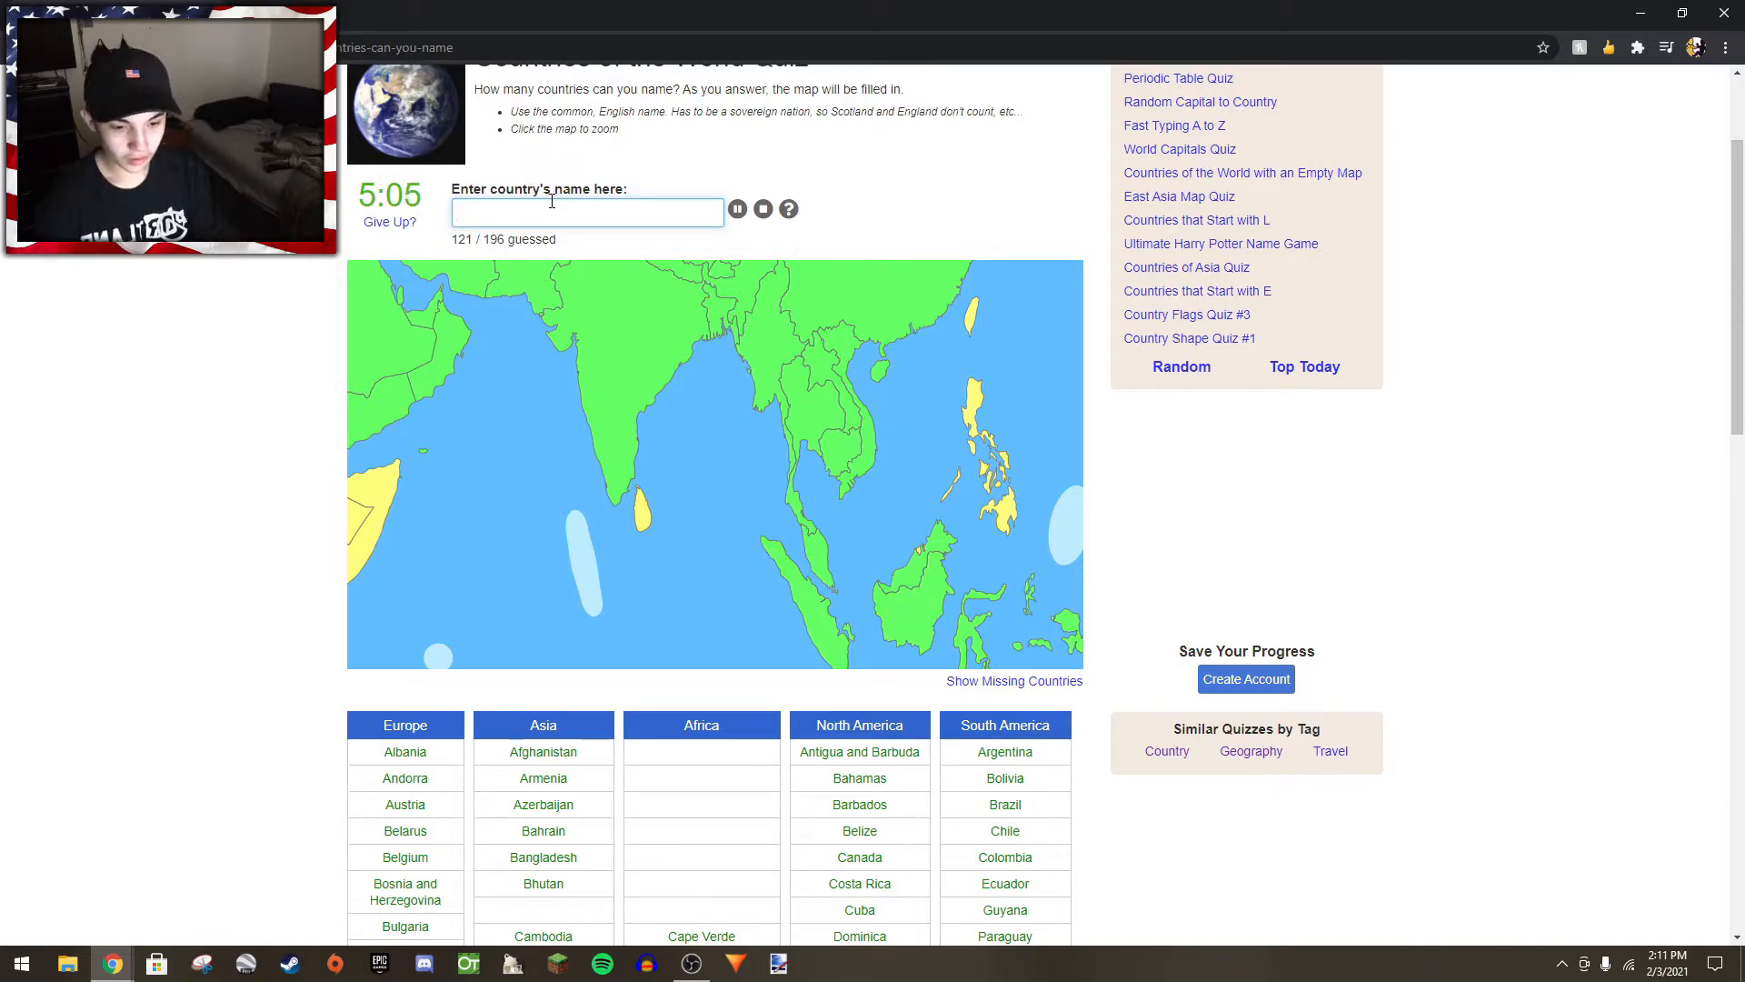
text(ma)
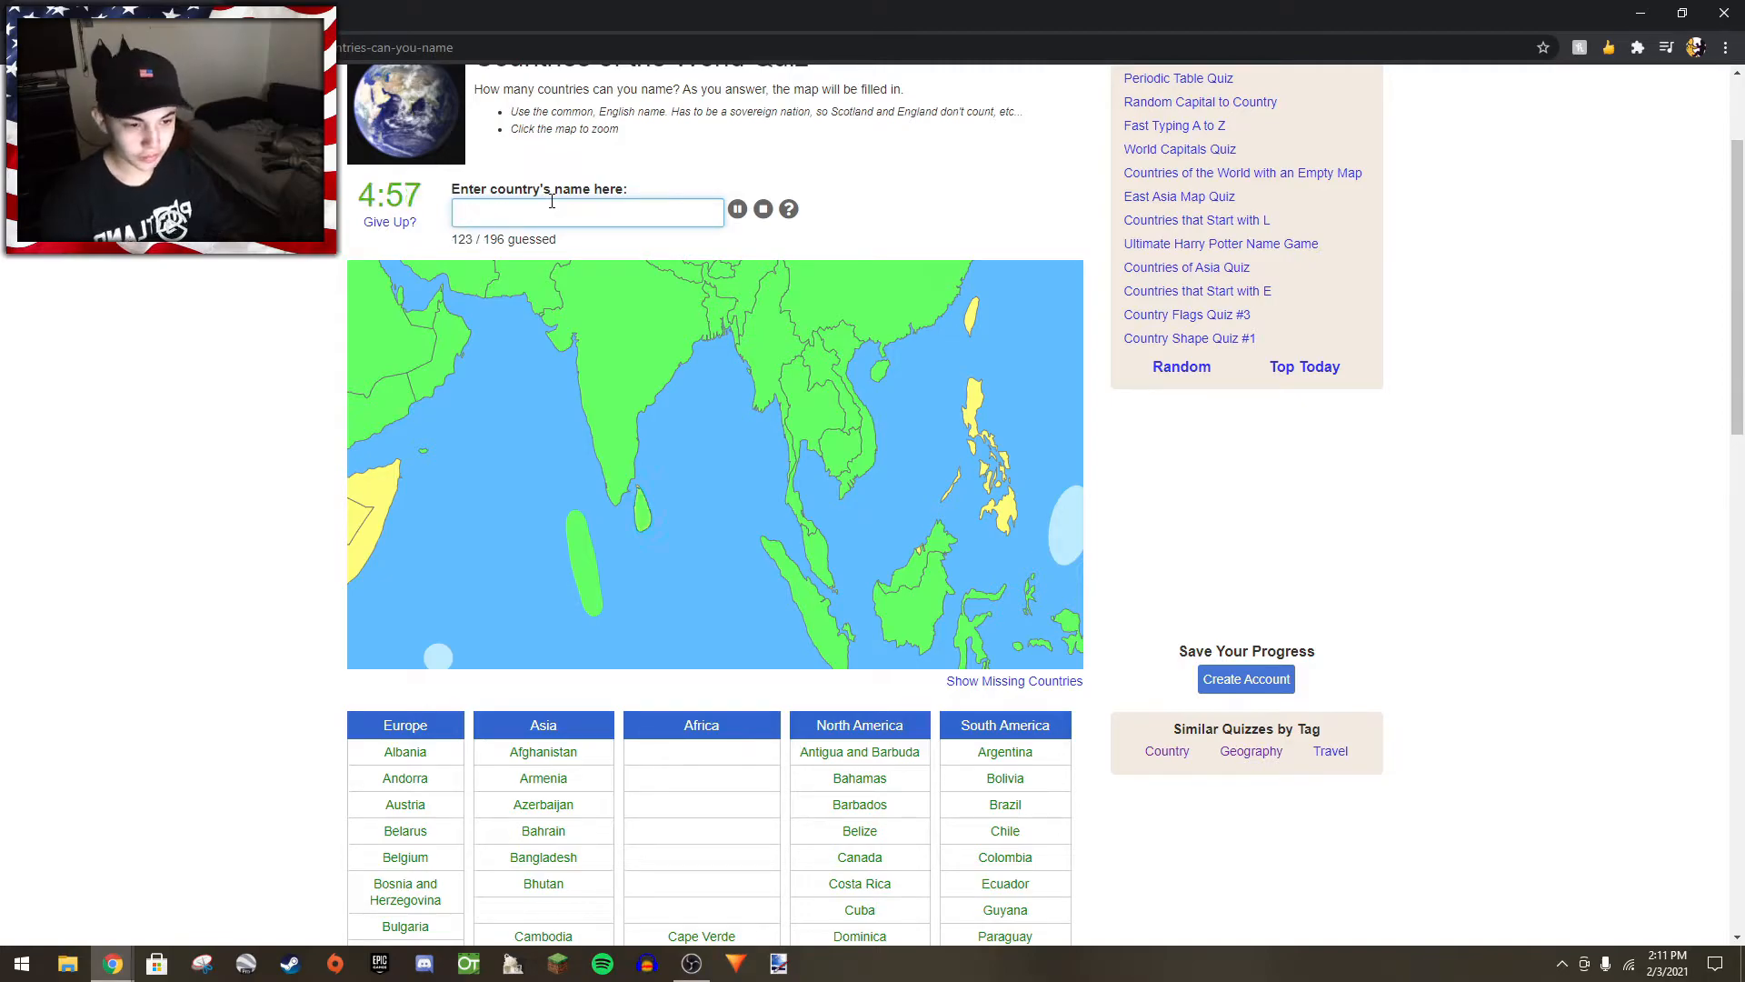
- Add the Philippines, Taiwan, East Timor and Singapore, reaching 133 of 196
text(phi)
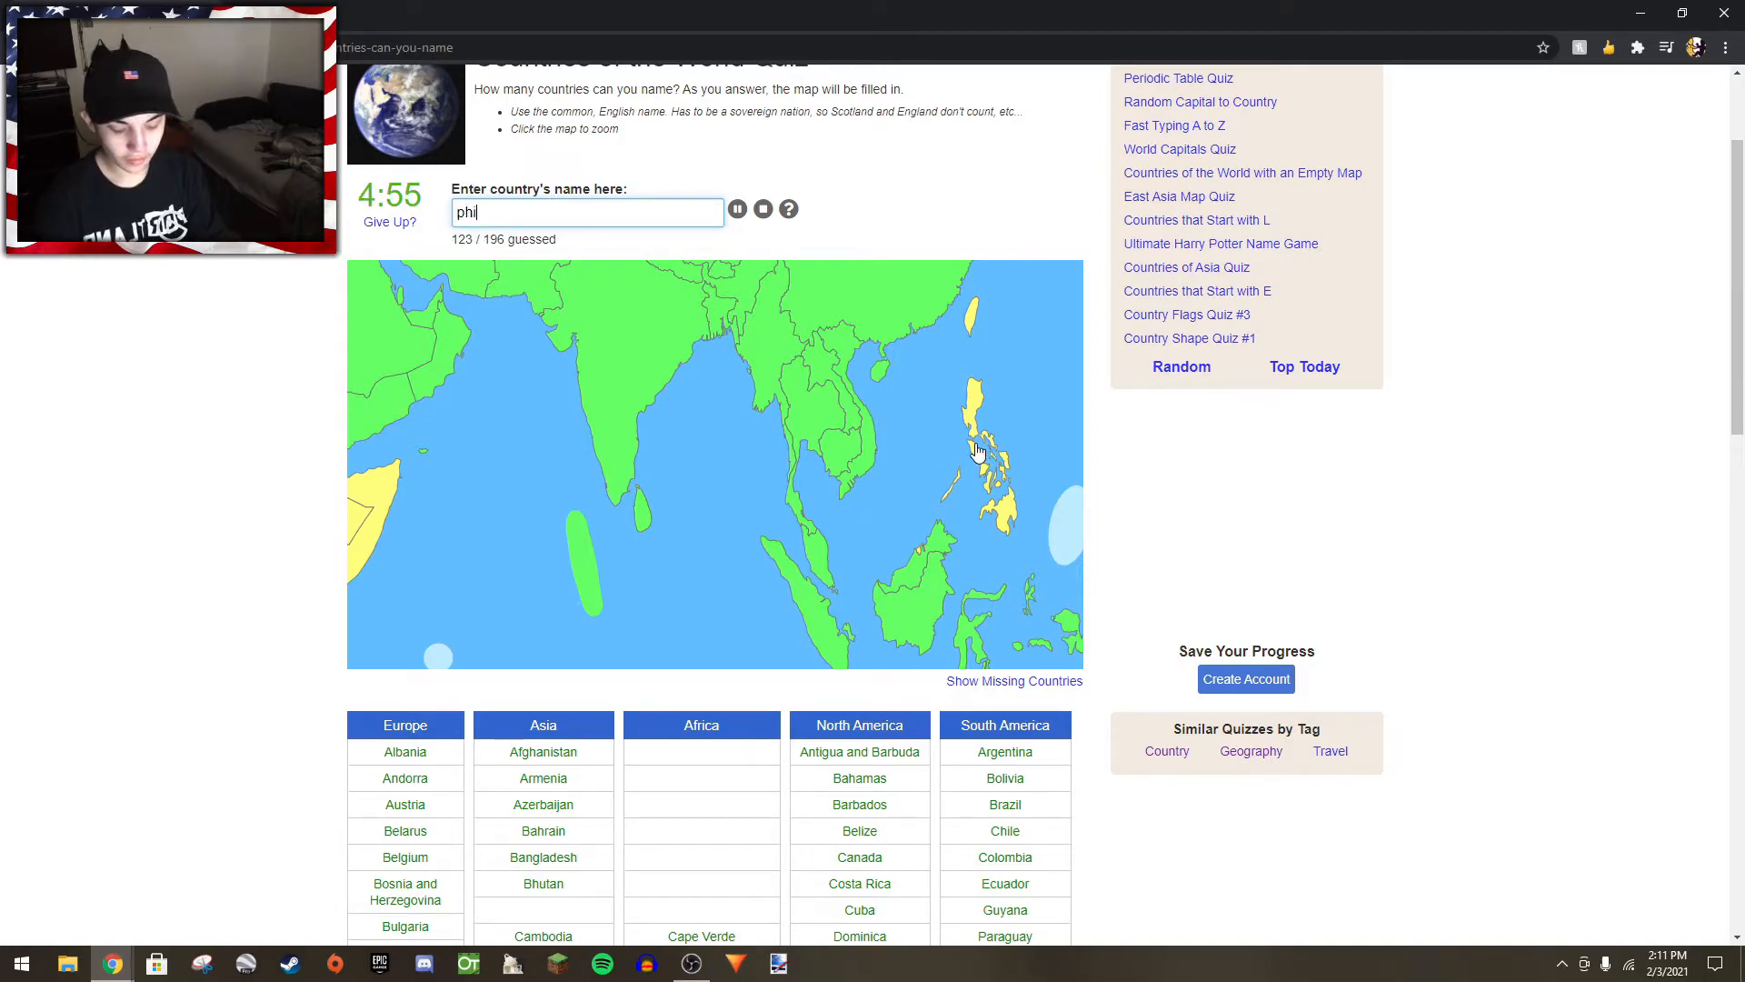
text(Philippines)
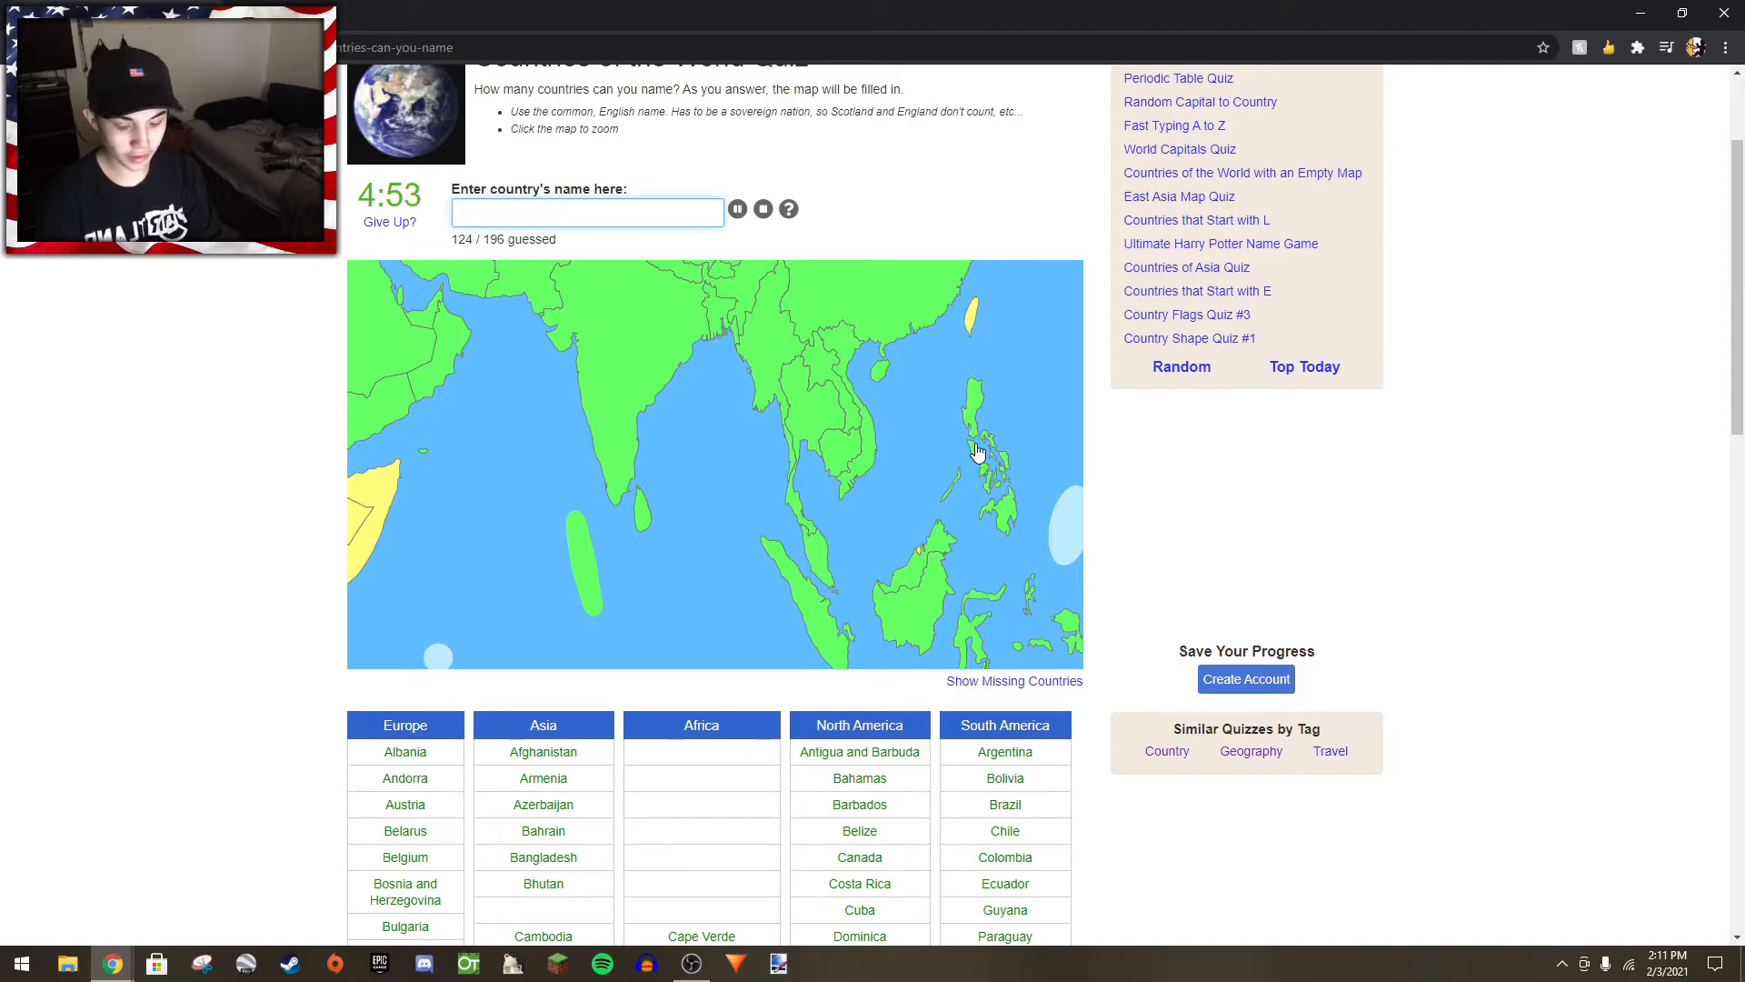
text(taiwa)
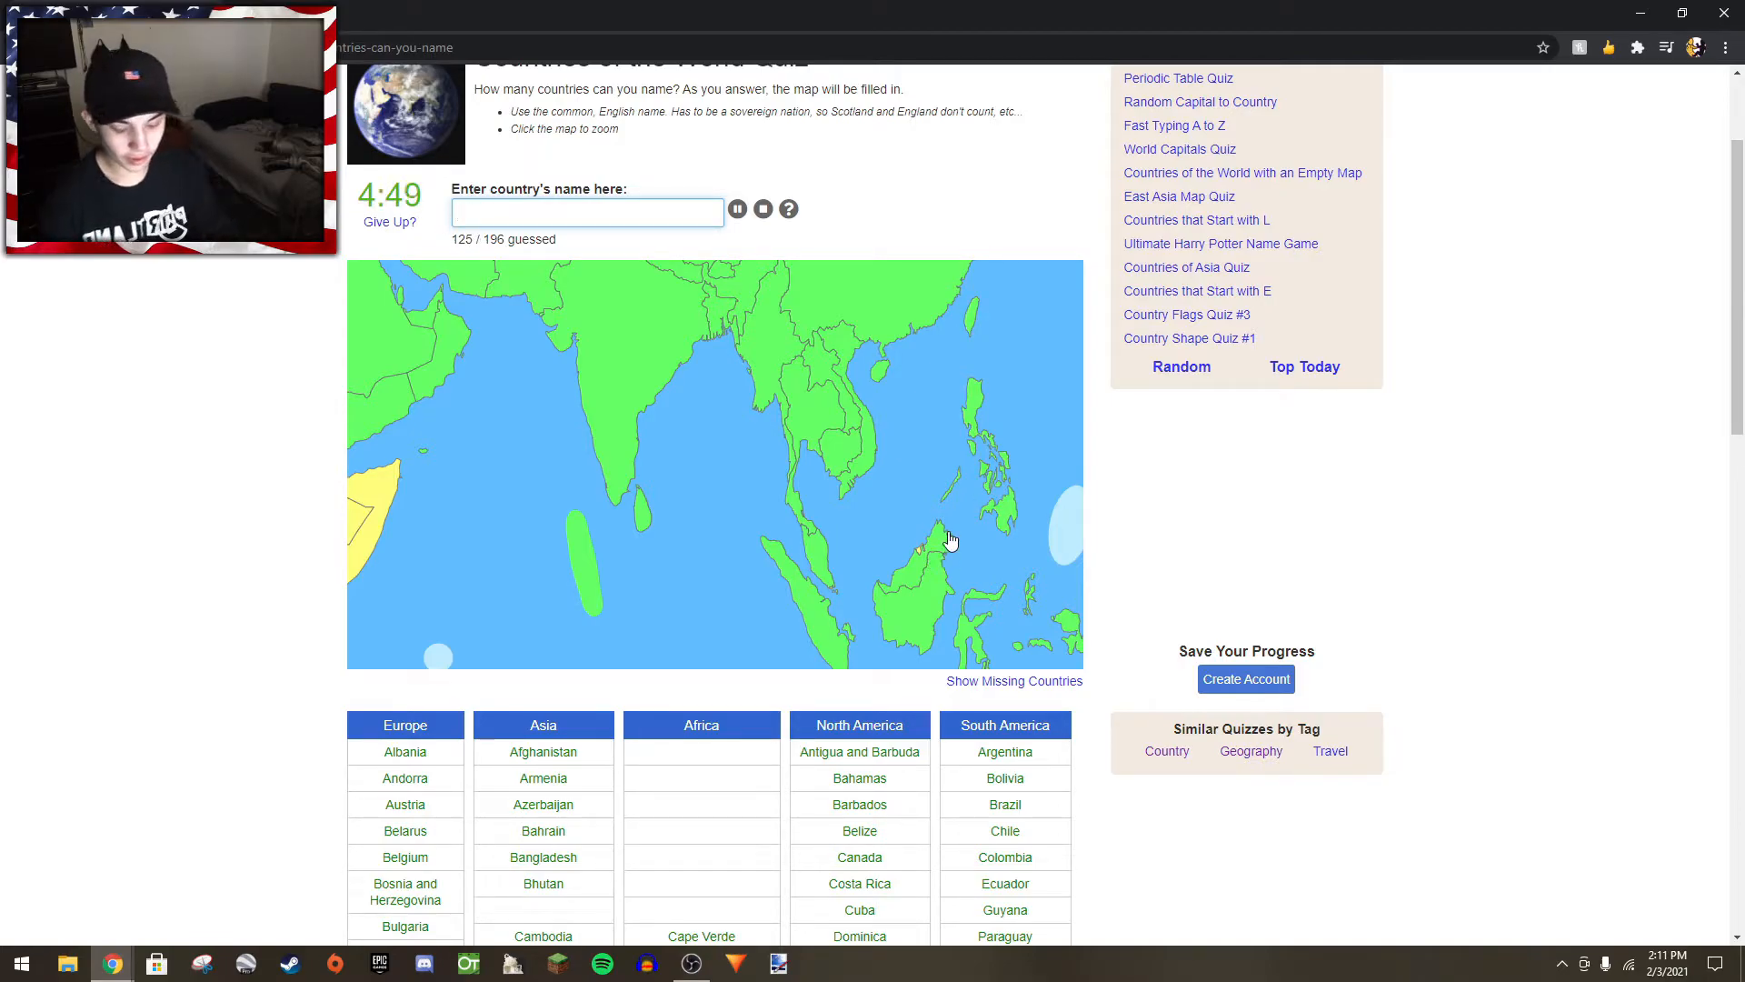
text(ea)
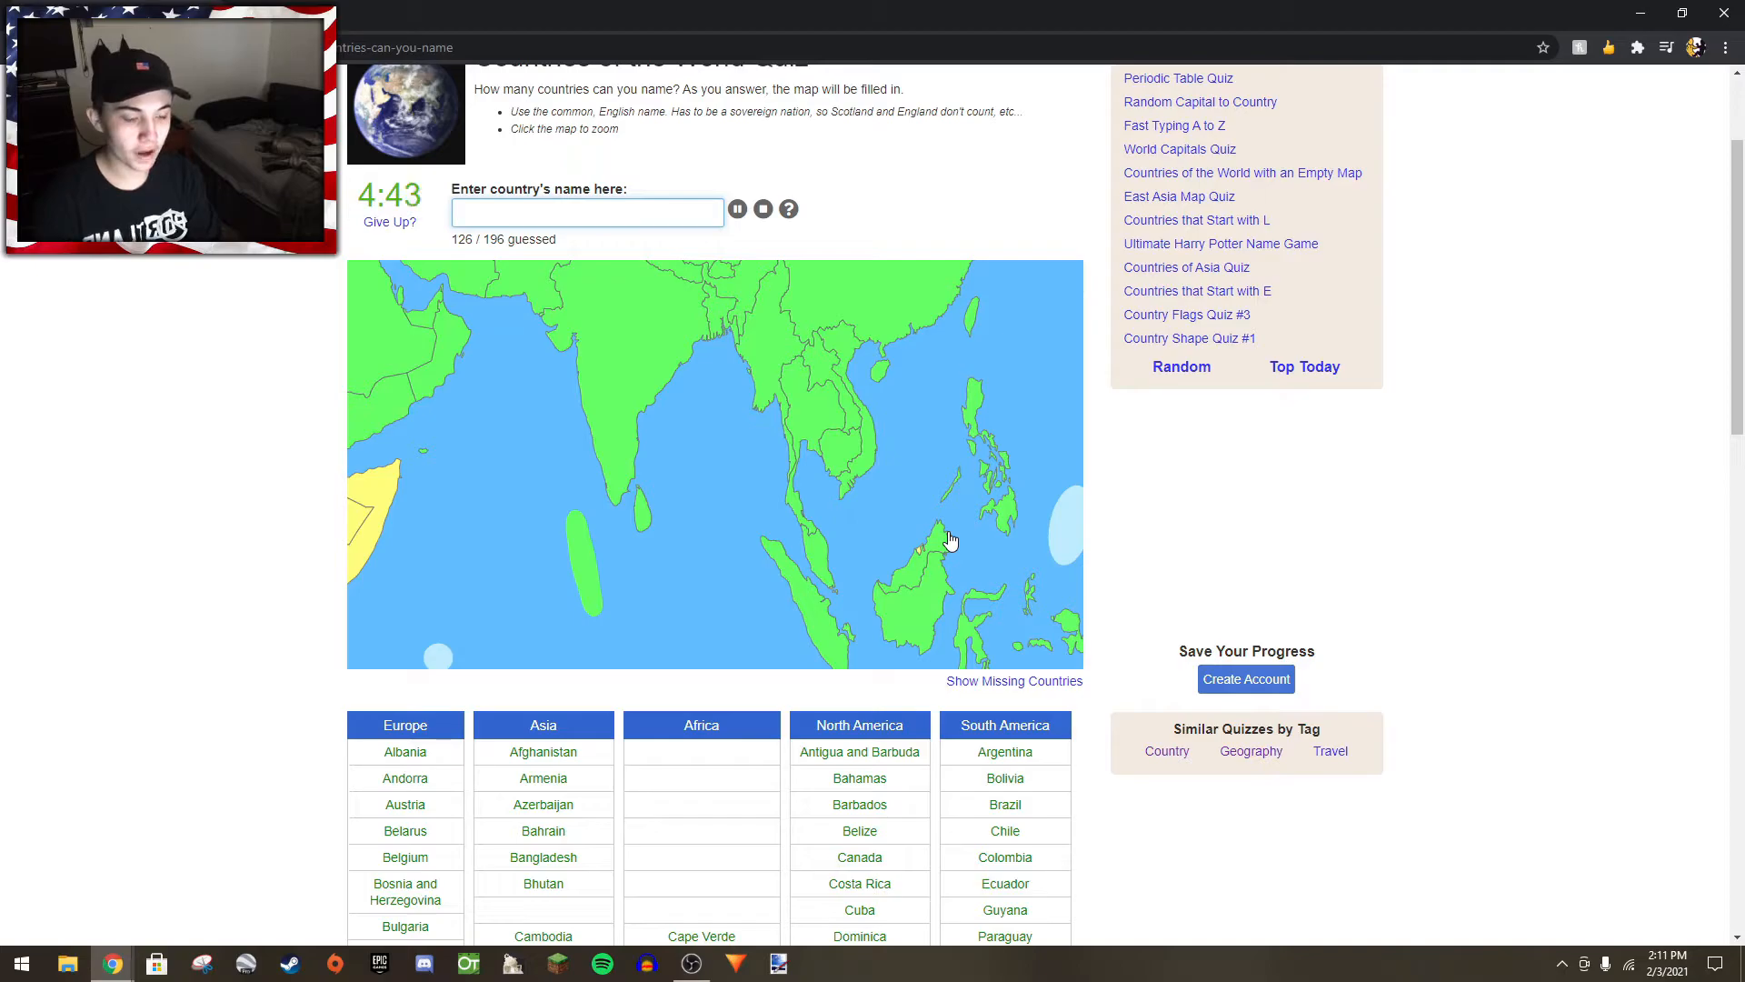
text(sing)
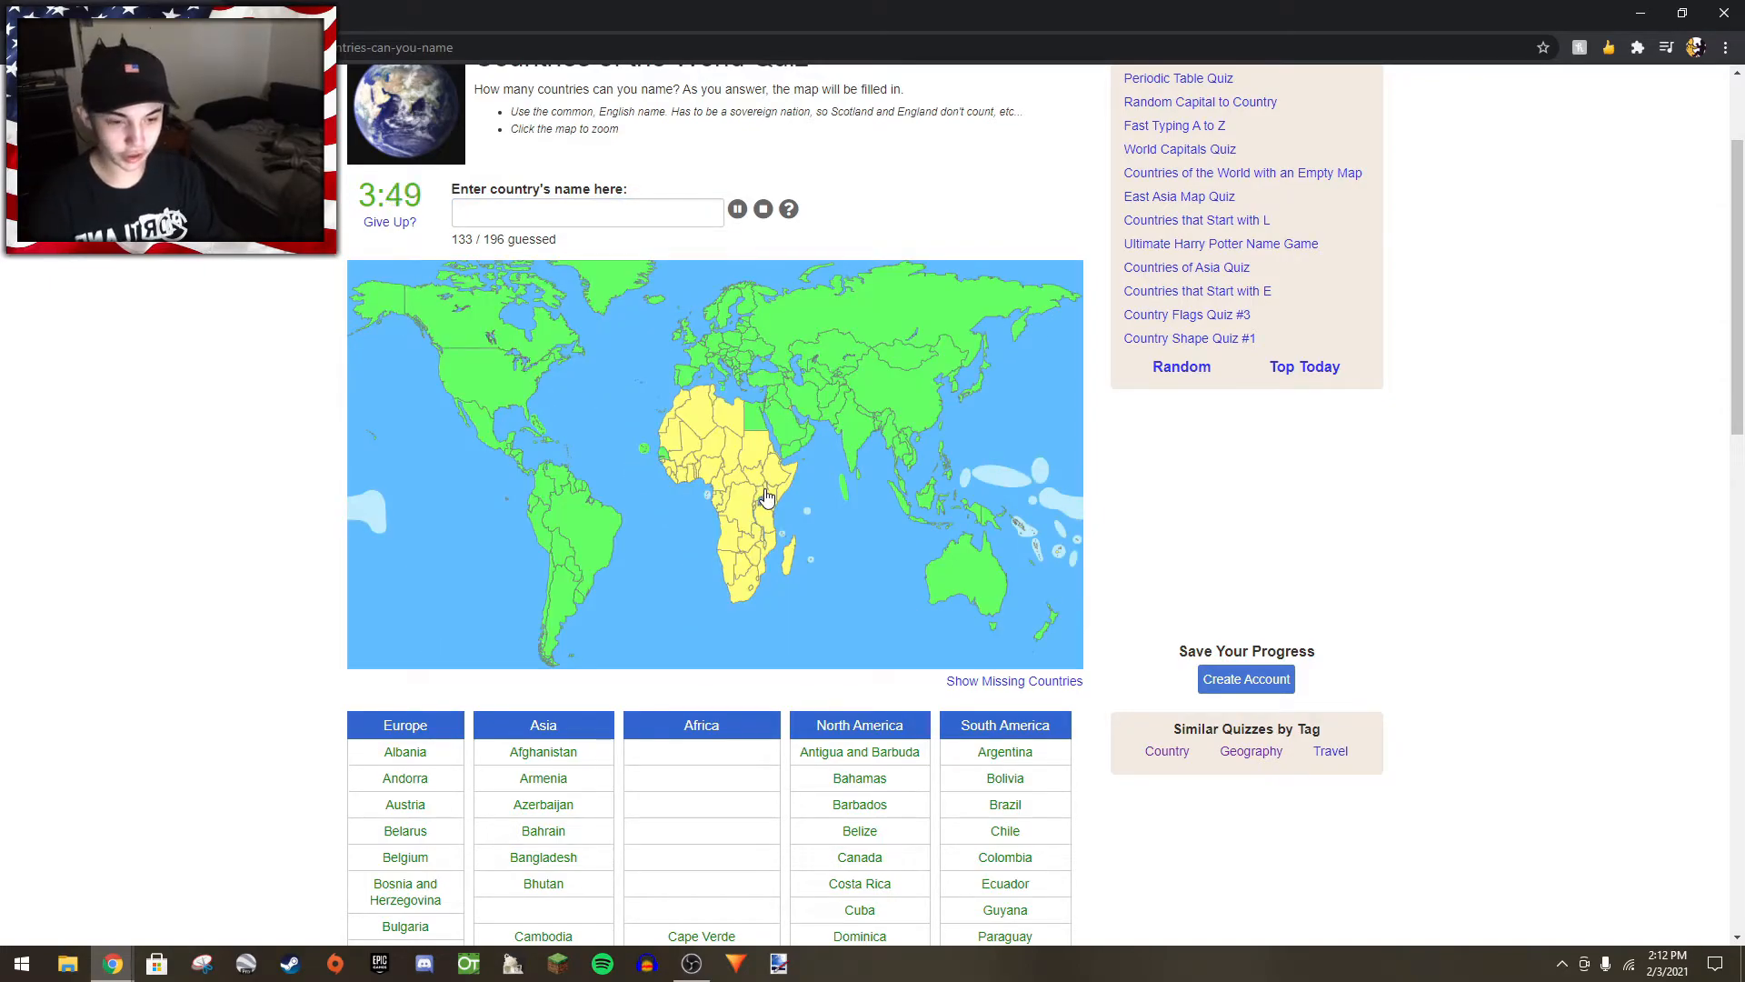
- Name Algeria, Morocco, Libya, Tunisia and South Sudan, correcting the Libya misspelling
click(589, 212)
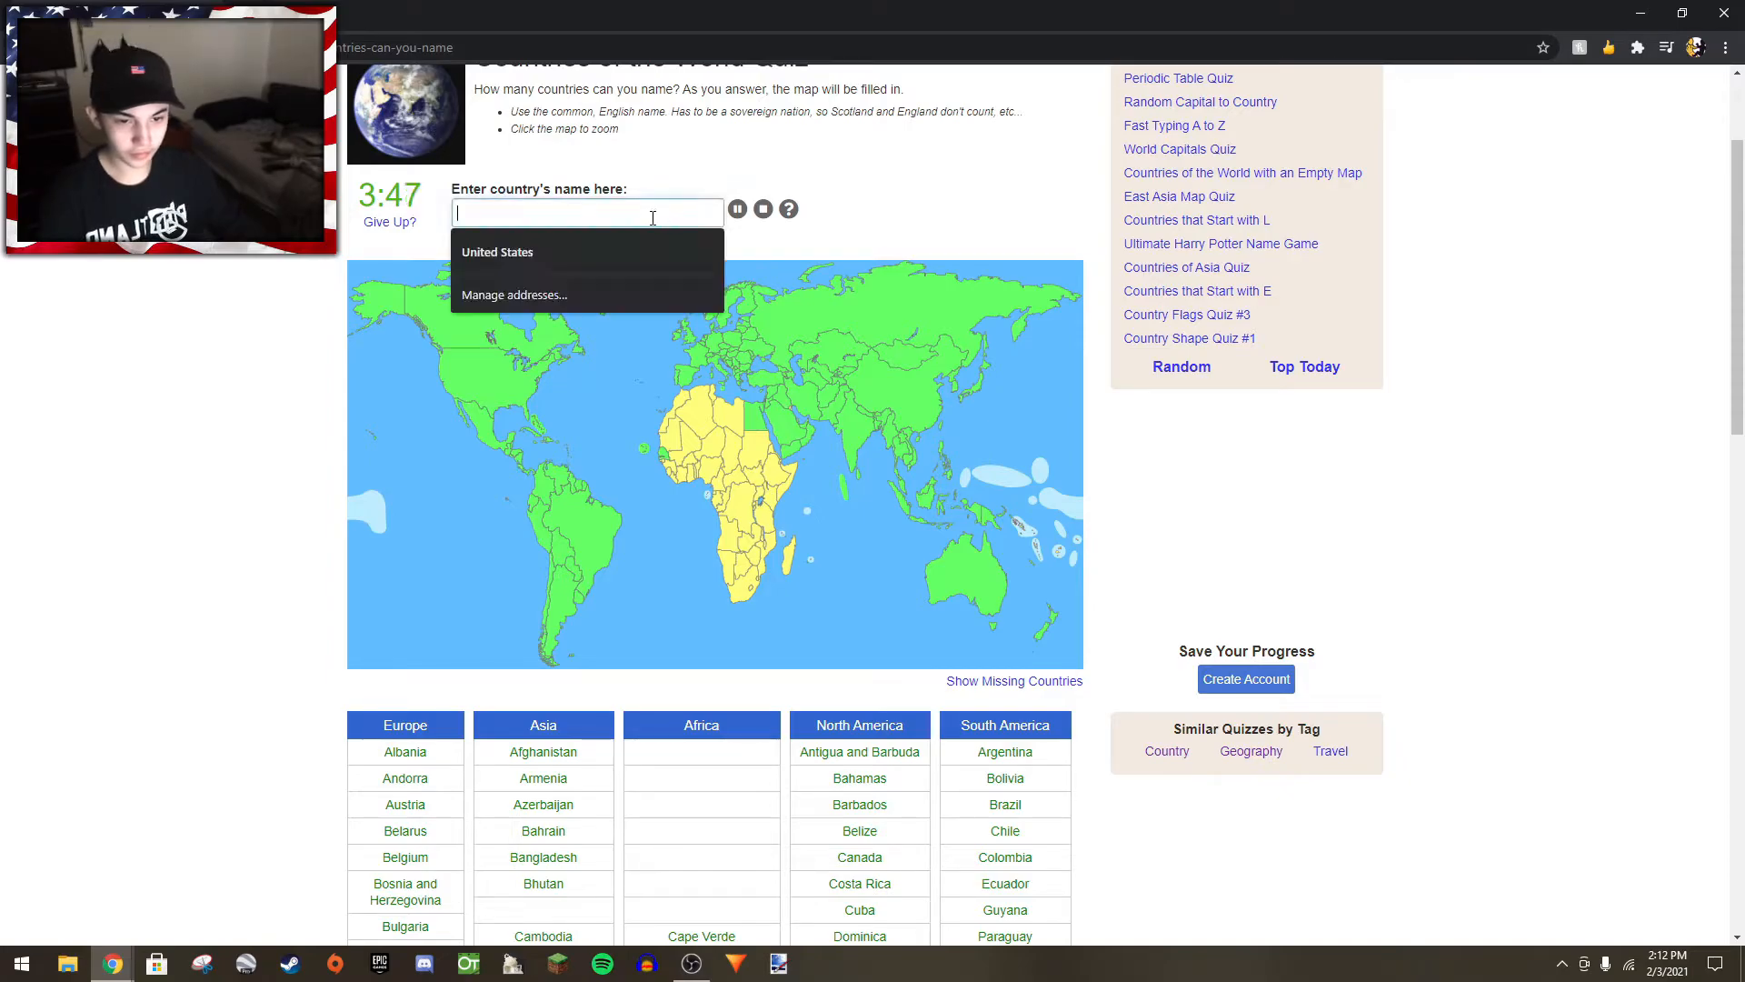
text(Algeria)
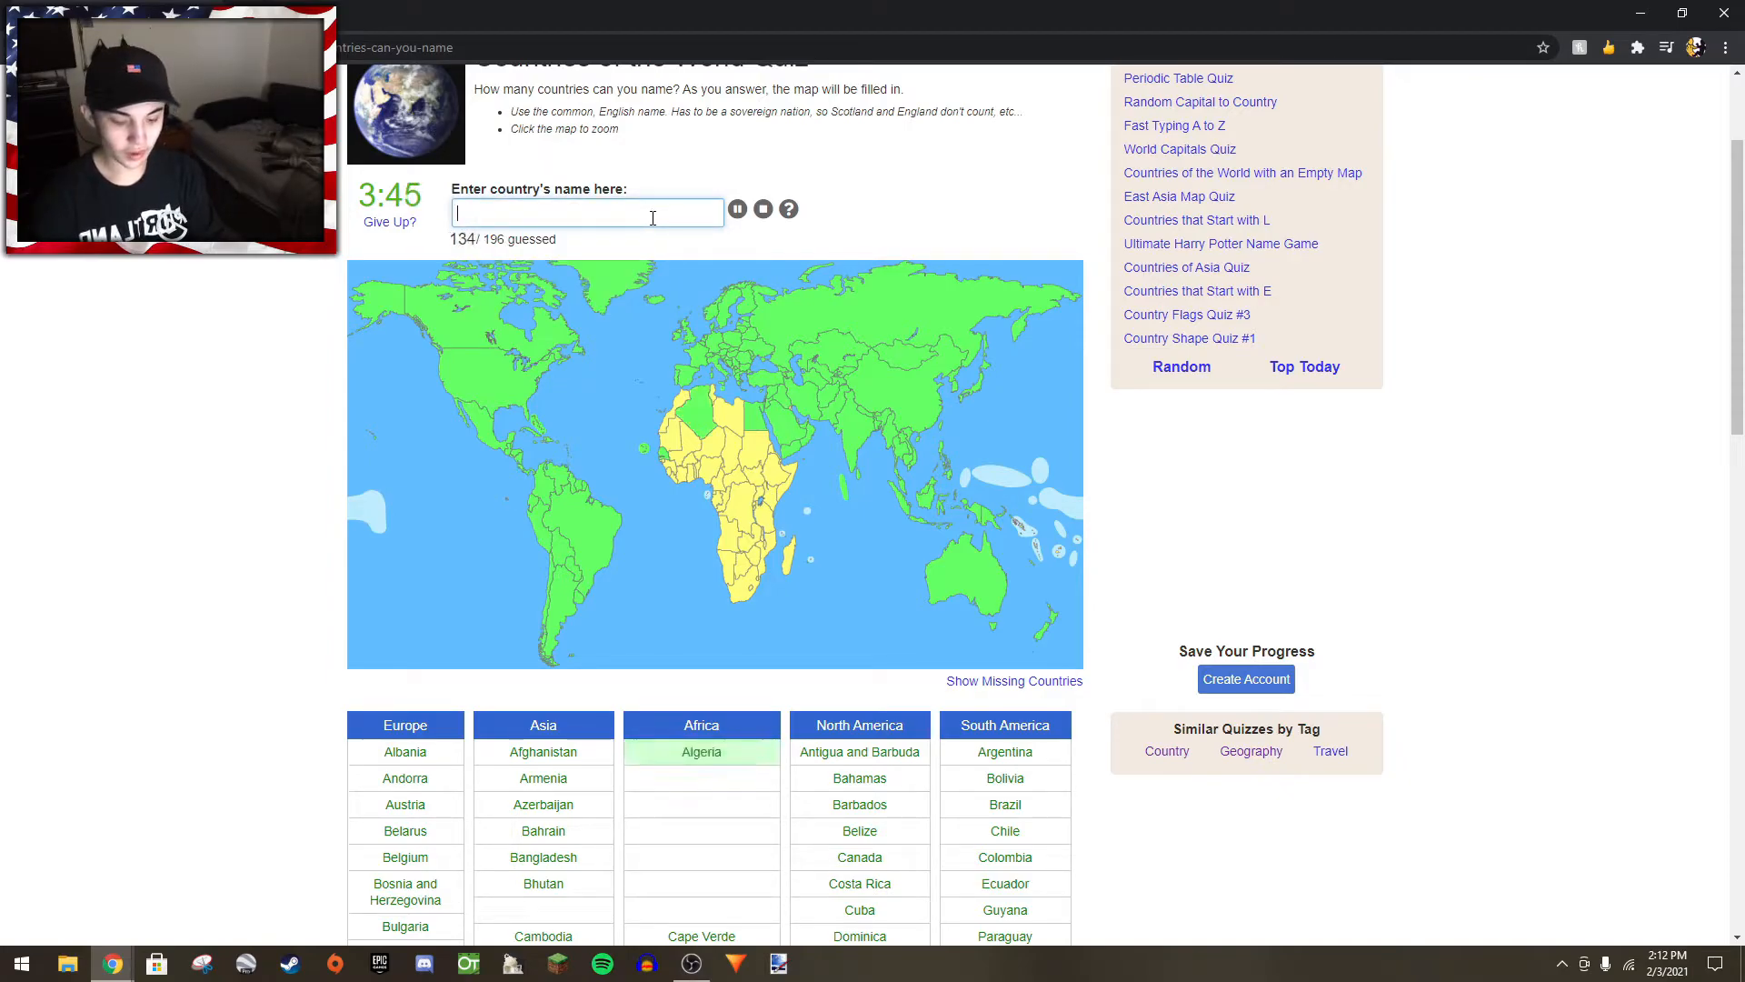
text(moroc)
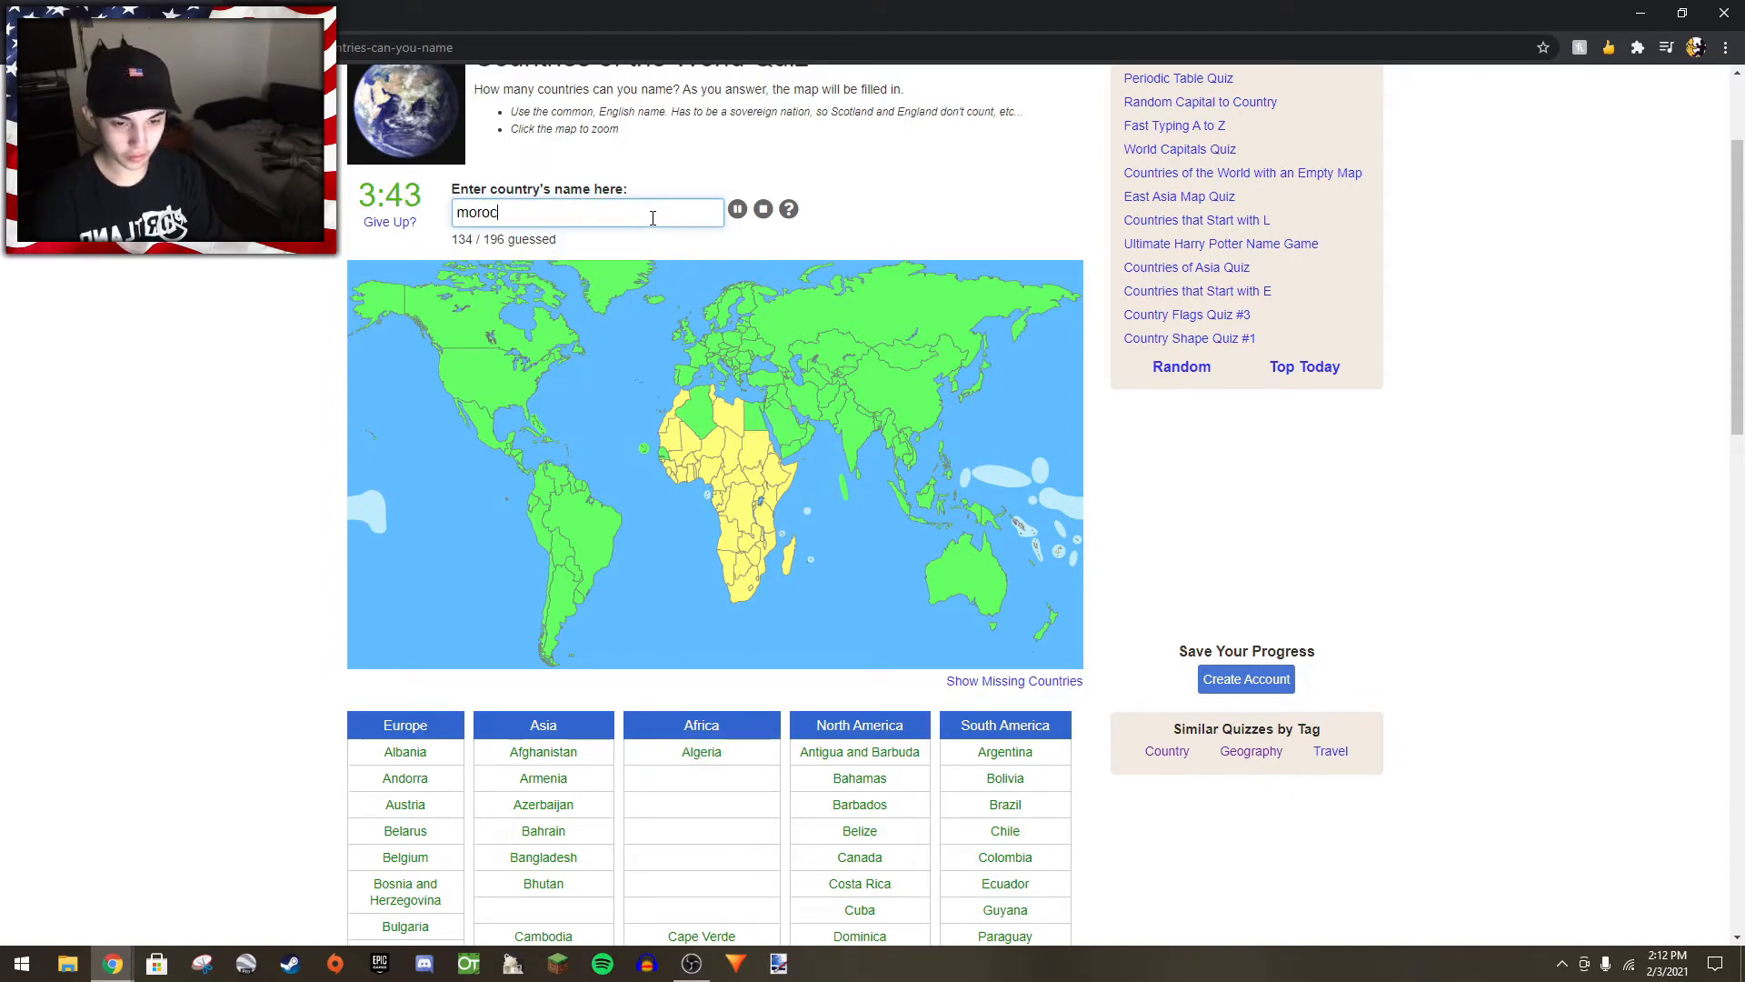
text(lybia)
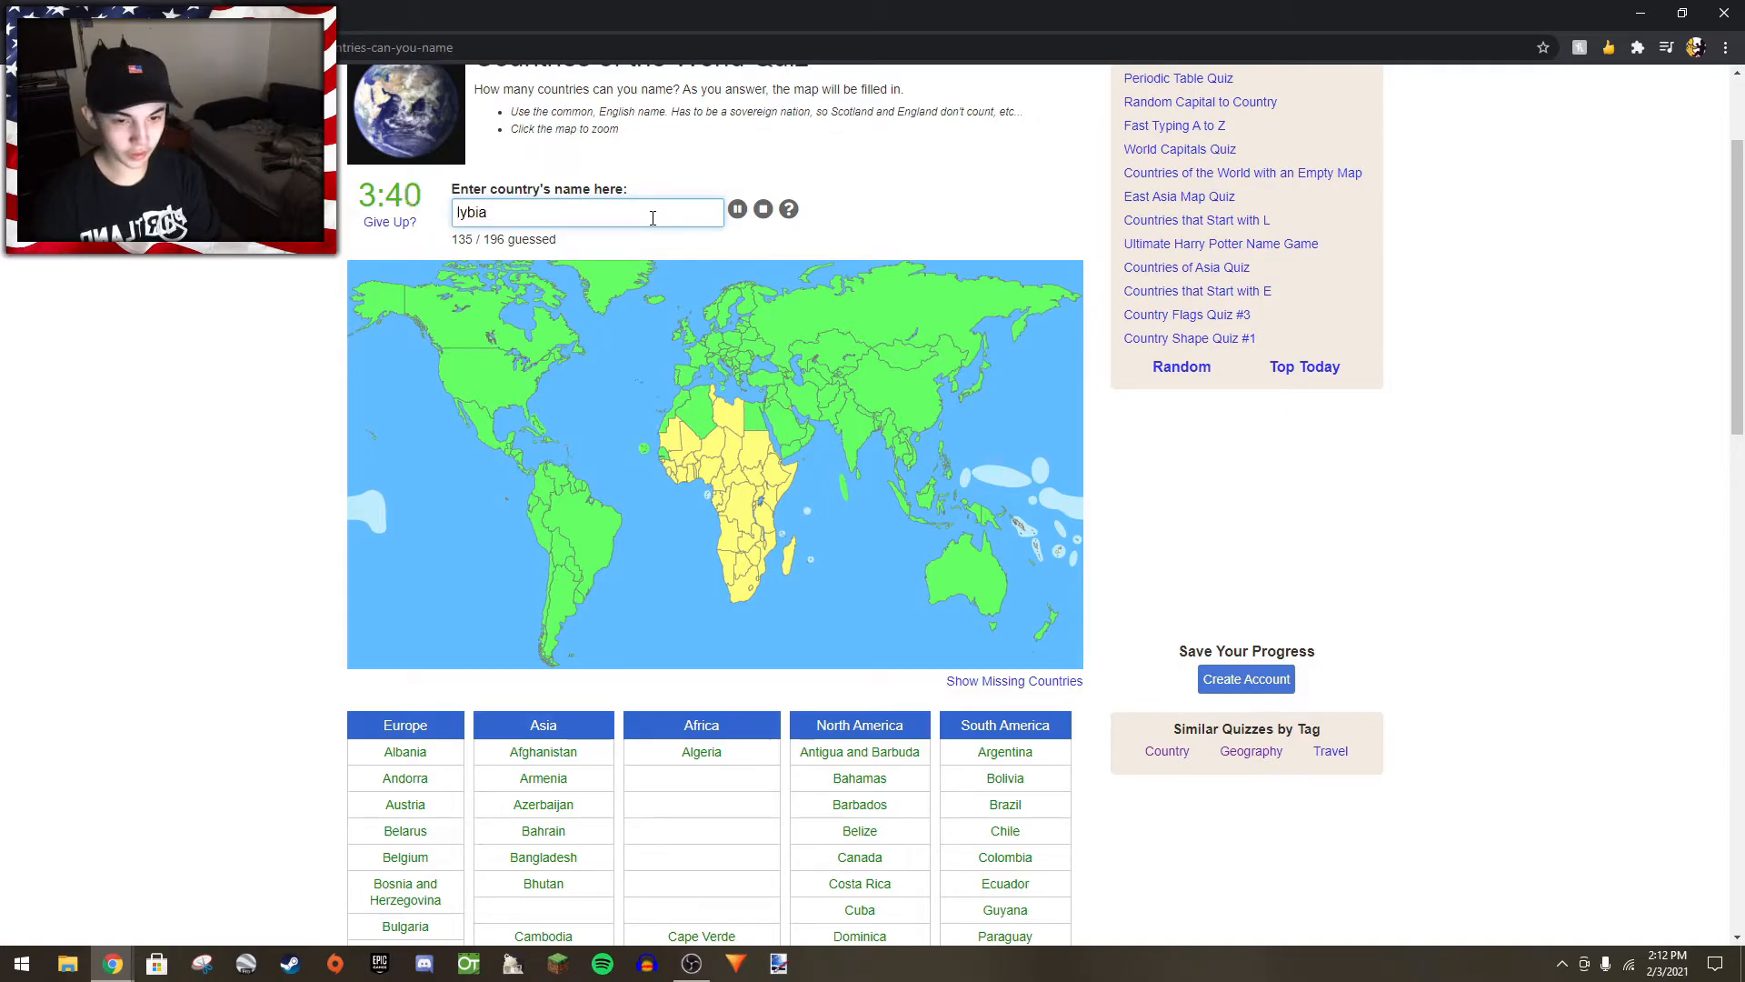
key(Backspace)
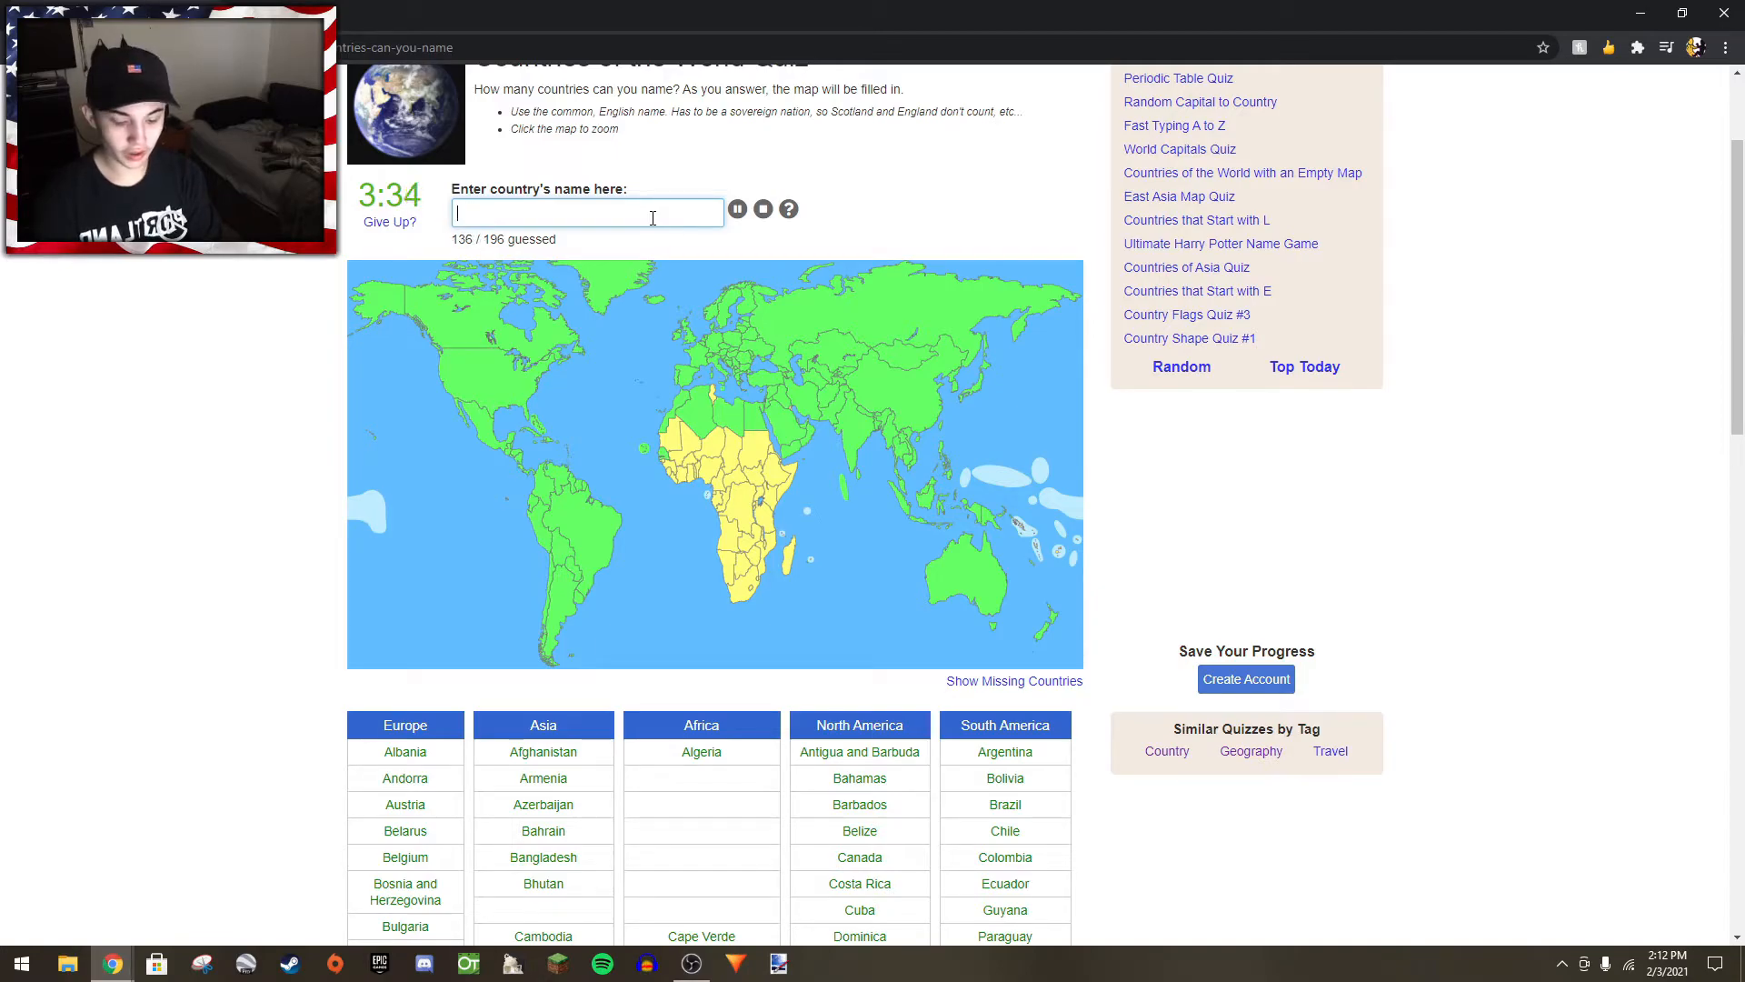
text(tunes)
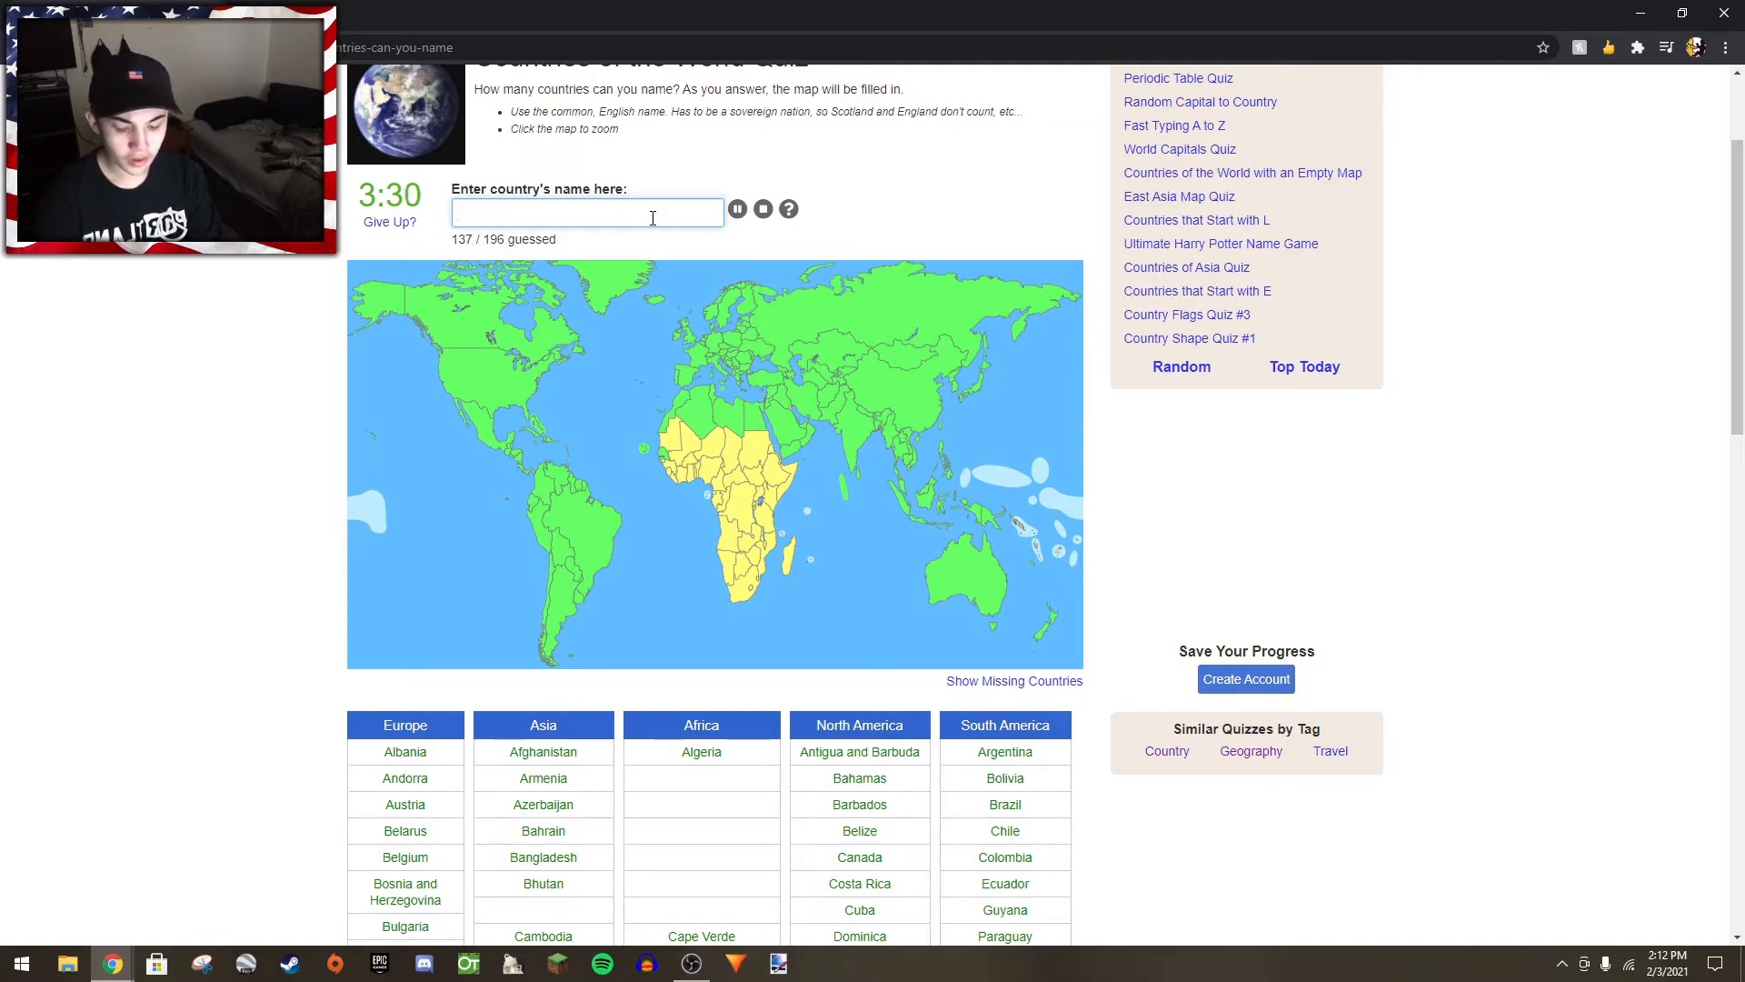
text(south su)
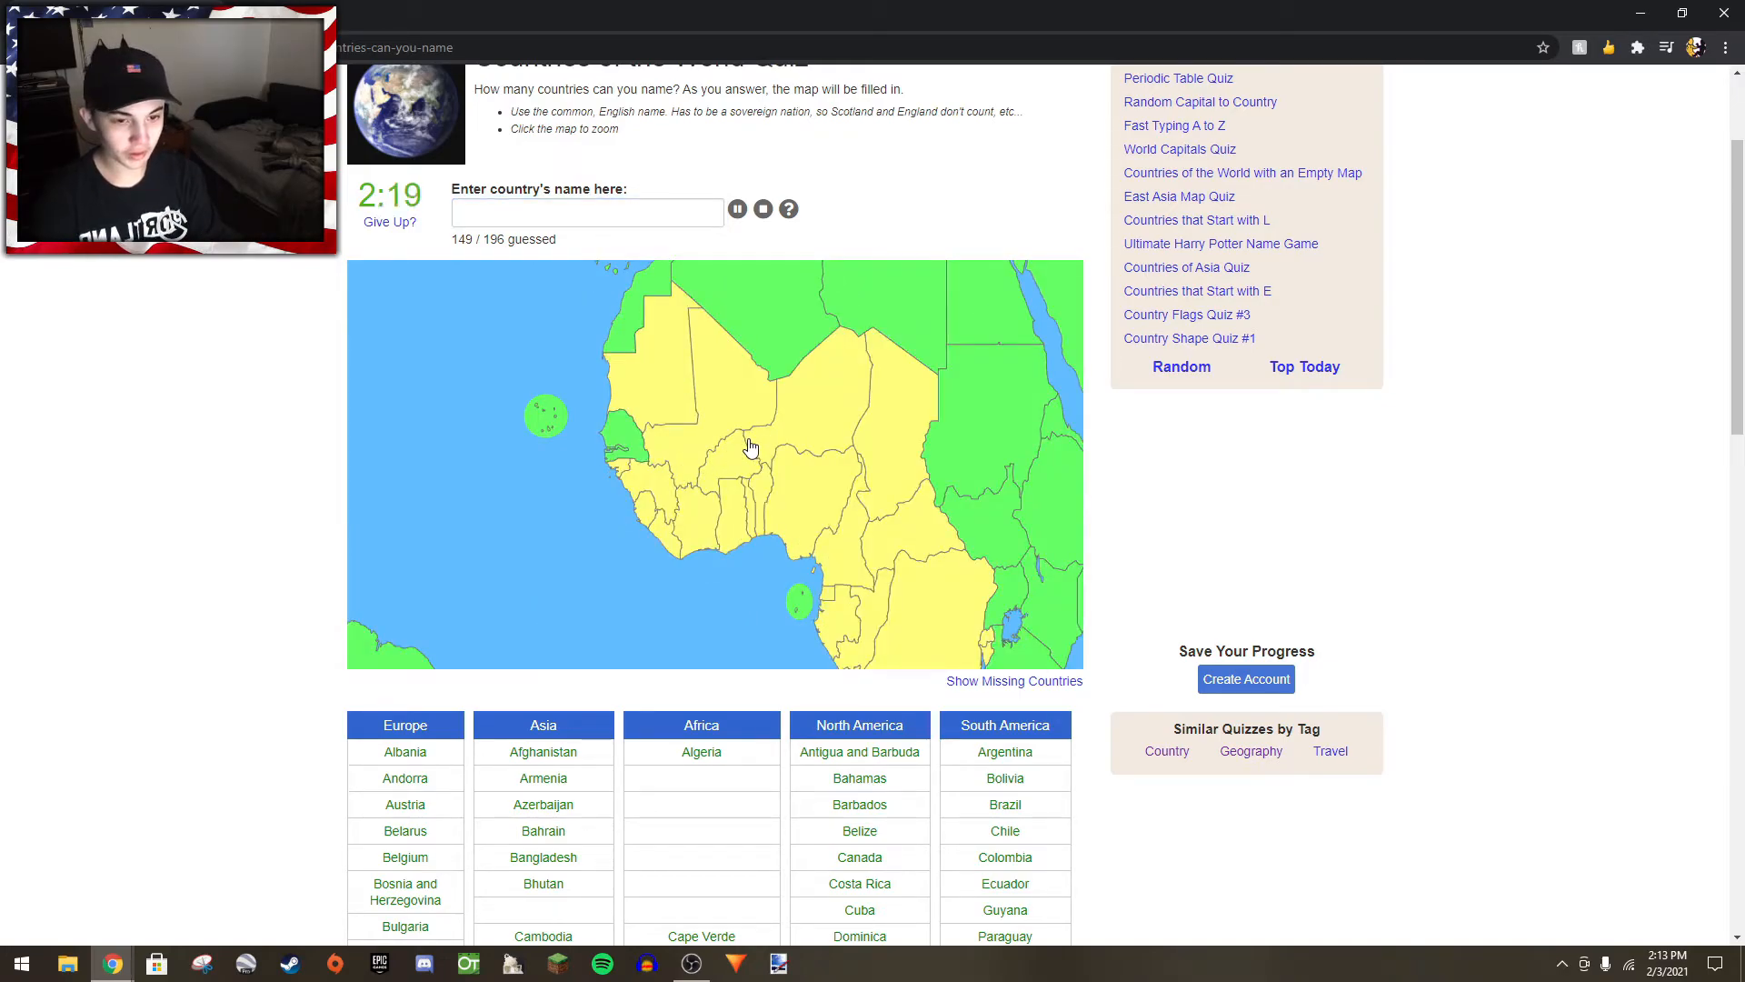
- Name Sierra Leone, Senegal, Benin, Ivory Coast and Nigeria, reaching 165 of 196
click(585, 211)
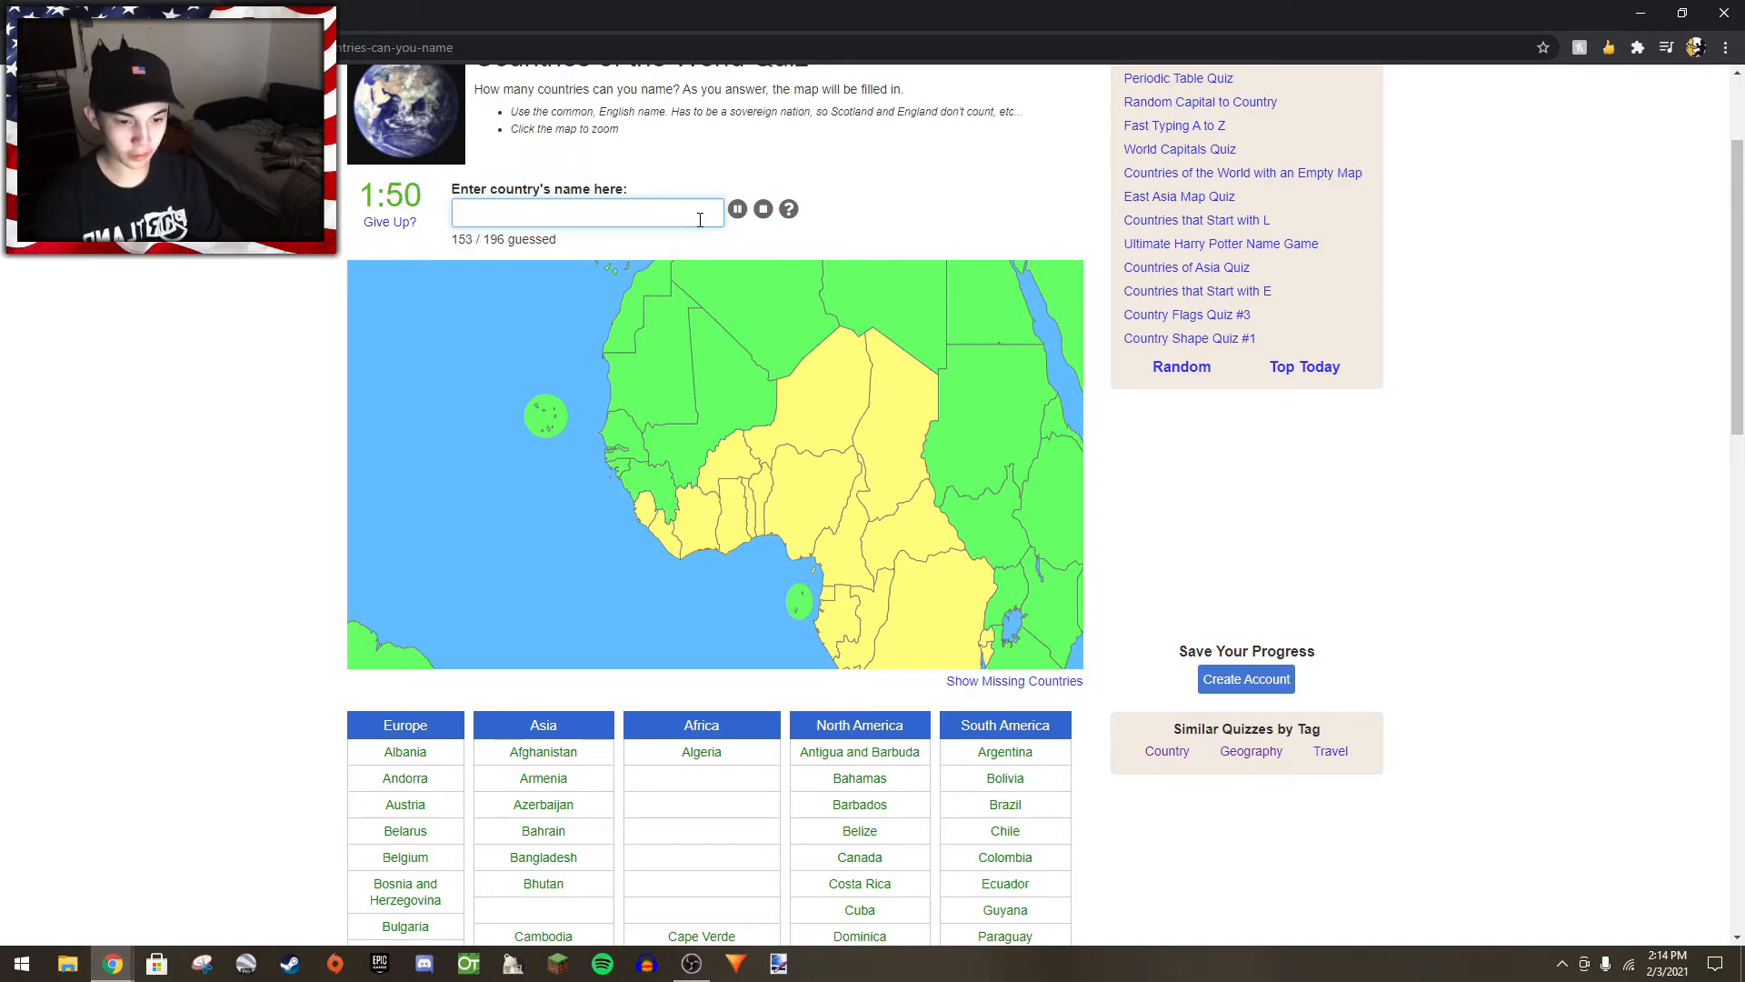
text(s)
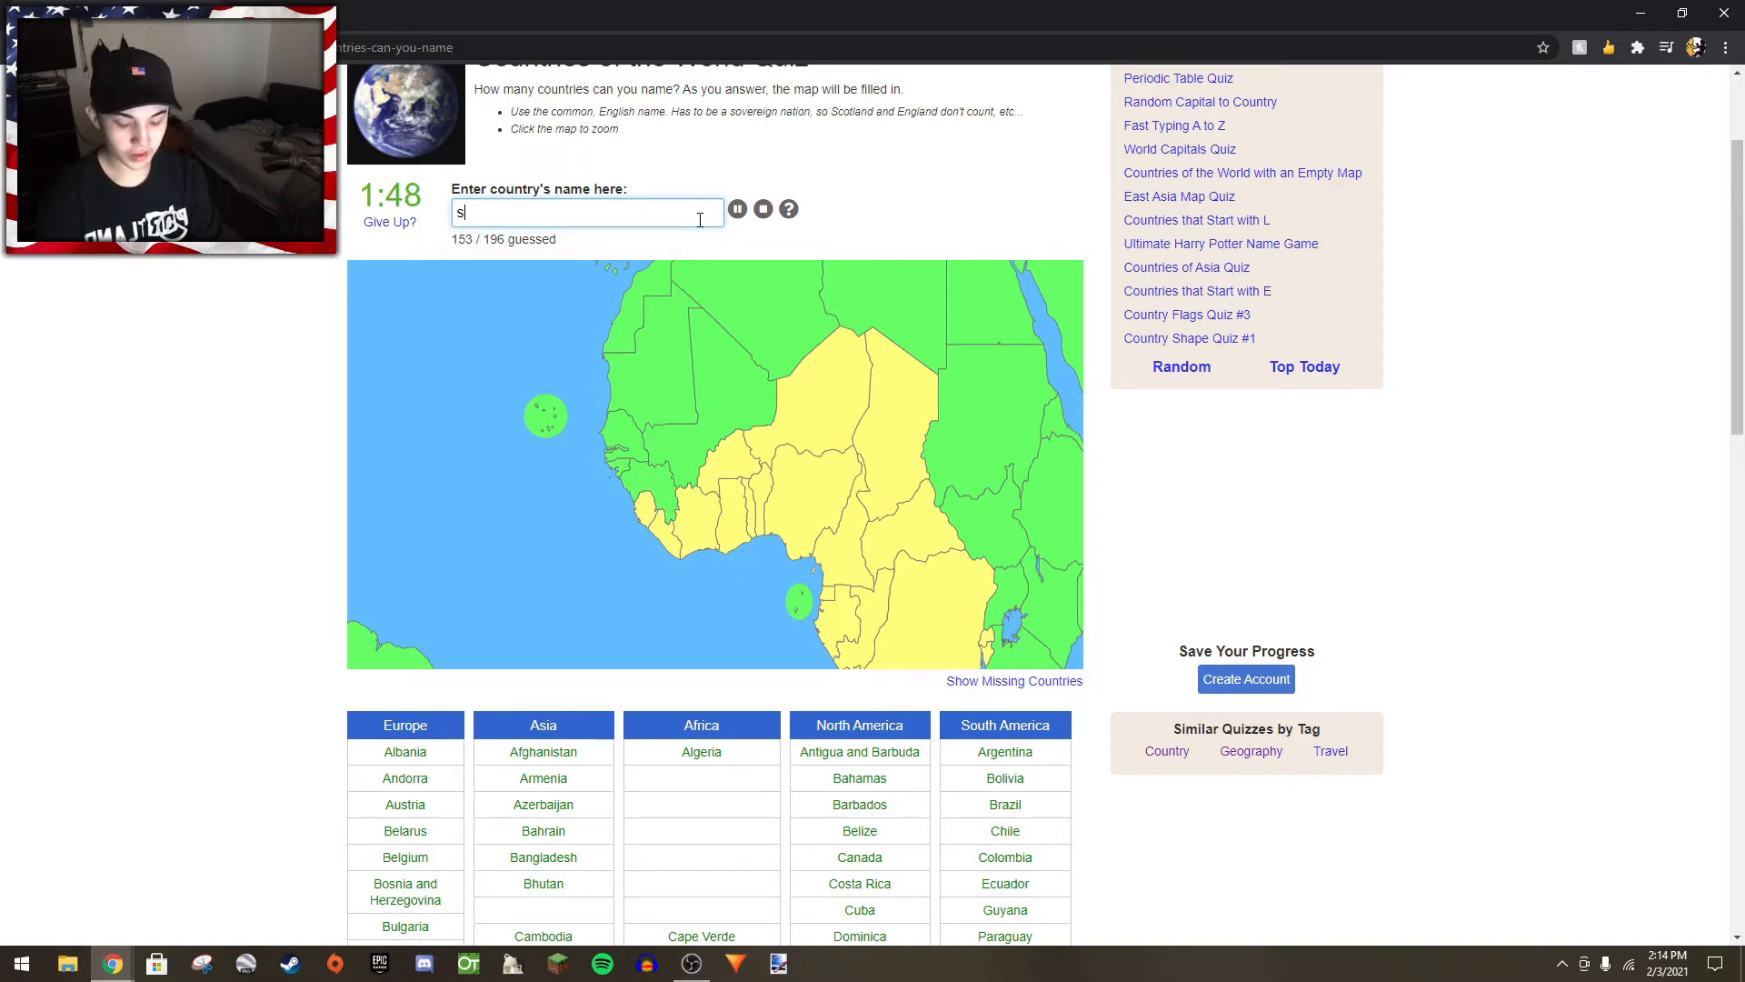
text(ierra leo)
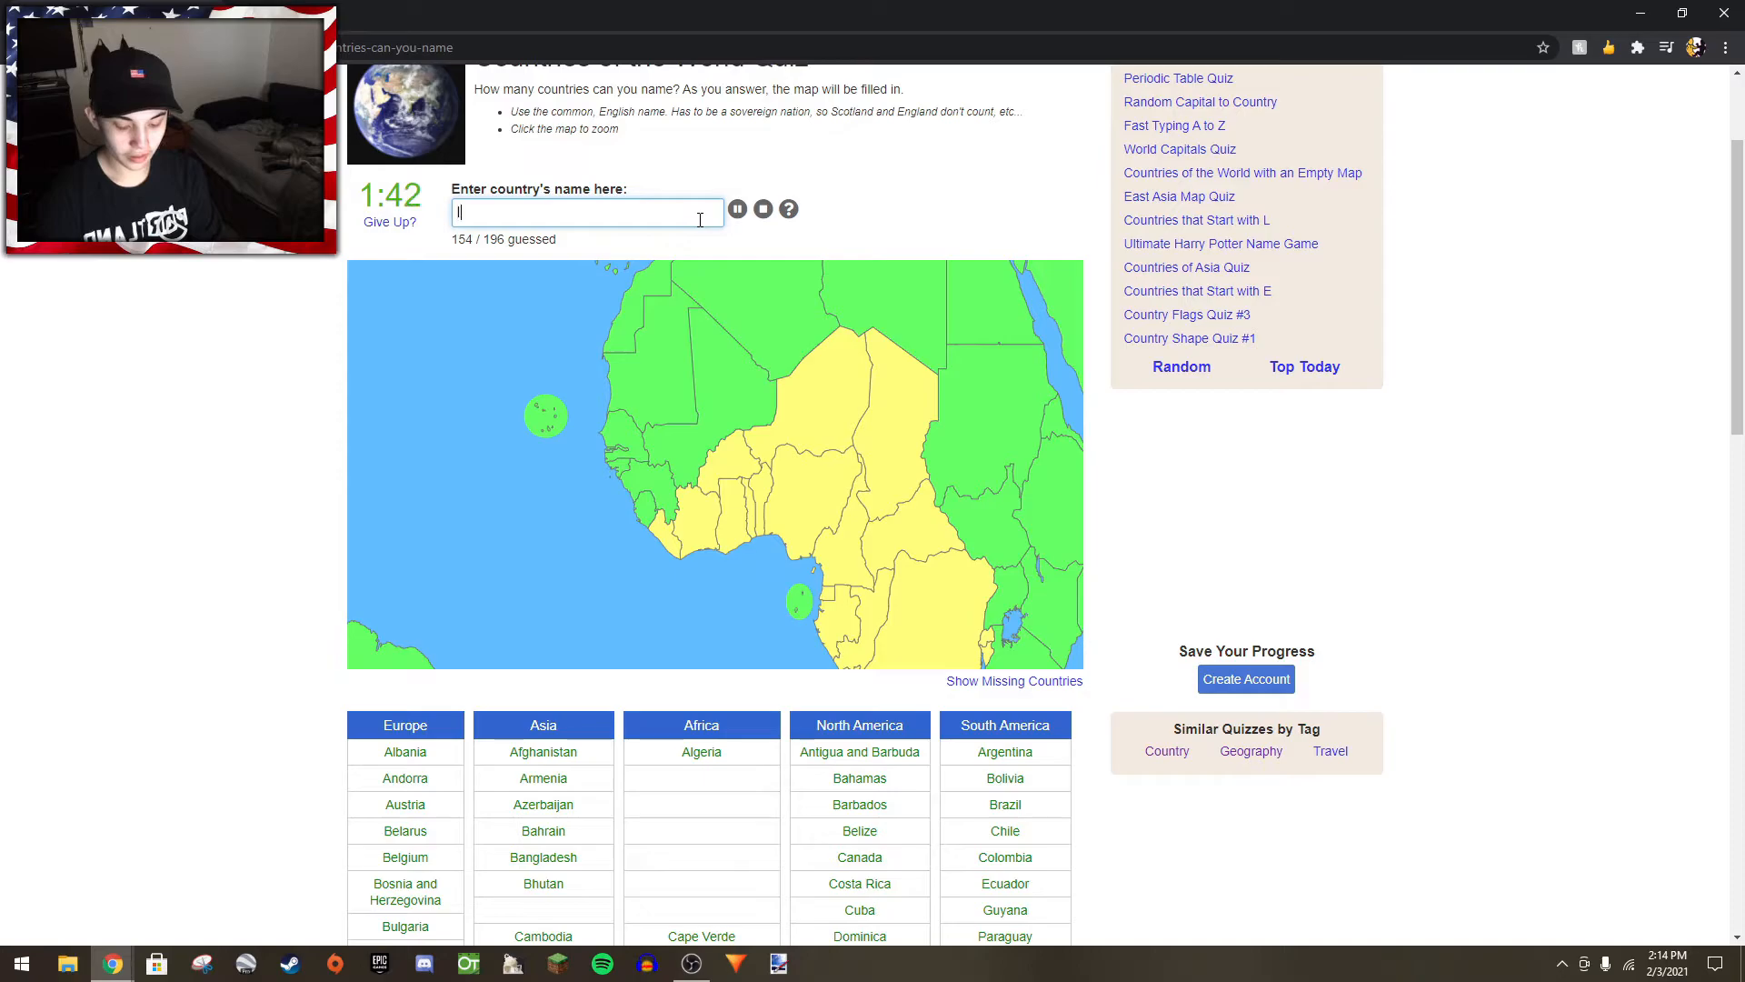
text(gal)
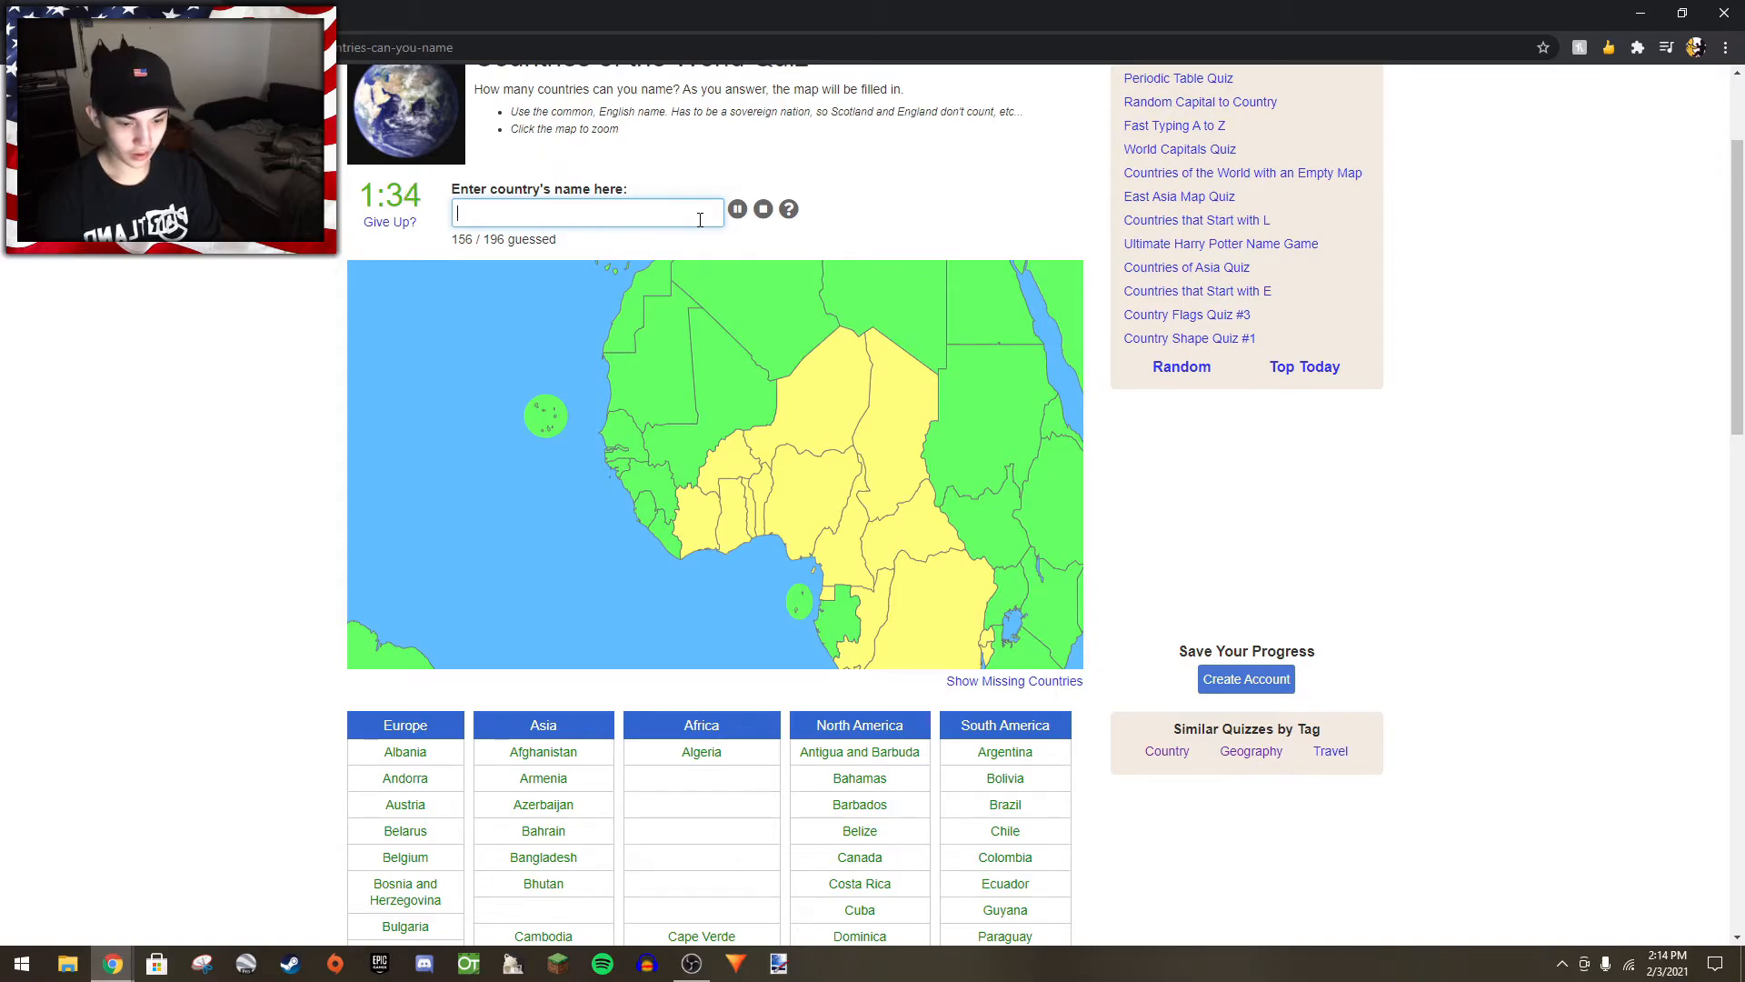
text(Benin)
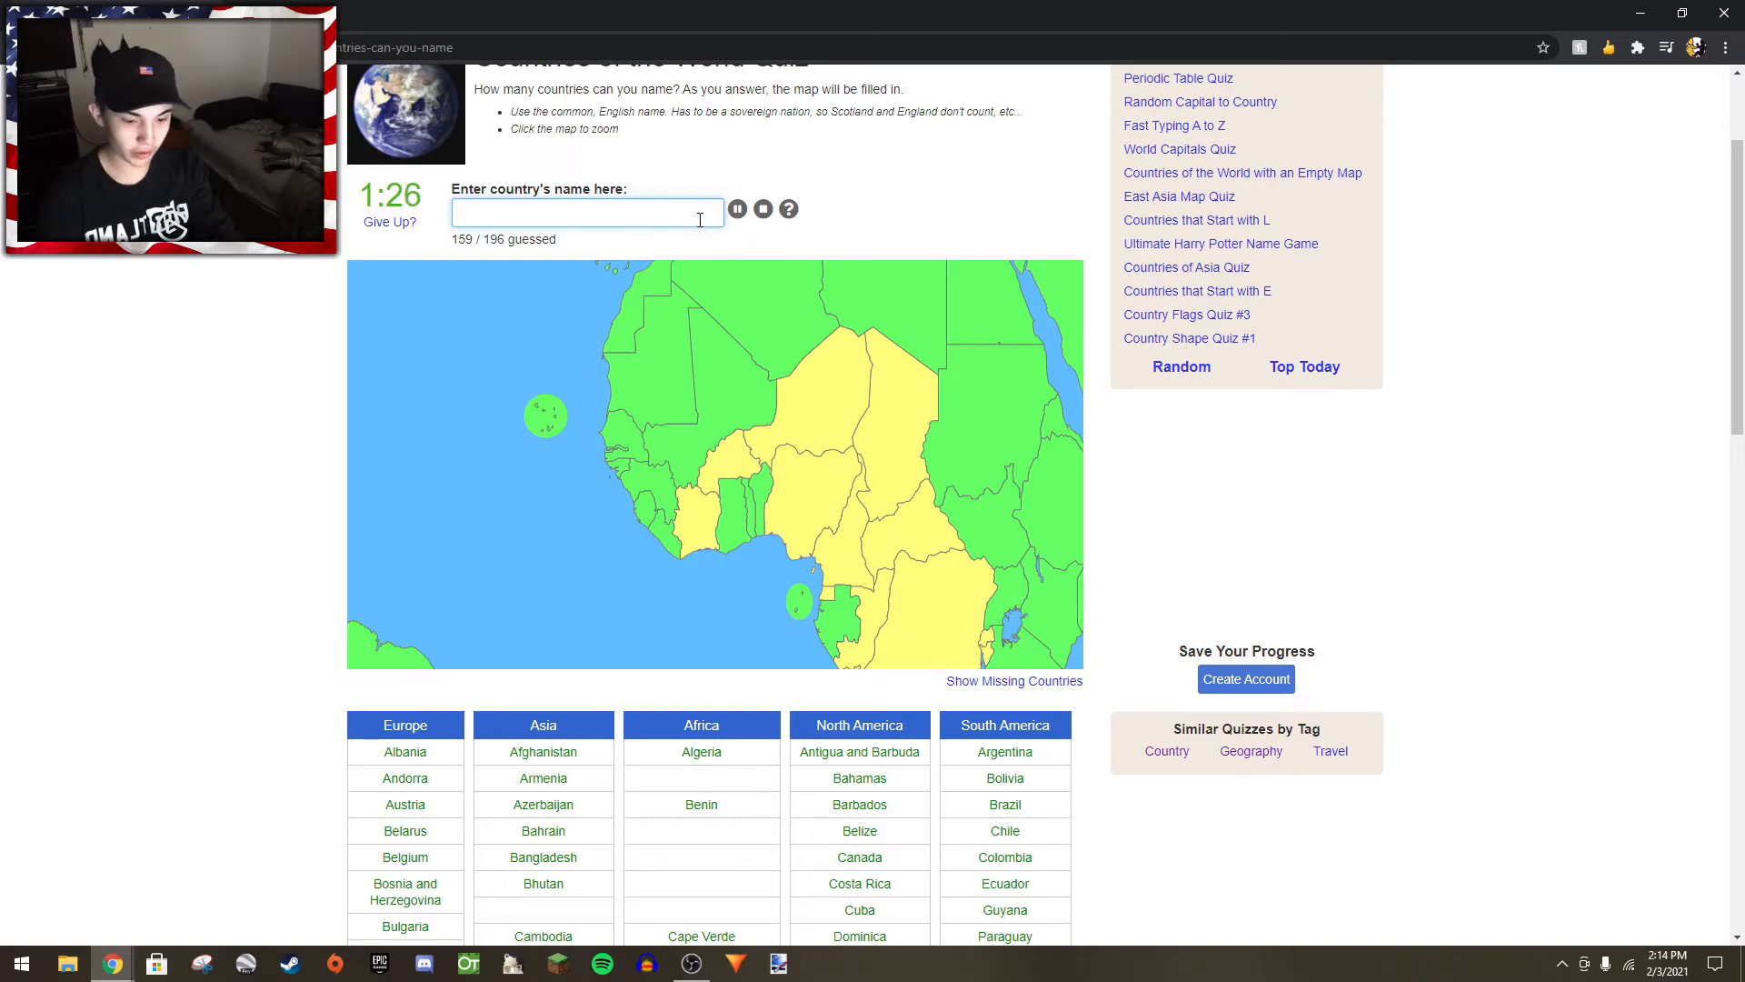
text(ivory)
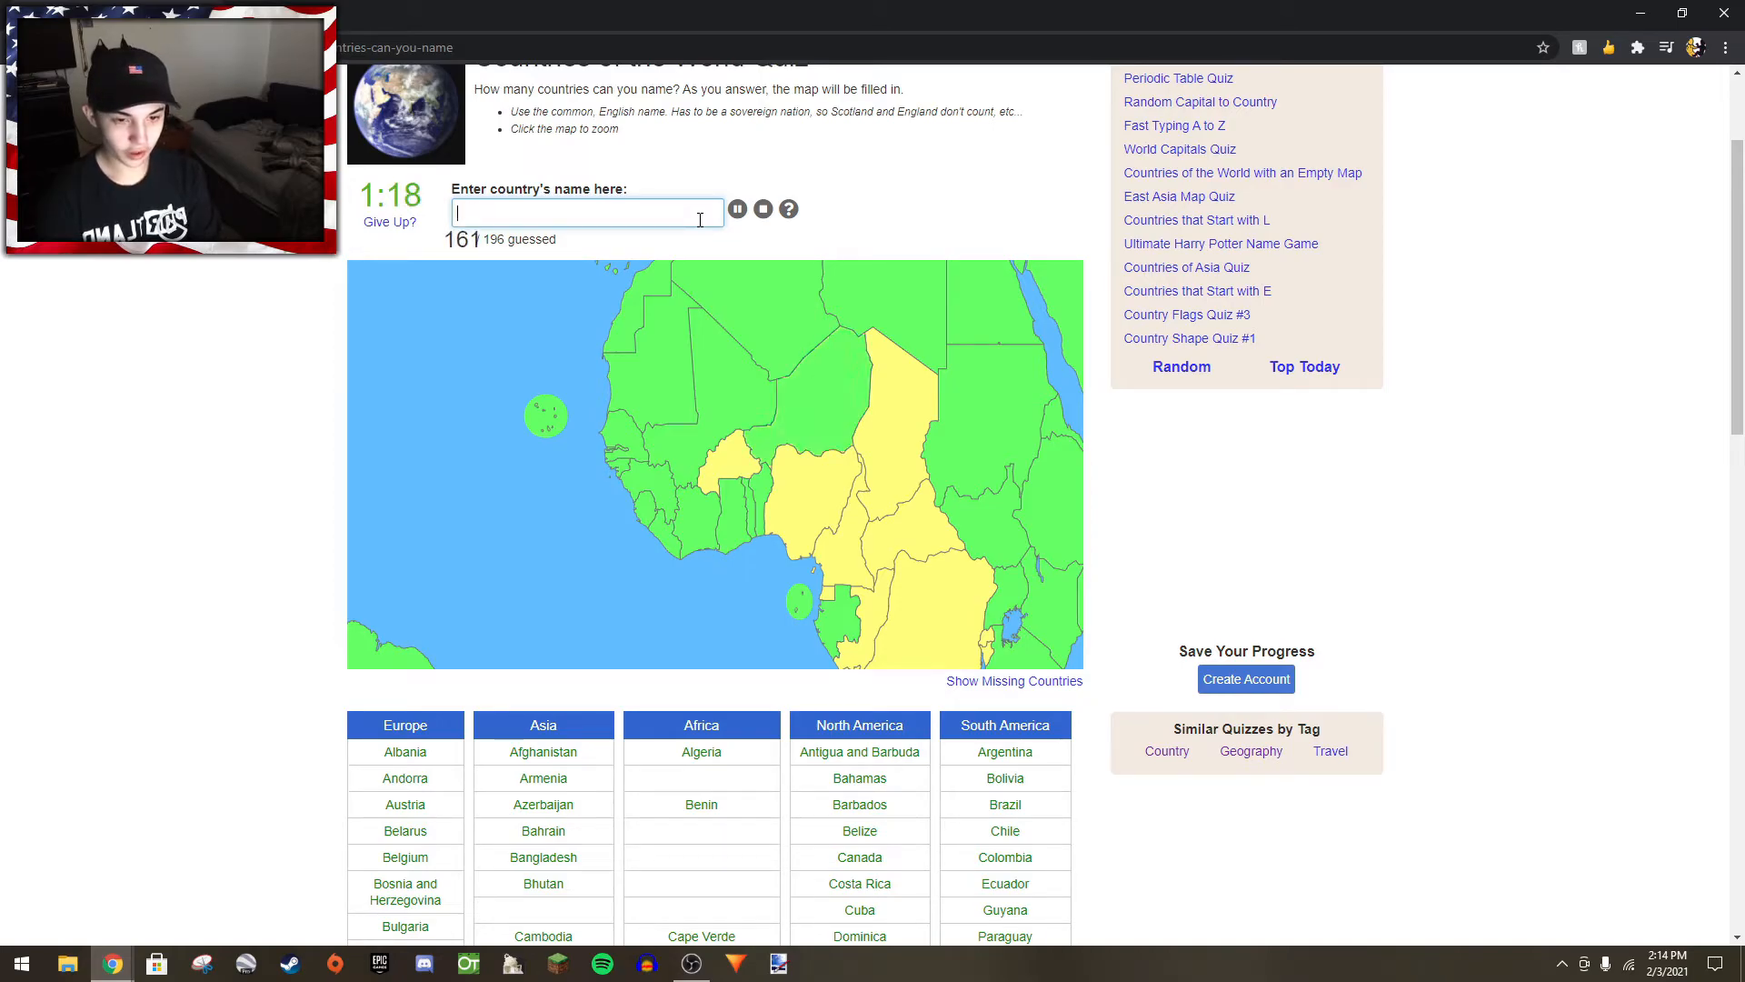
text(nigeri)
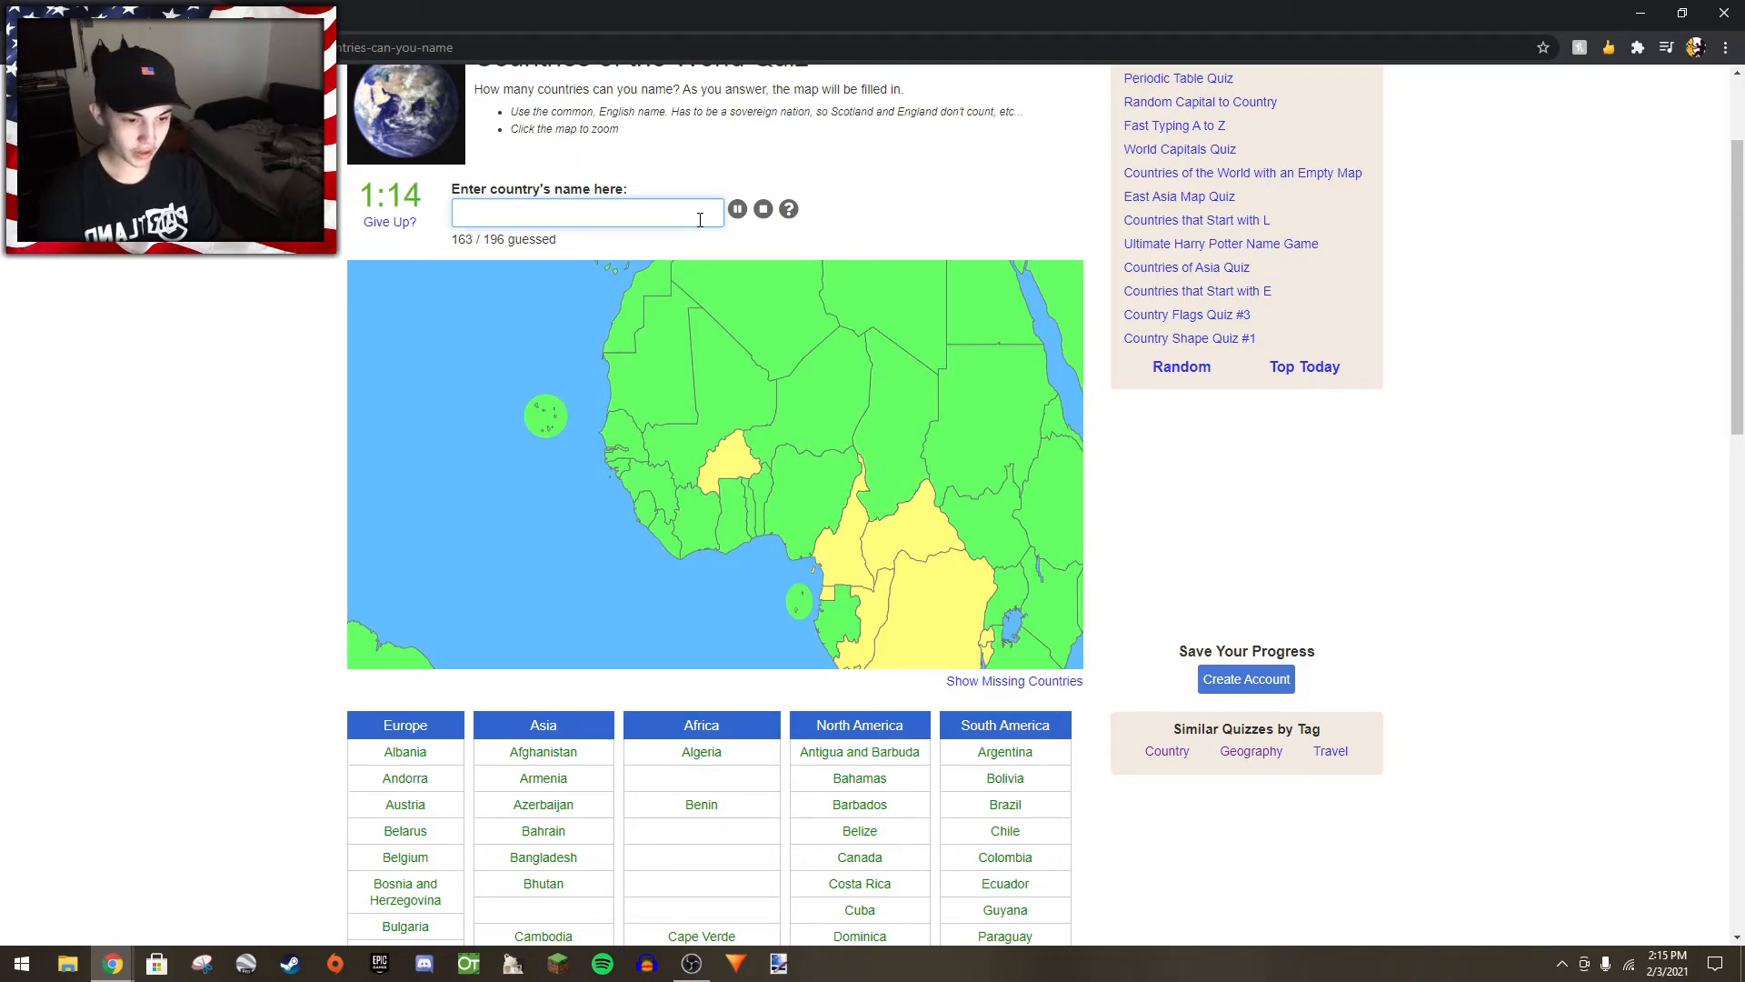
text(le)
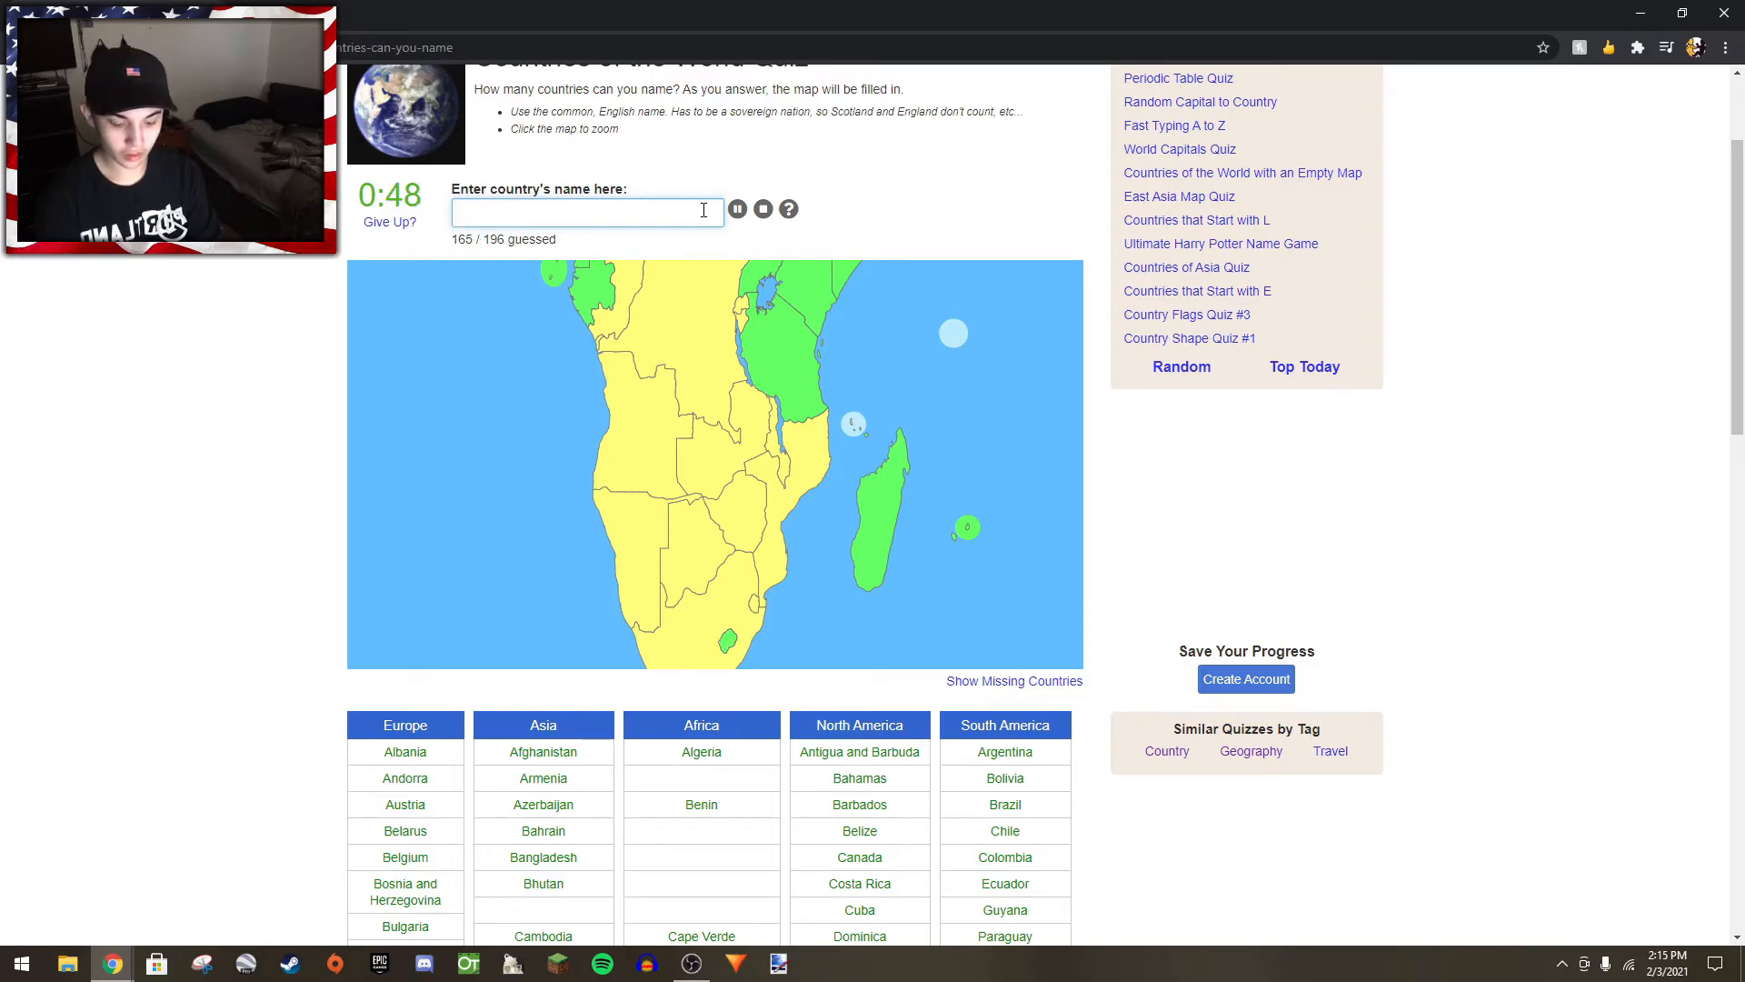
- Name Eswatini, South Africa, Angola and Namibia
text(eswat)
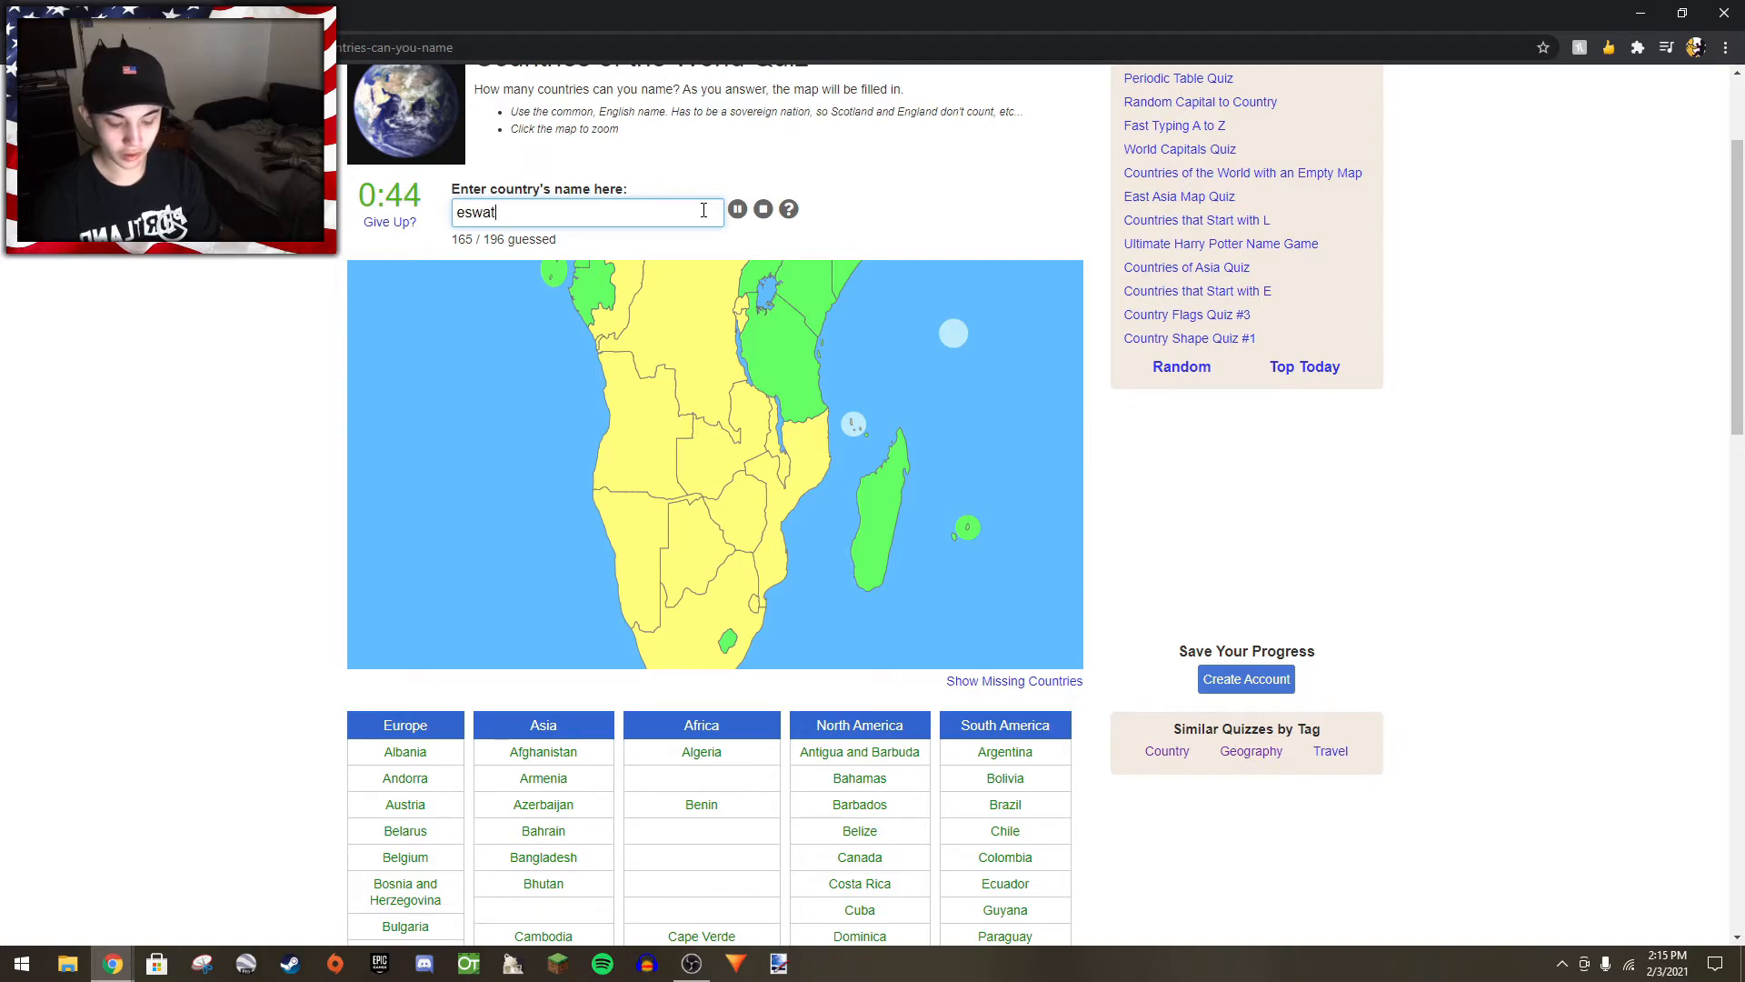
text(south a)
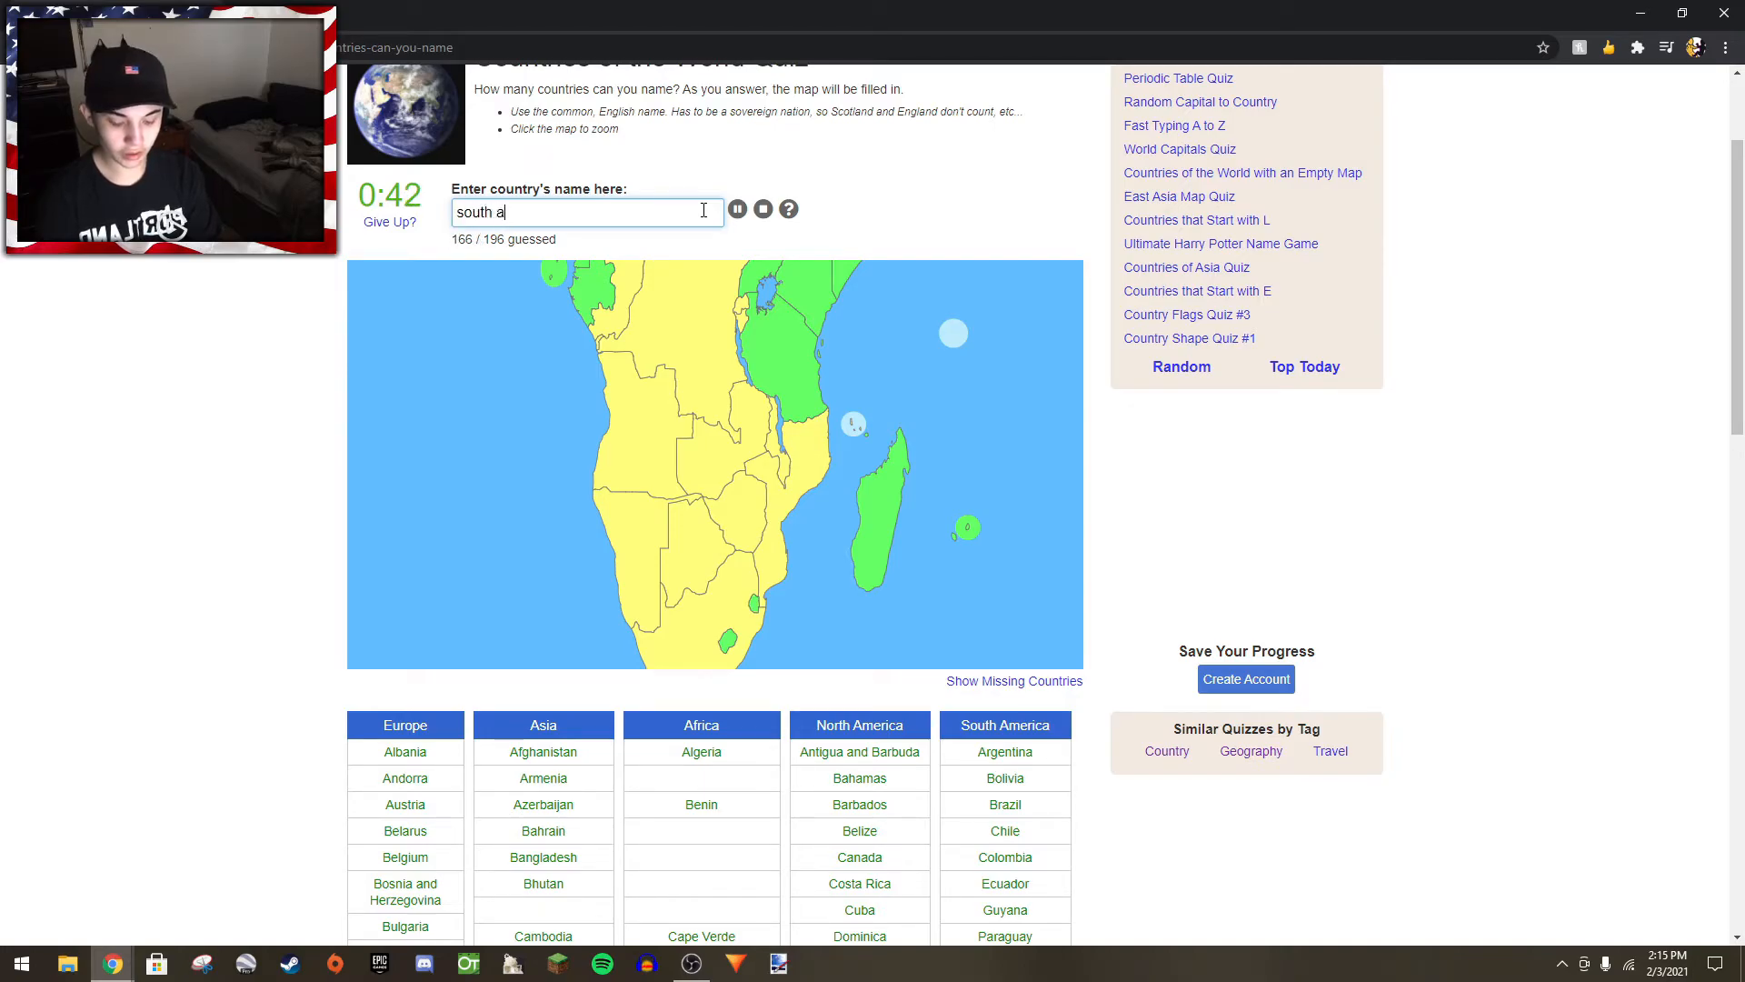
text(south africa)
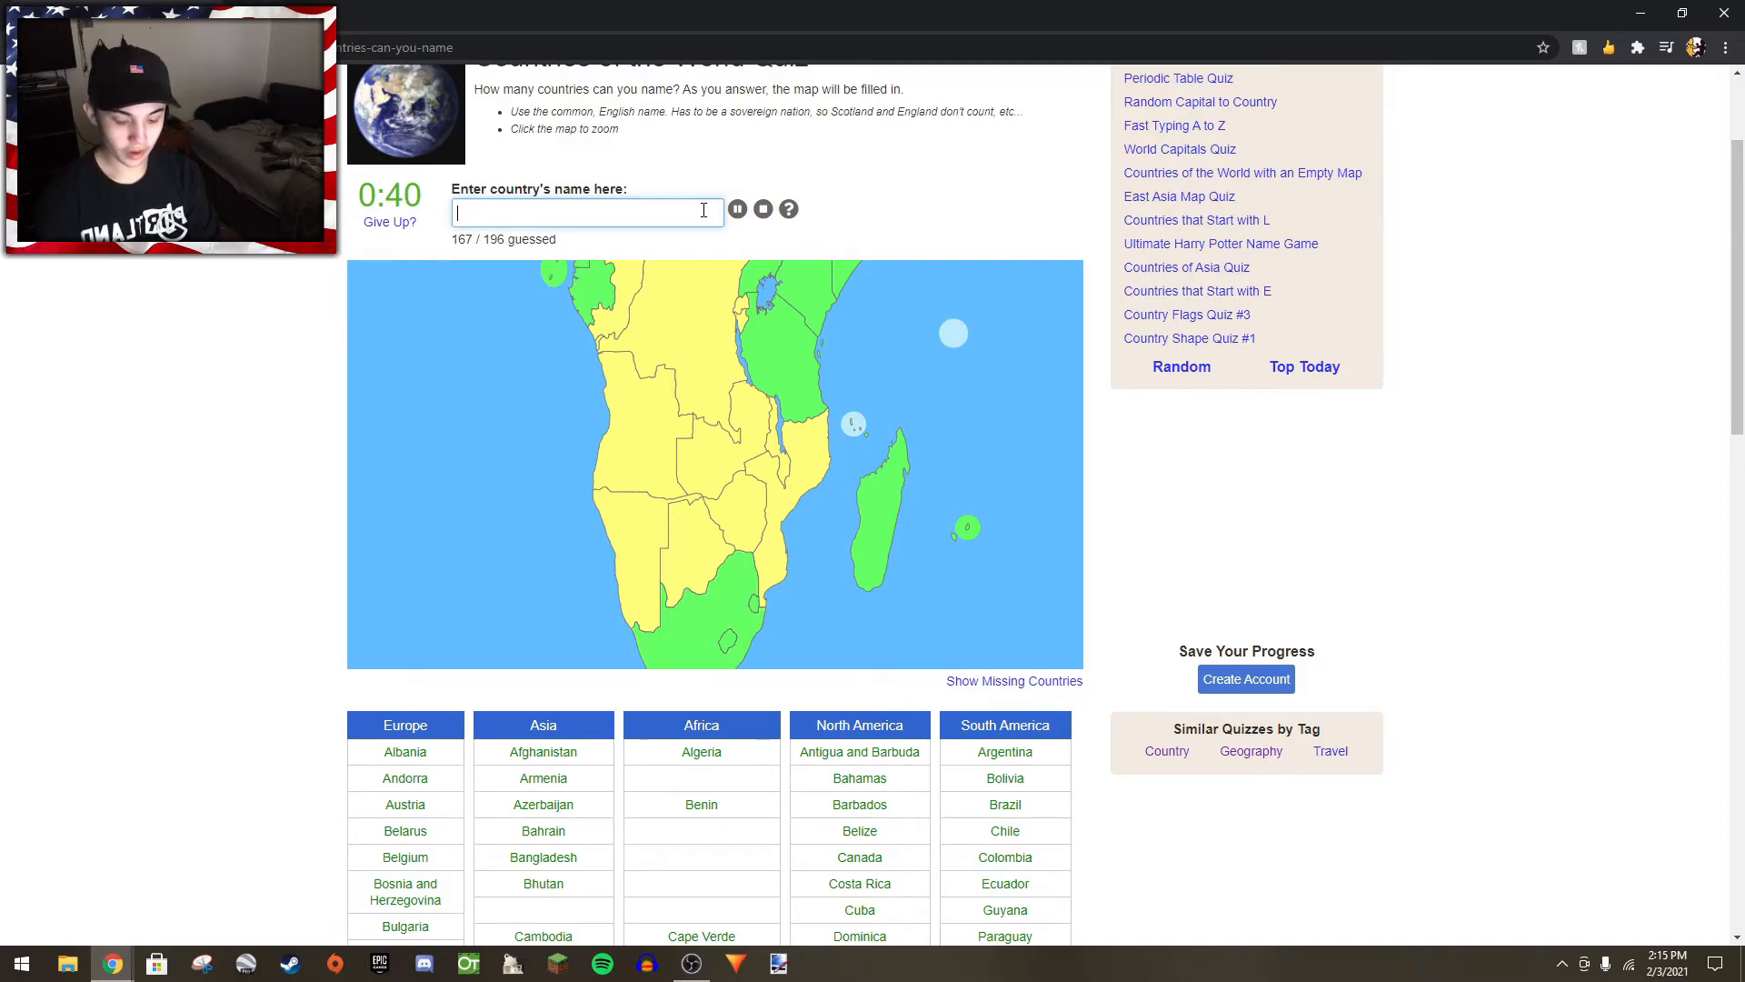
text(a)
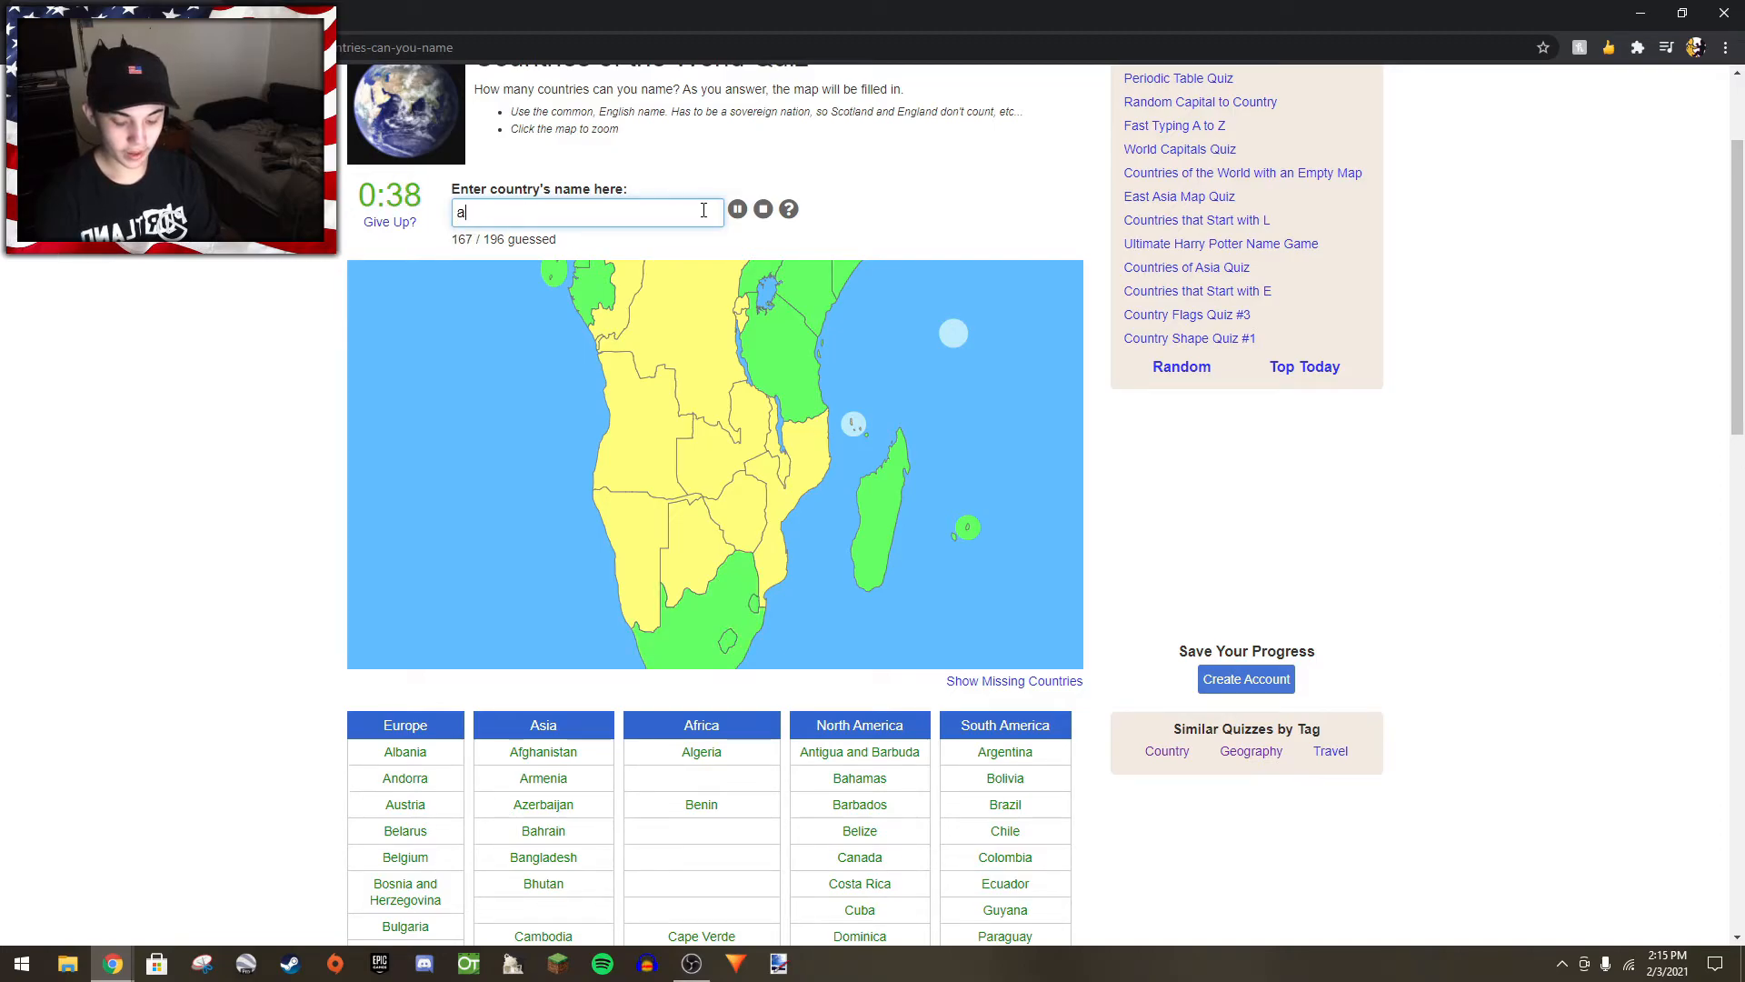
text(Angola)
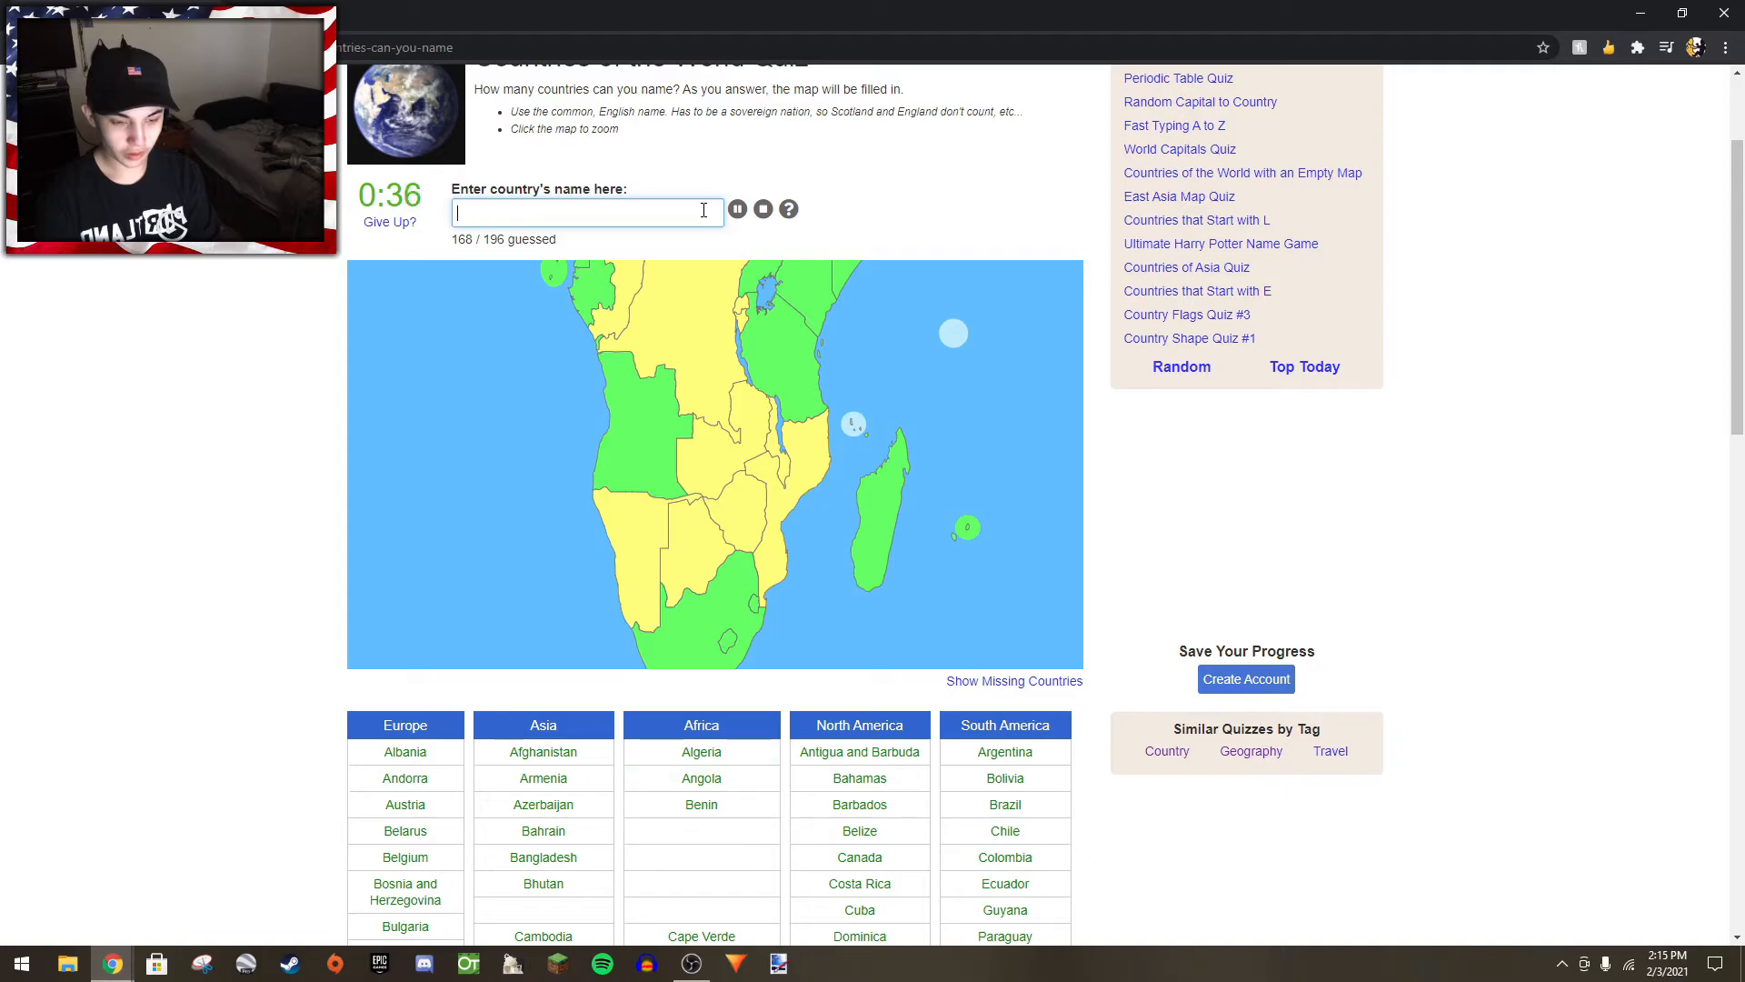
text(nab)
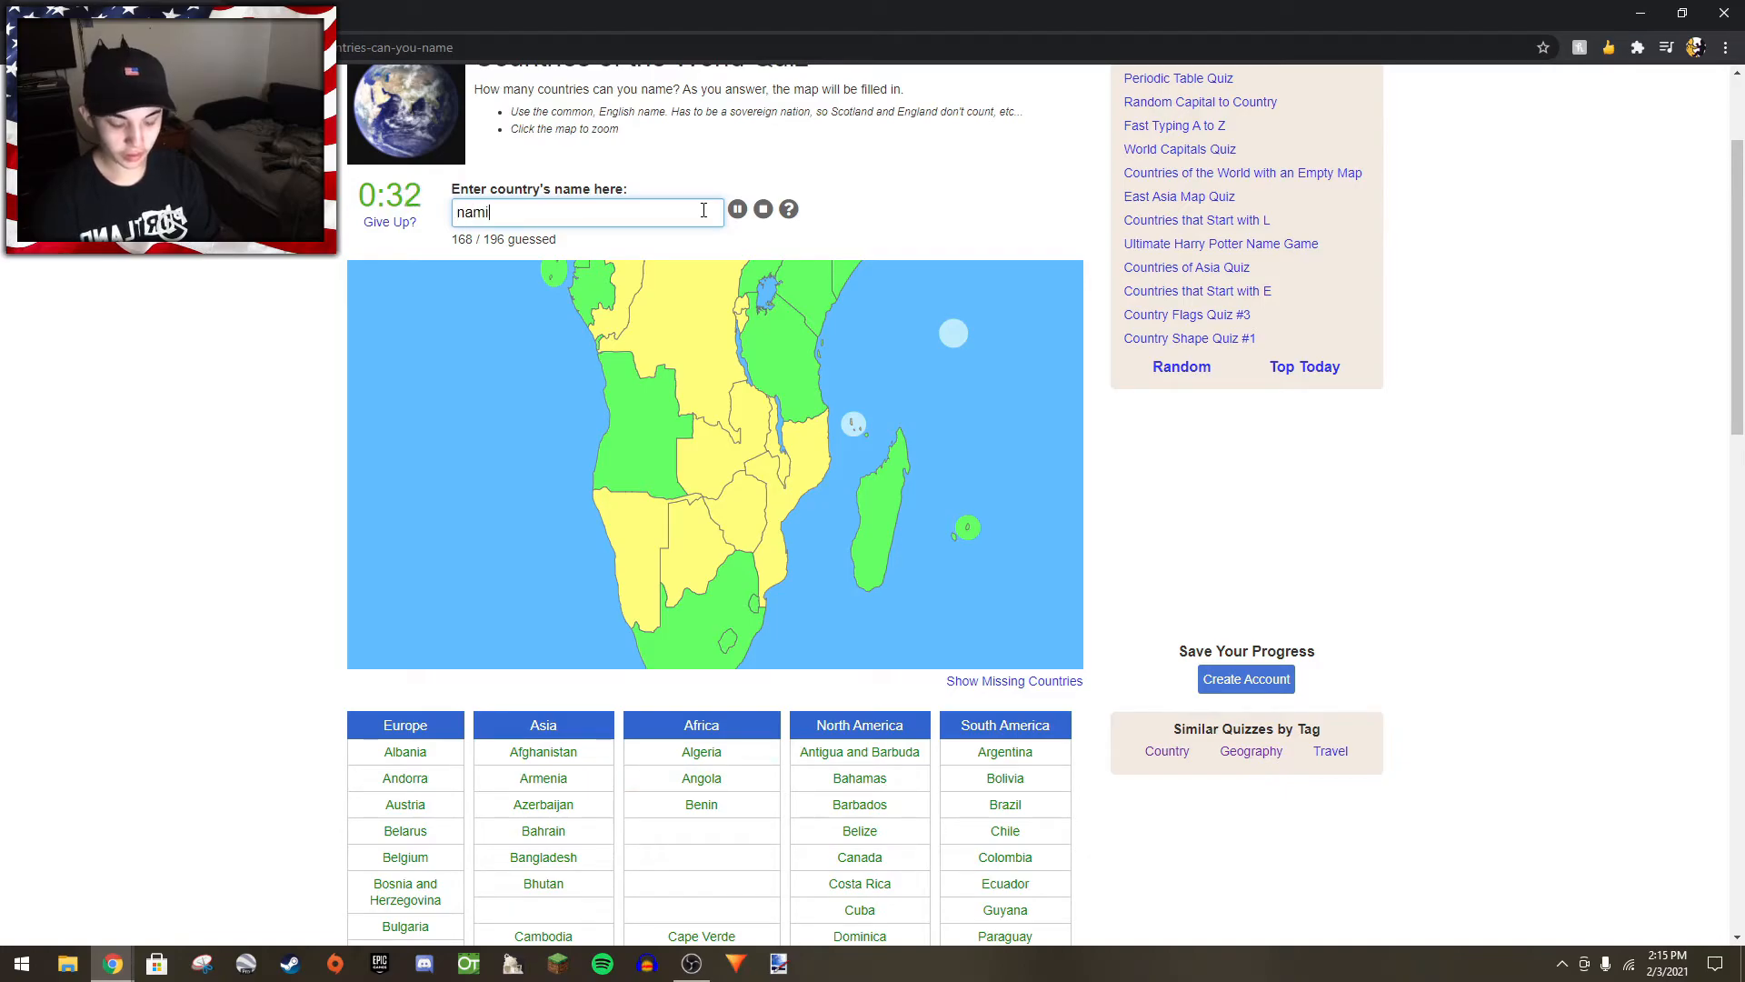
text(namibia)
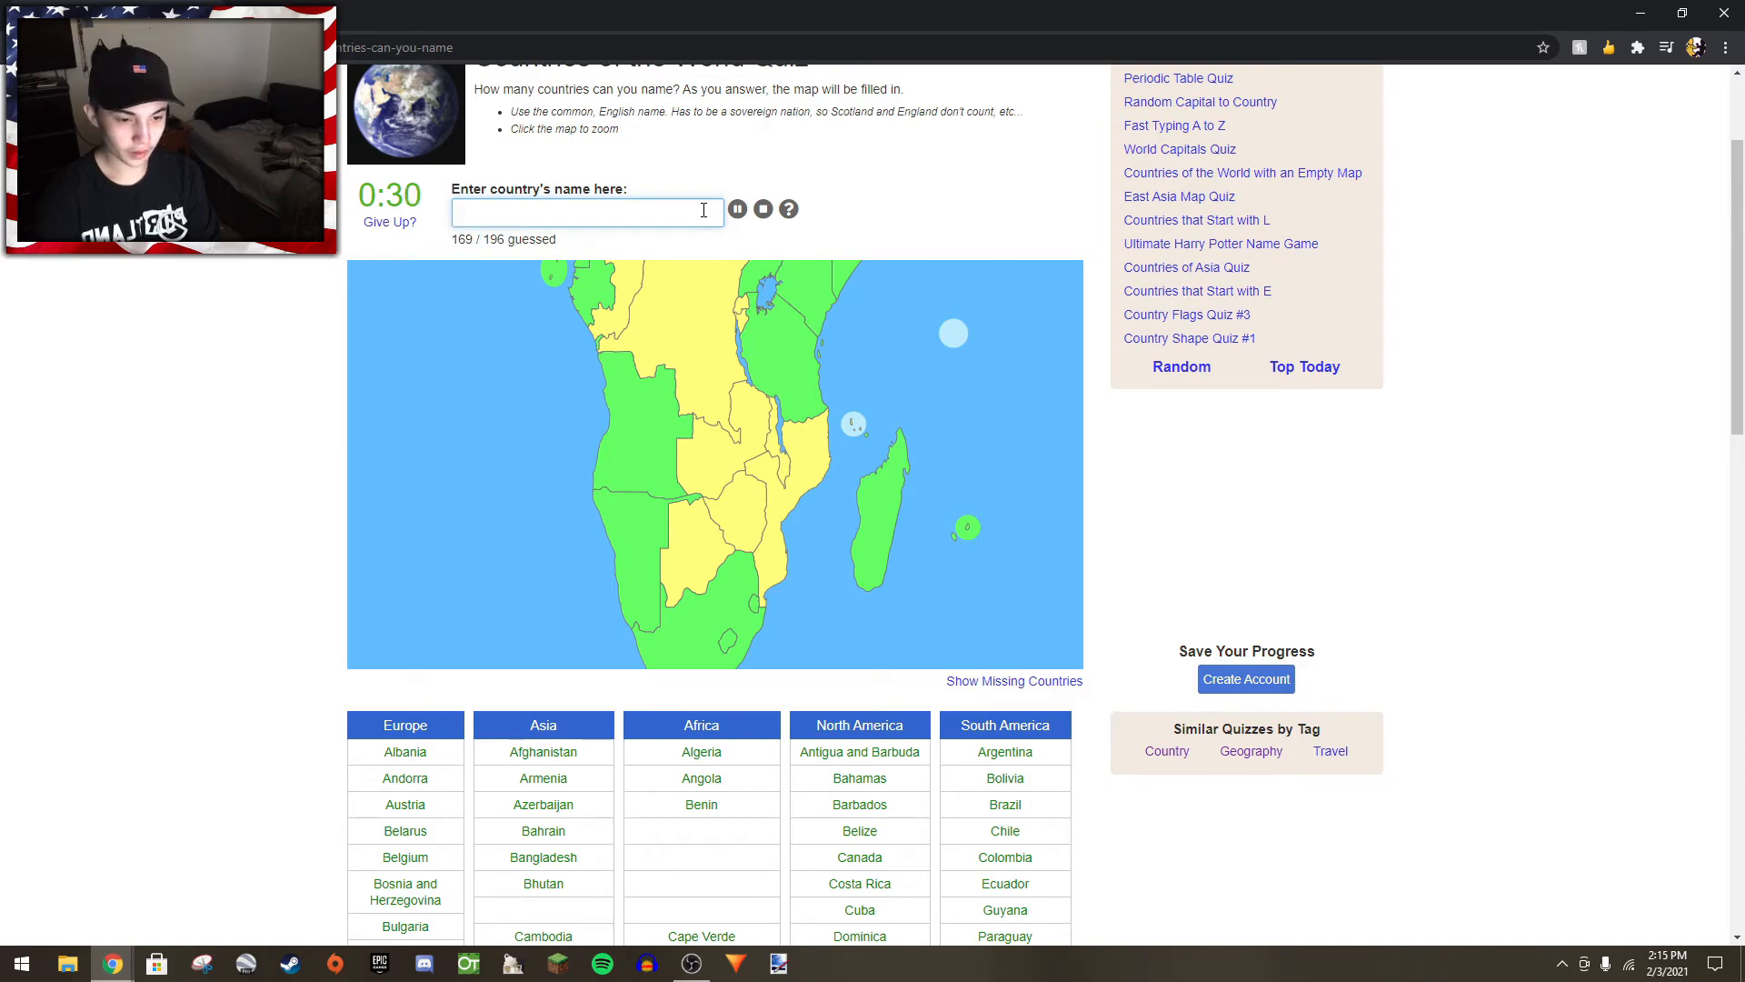
- Add Burundi and start Democratic Republic of the Congo before time runs out
text(bur)
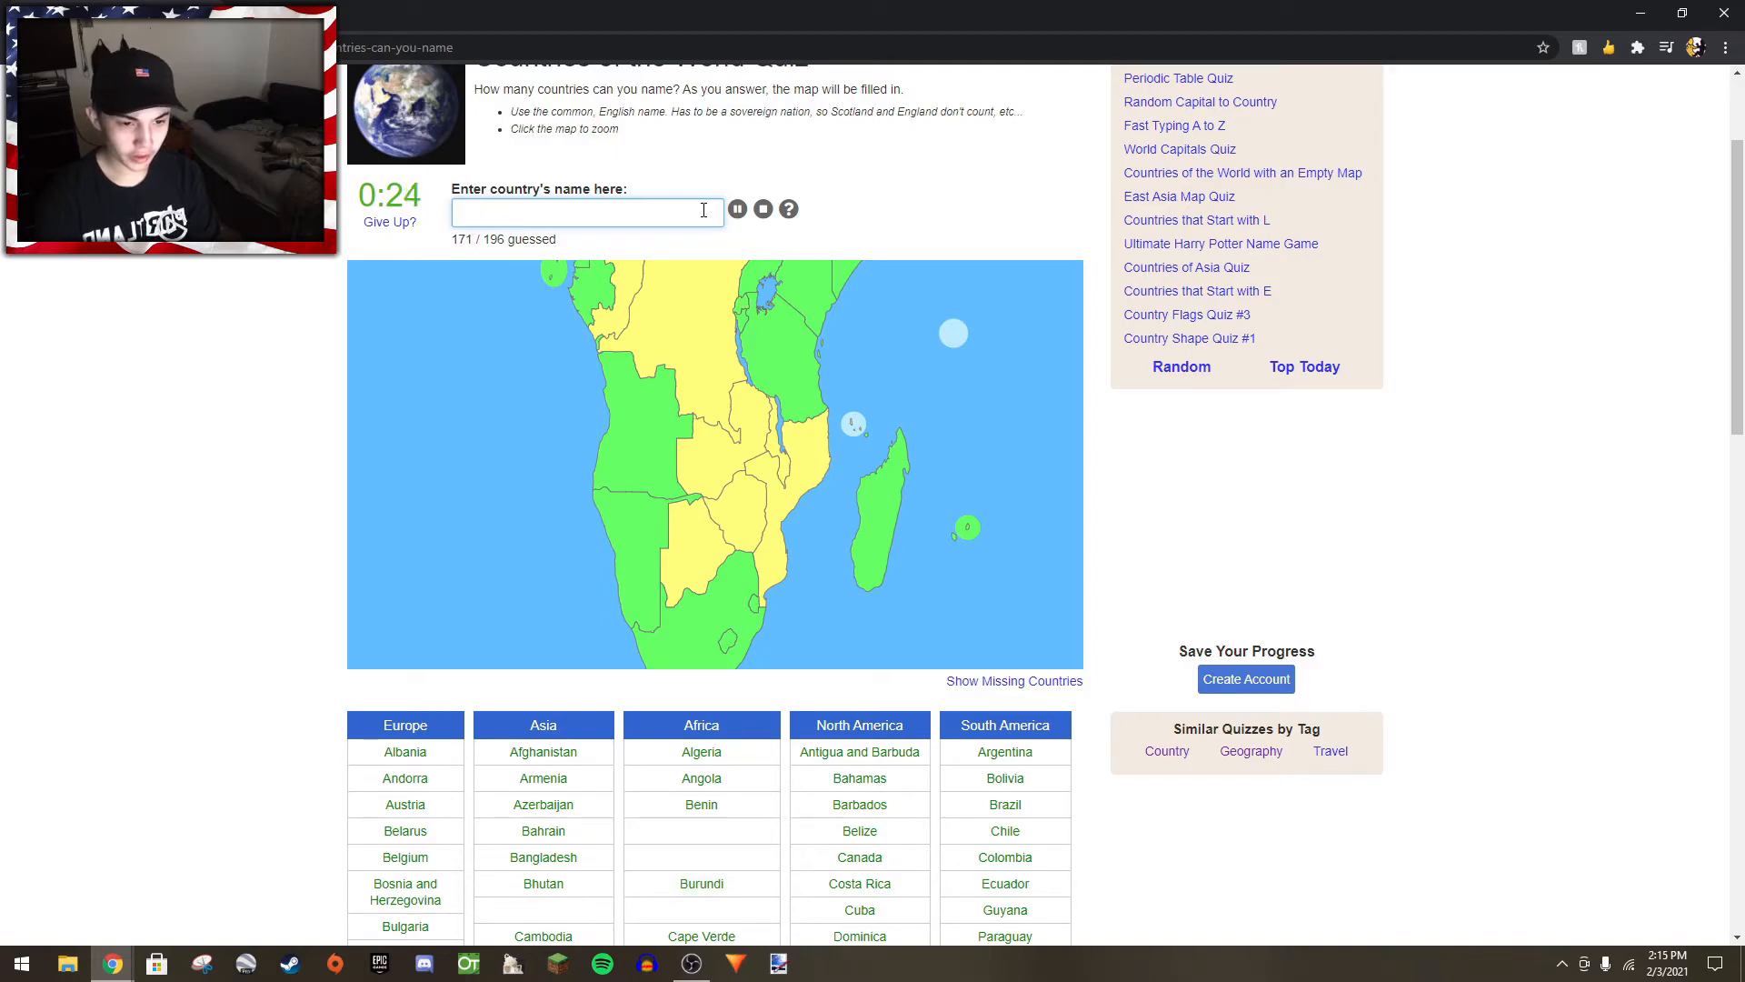
text(dre)
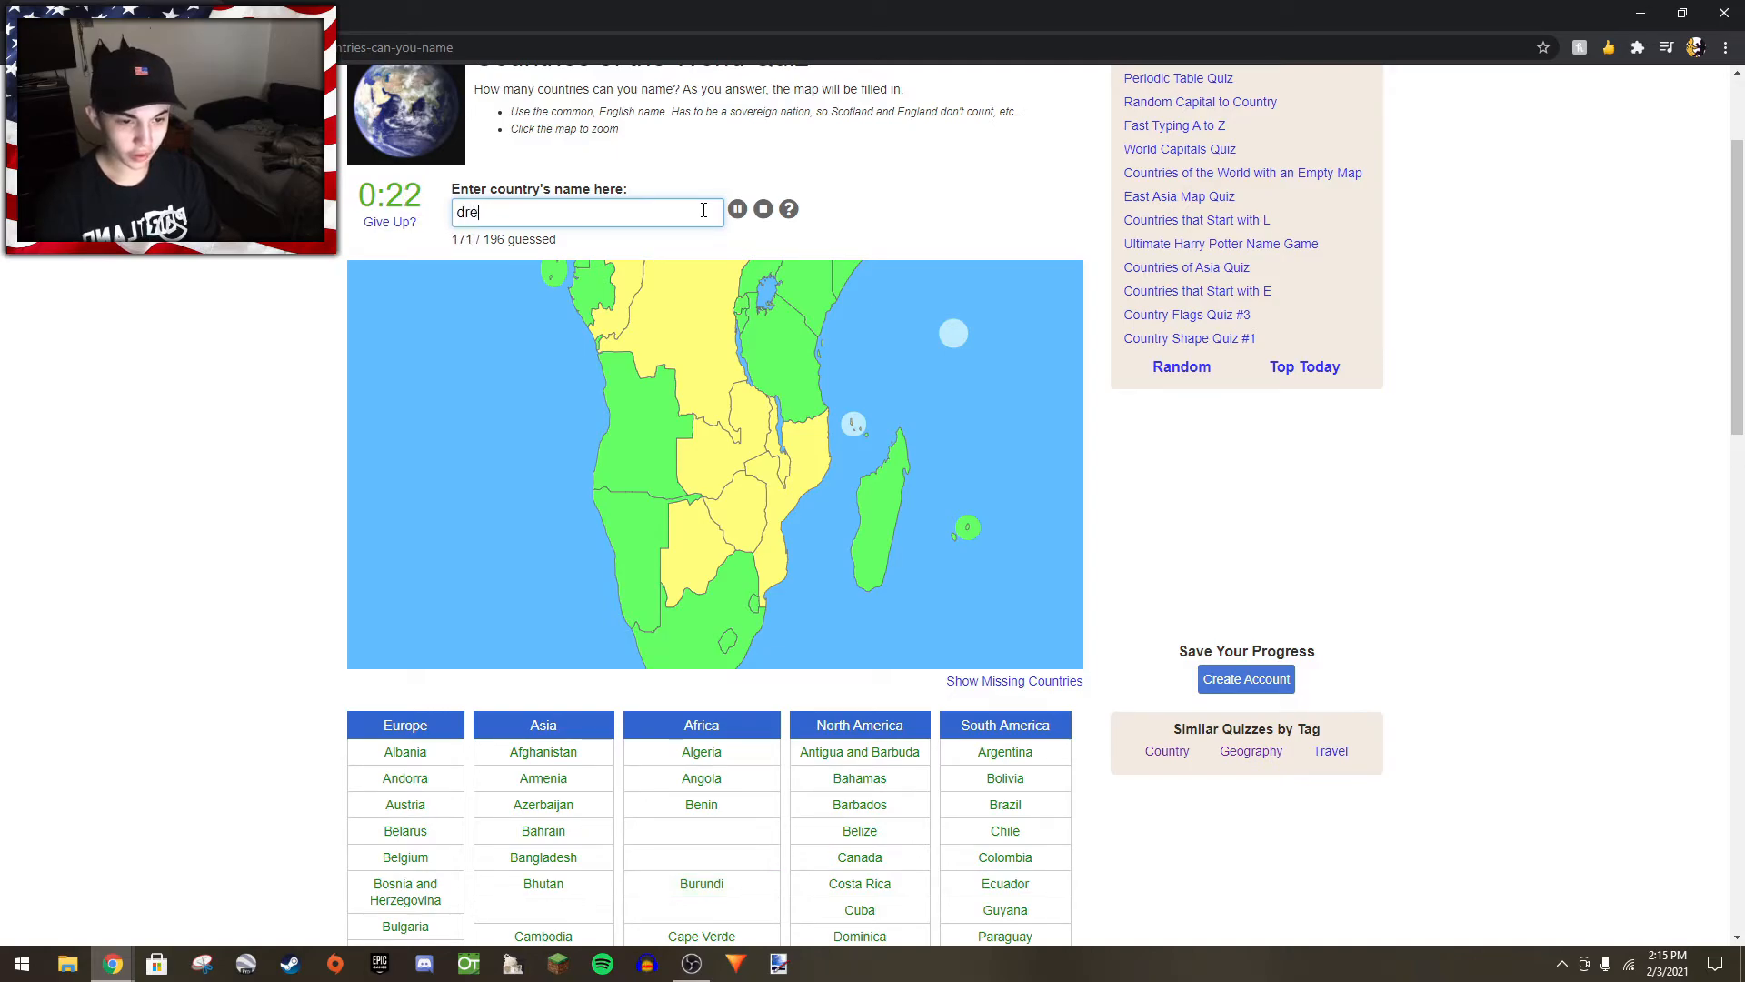
text(democ)
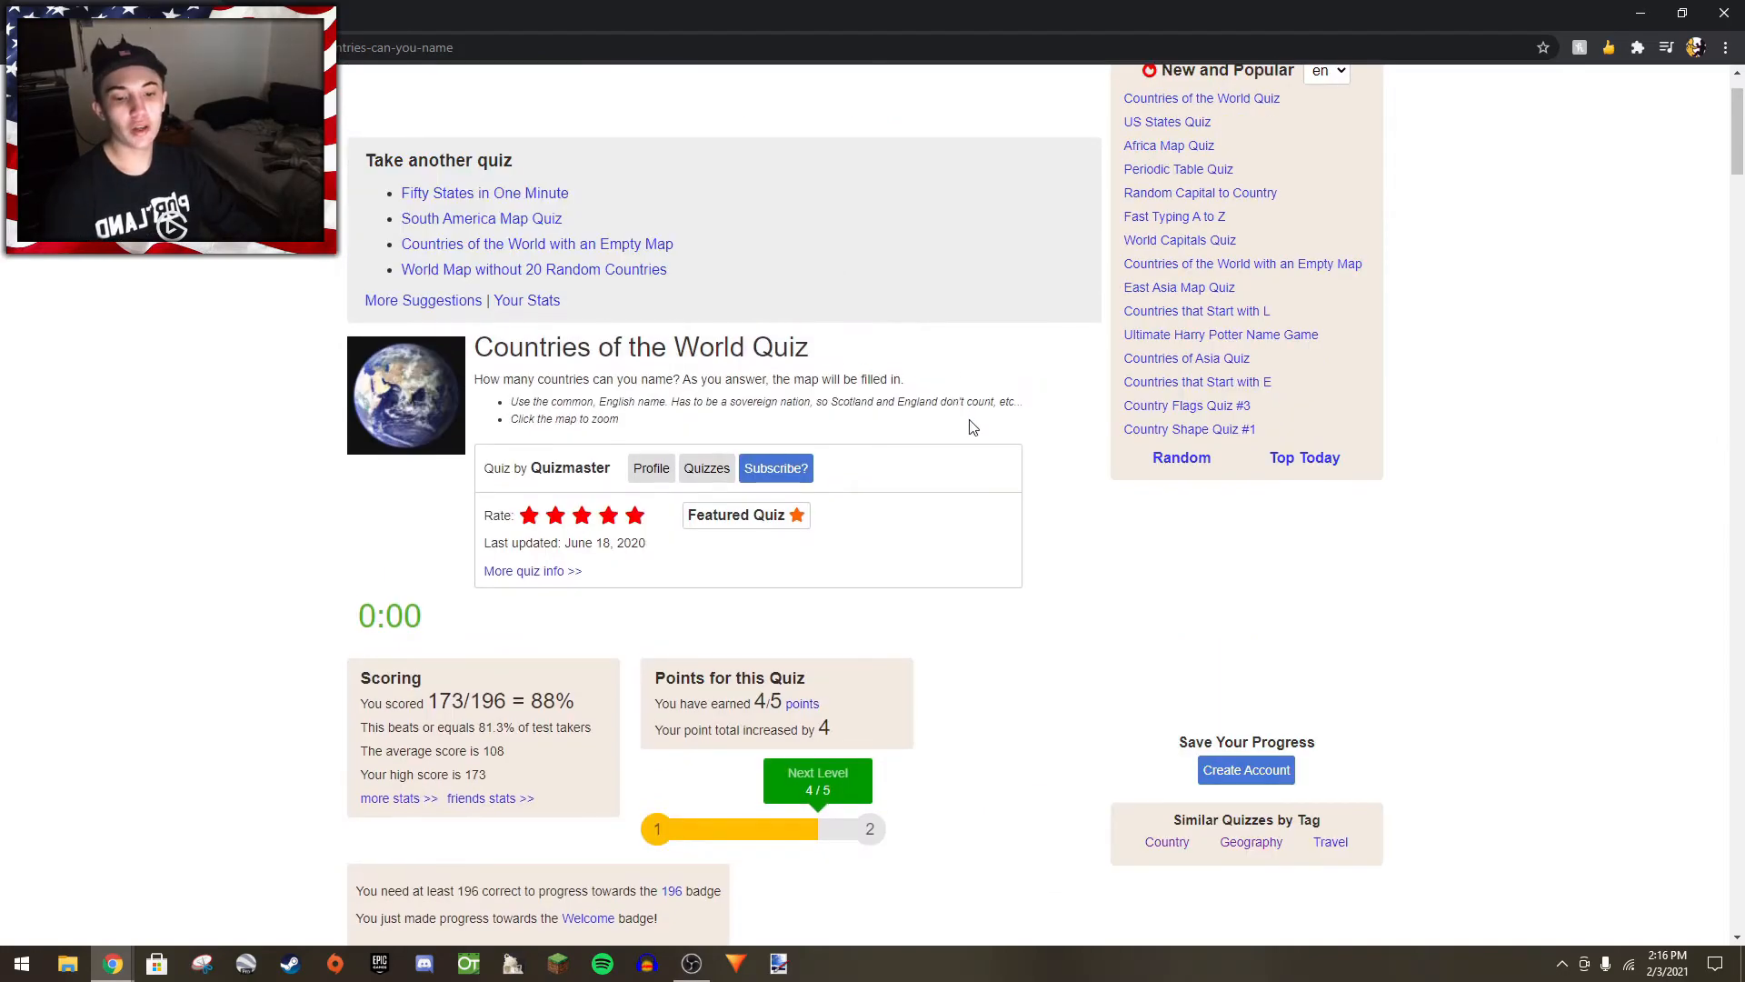
scroll(down, 3)
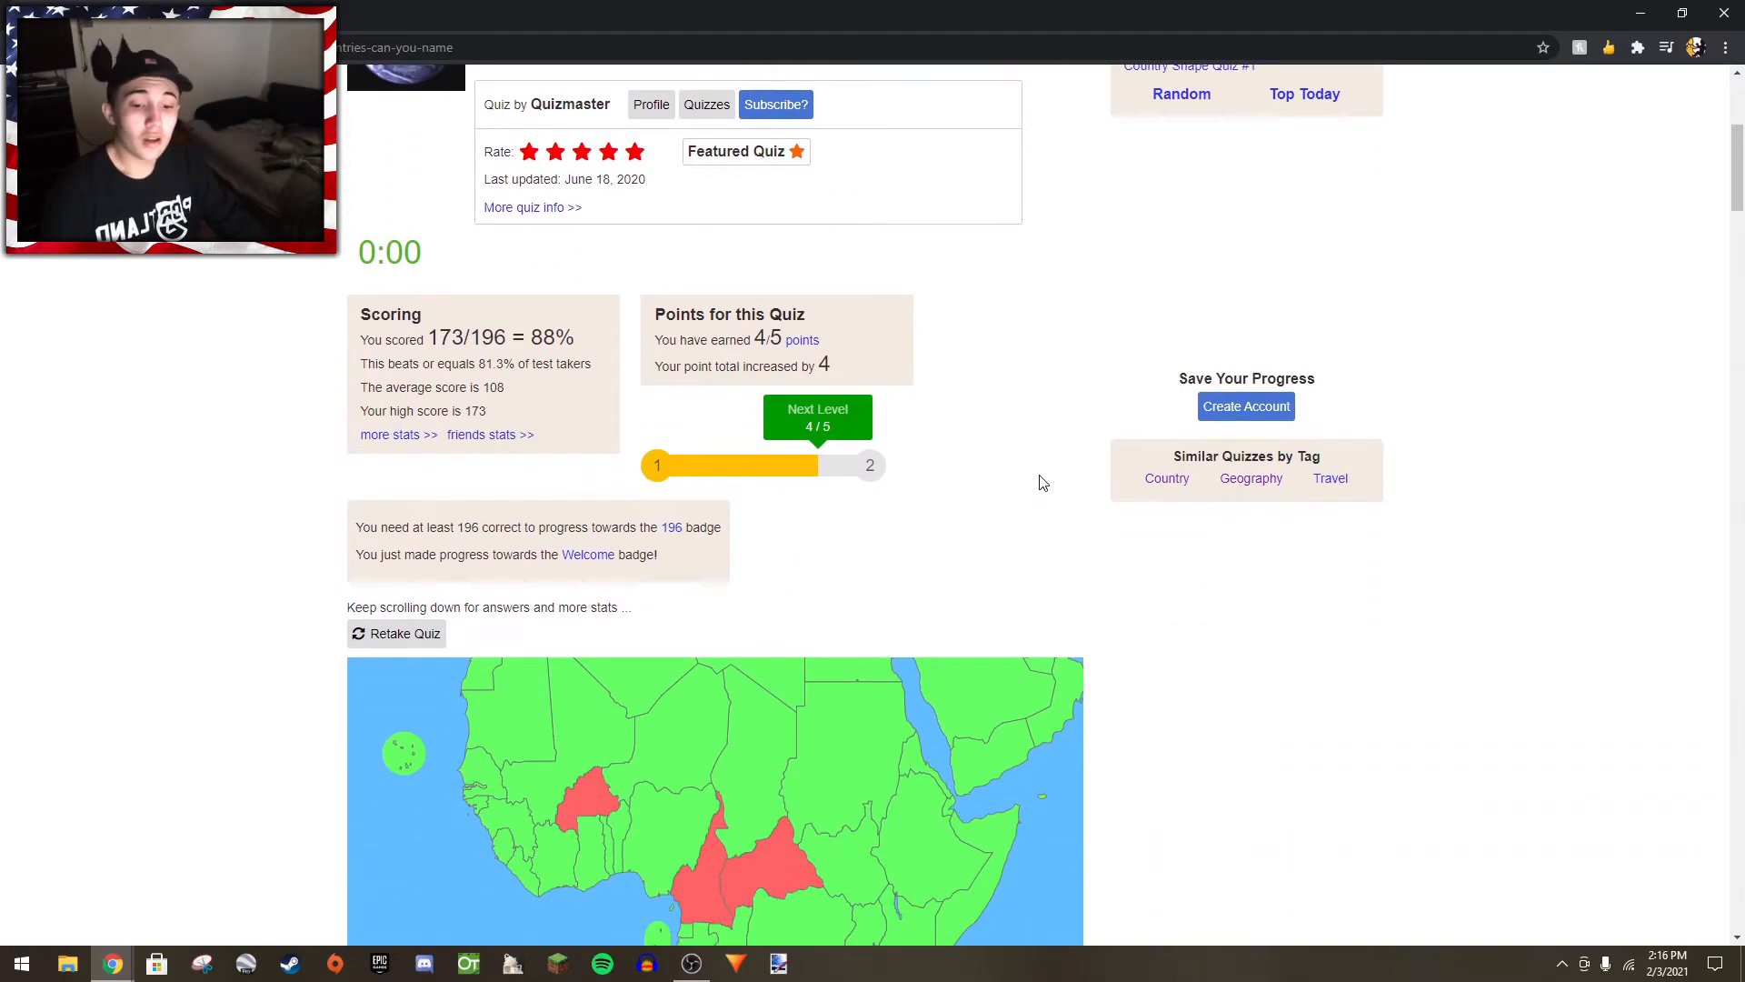
mouse_move(1054, 431)
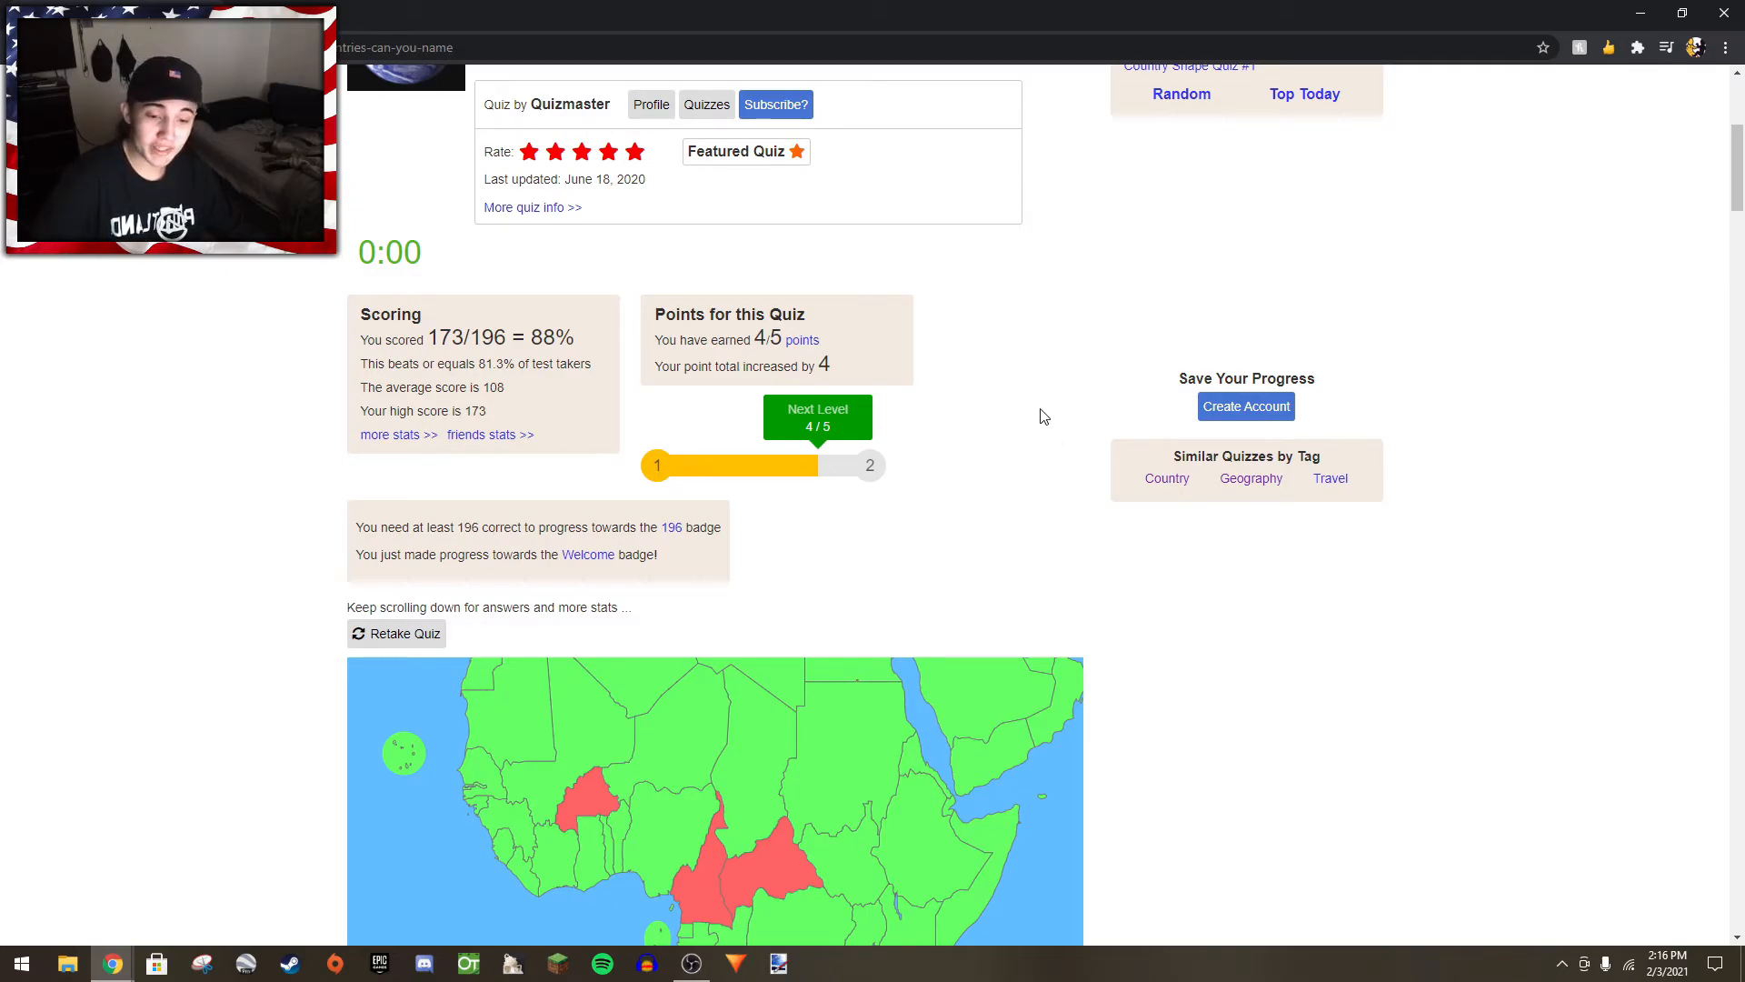
mouse_move(1040, 420)
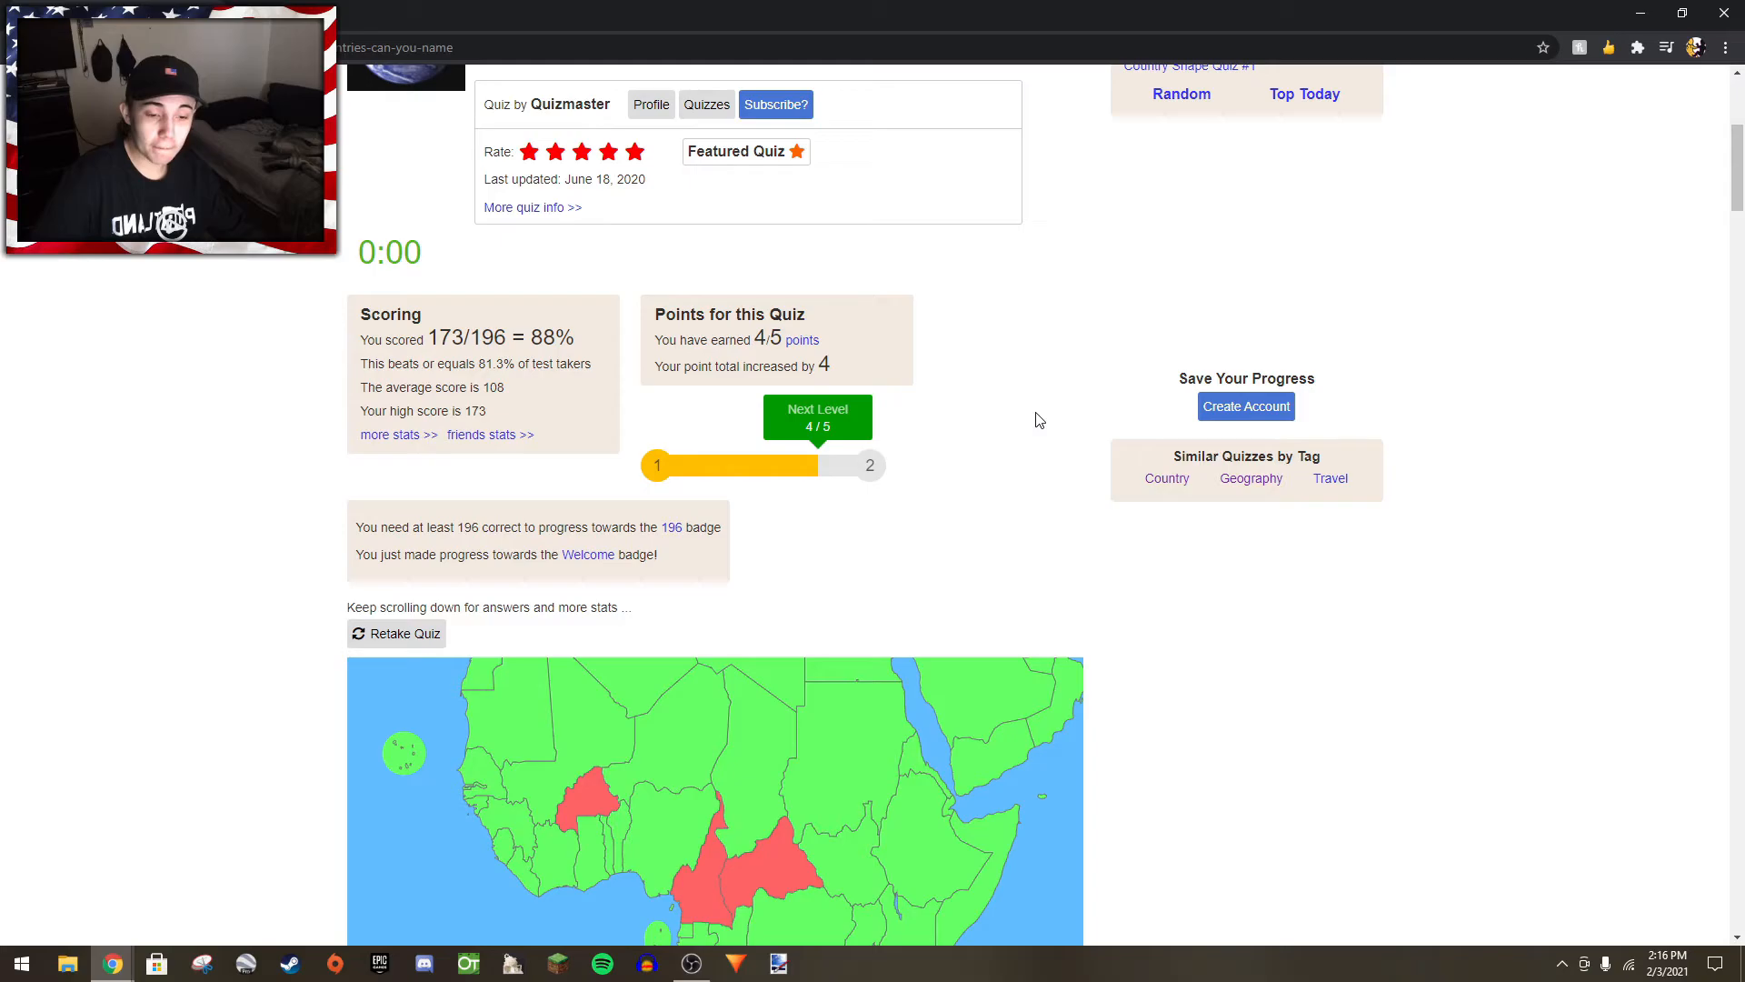
mouse_move(1024, 440)
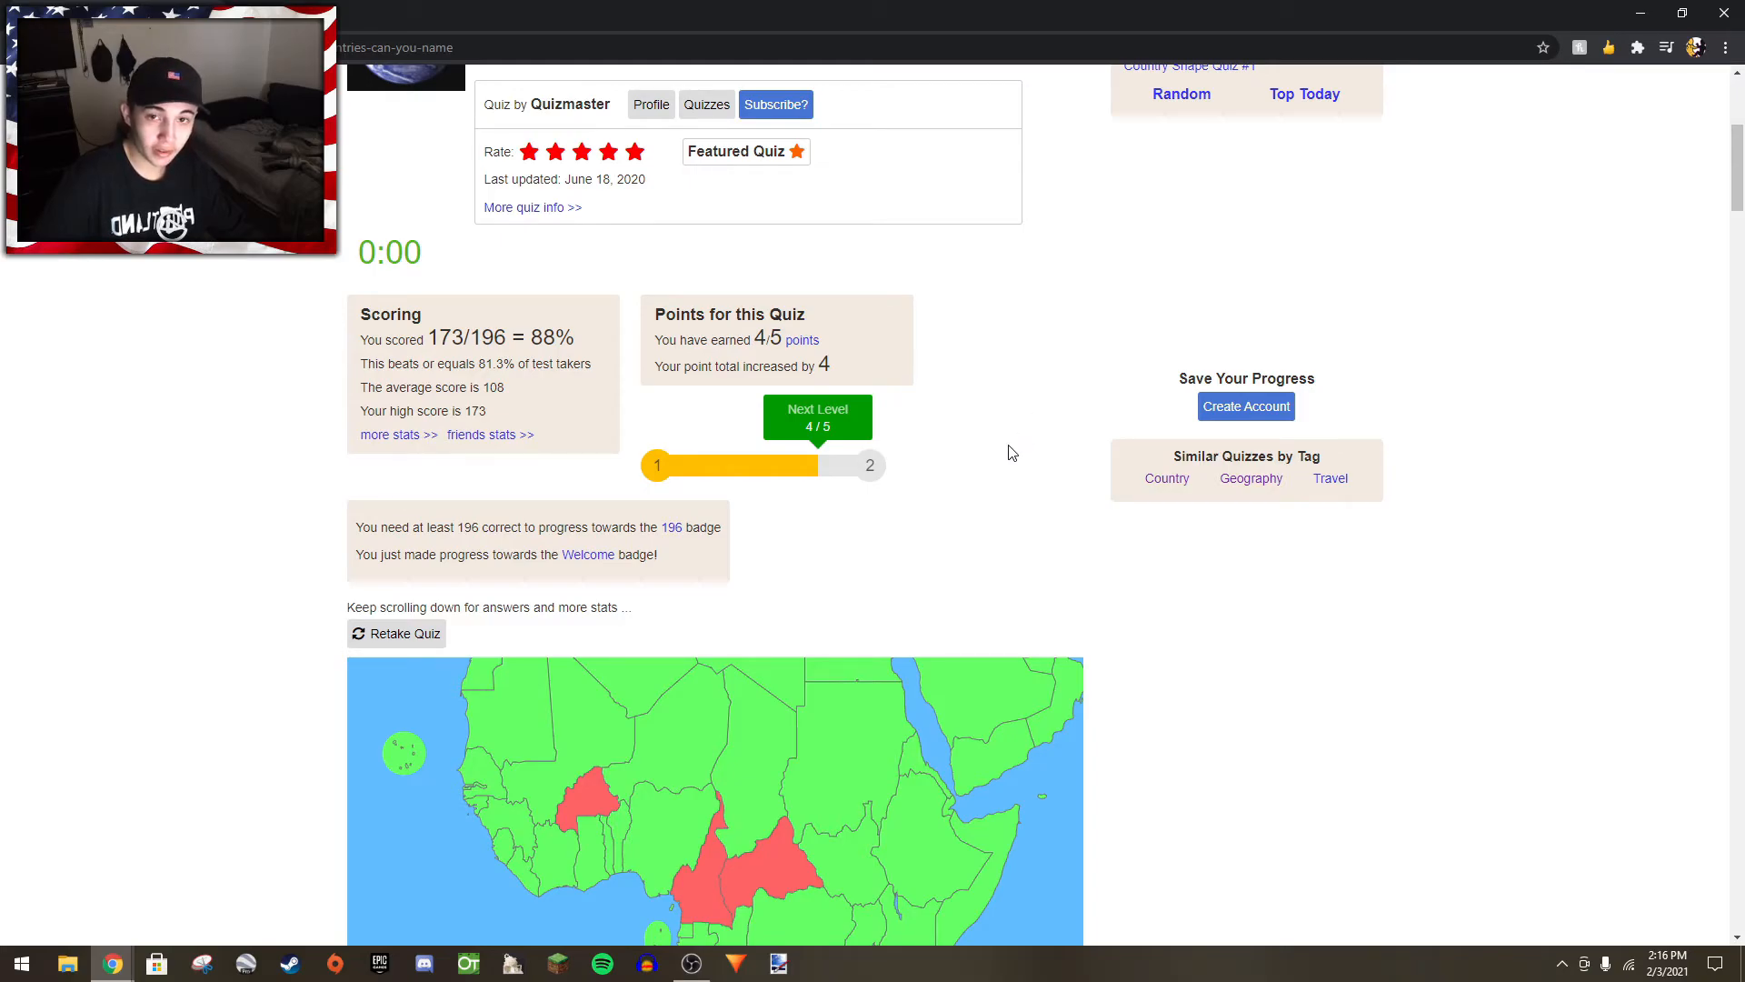
- Scroll through the continent answer lists down to the Answer Stats table
scroll(down, 3)
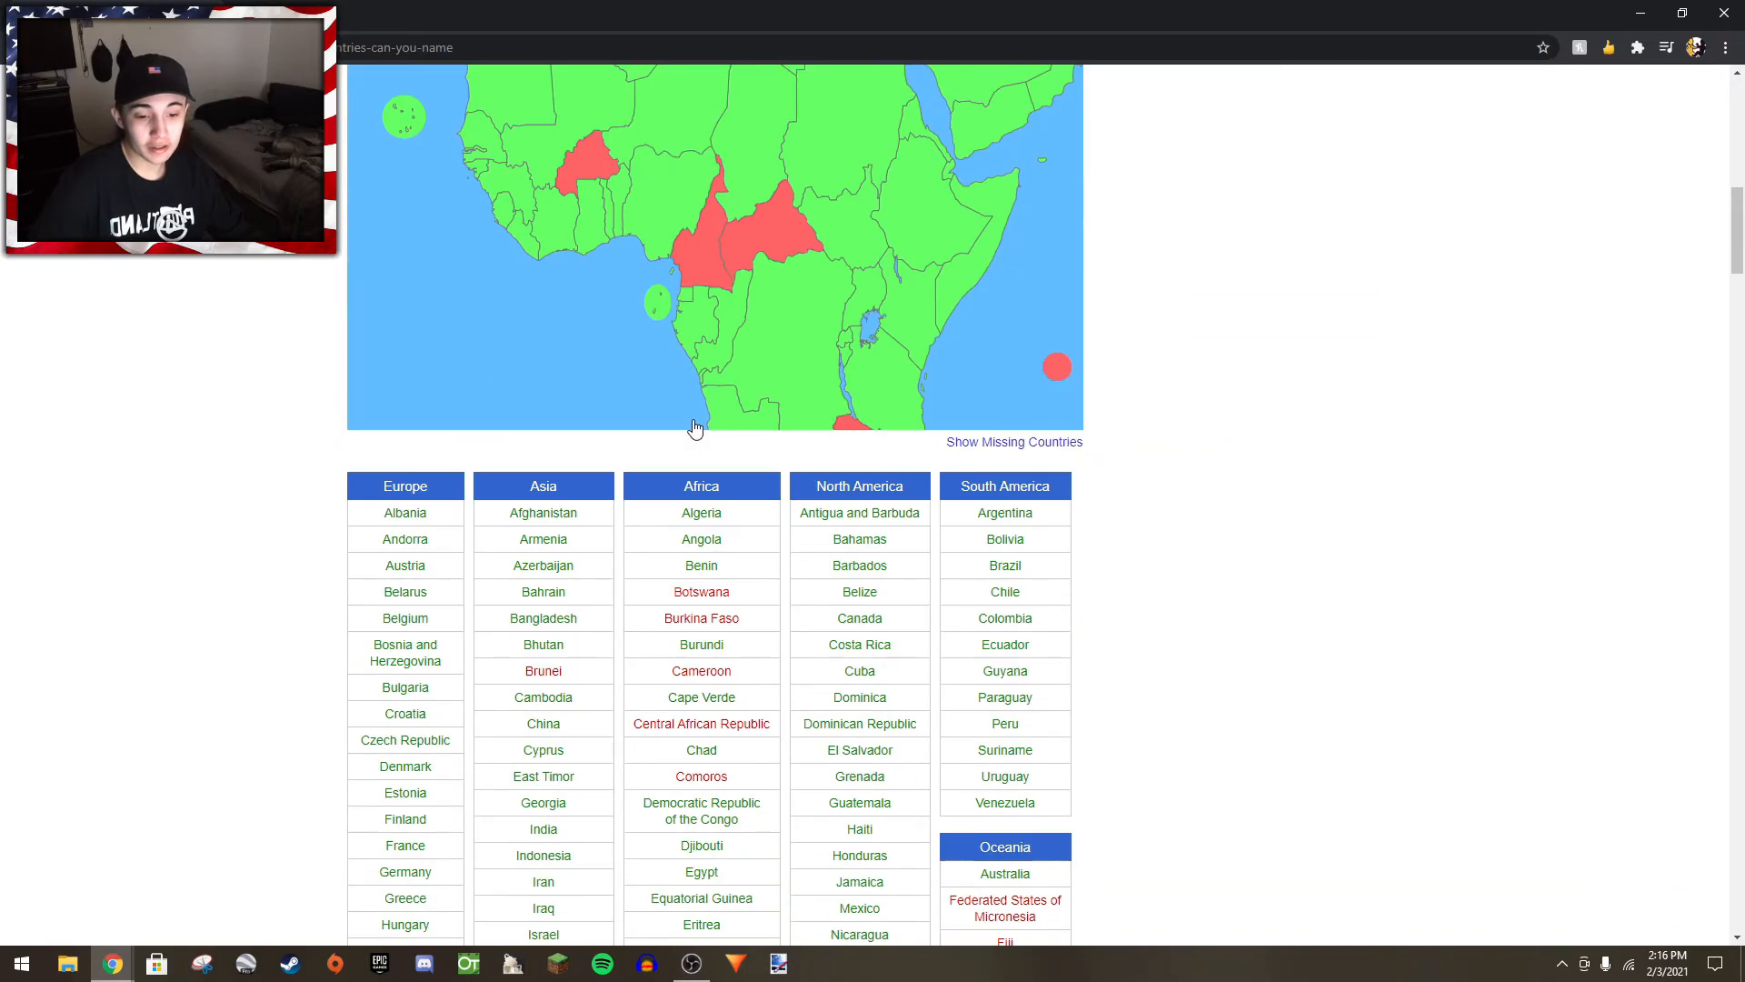
scroll(down, 3)
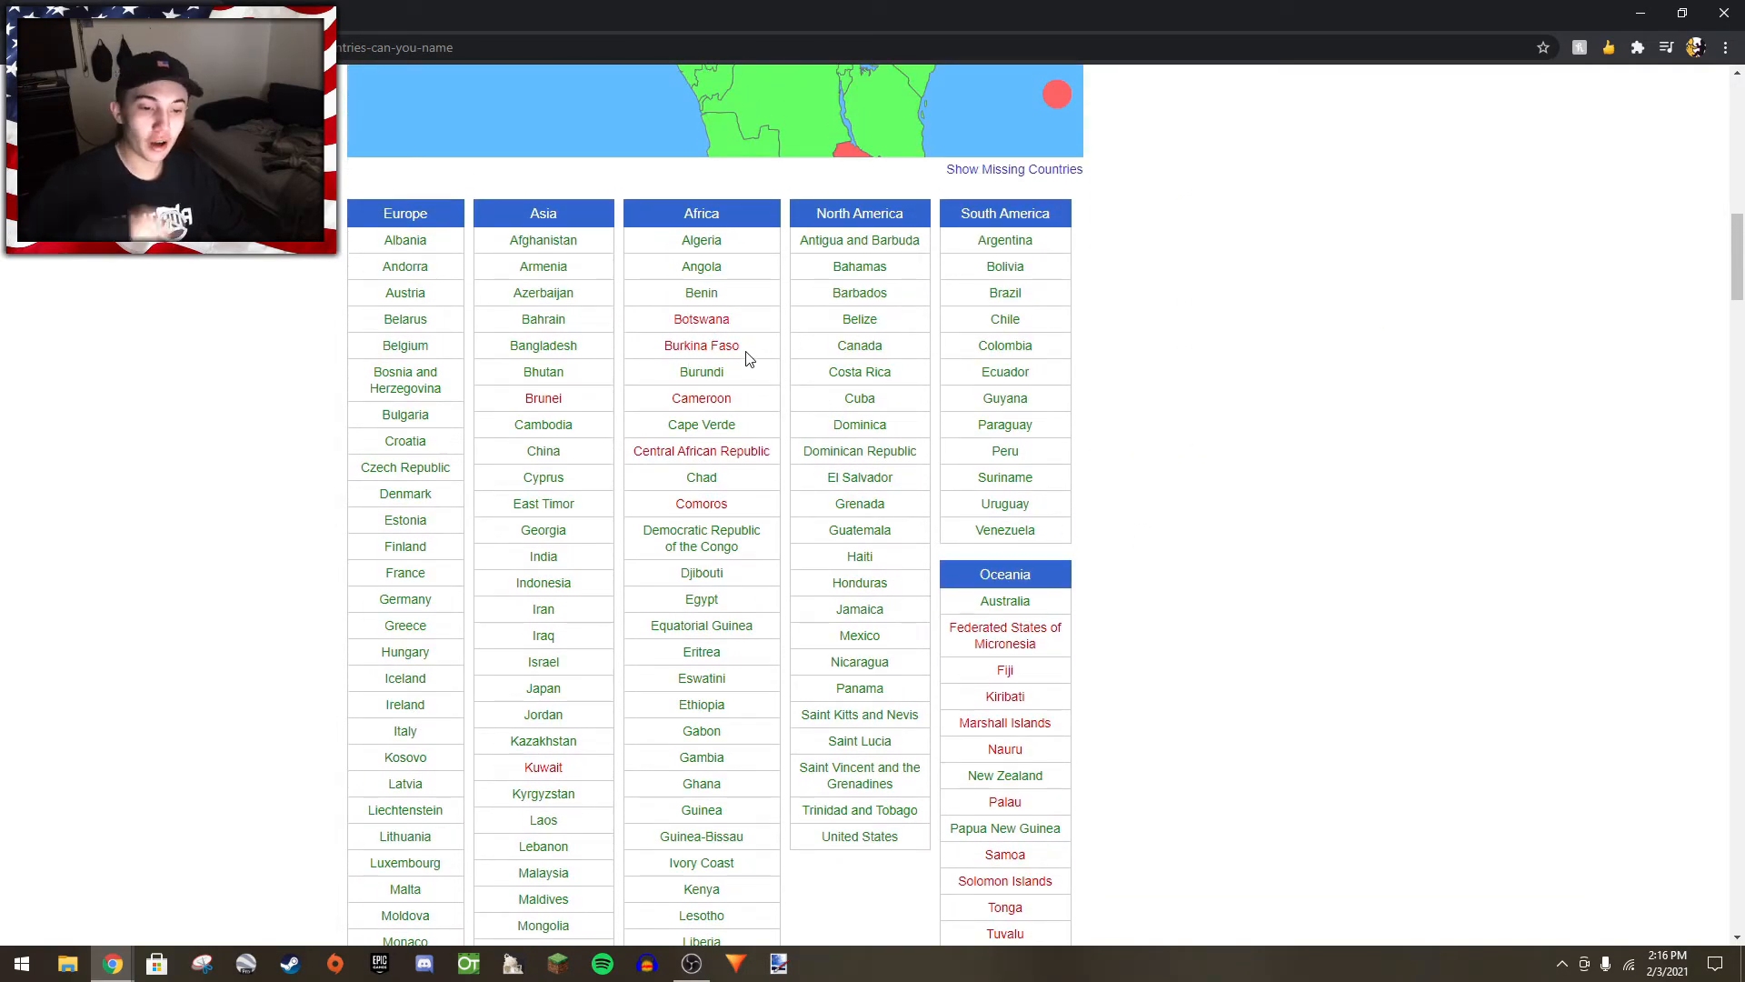
mouse_move(1240, 516)
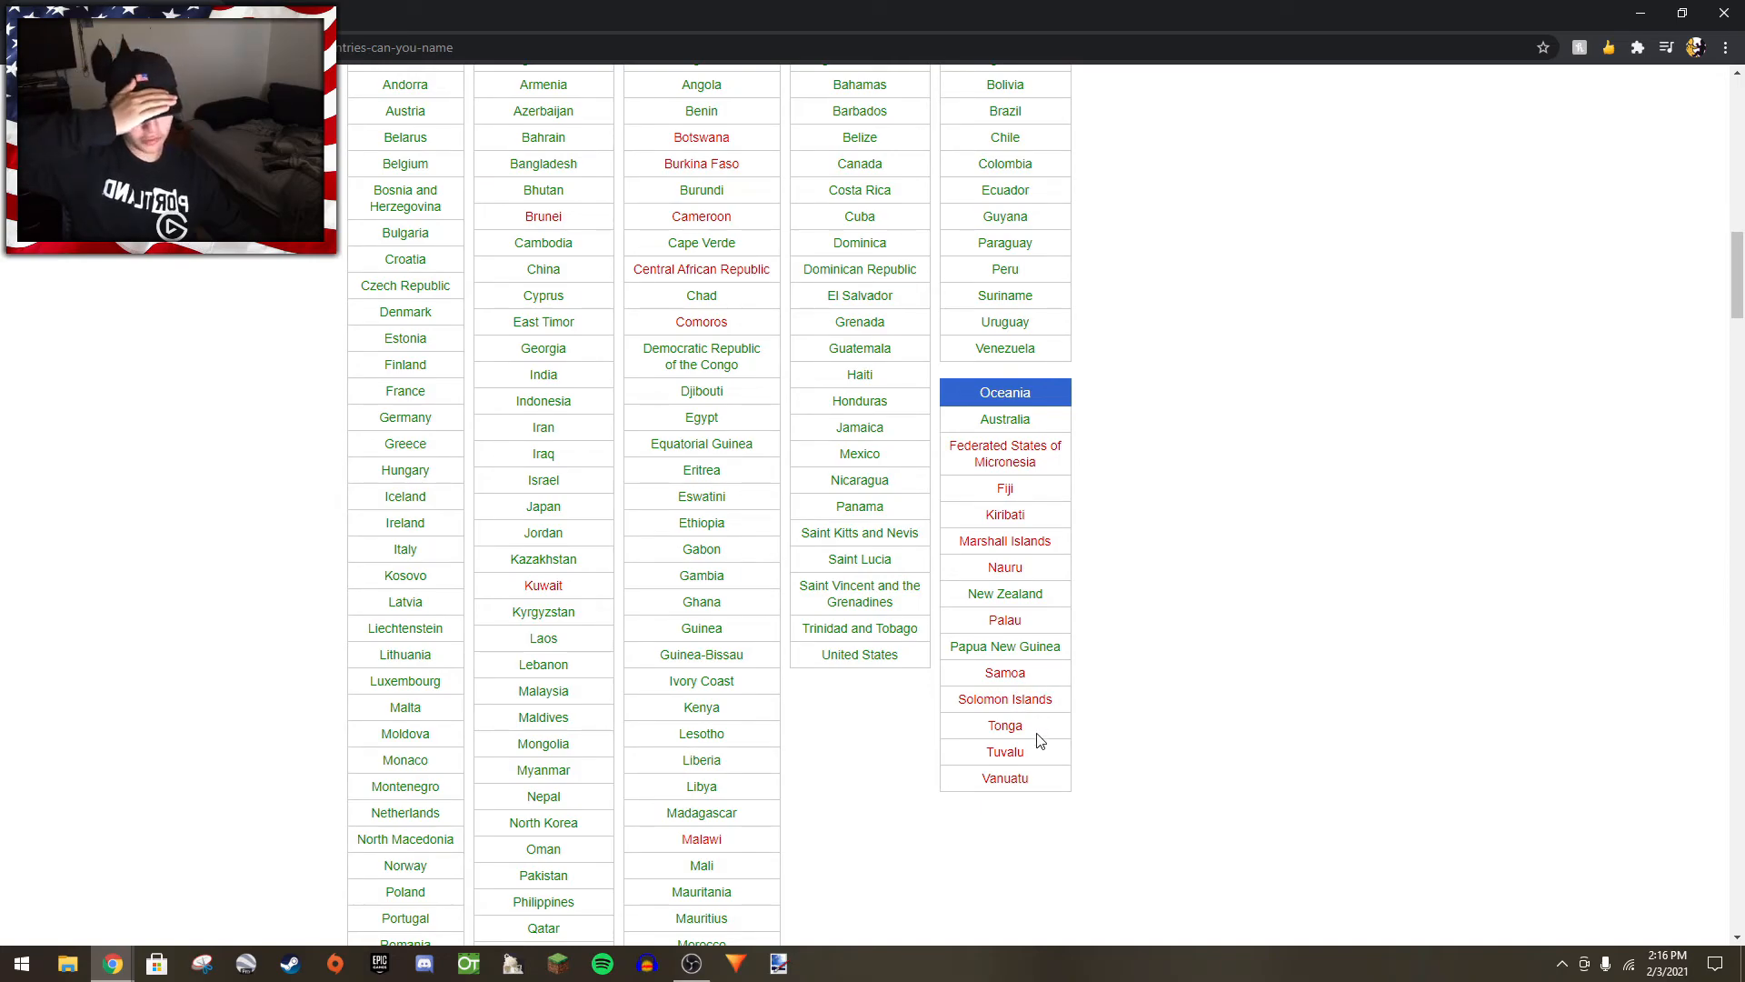
scroll(down, 3)
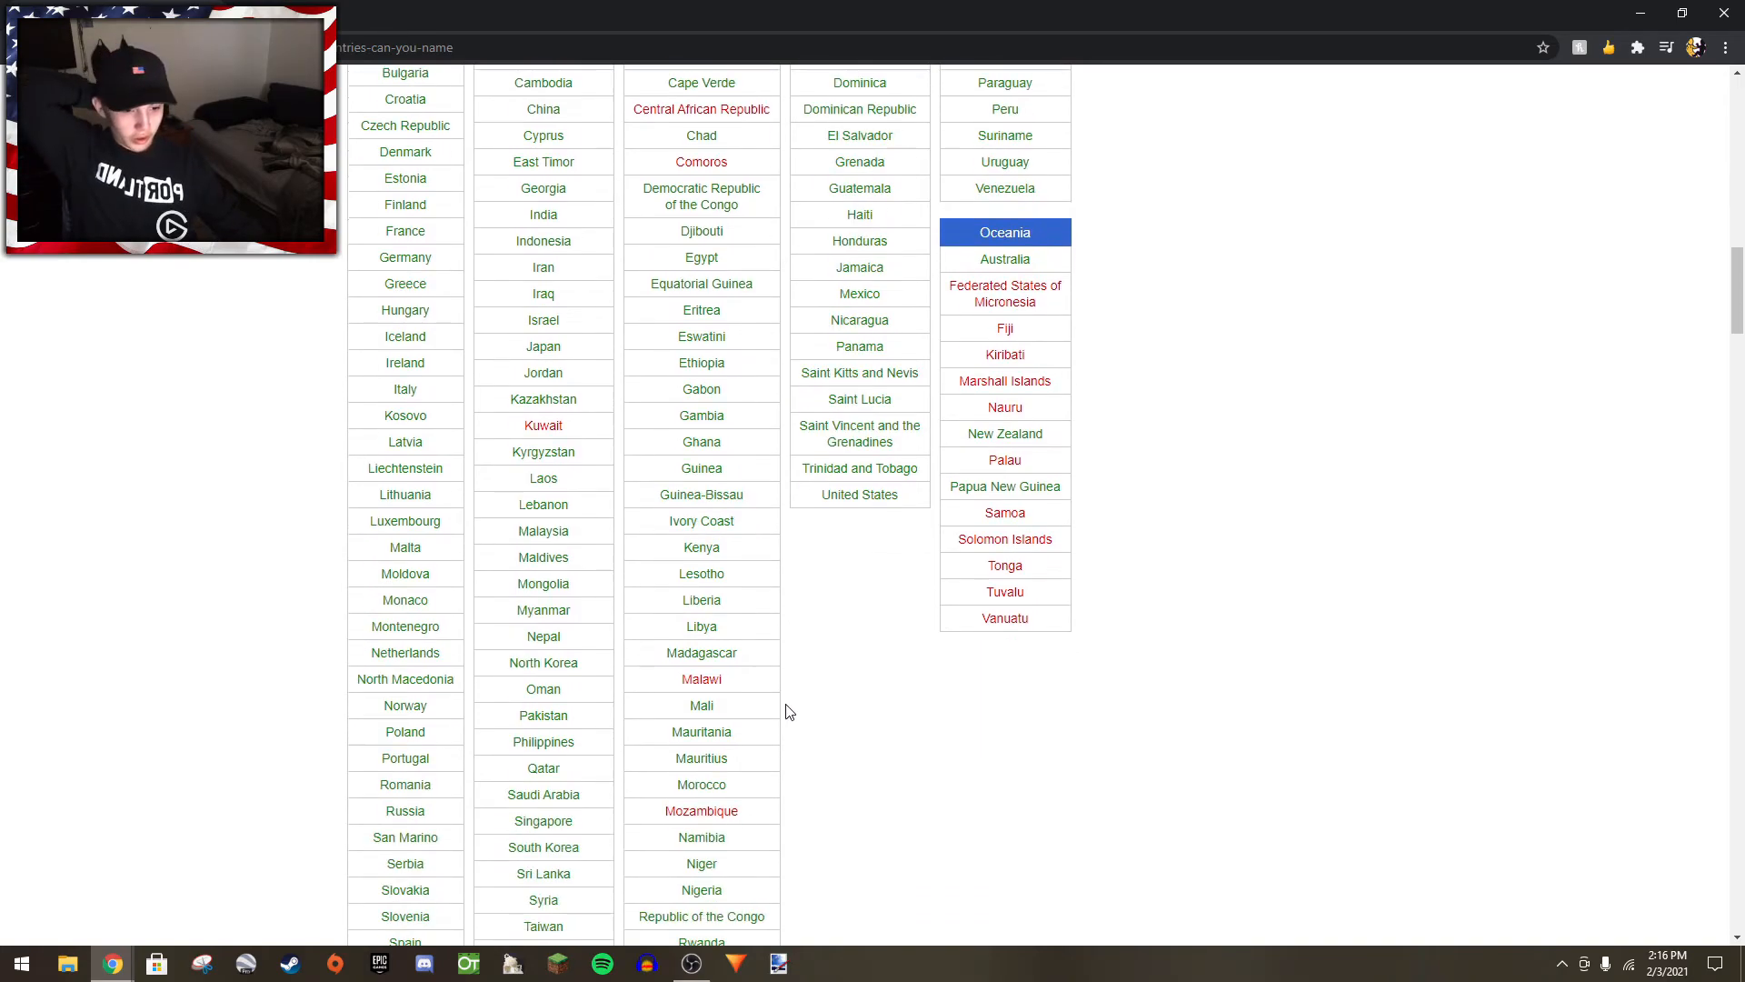
scroll(down, 3)
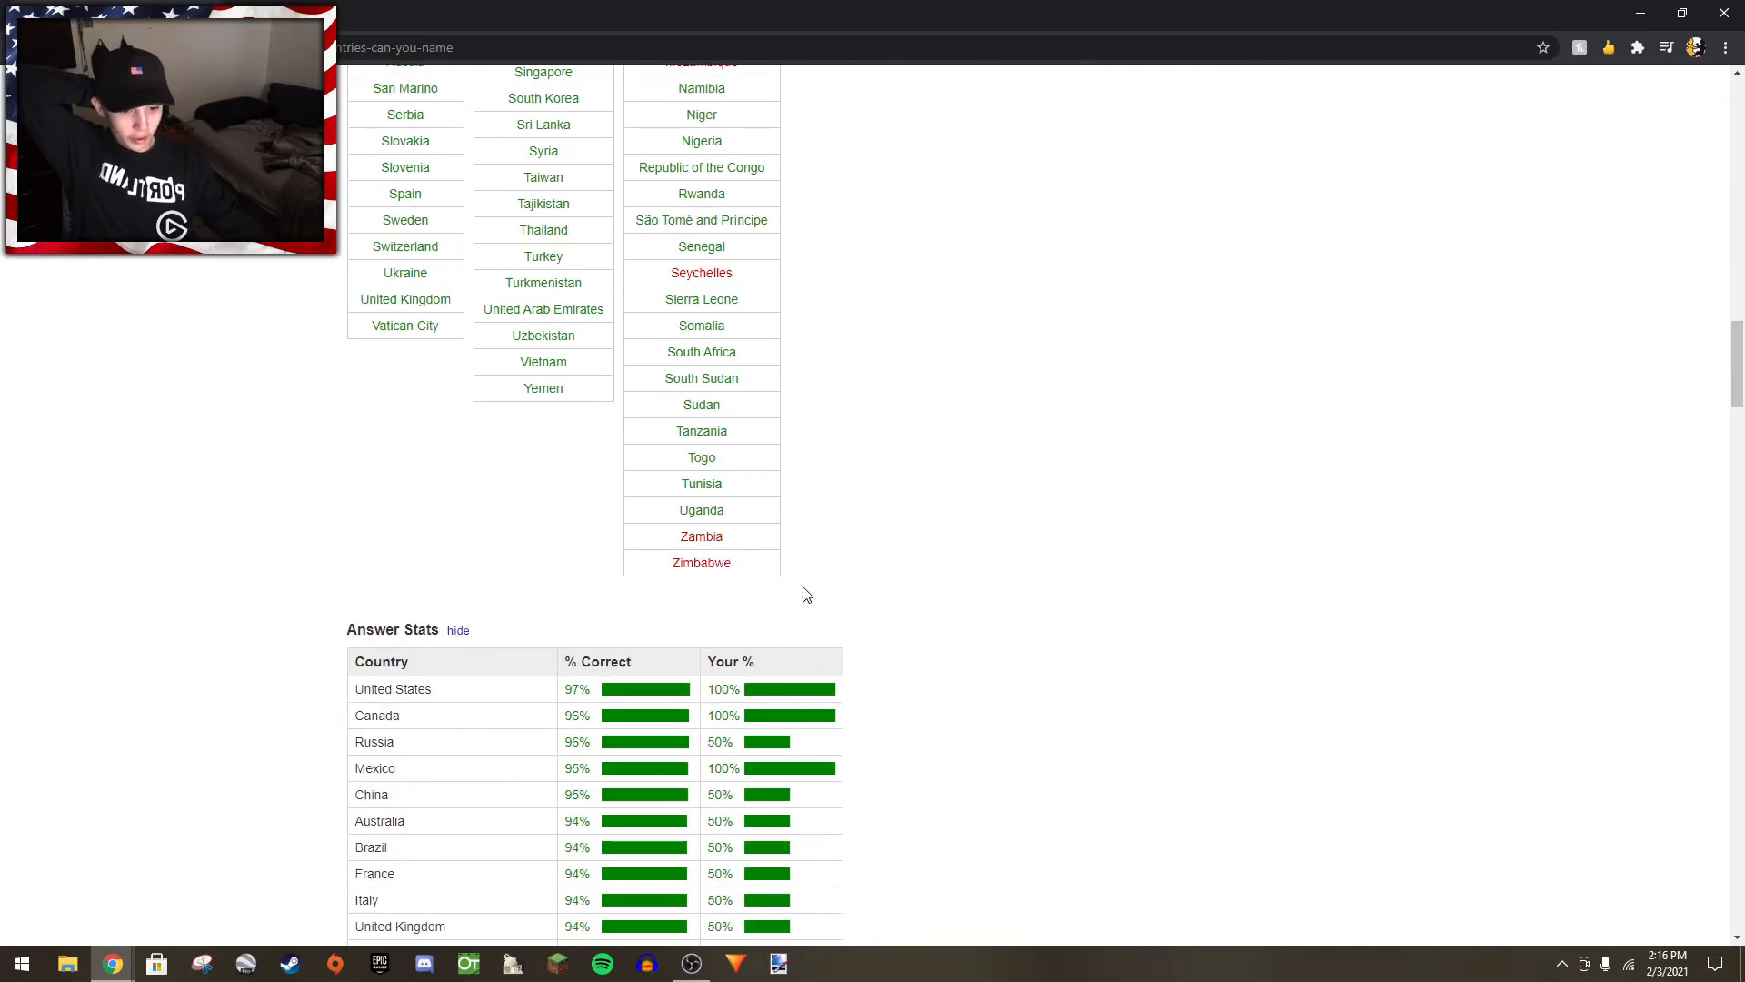
scroll(down, 3)
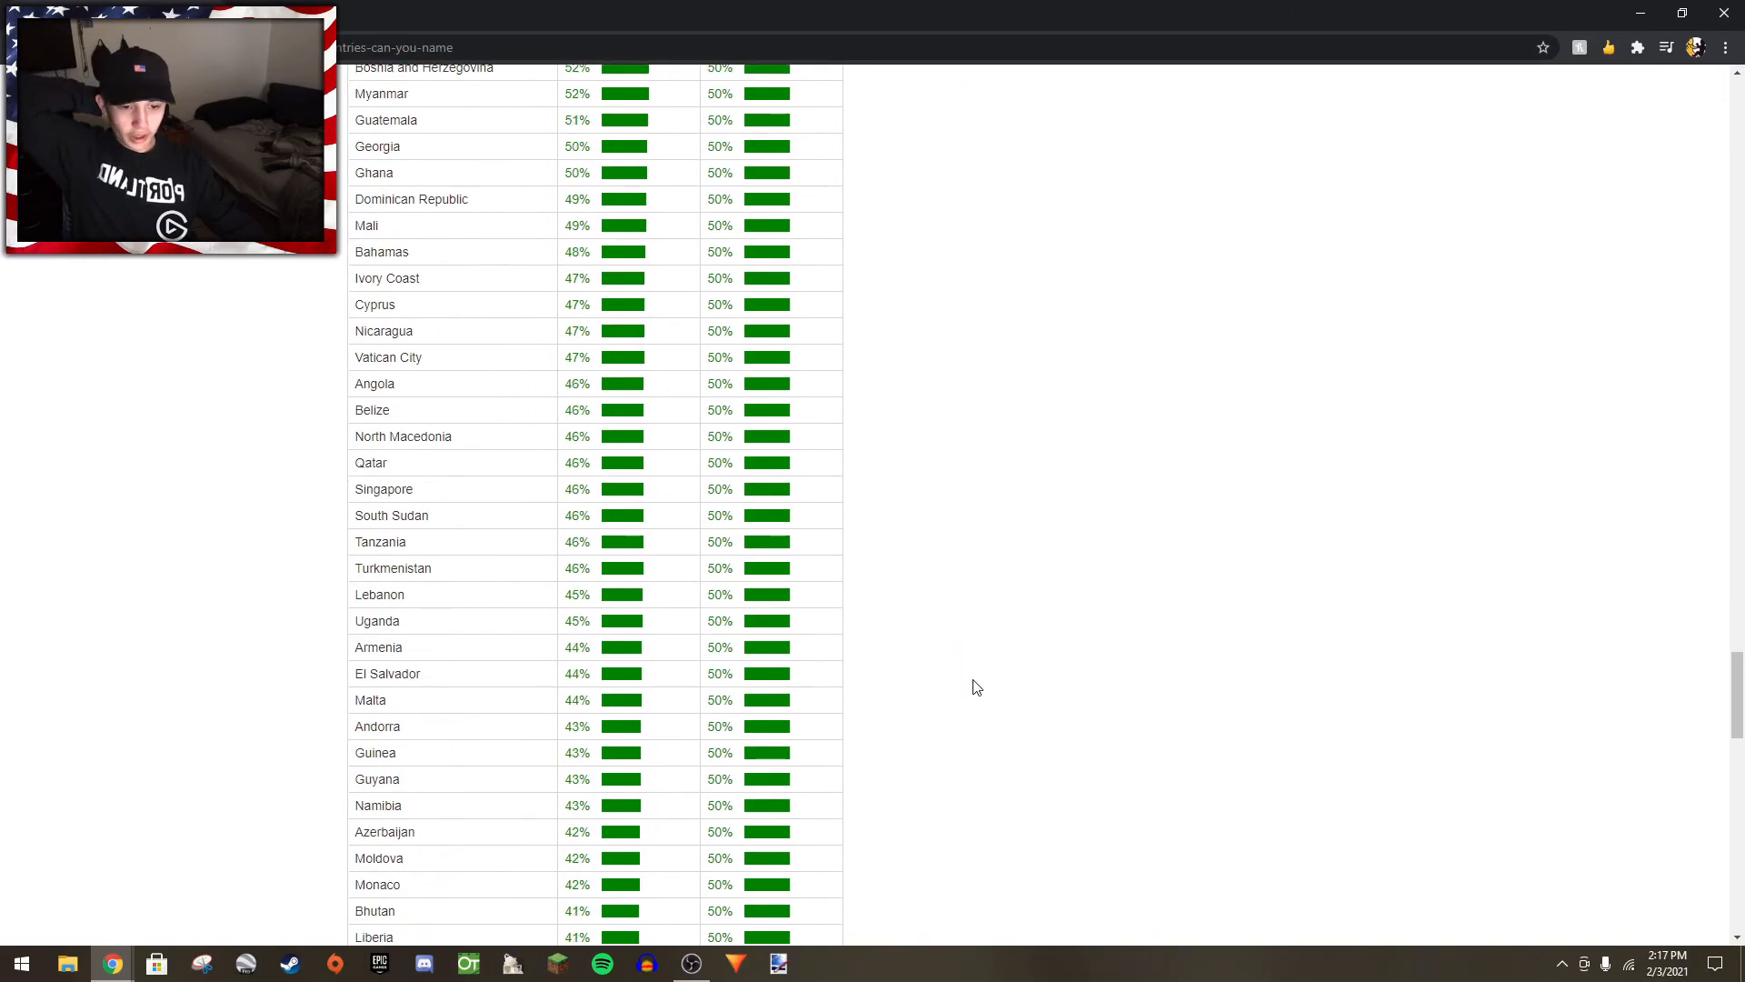
scroll(down, 3)
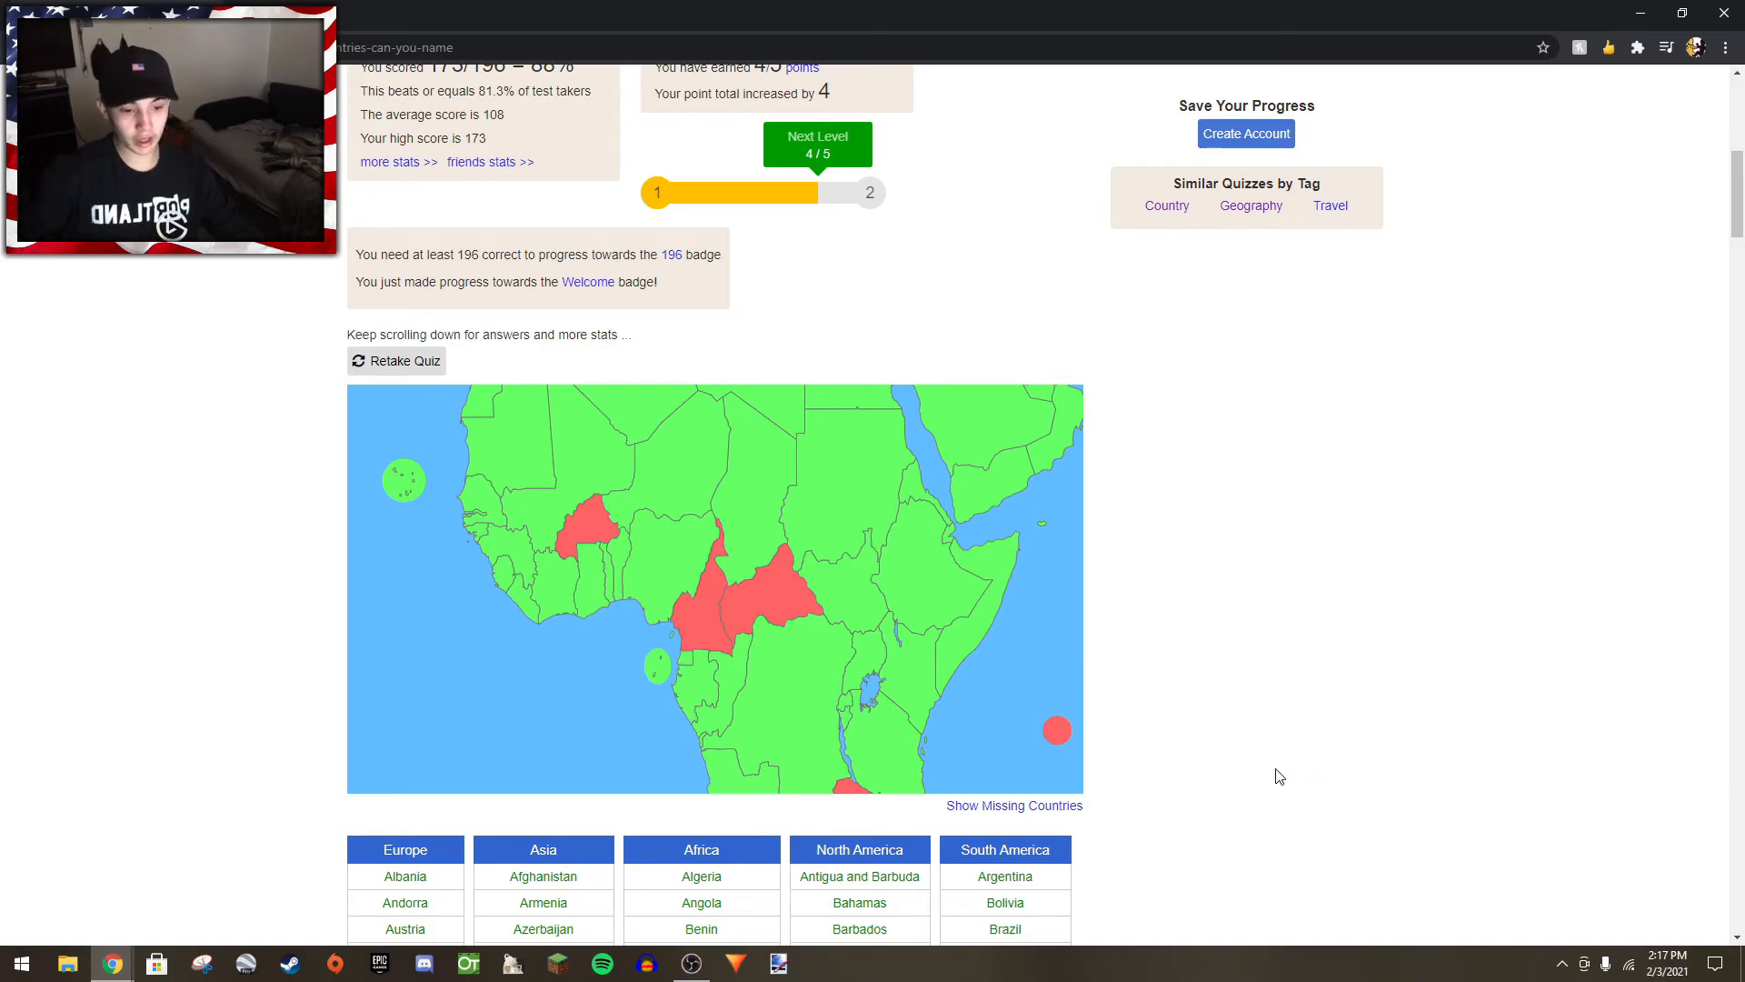
mouse_move(1235, 781)
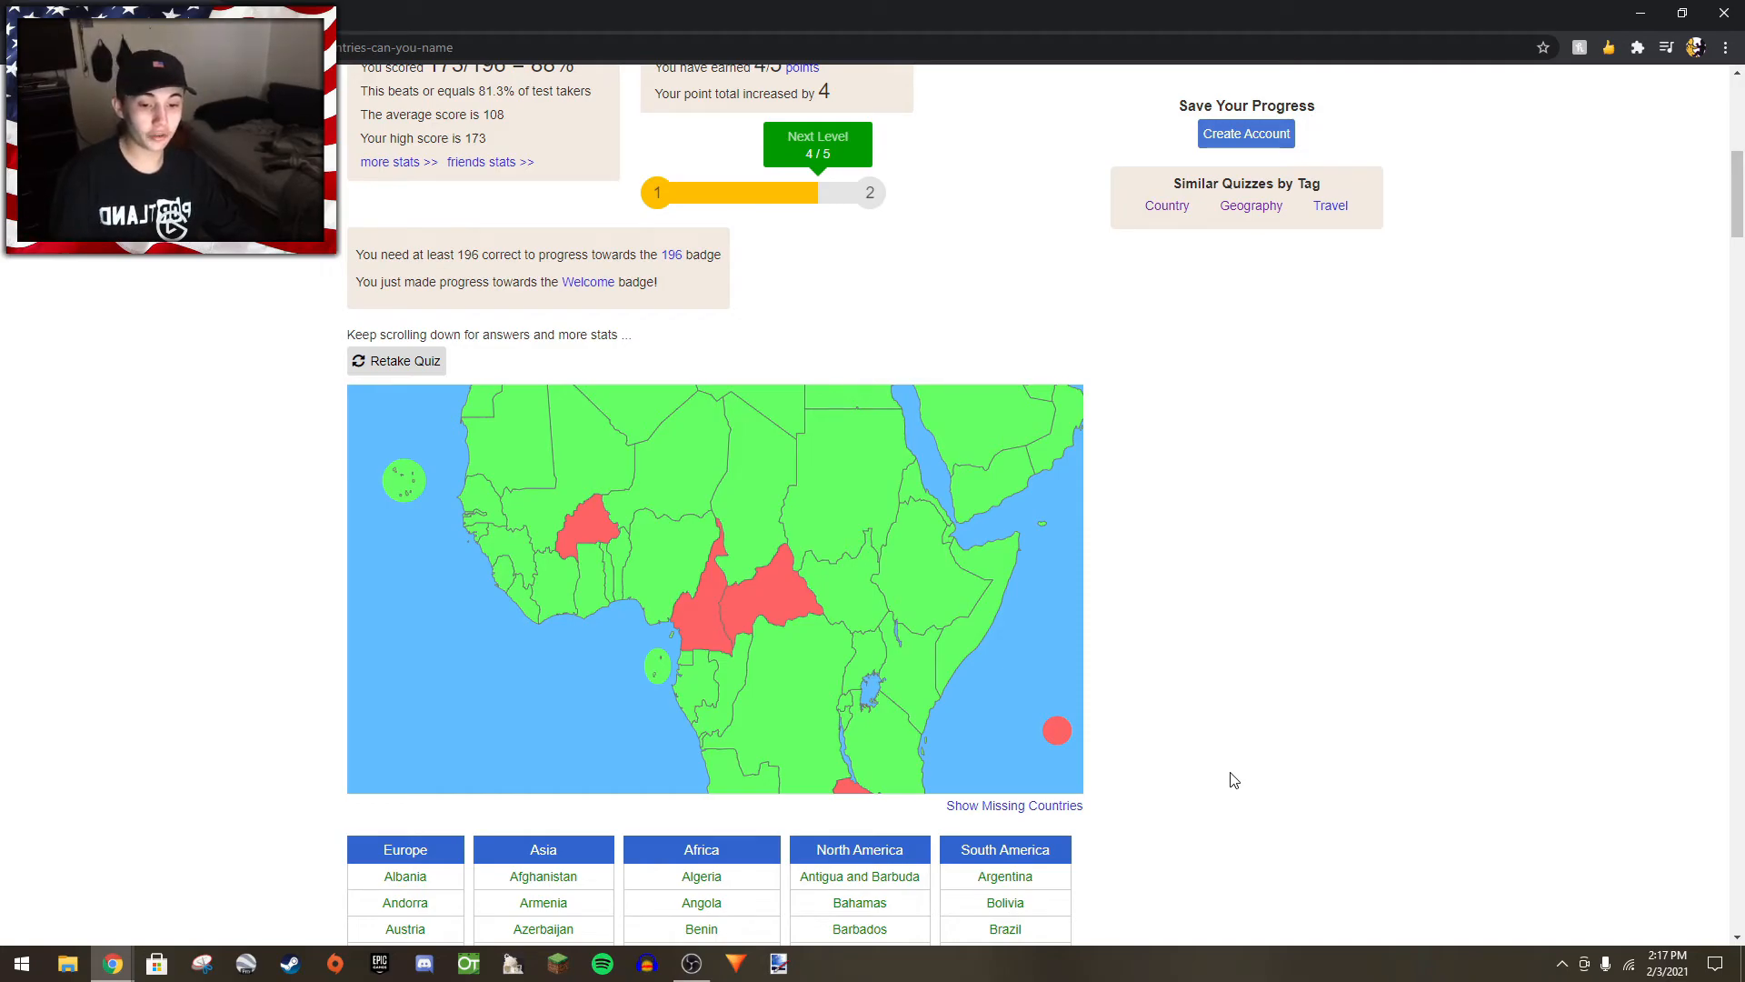
mouse_move(1245, 749)
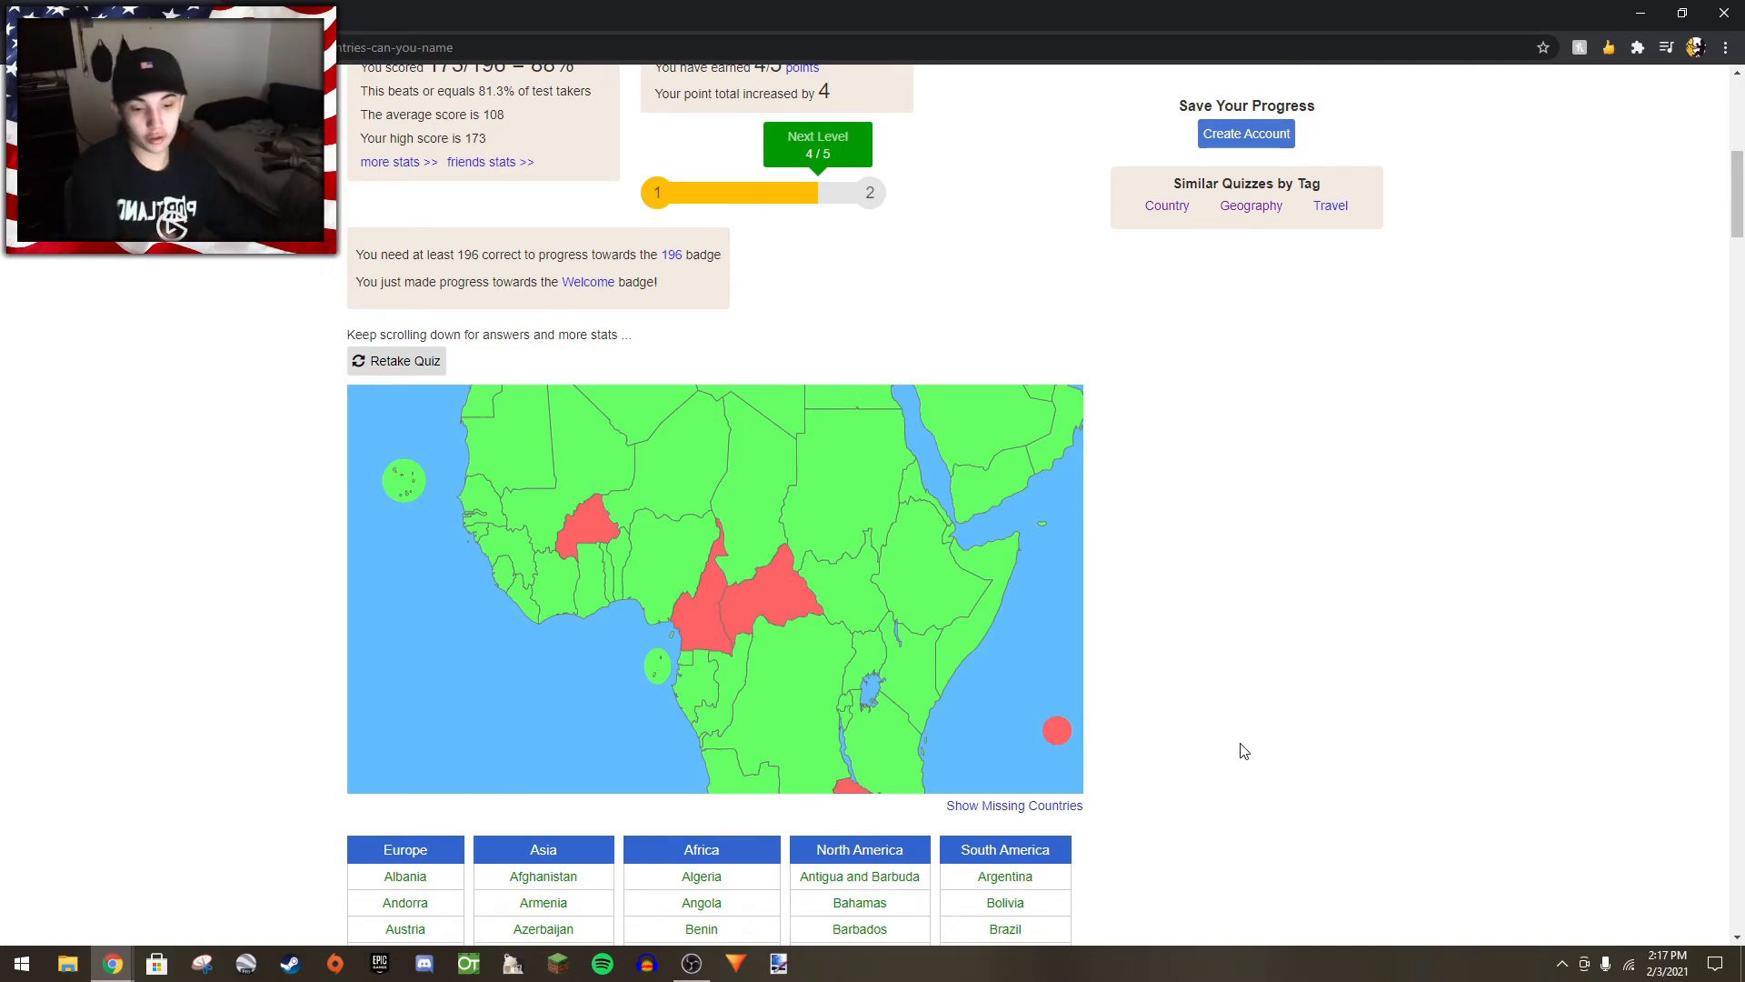
mouse_move(887, 638)
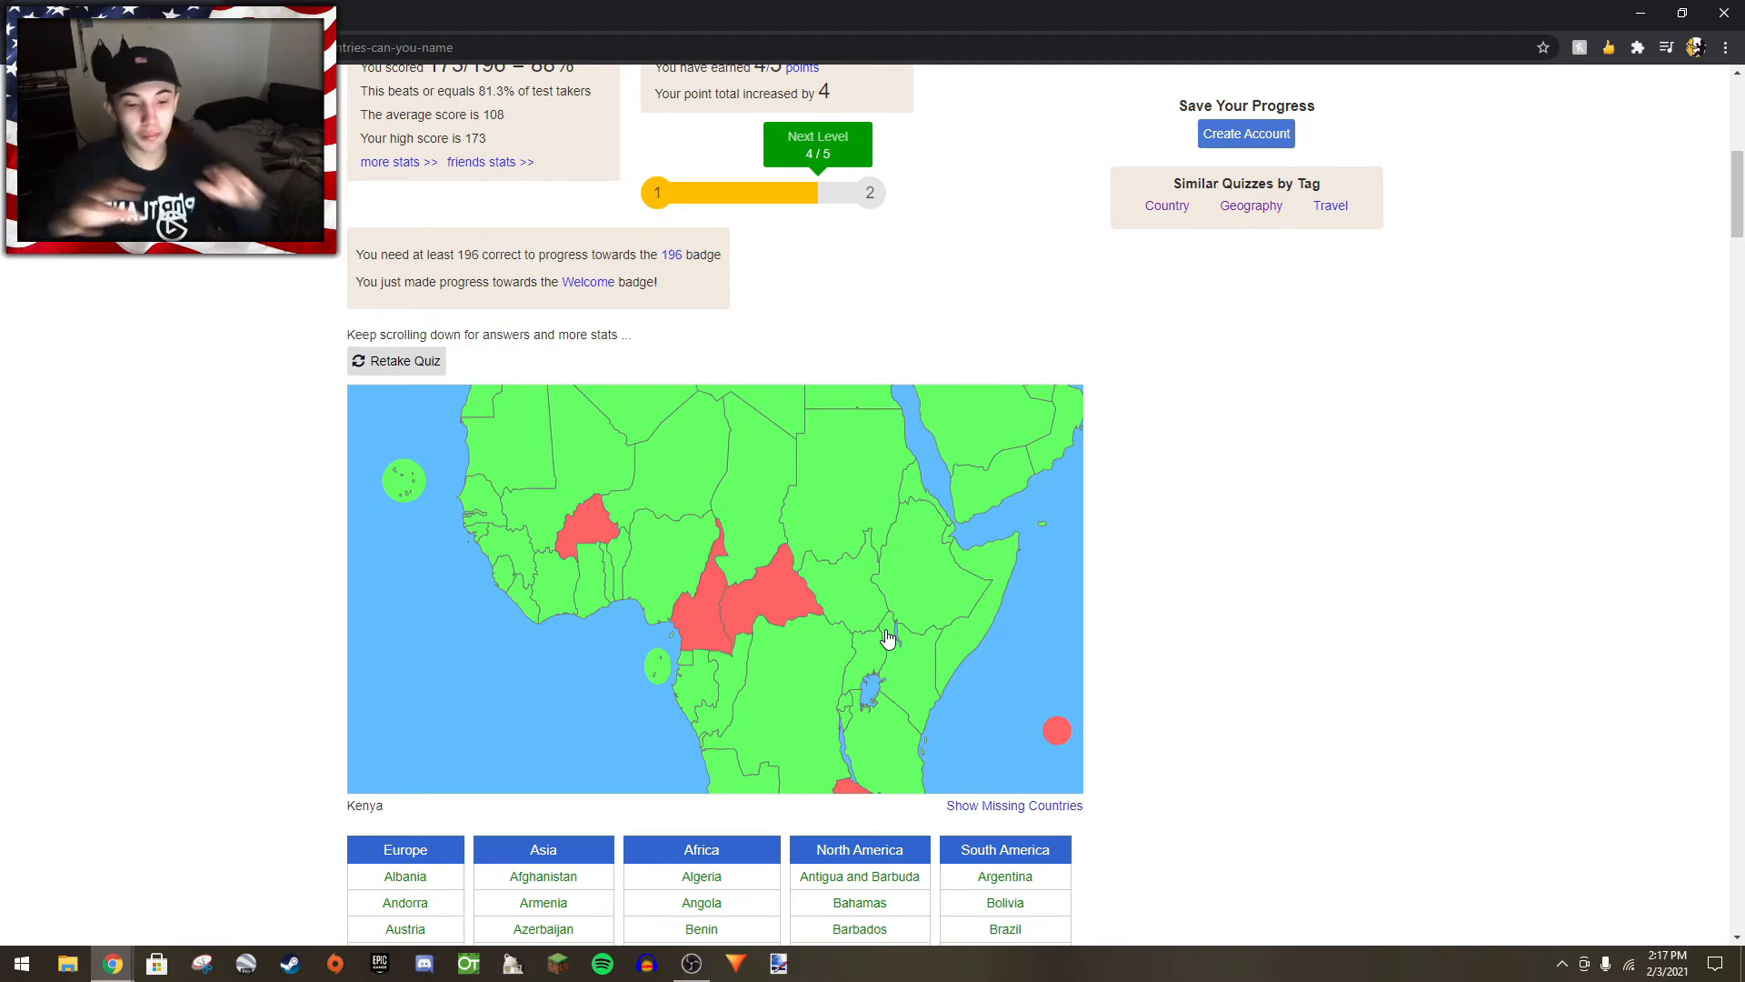
mouse_move(629, 558)
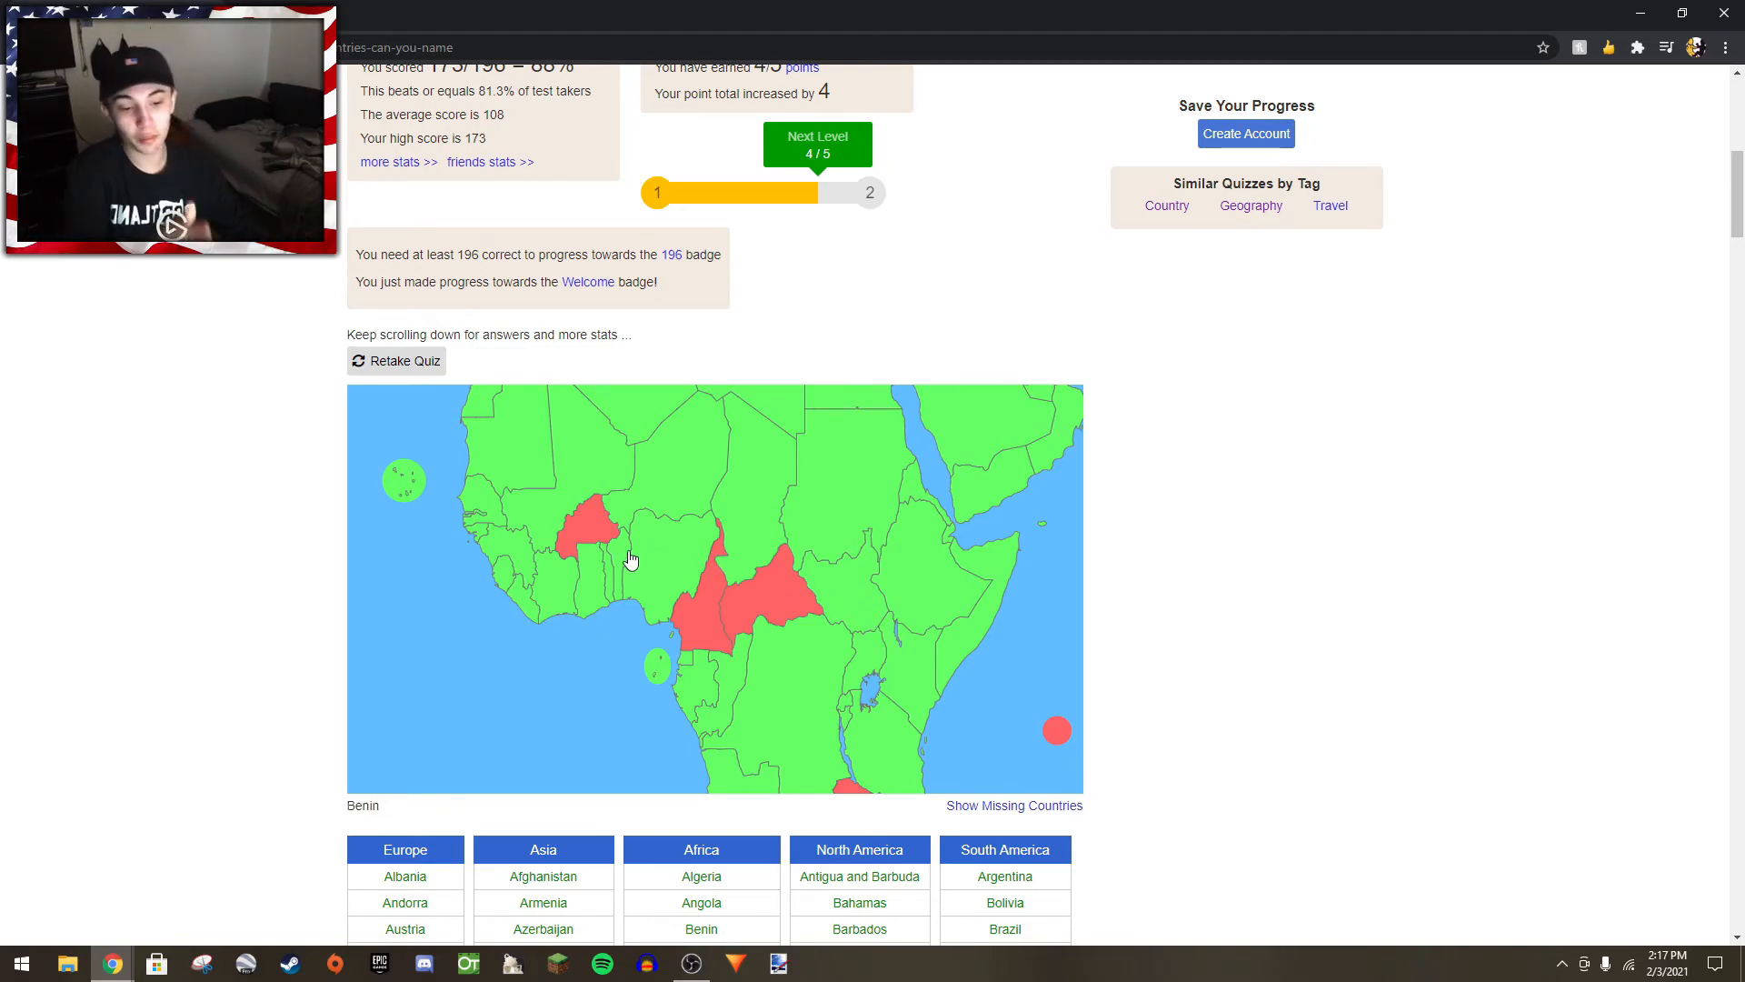
mouse_move(785, 582)
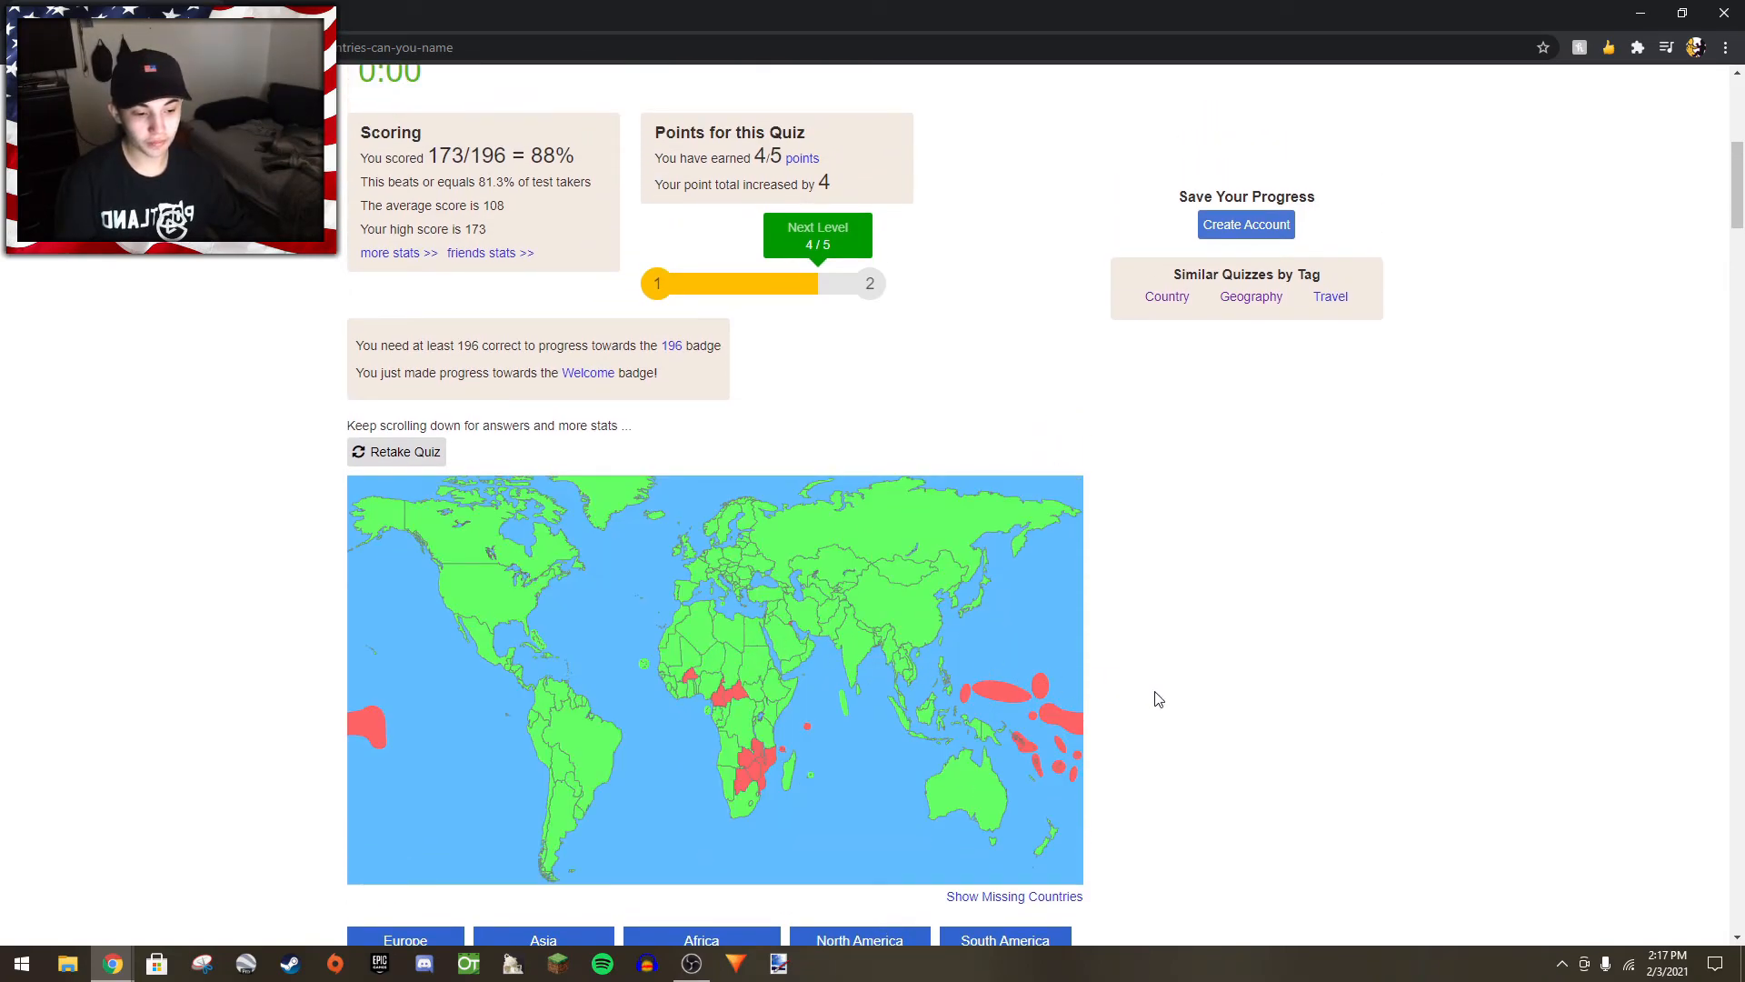
mouse_move(1185, 713)
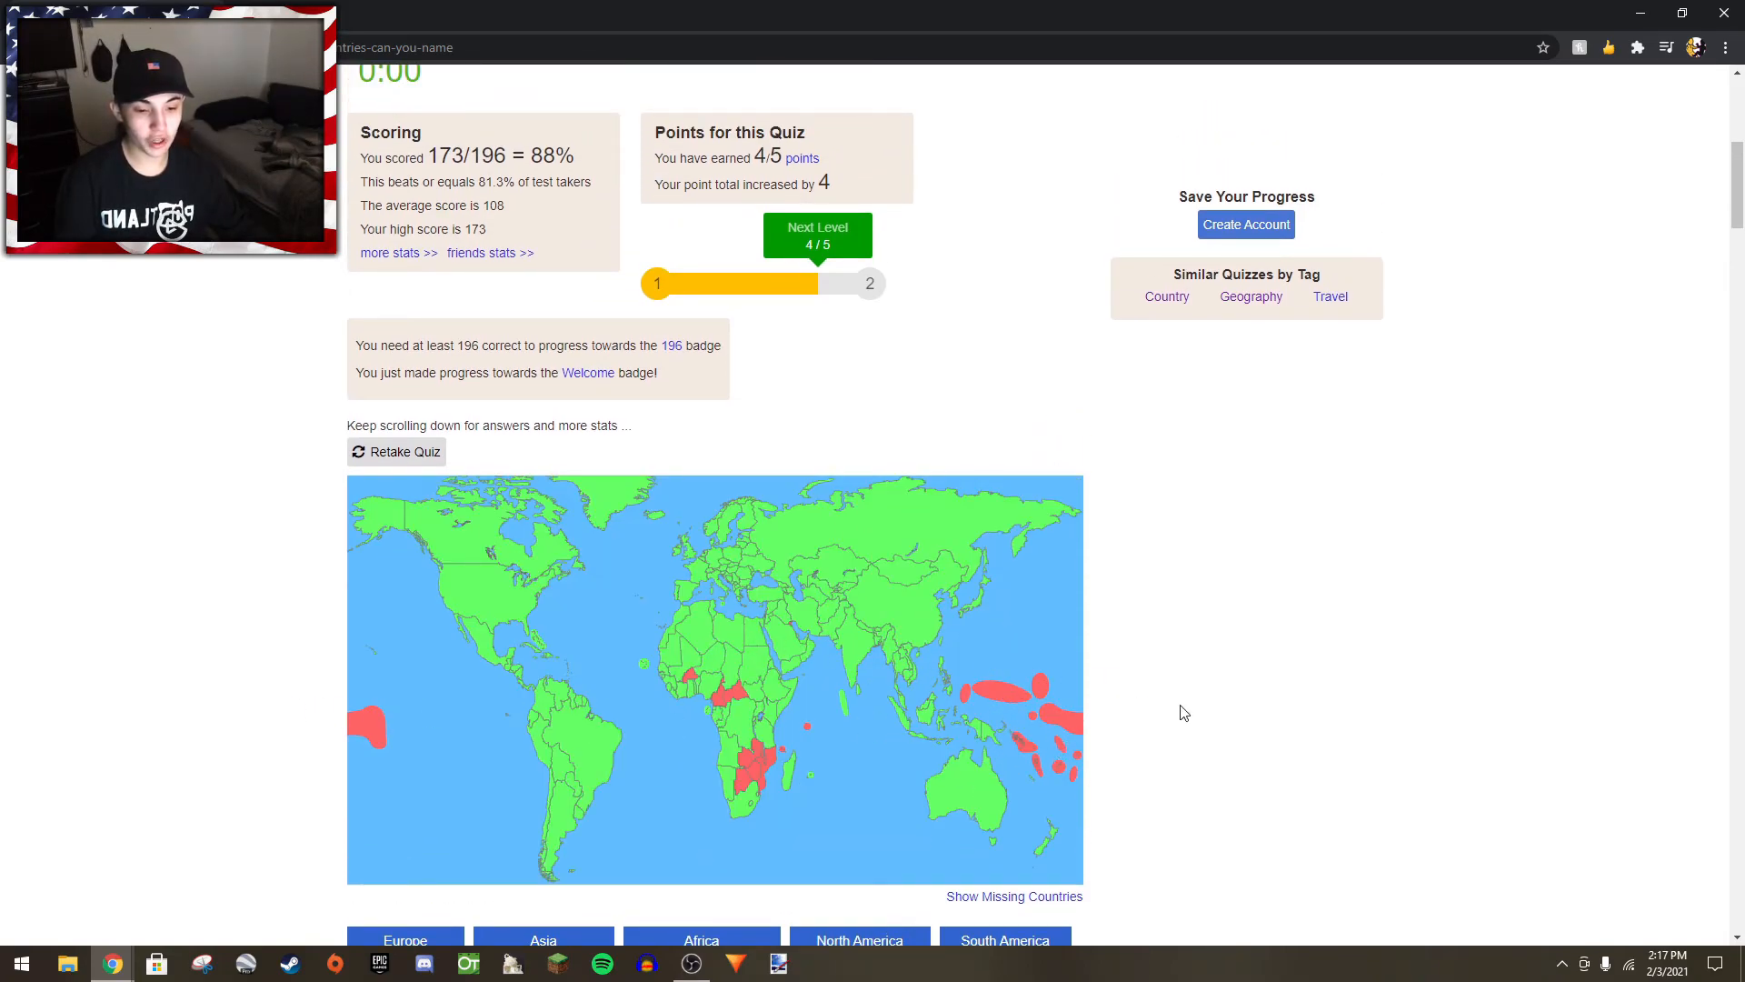
scroll(down, 3)
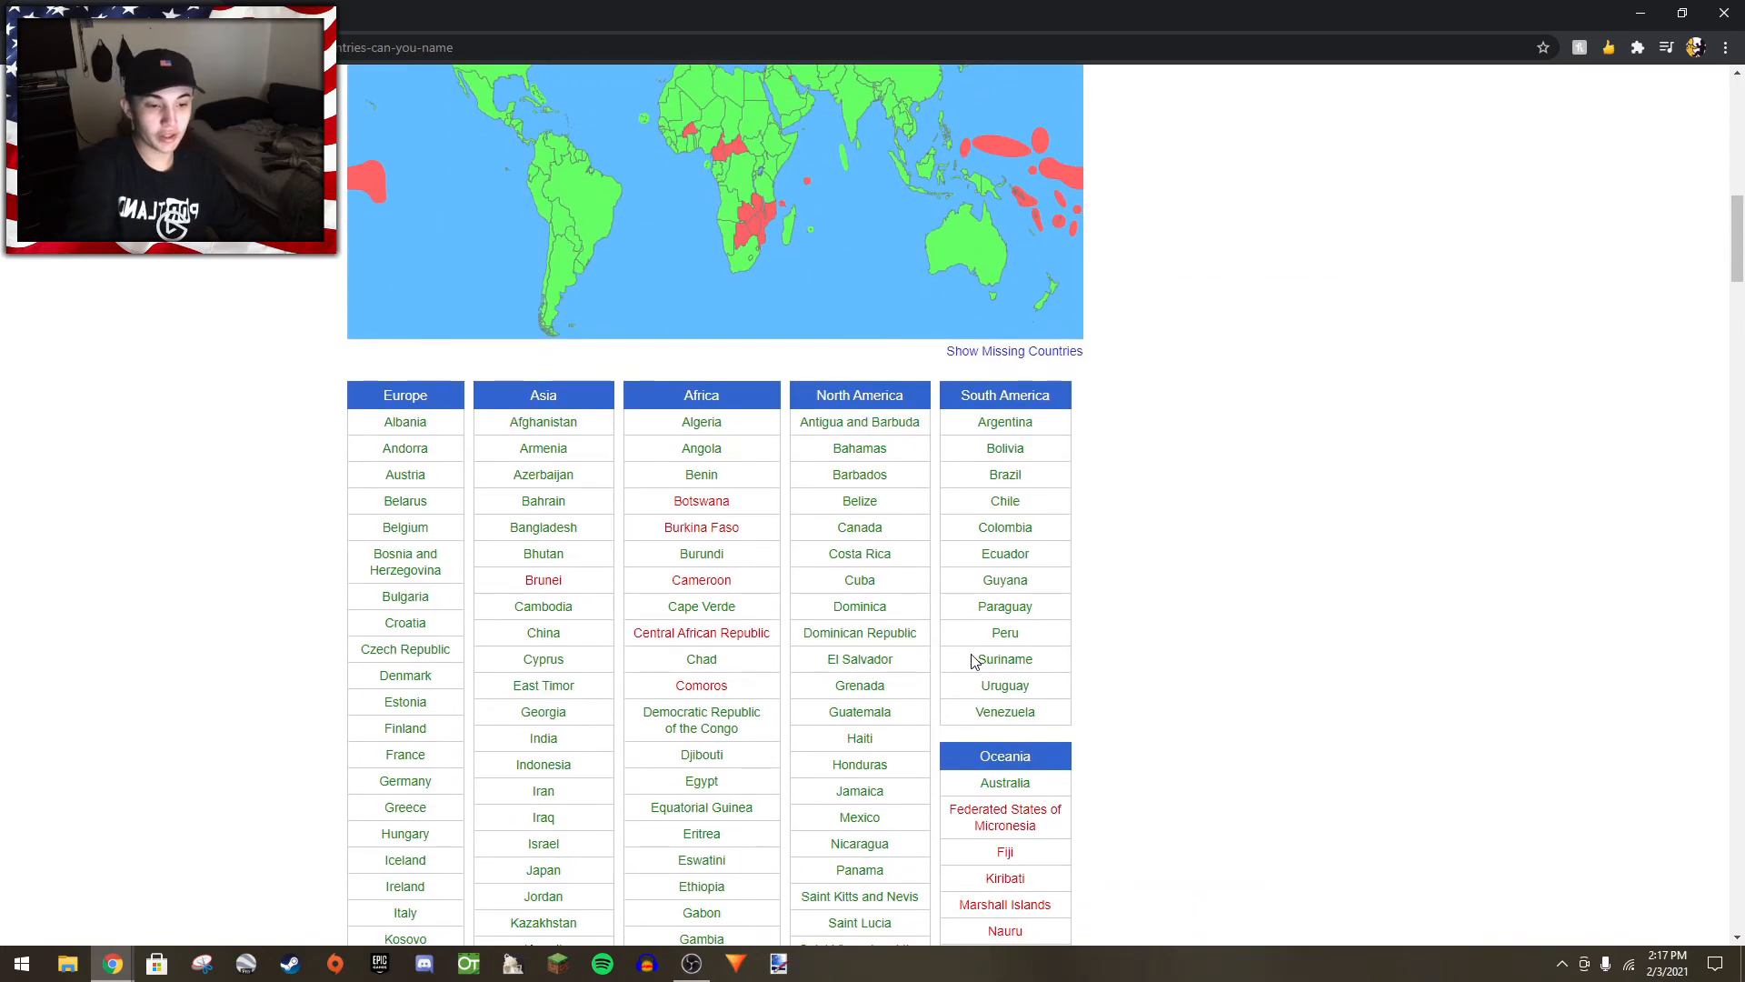
scroll(down, 3)
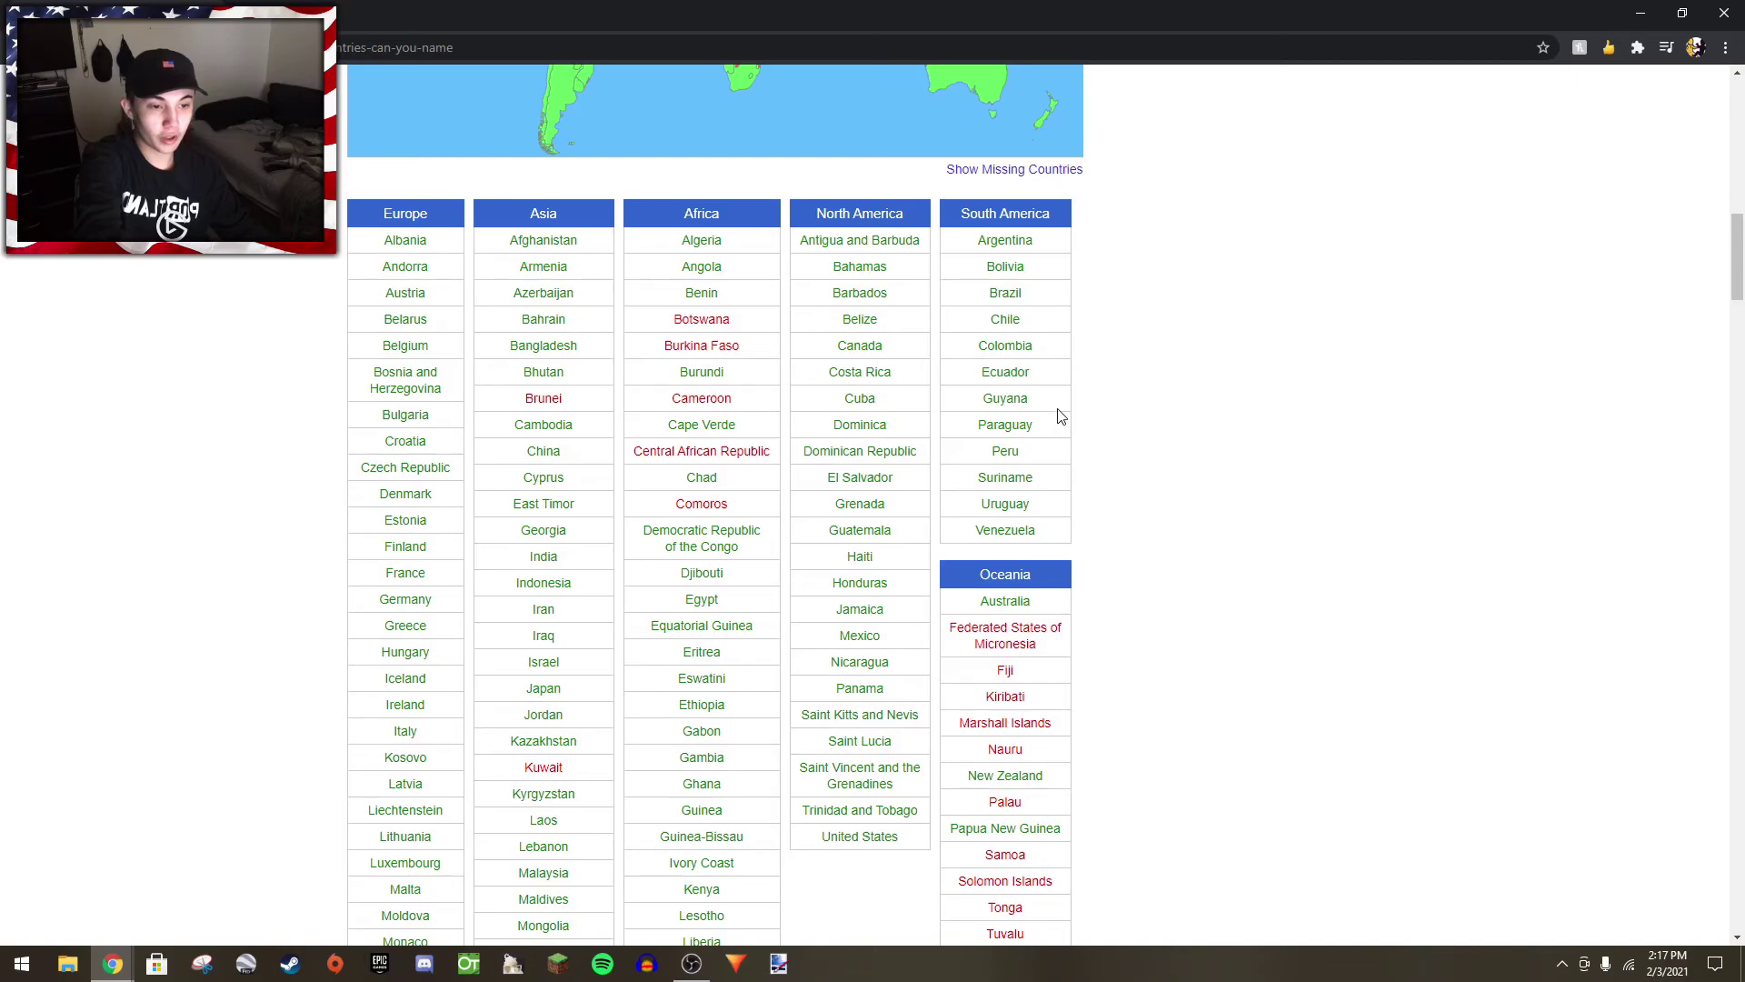
scroll(down, 3)
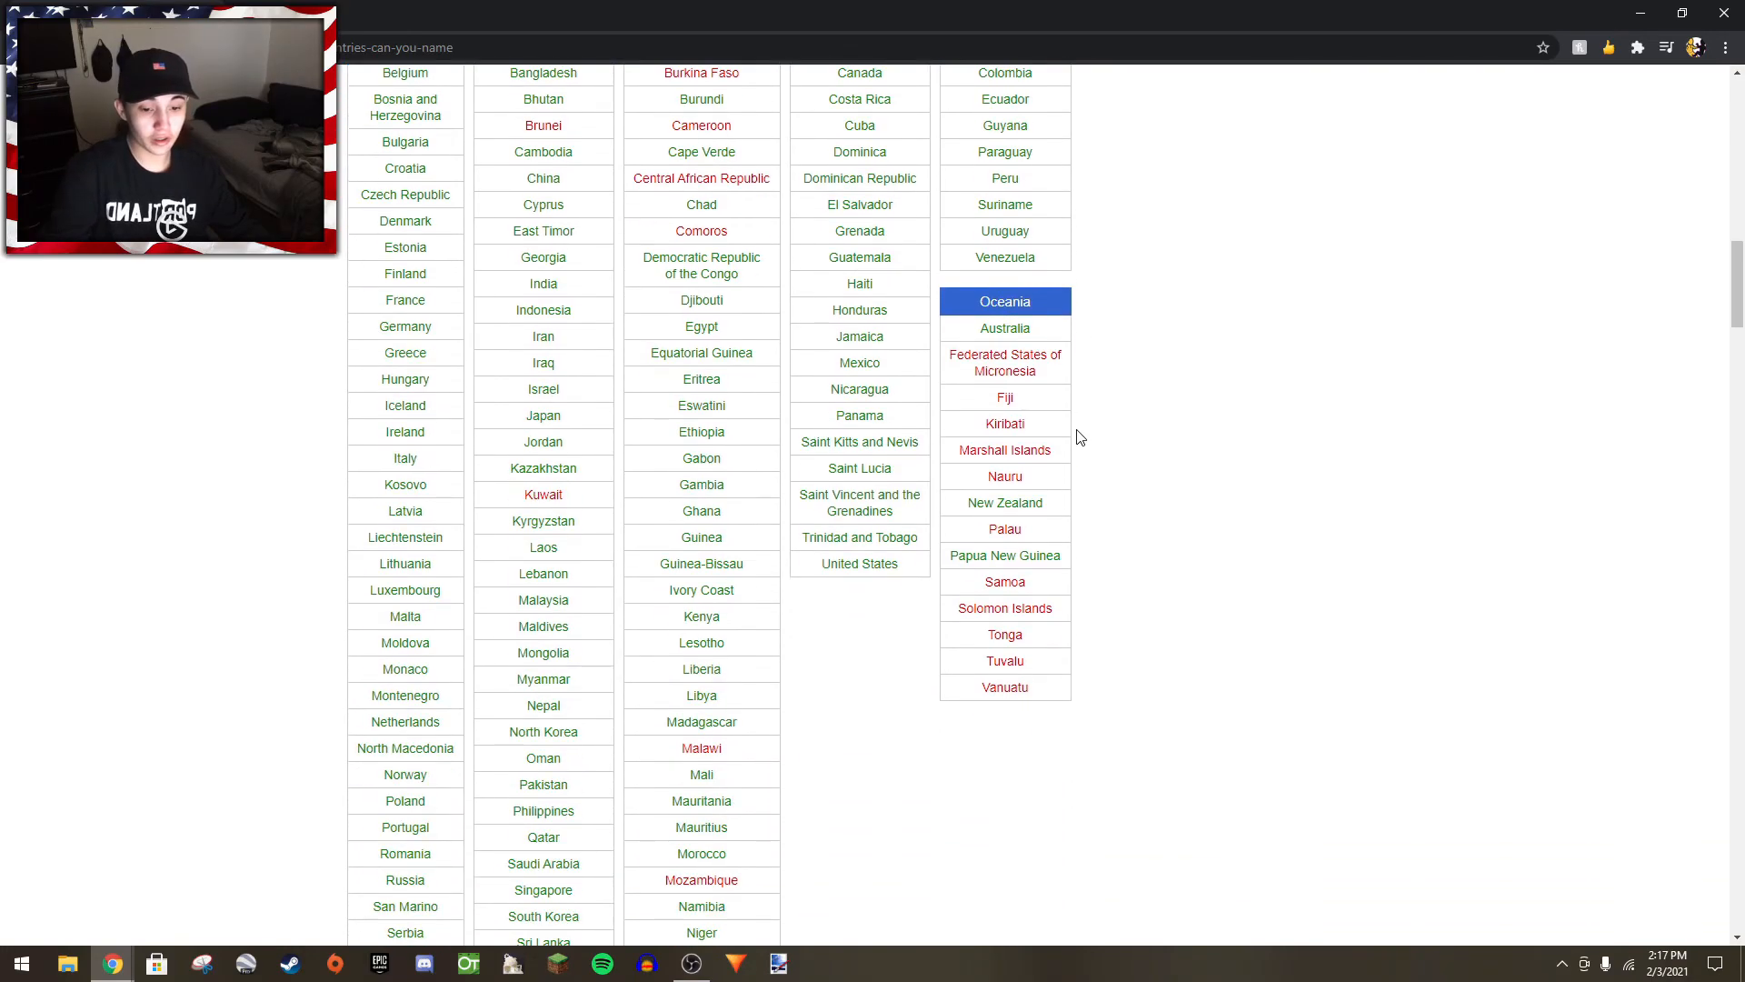
scroll(down, 3)
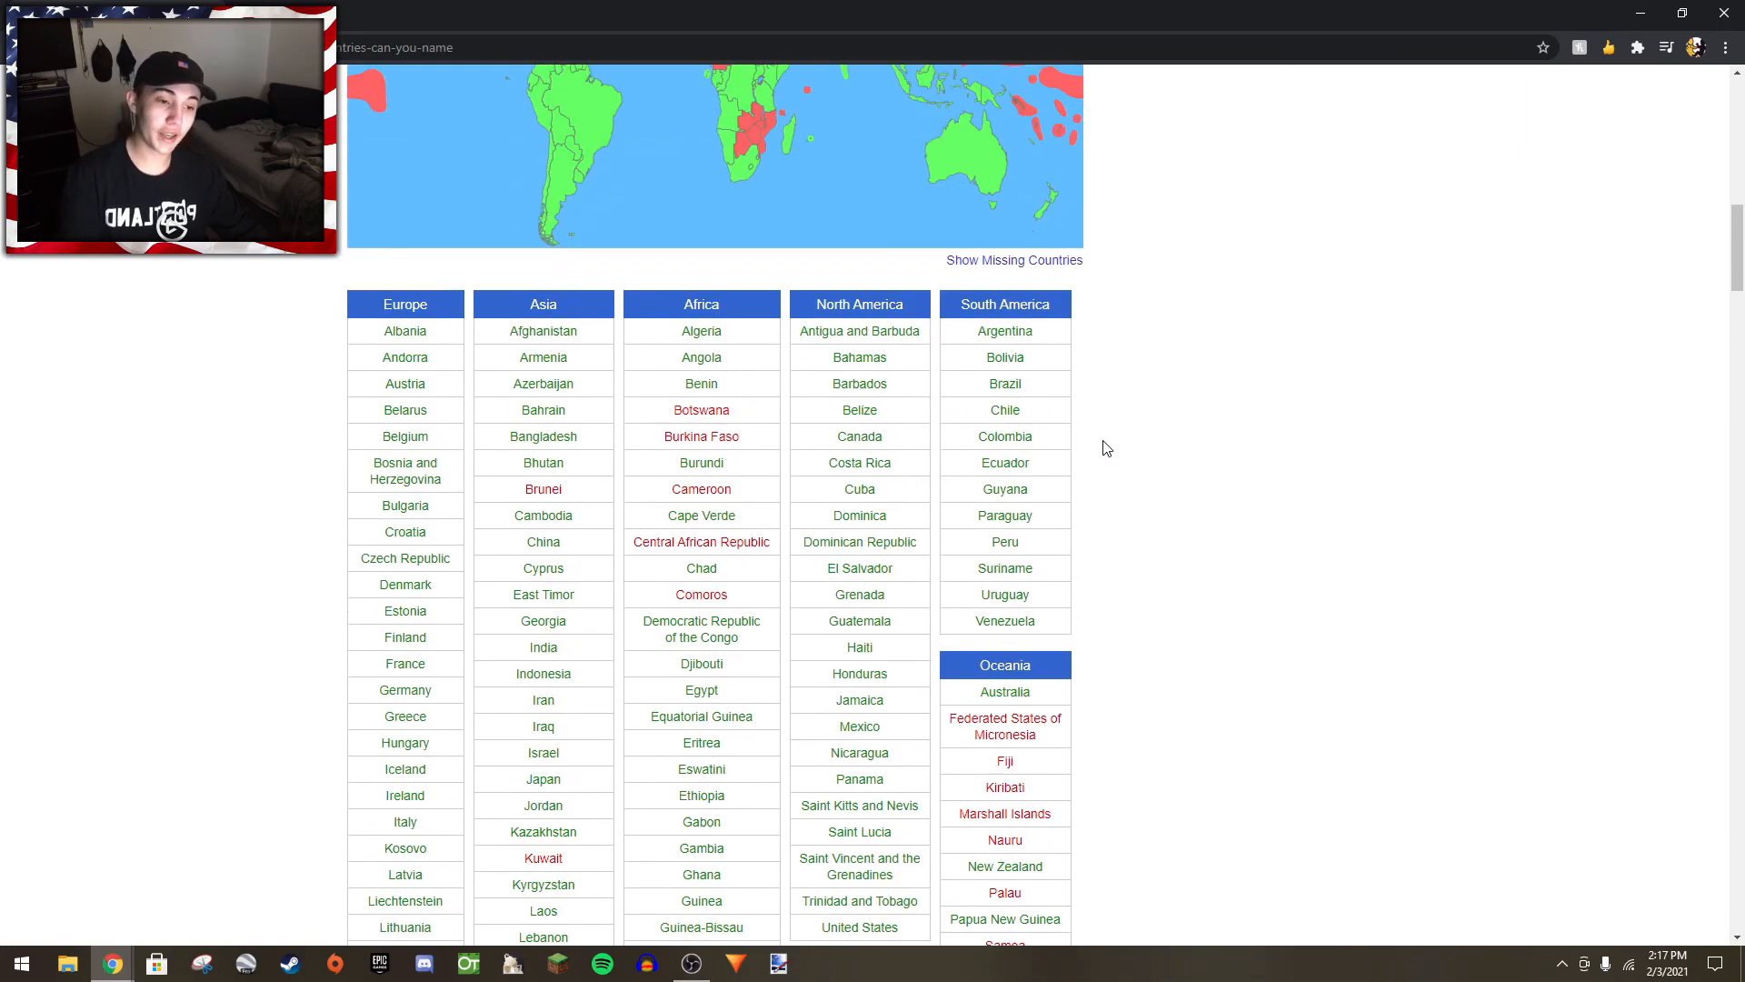
scroll(down, 3)
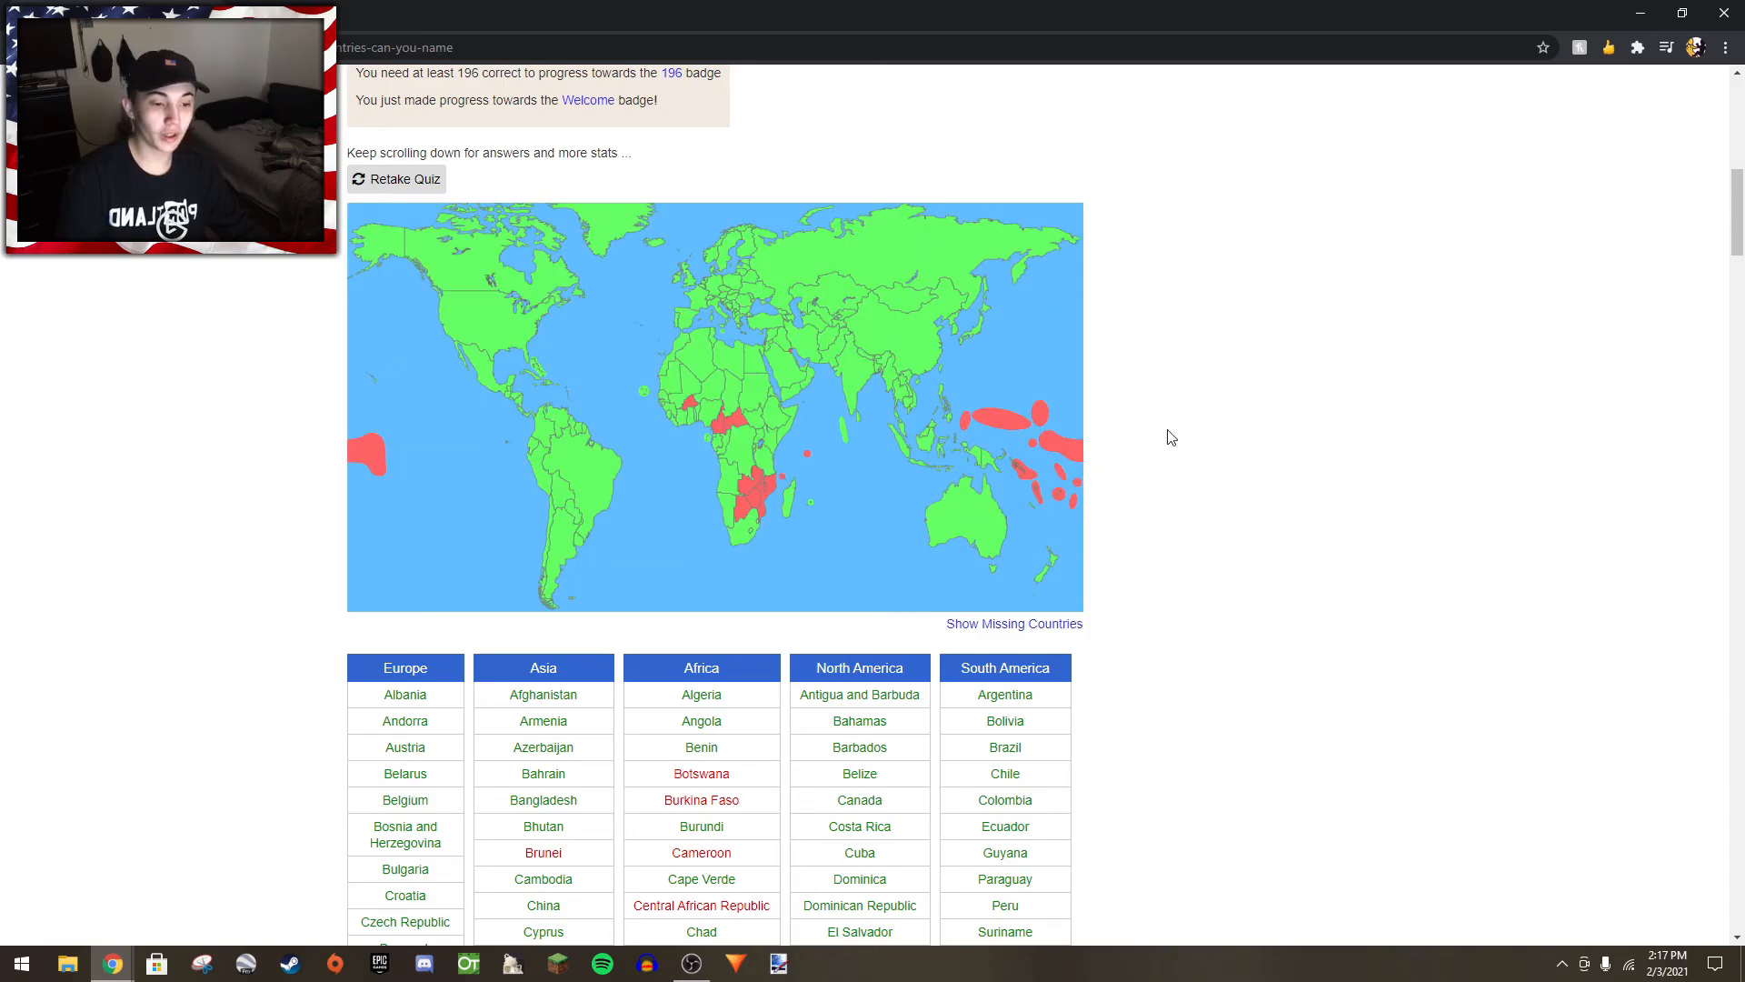
mouse_move(1162, 444)
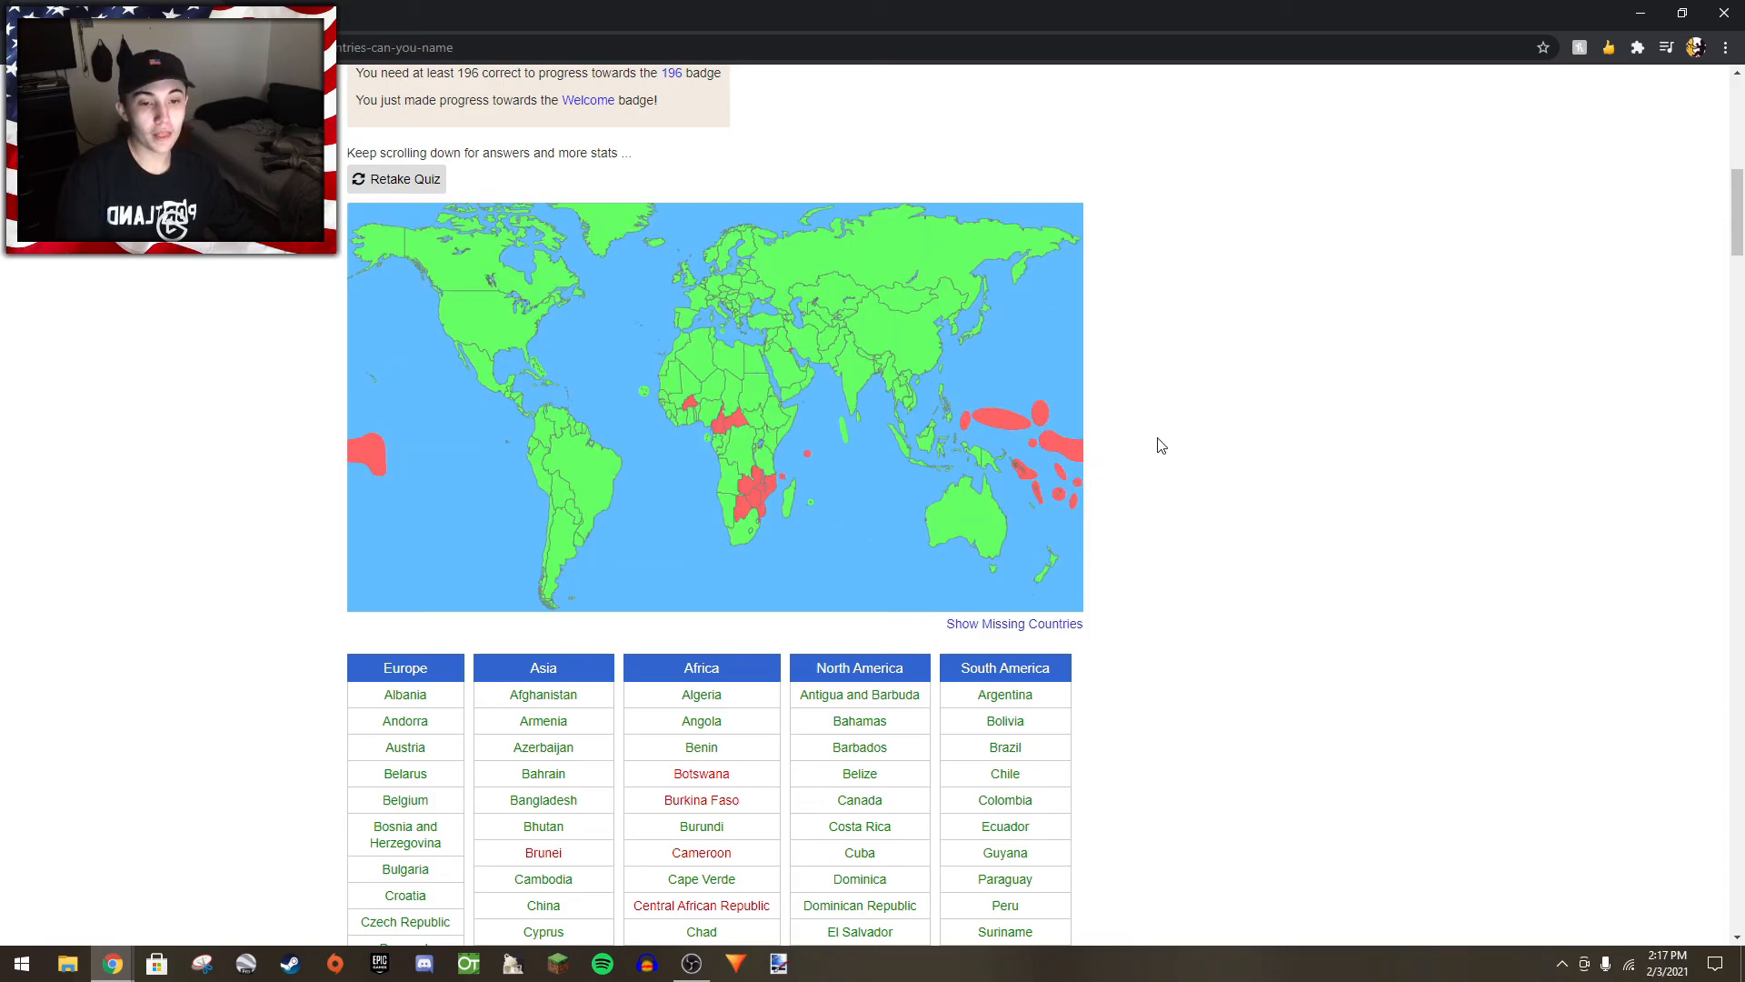
- Scroll back up to the score summary showing 173/196 = 88% and 4.5 points earned
scroll(up, 3)
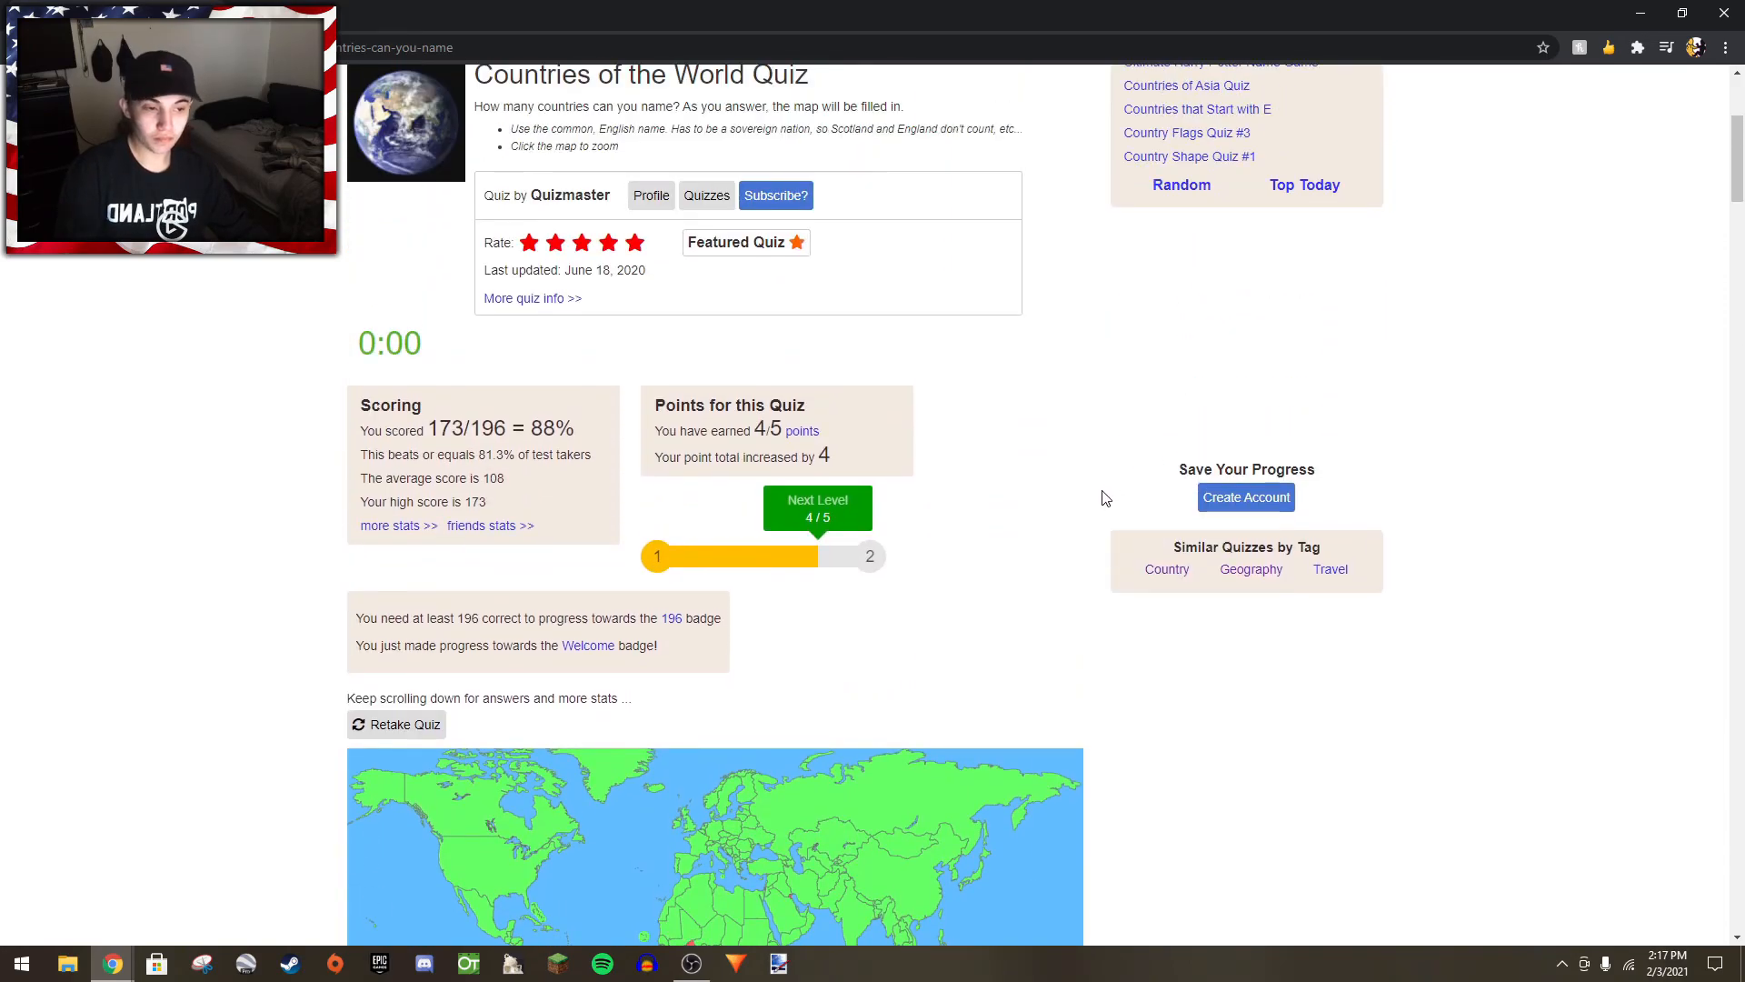
mouse_move(1090, 512)
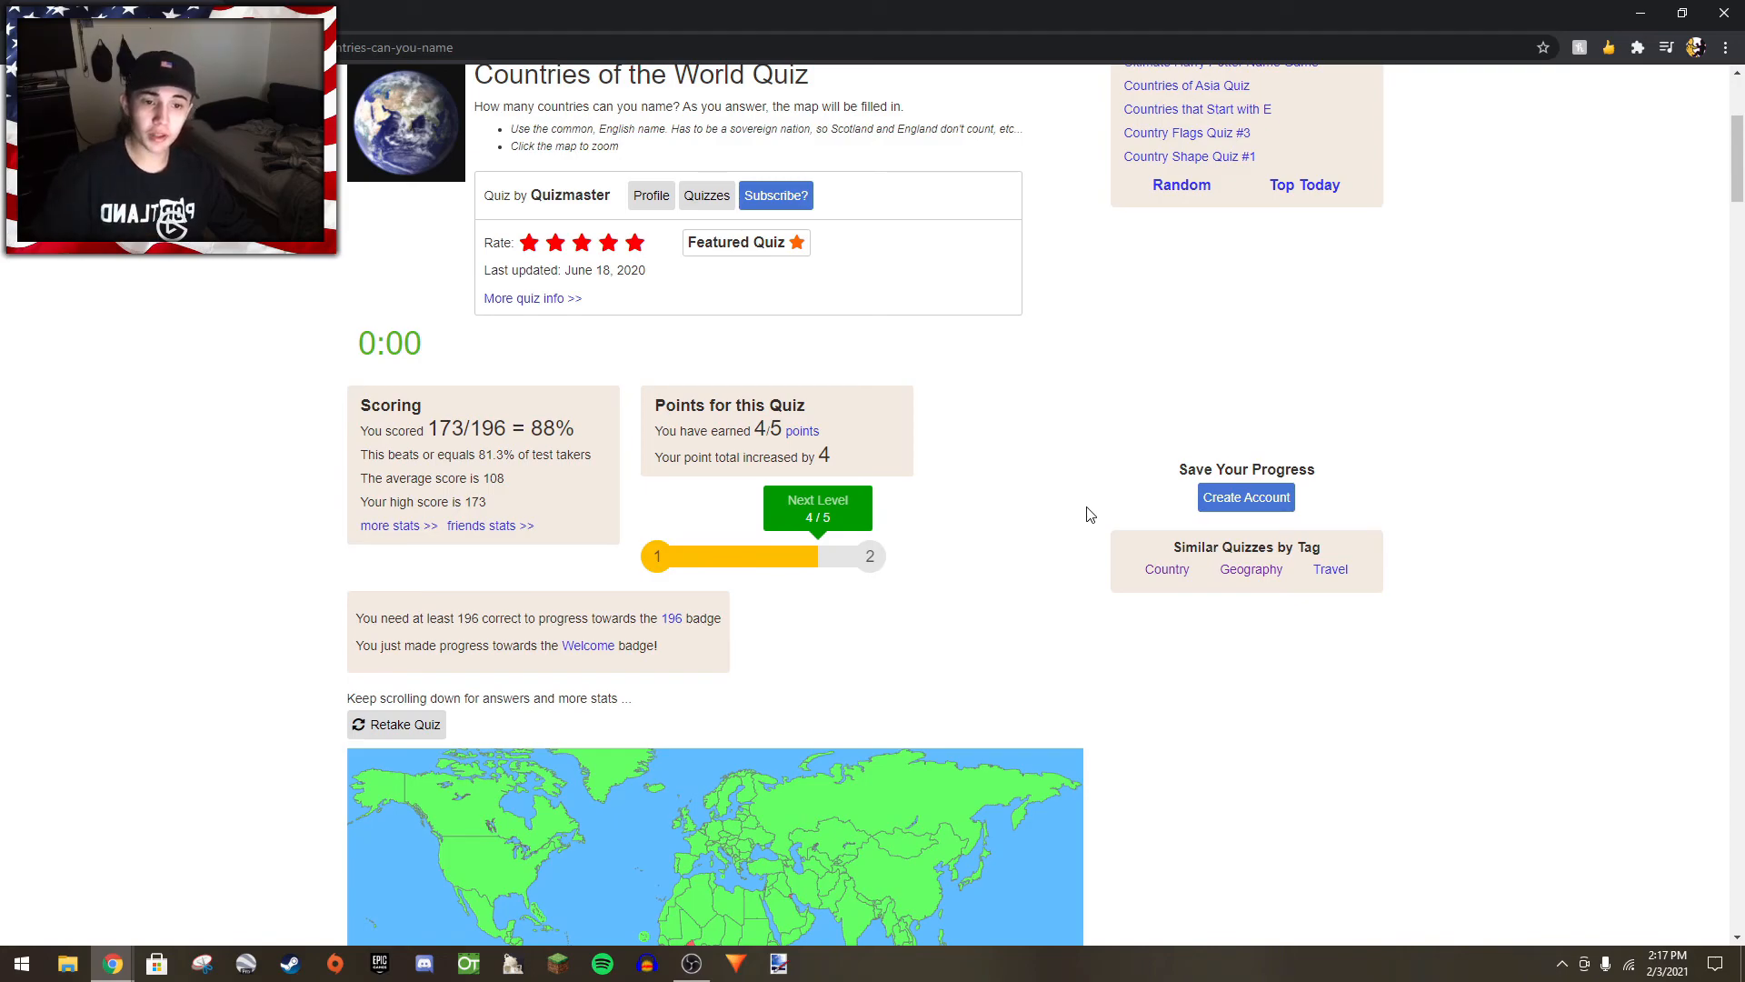
scroll(up, 3)
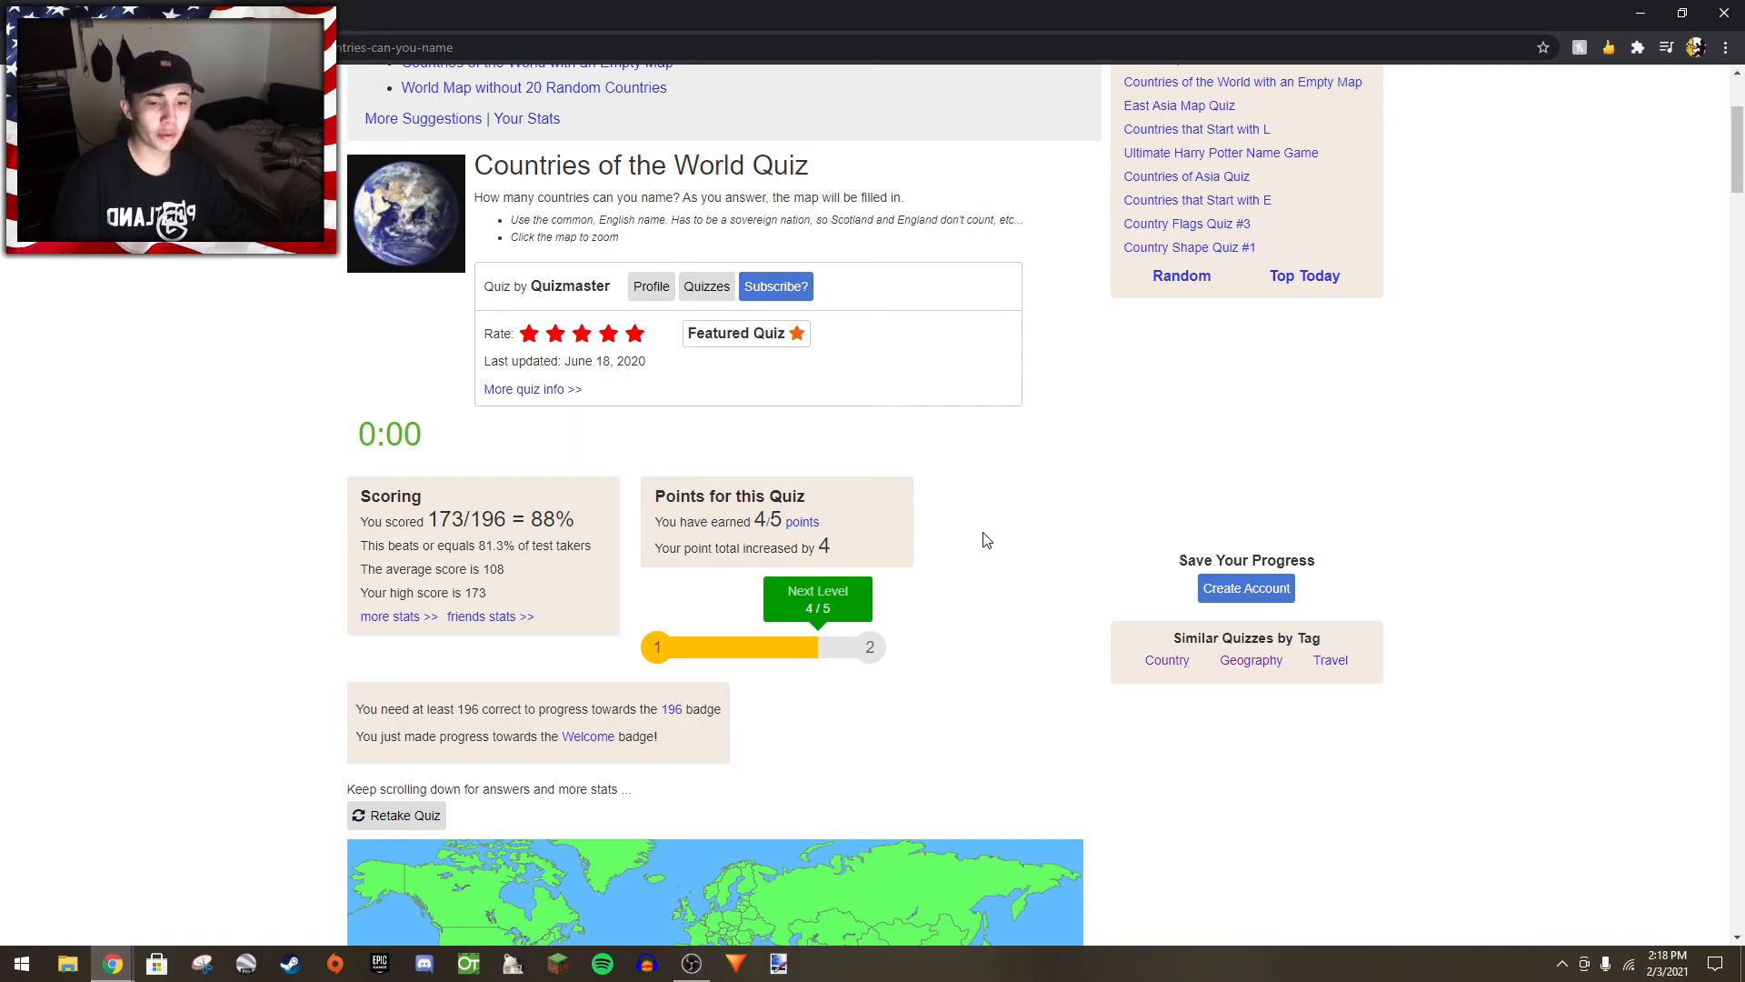
mouse_move(1076, 569)
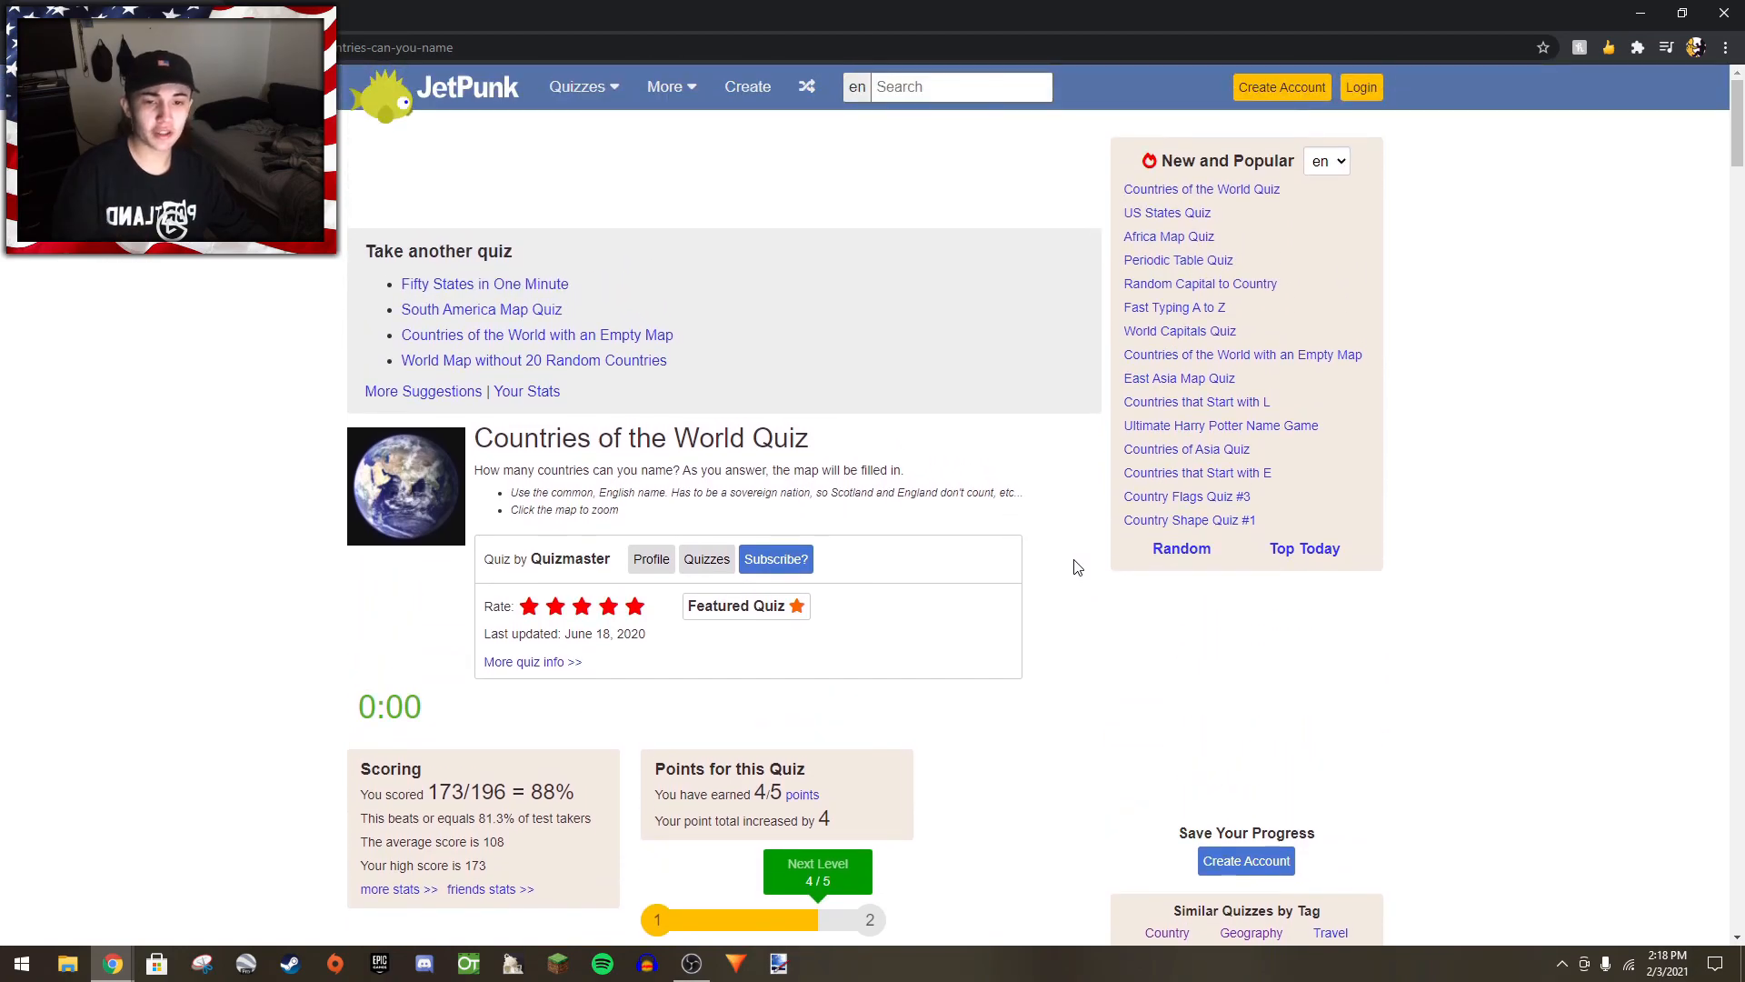
mouse_move(1040, 595)
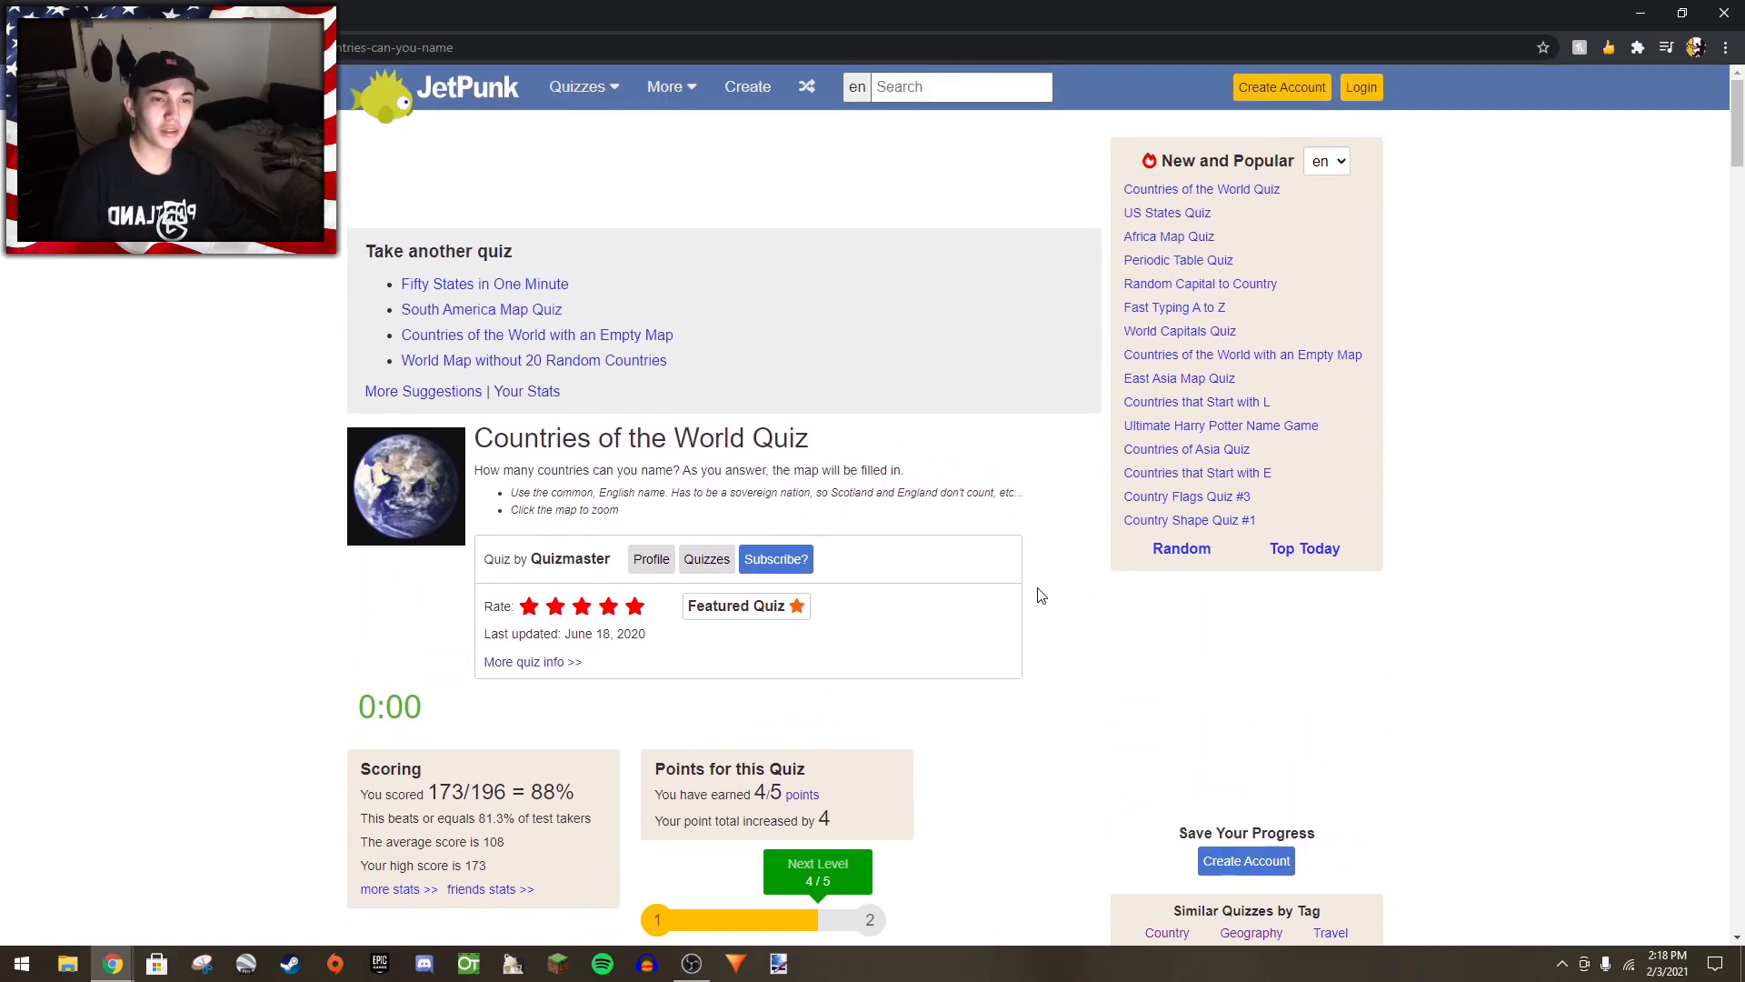
mouse_move(973, 638)
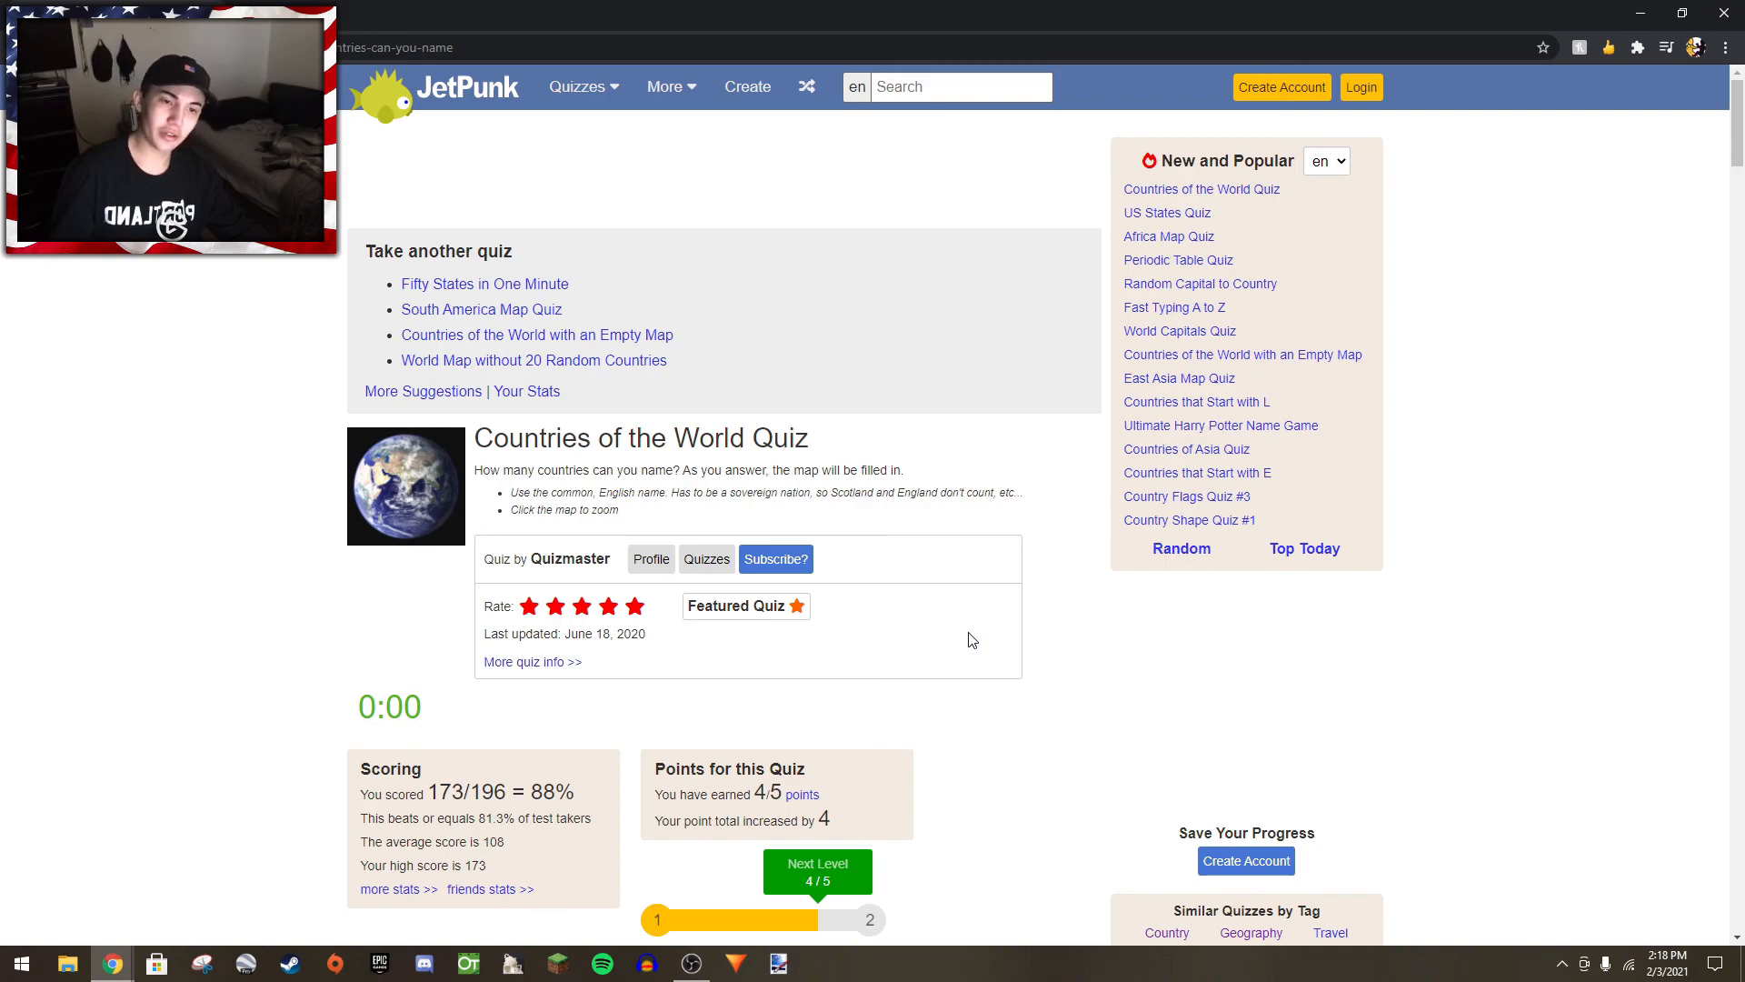
mouse_move(975, 658)
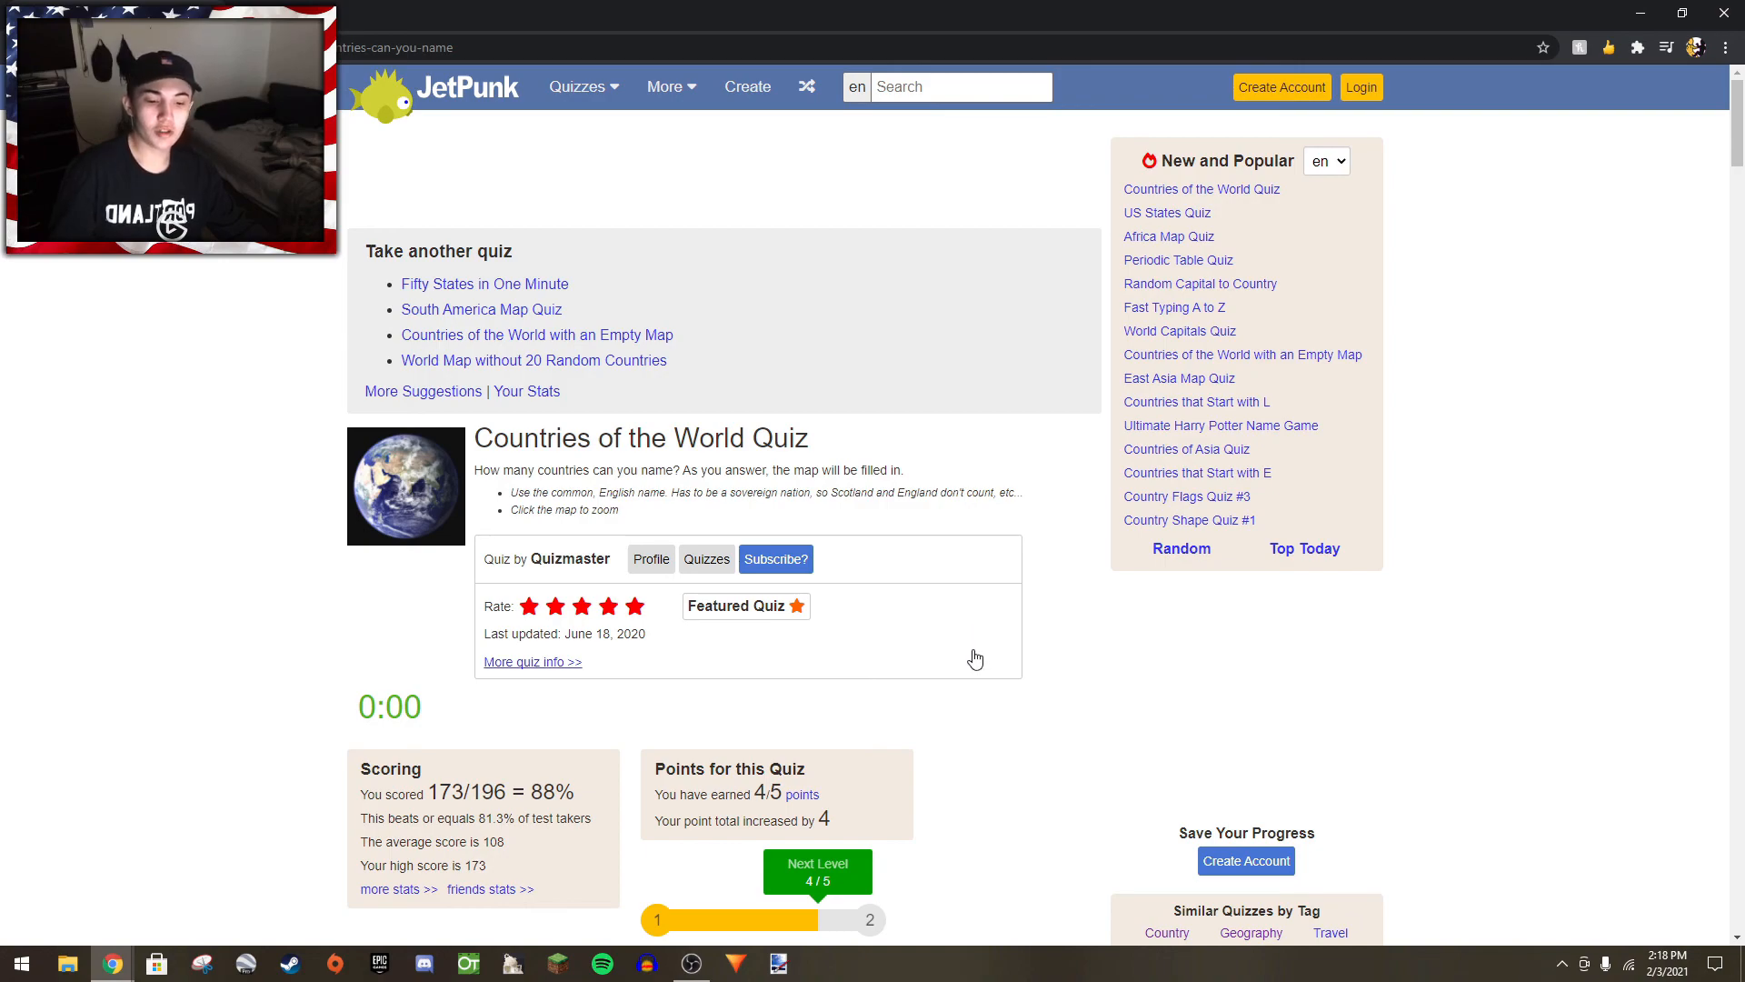